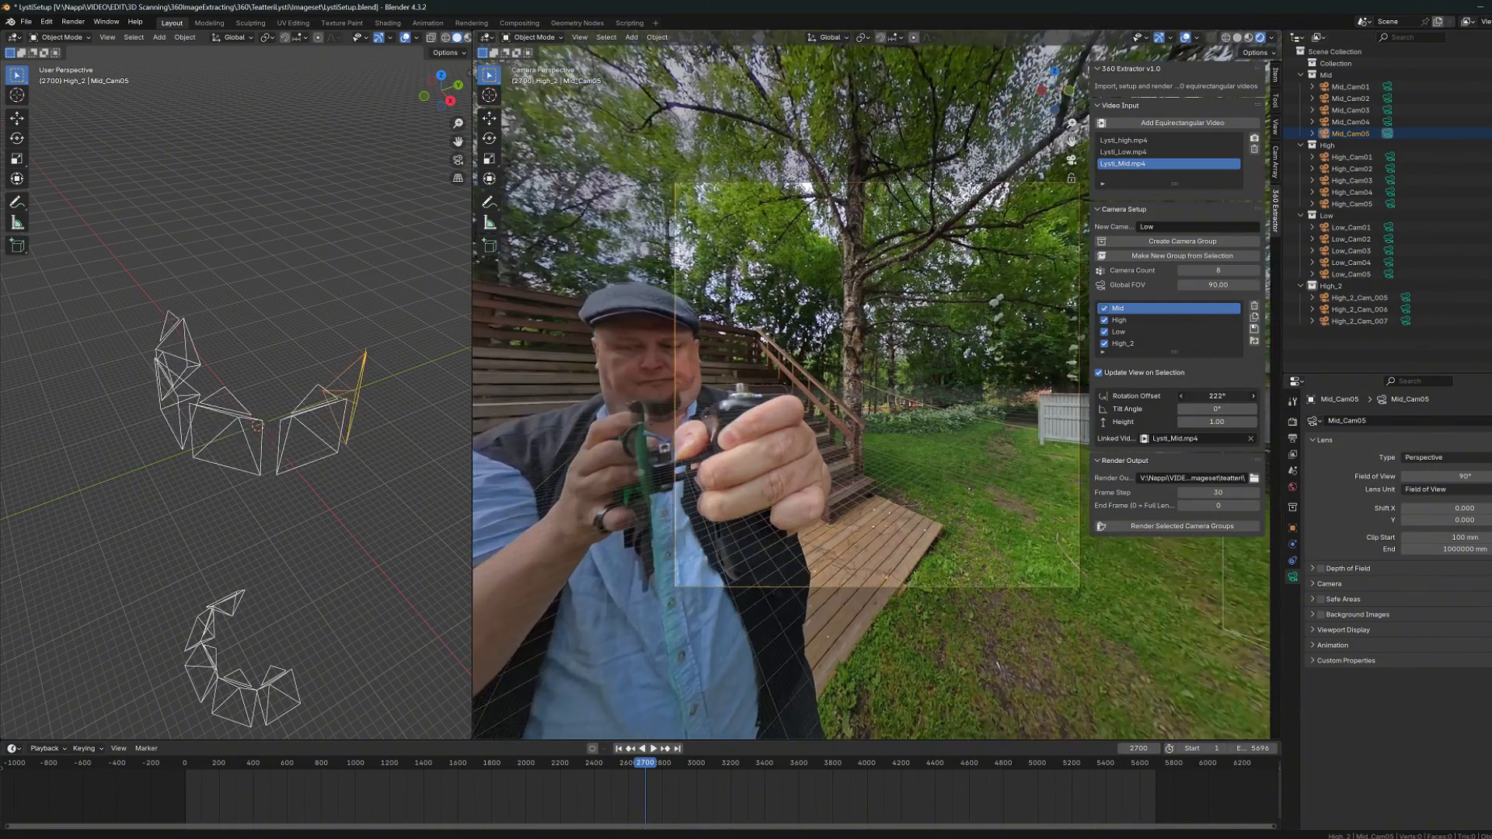
Keep FlowState stabilization on with Direction Lock, Tilt Recovery and Jitter restoration off, then play back the footage.
key("Ctrl+Space")
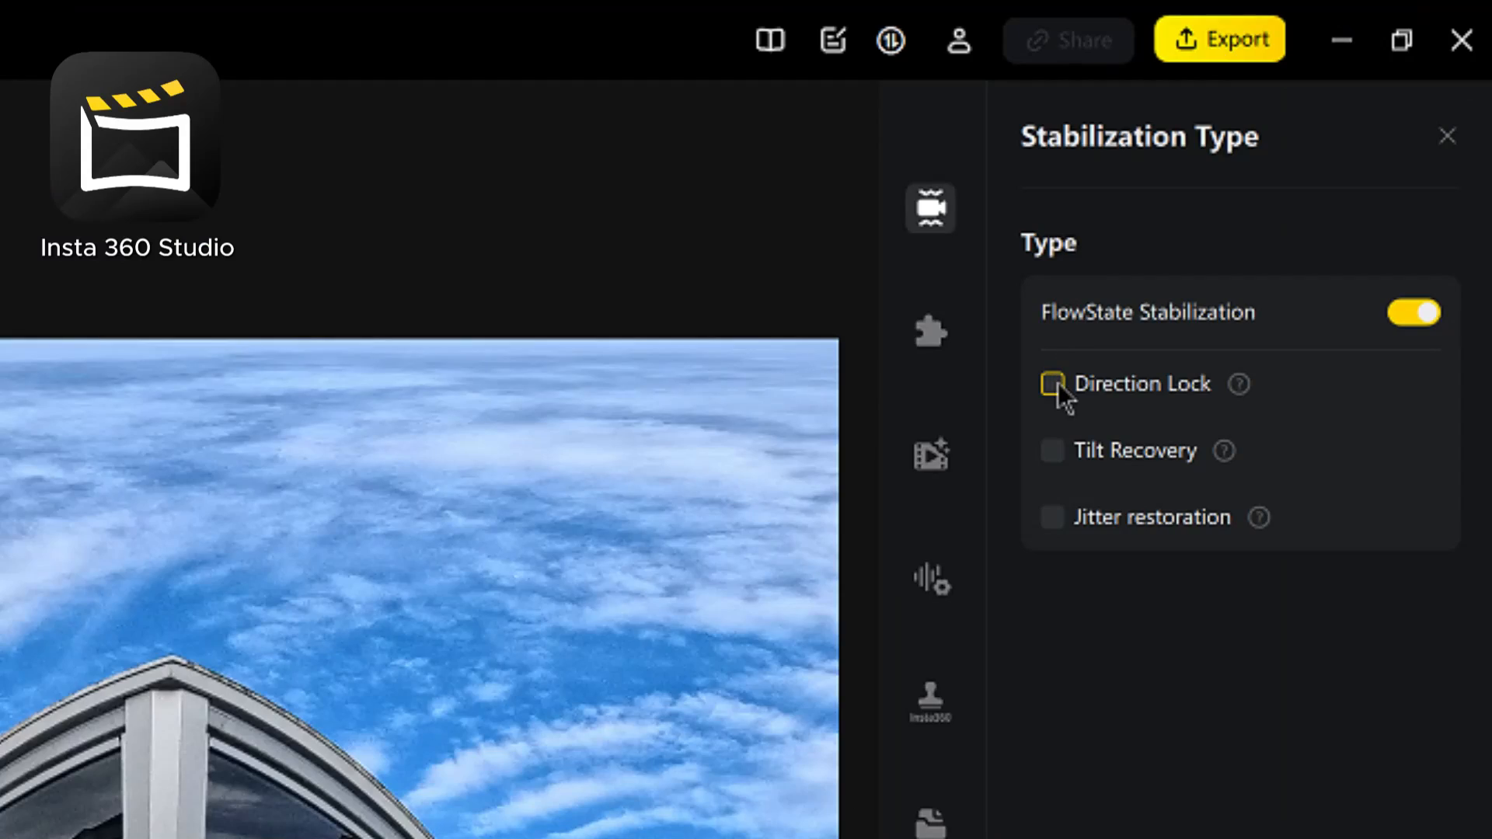
left_click(1053, 384)
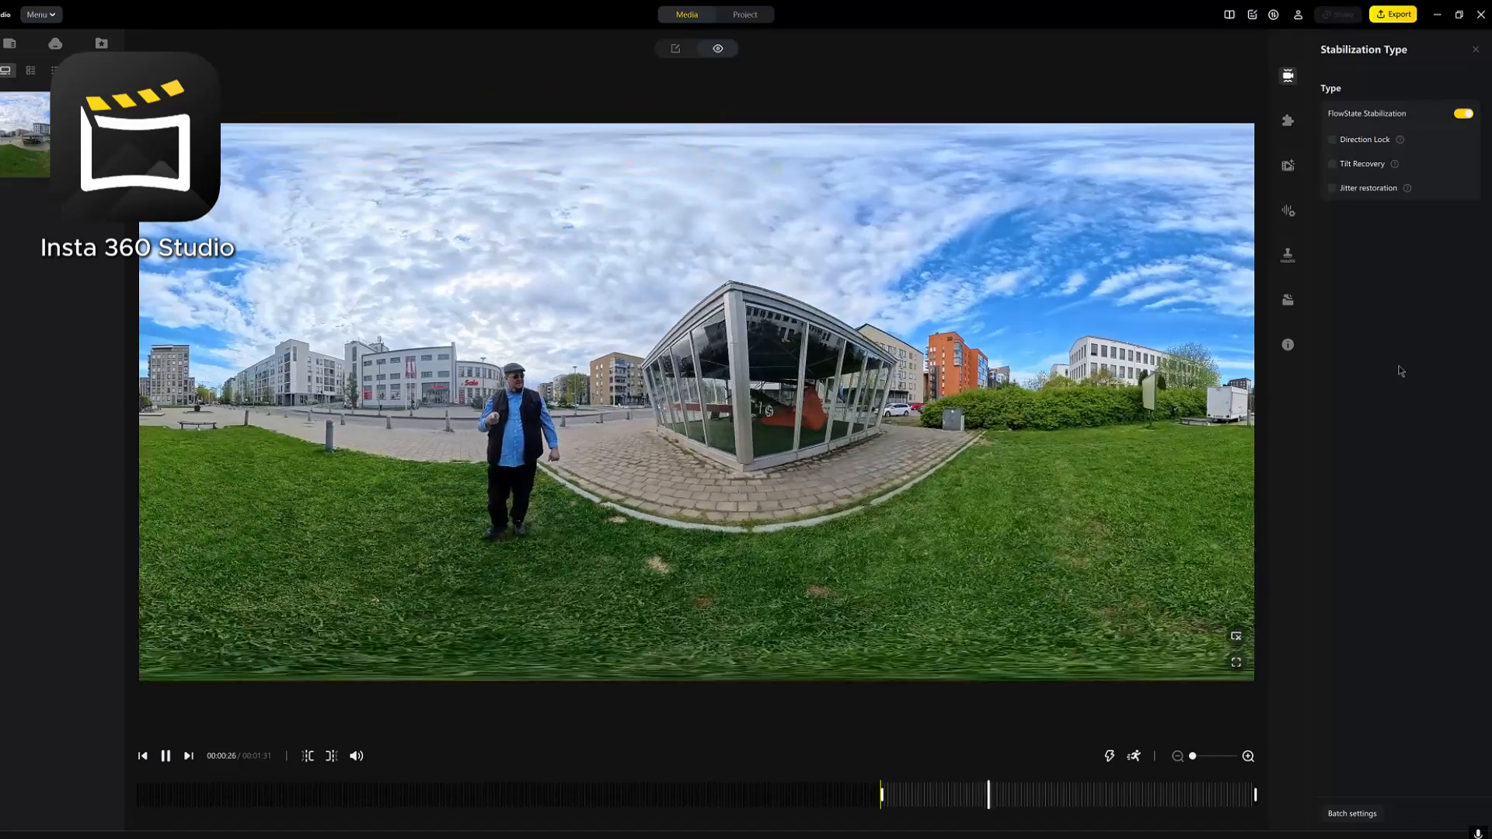
left_click(1334, 138)
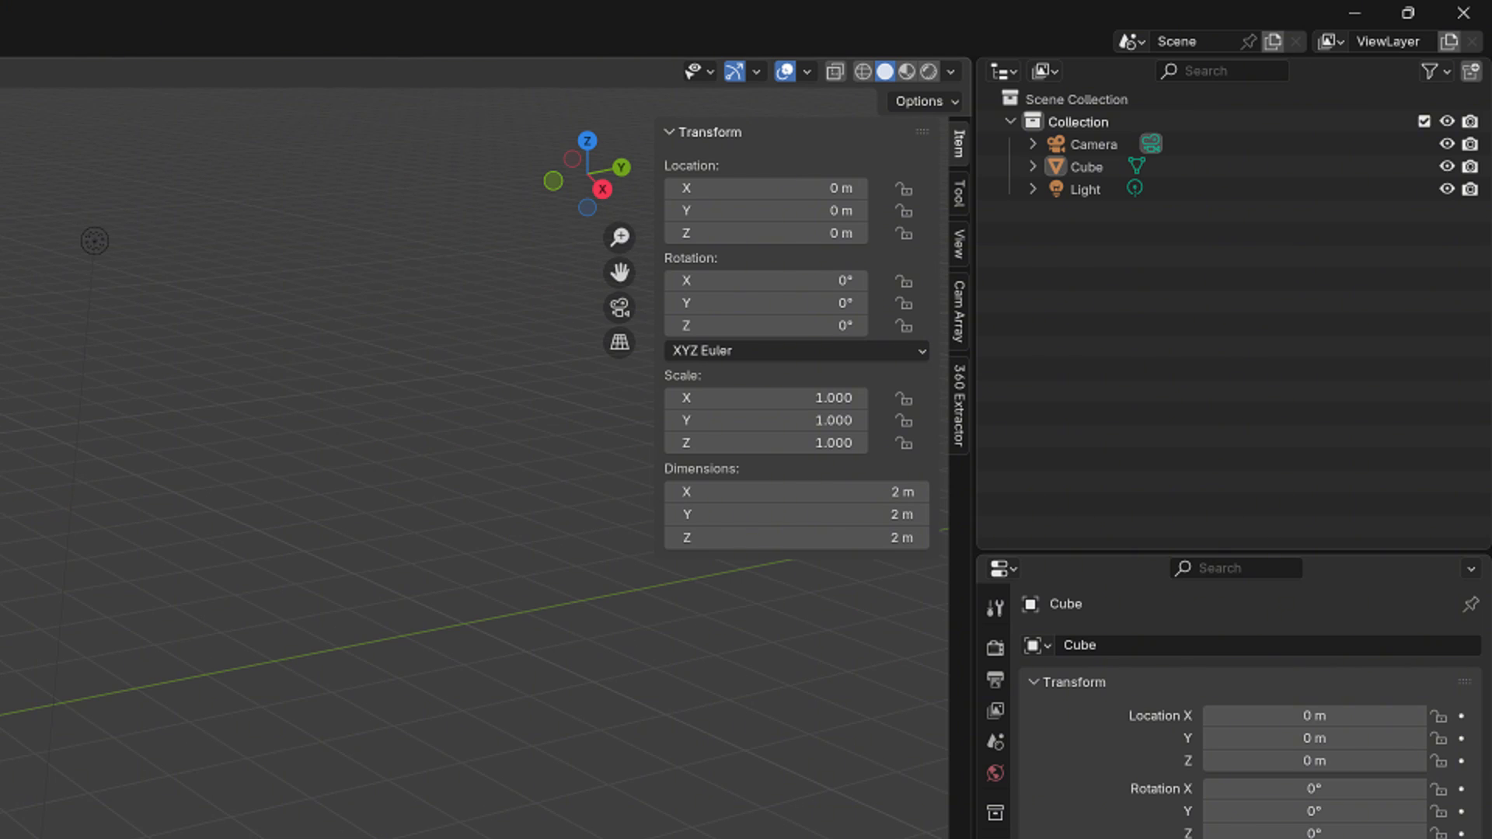
mouse_move(939, 619)
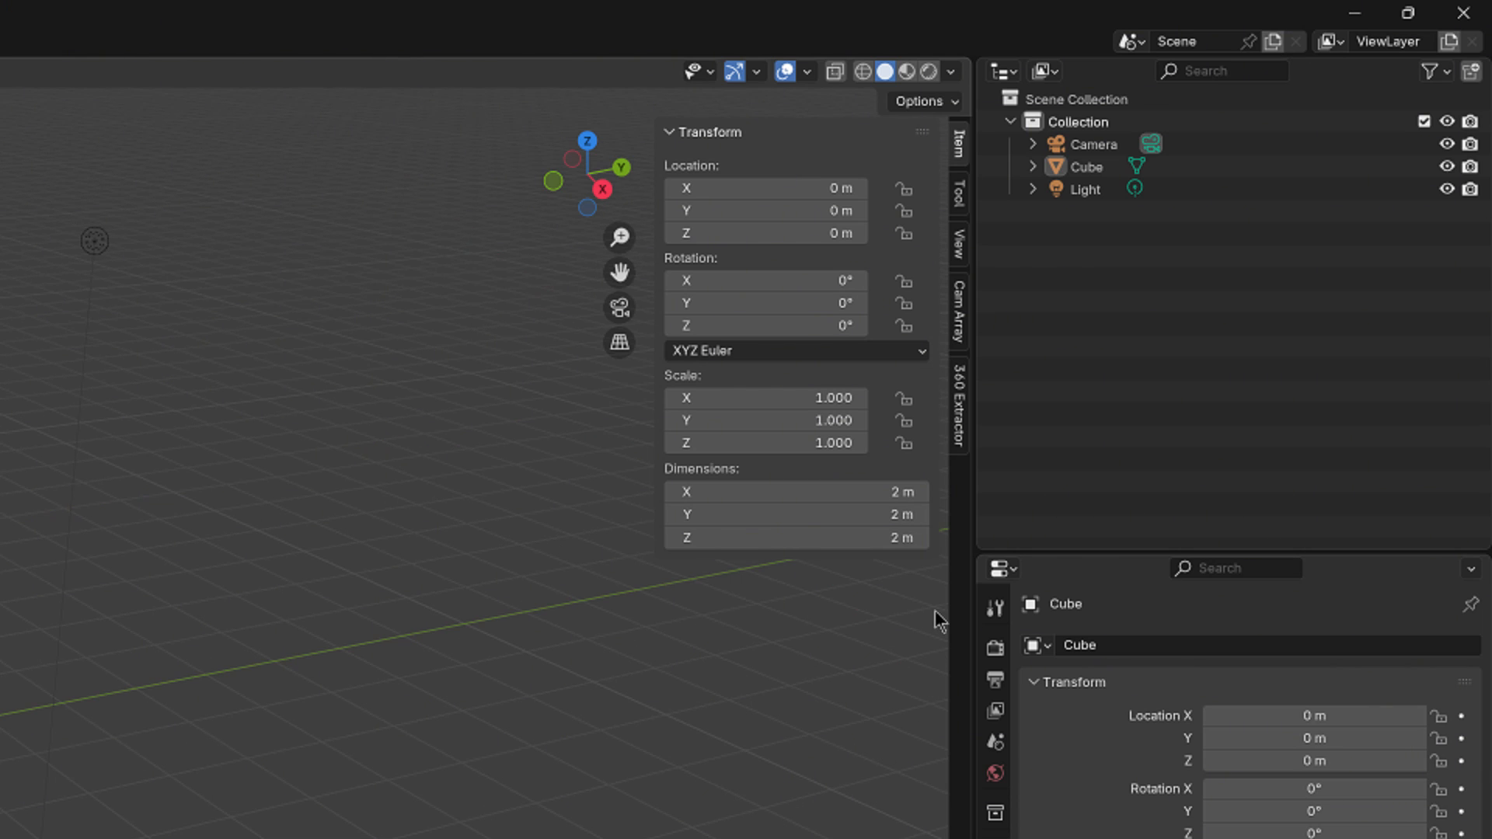
mouse_move(964, 436)
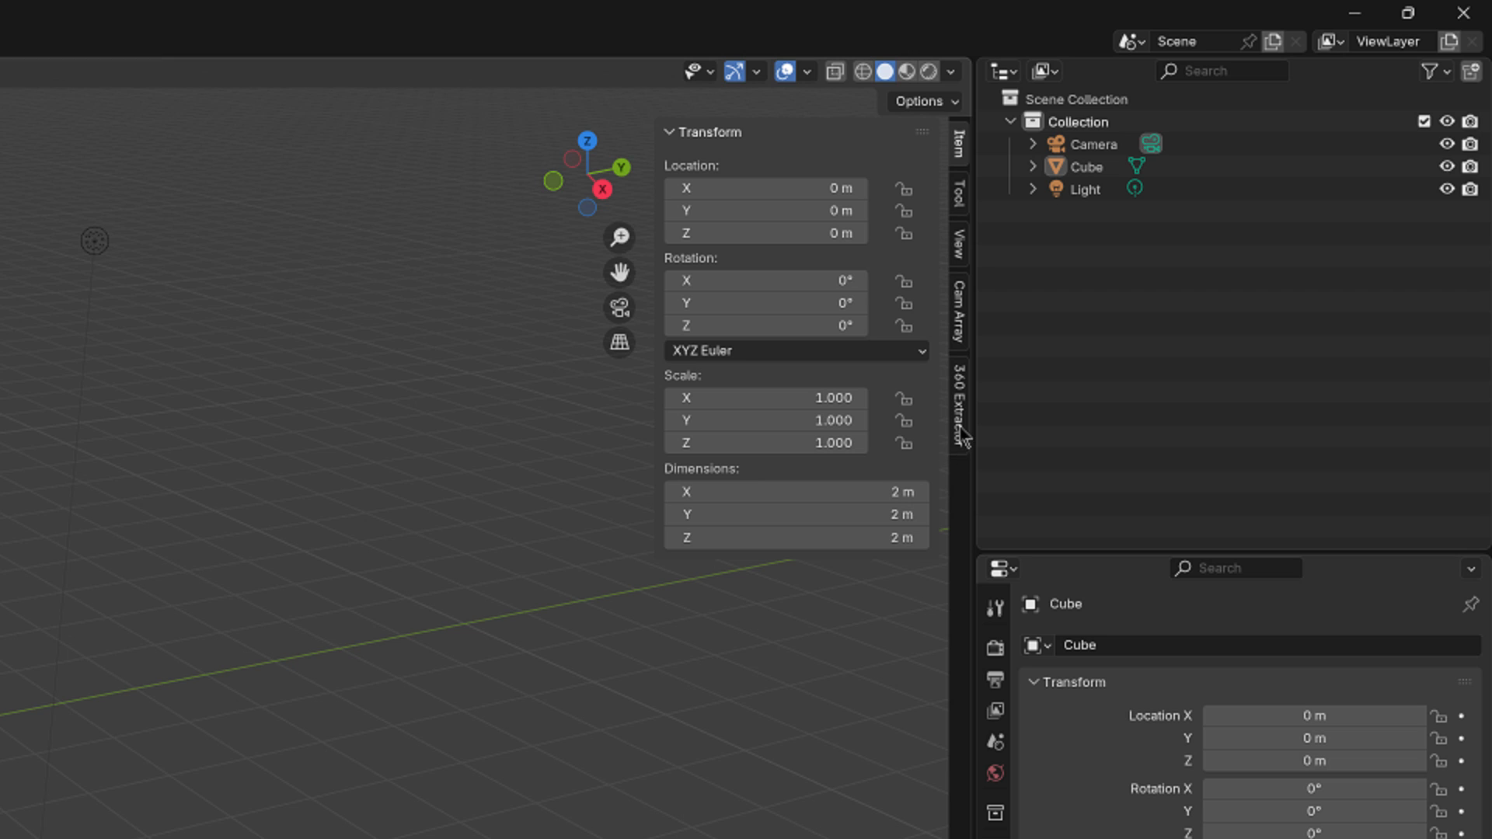
Show the 360 Extractor add-on panel in the viewport sidebar.
left_click(958, 404)
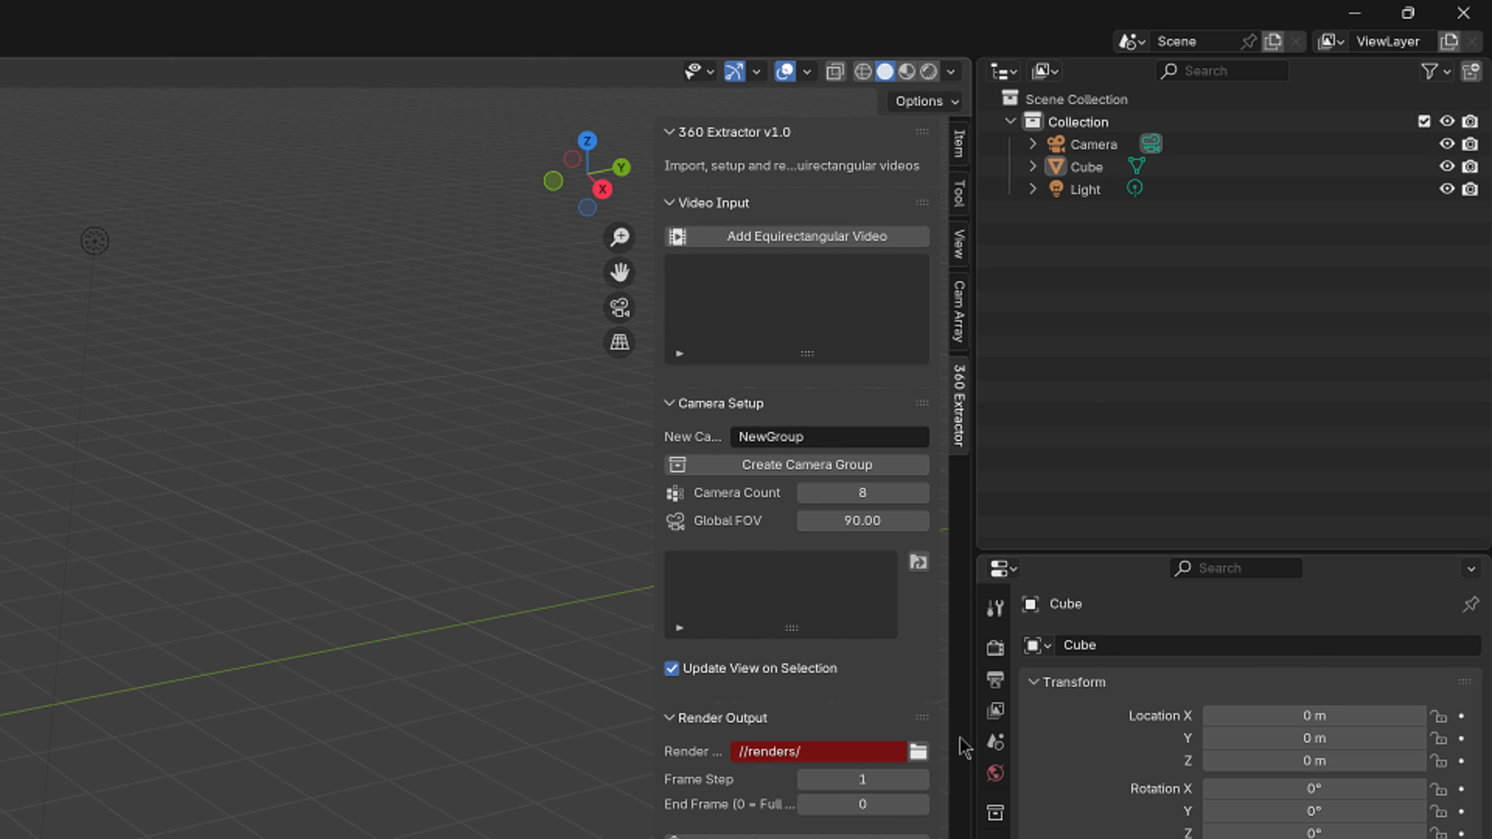
key("n")
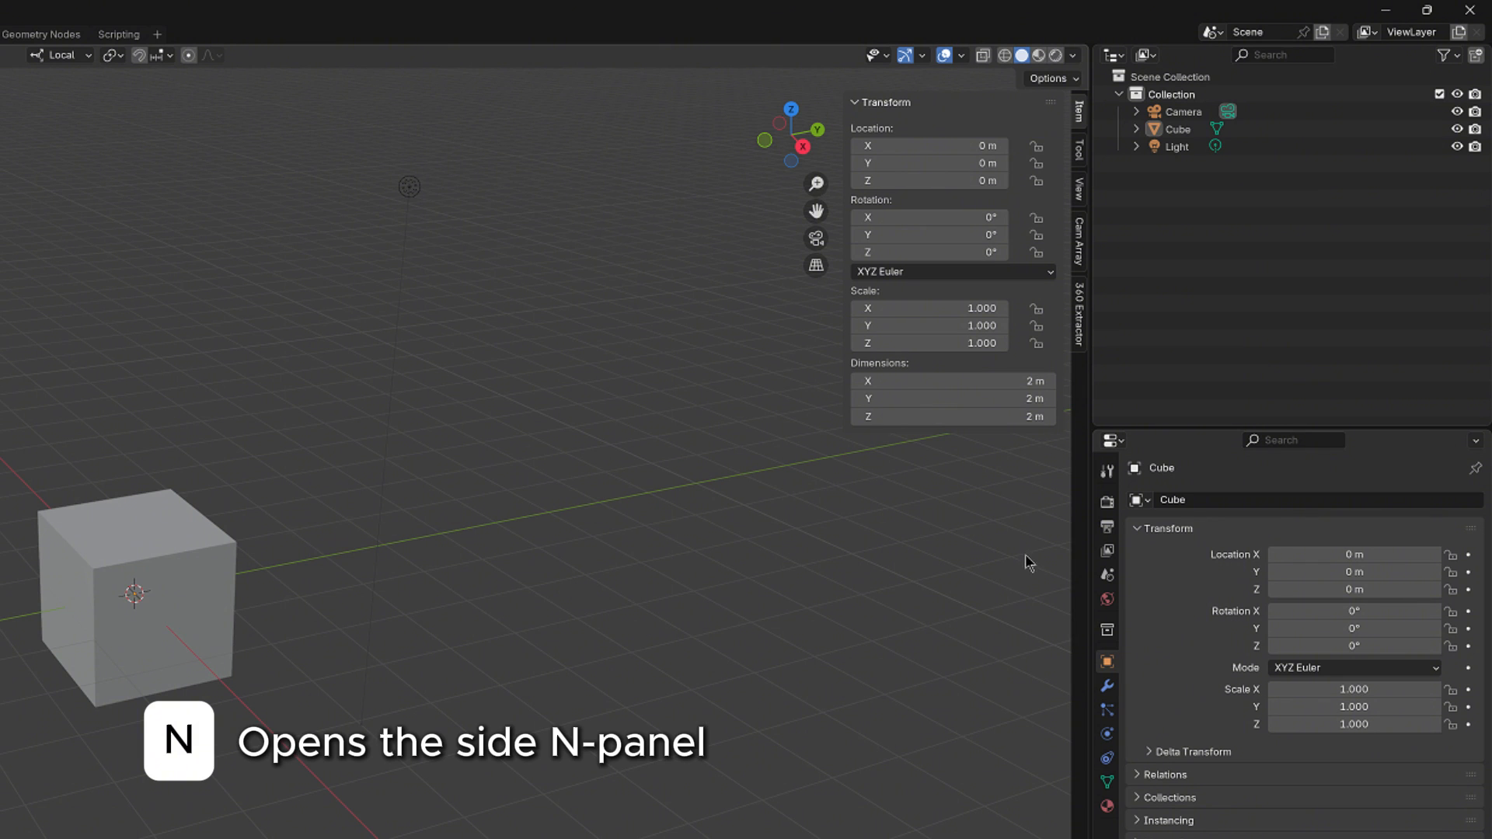
left_click(1077, 314)
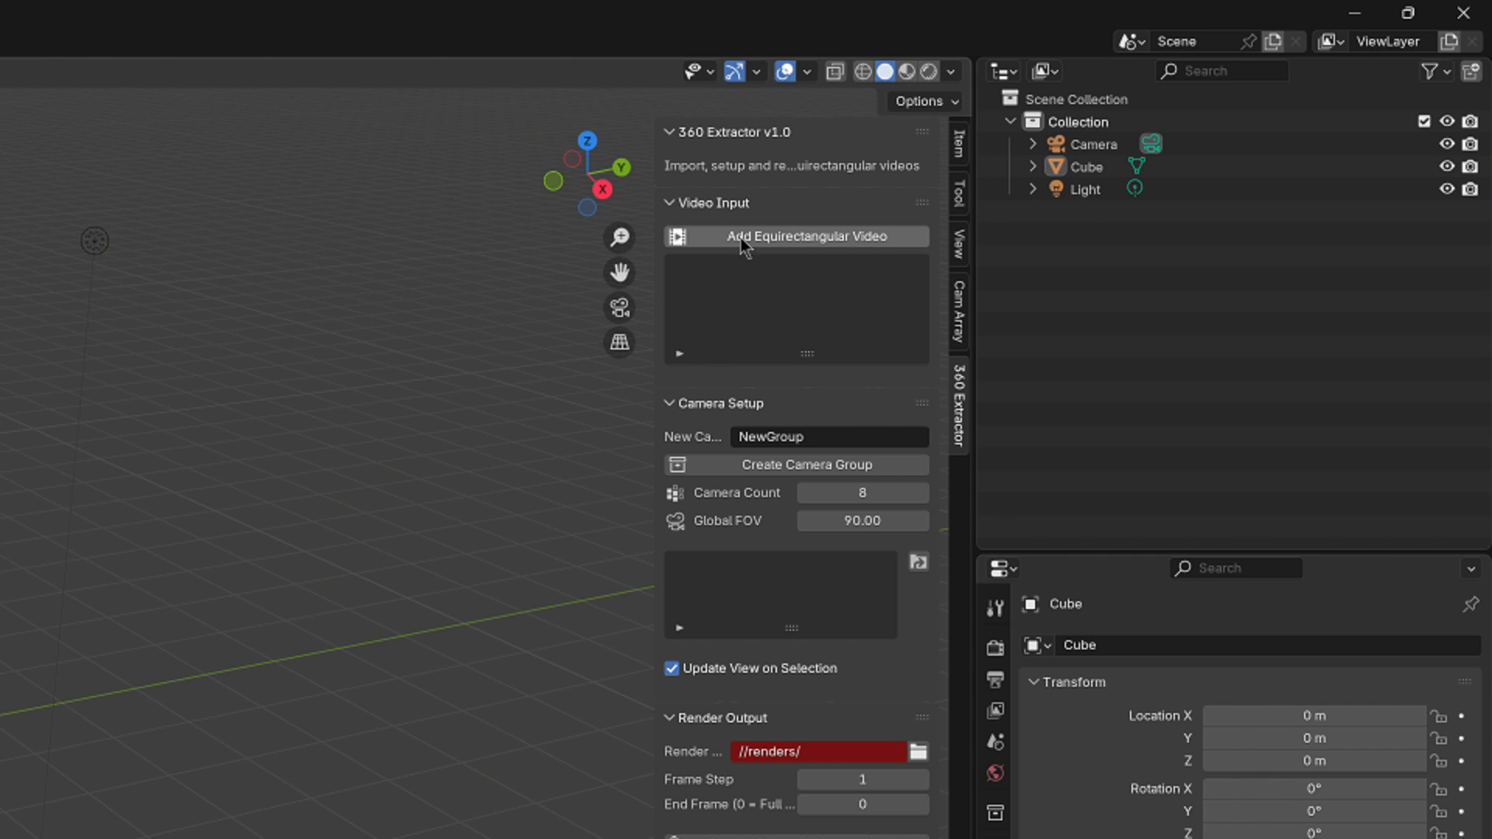
mouse_move(905, 246)
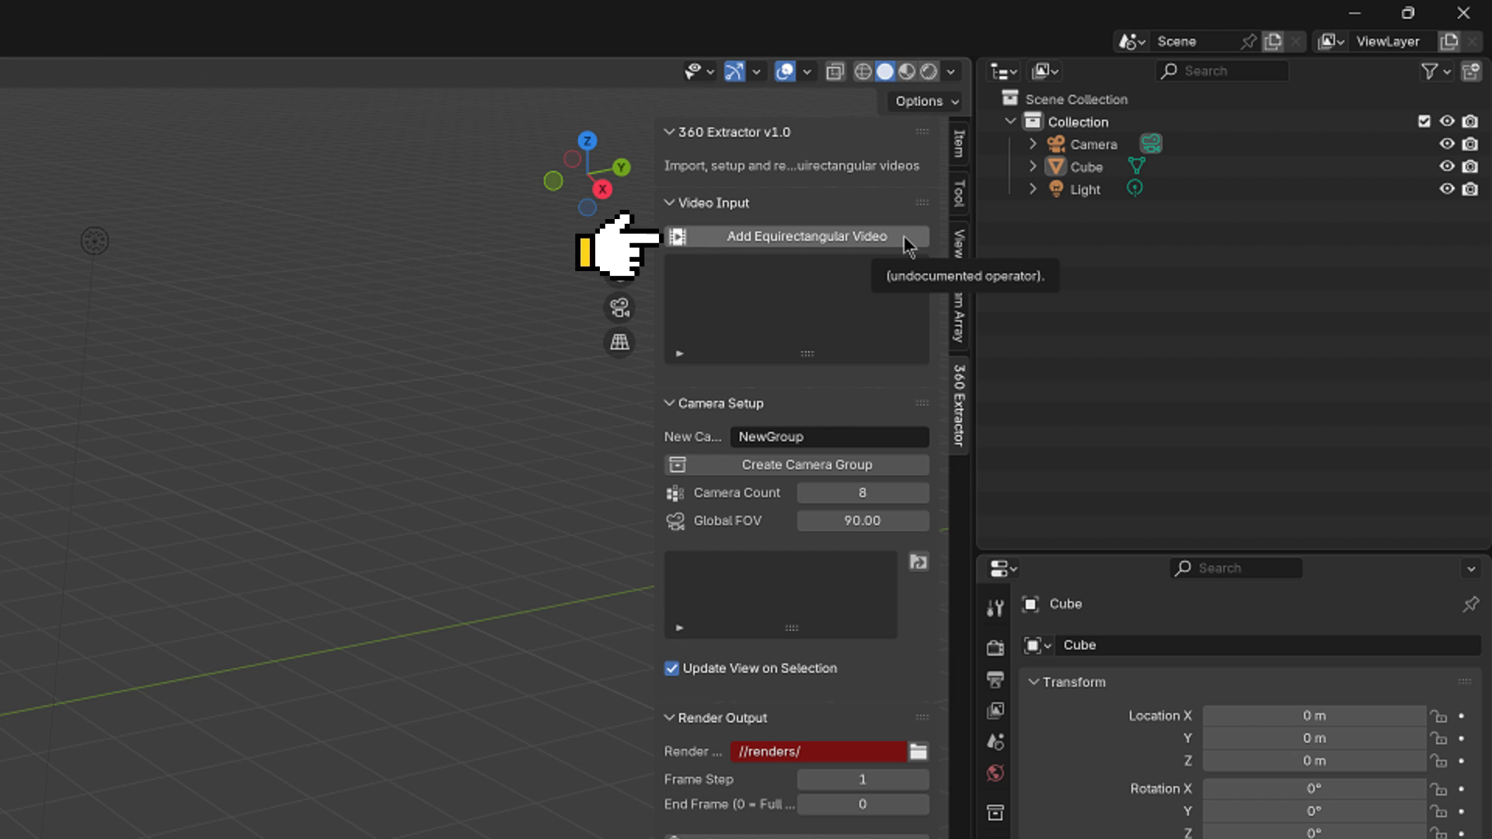
Add Lysti_high.mp4, Lysti_Low.mp4 and Lysti_Mid.mp4 as equirectangular videos.
left_click(807, 236)
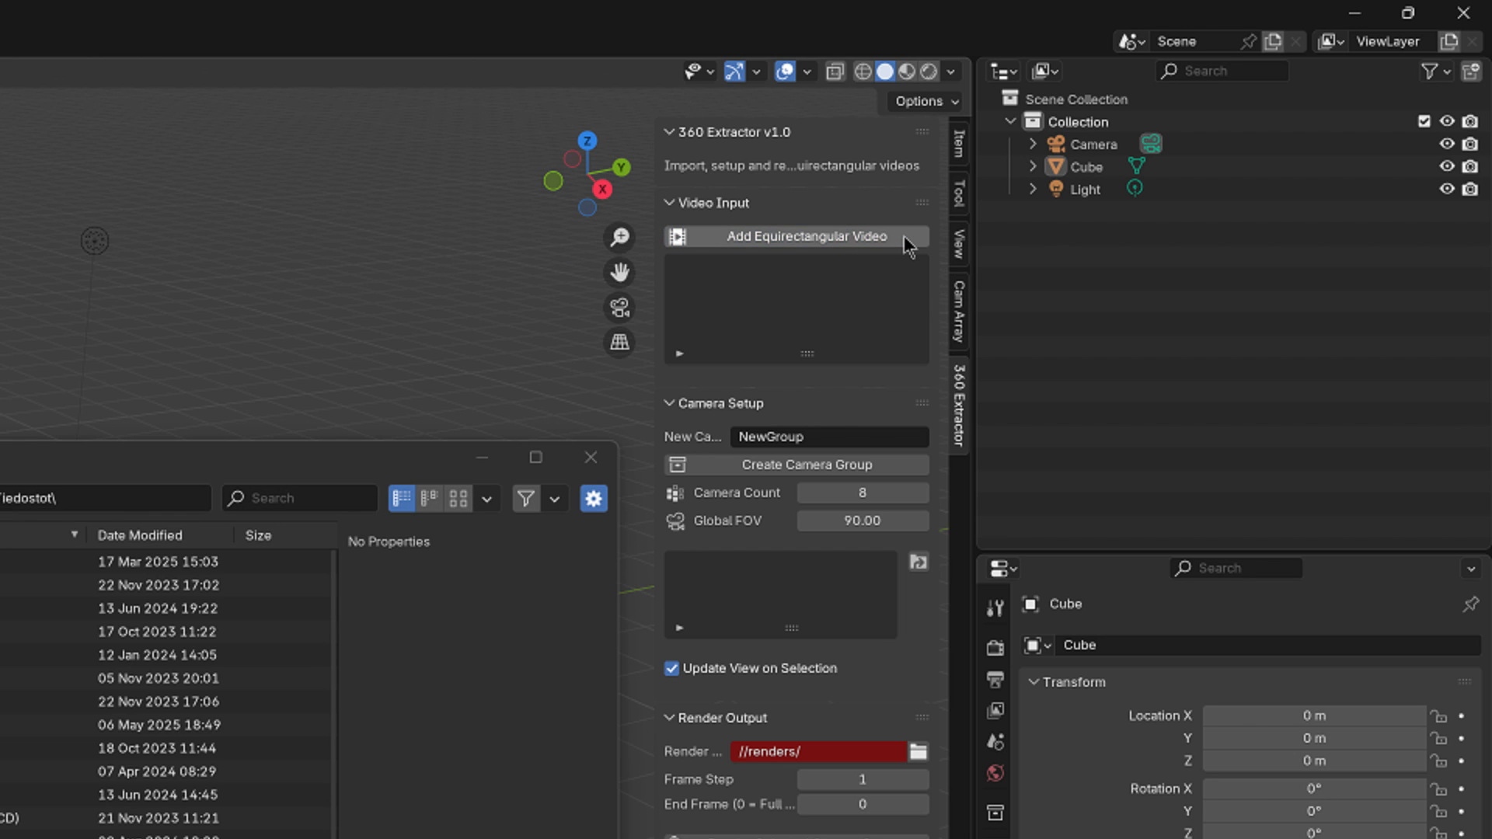
left_click(804, 236)
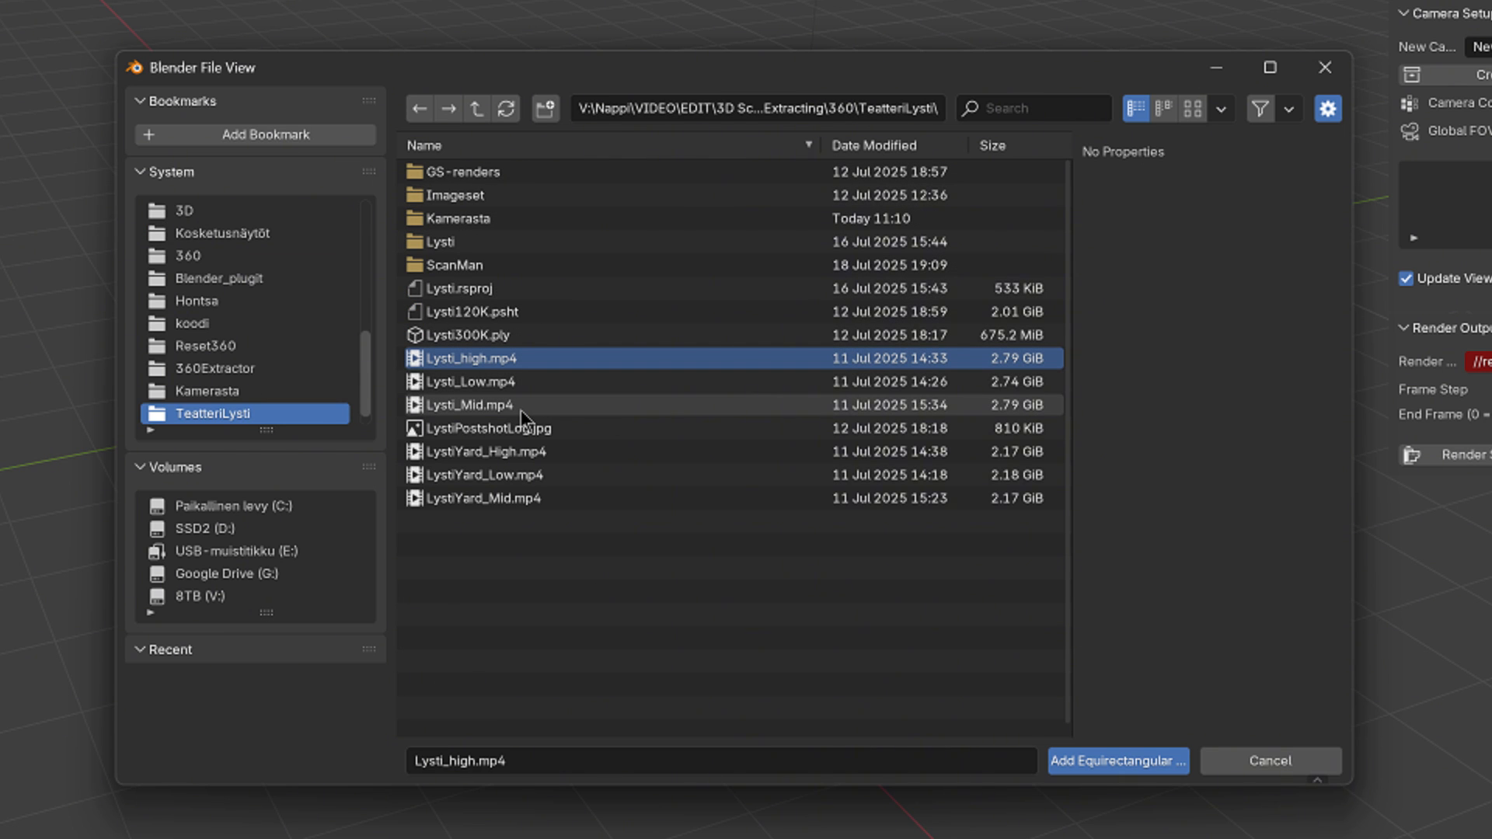
left_click(466, 404)
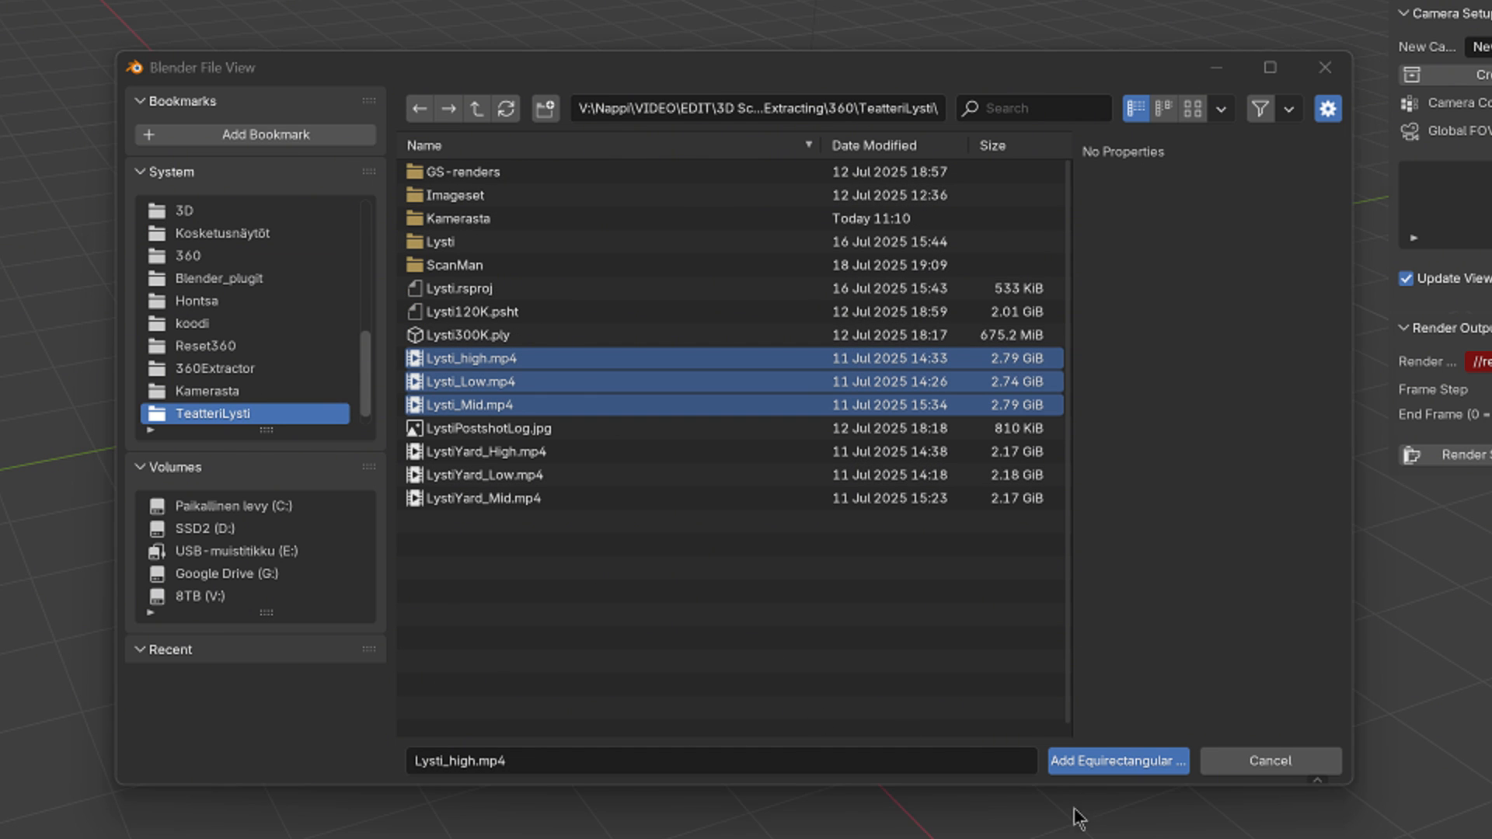
left_click(1116, 760)
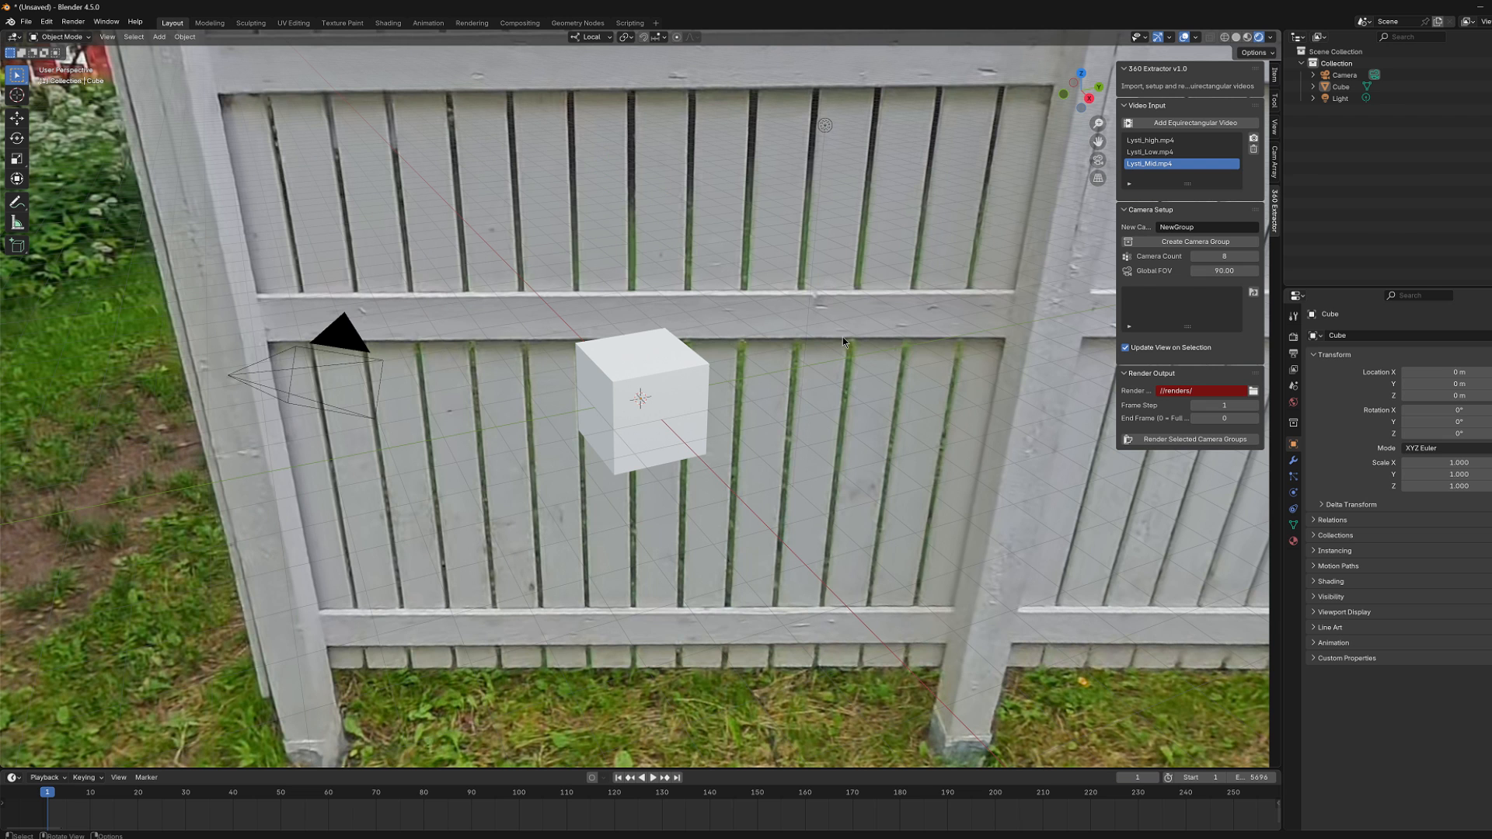
mouse_move(849, 282)
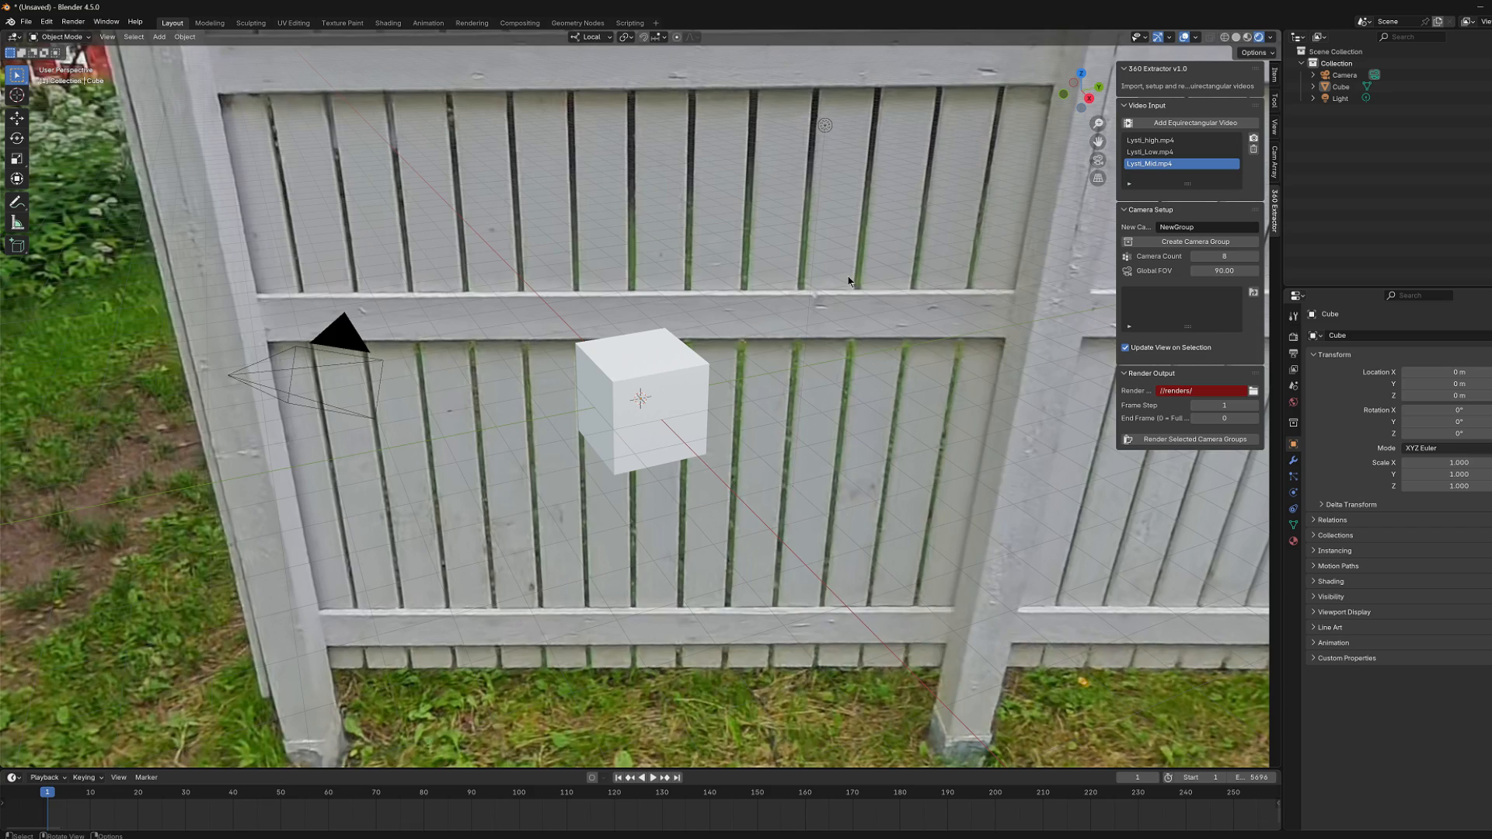
mouse_move(841, 292)
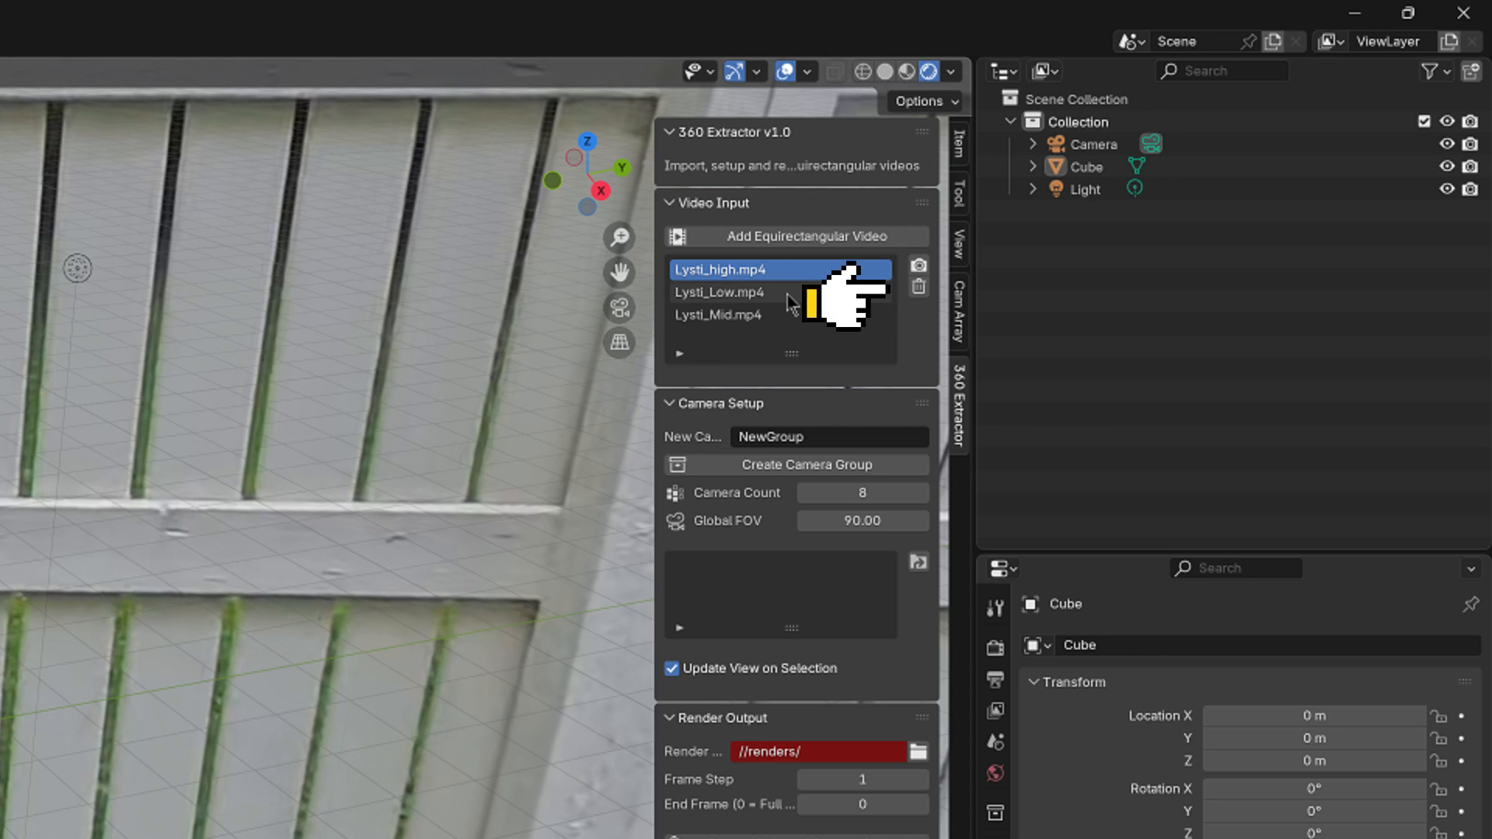
Switch the active video to Lysti_Mid.mp4, then to Lysti_Low.mp4.
left_click(747, 314)
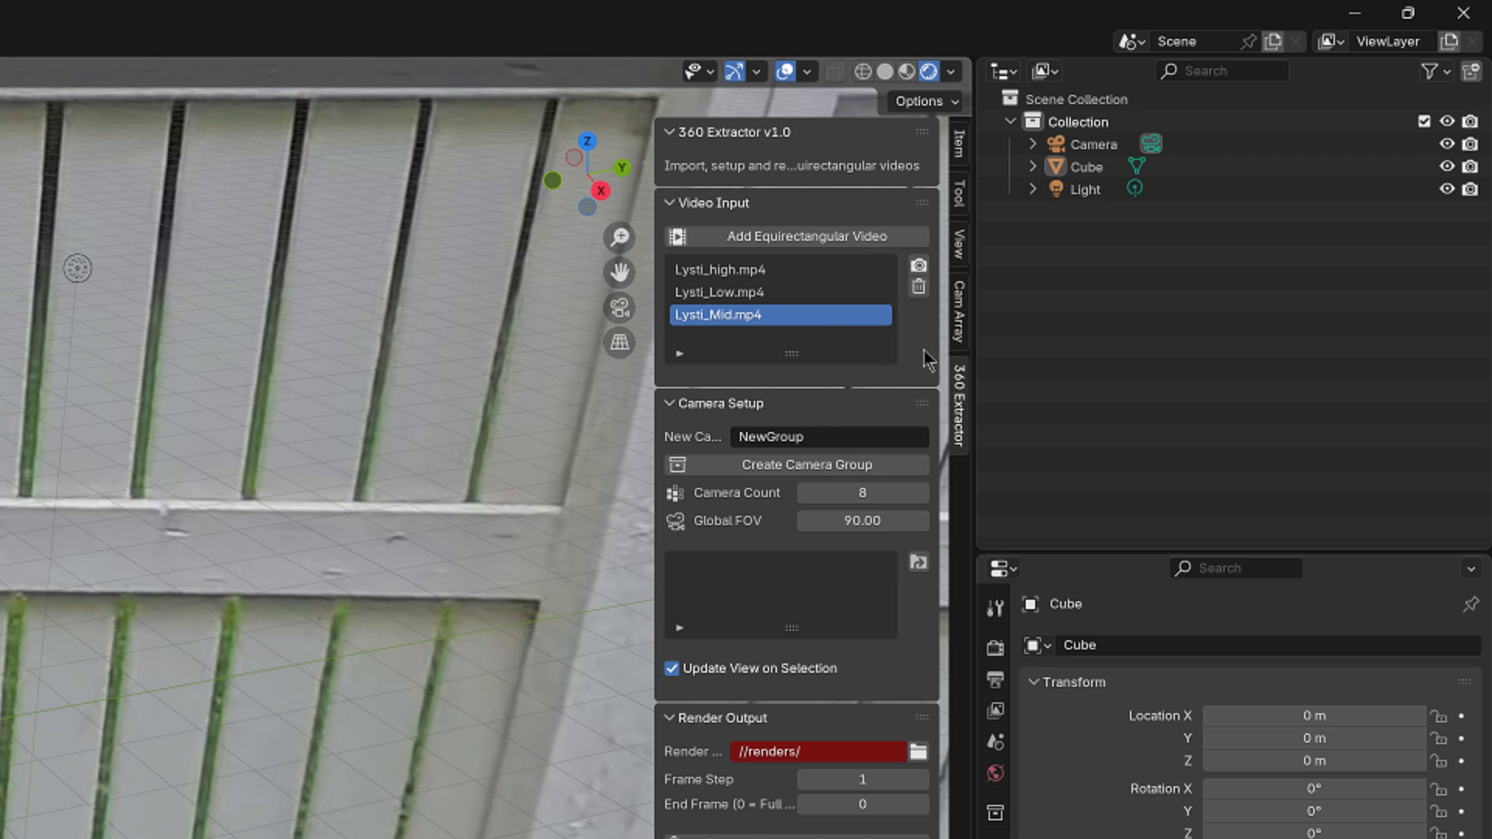
mouse_move(917, 286)
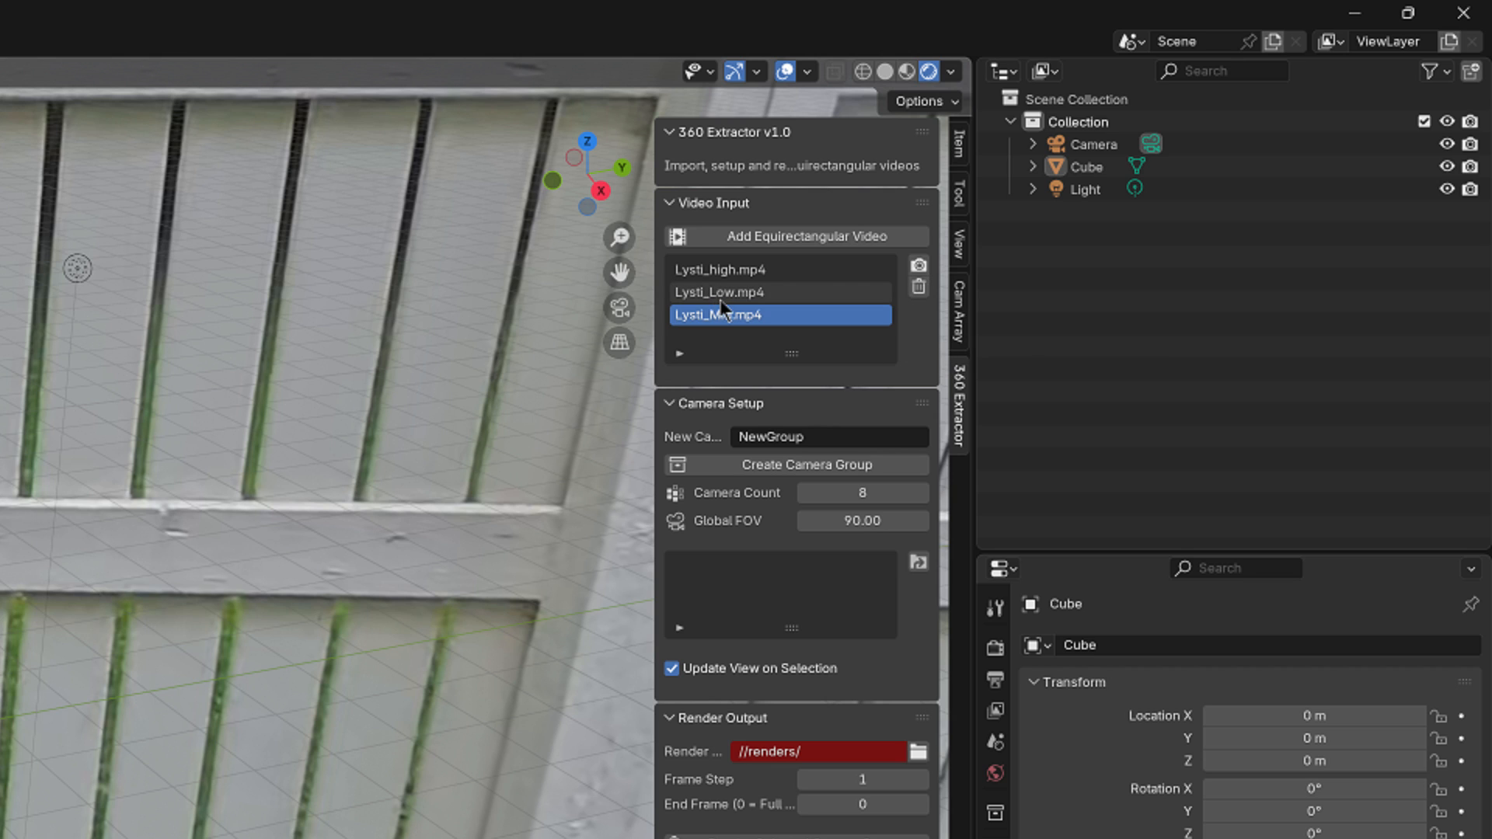
left_click(781, 292)
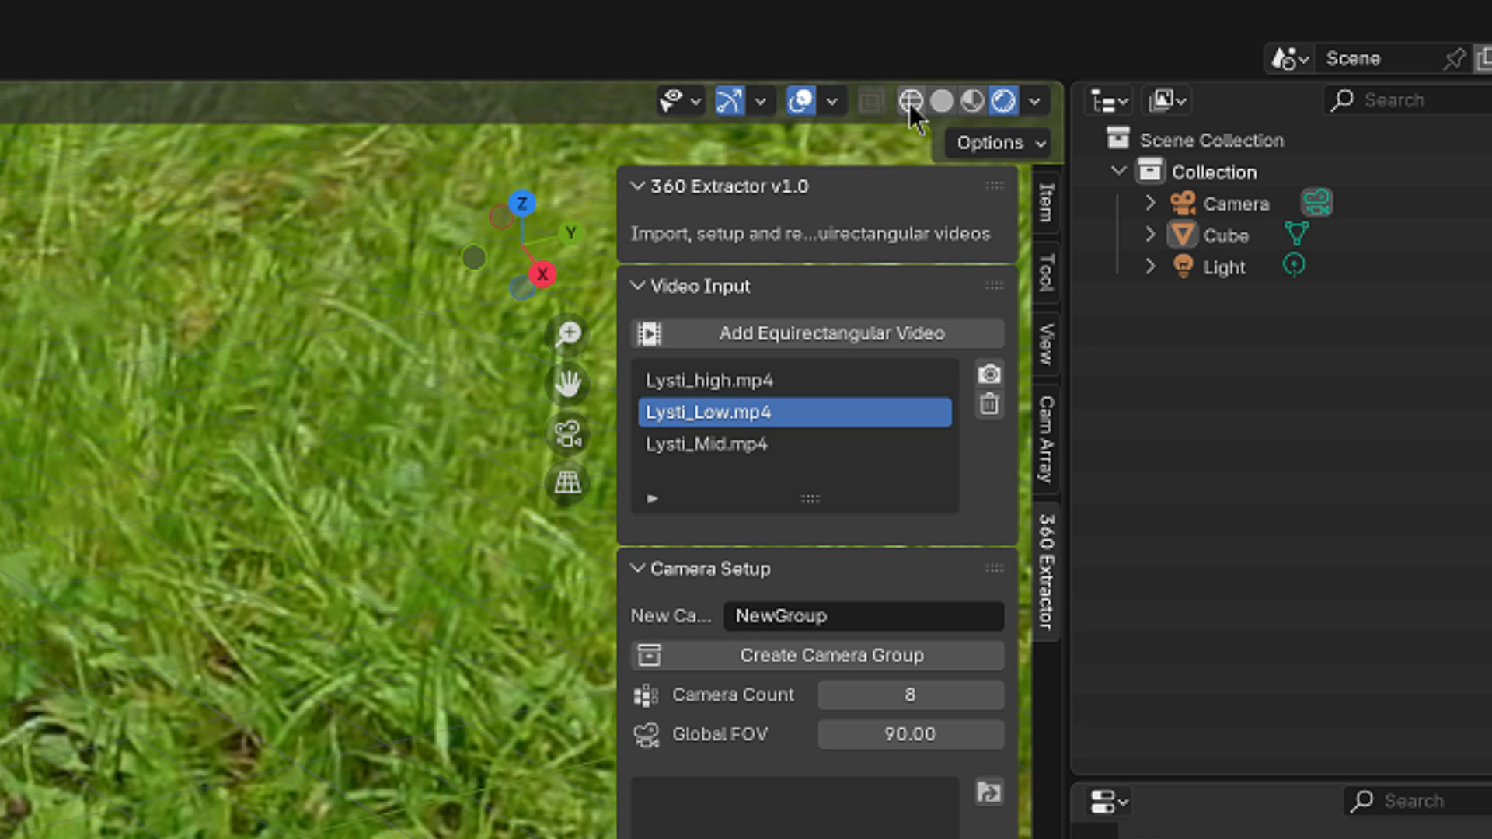
Cycle viewport shading through Wireframe, Solid and Material Preview, ending on Solid.
left_click(1225, 35)
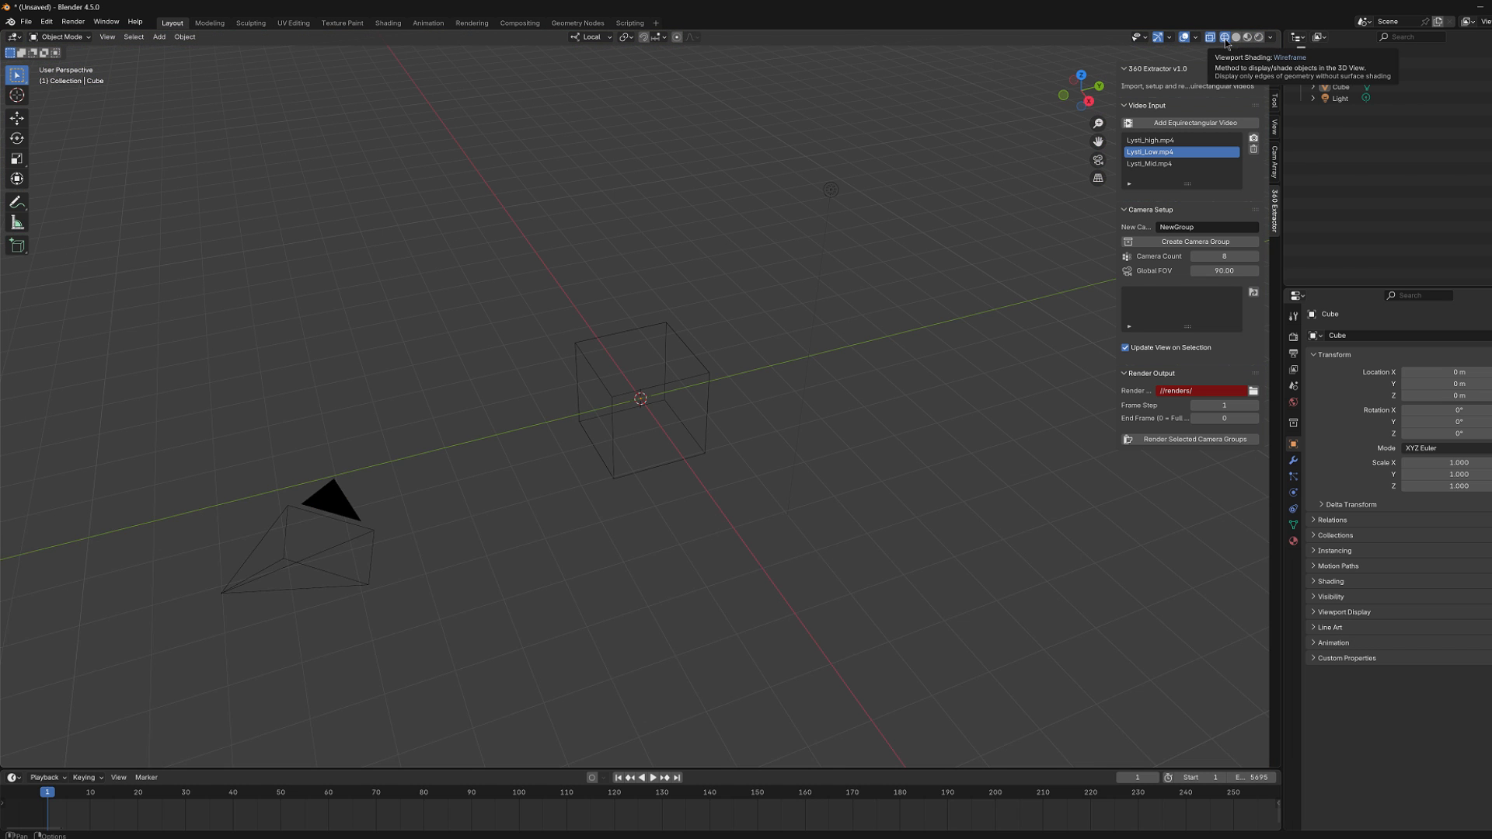
left_click(1235, 37)
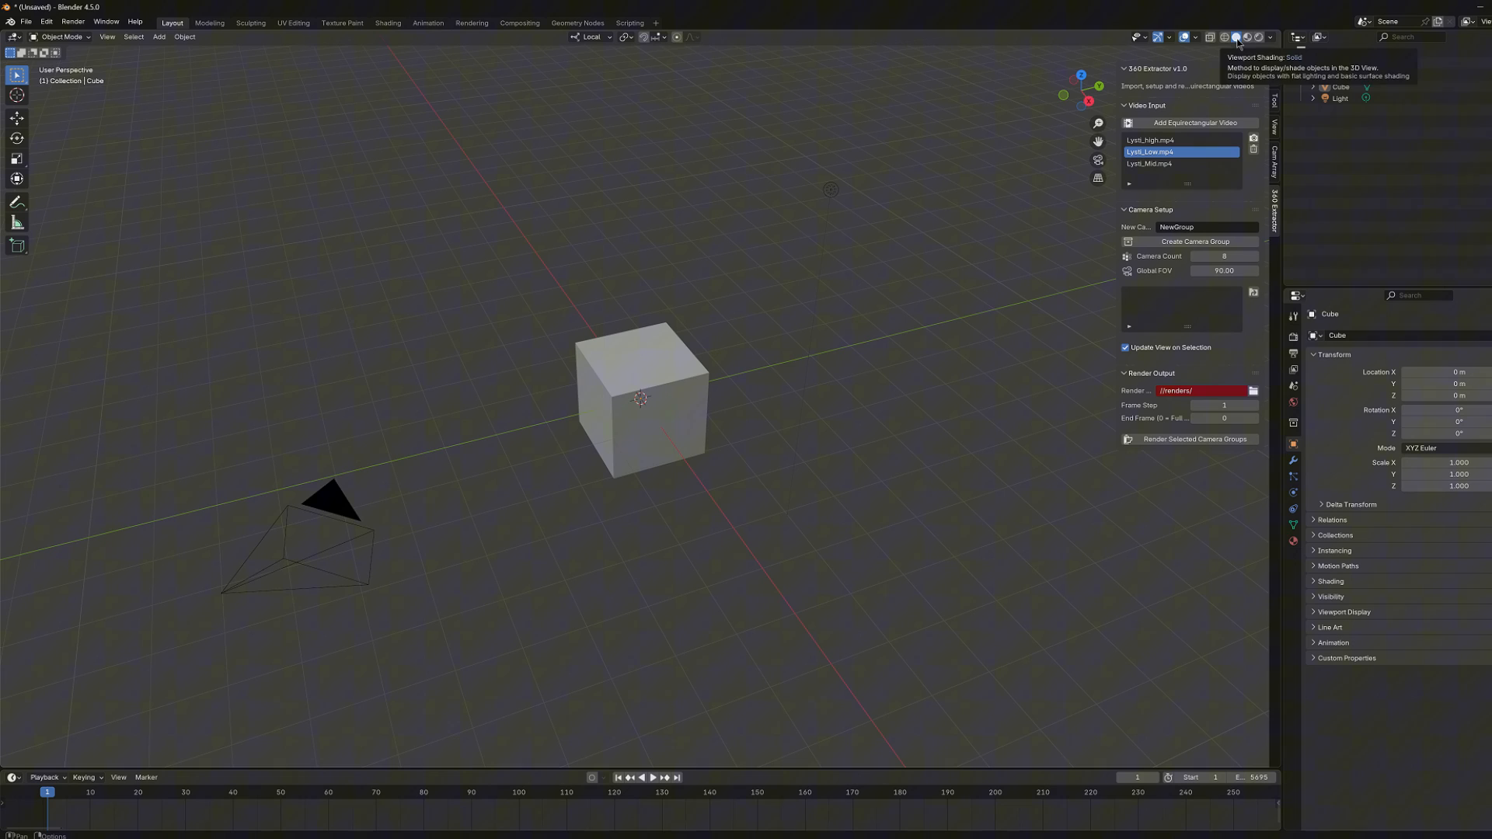
left_click(1245, 37)
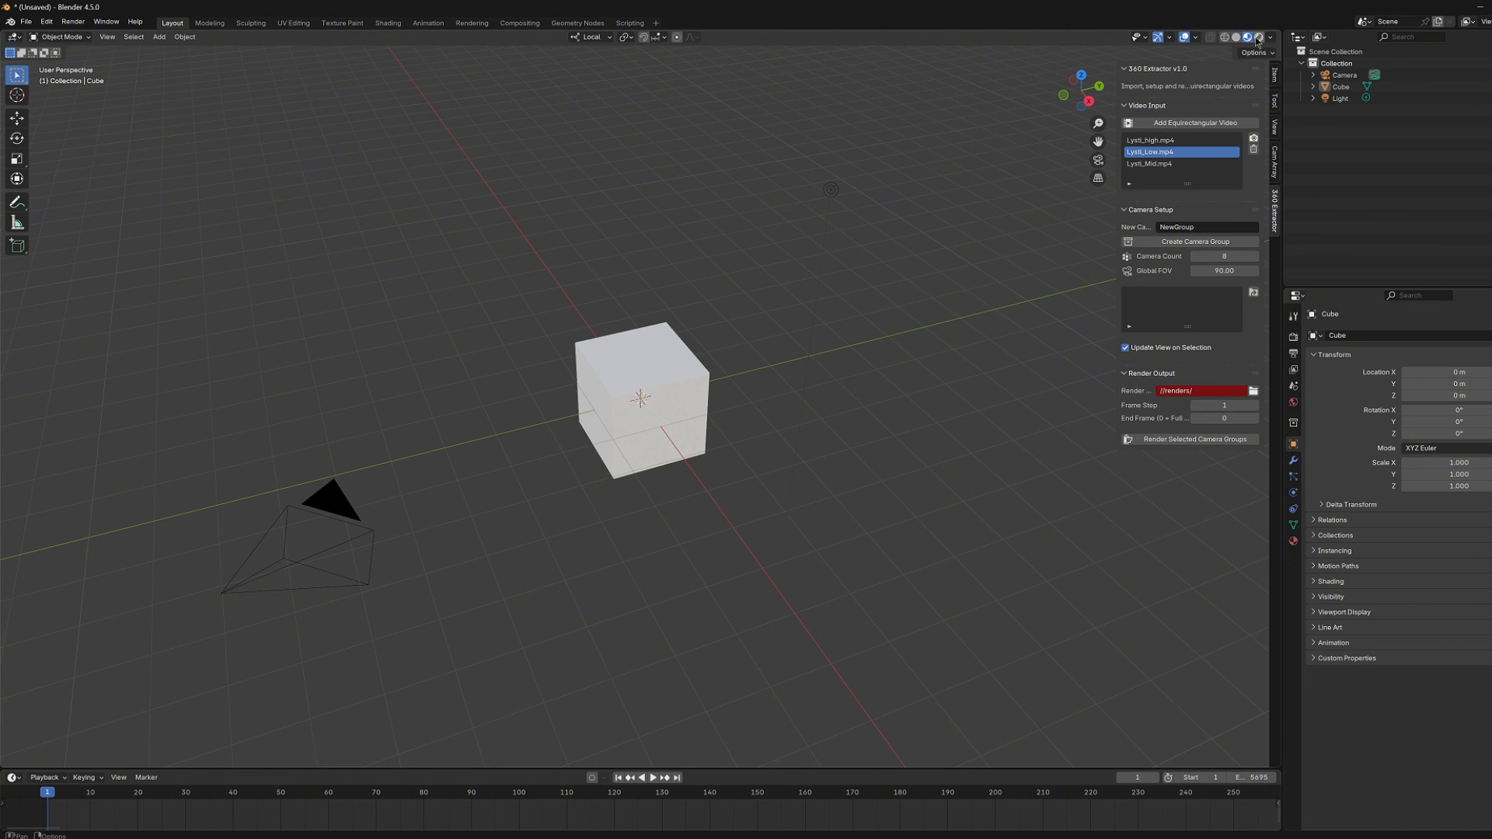
mouse_move(1257, 38)
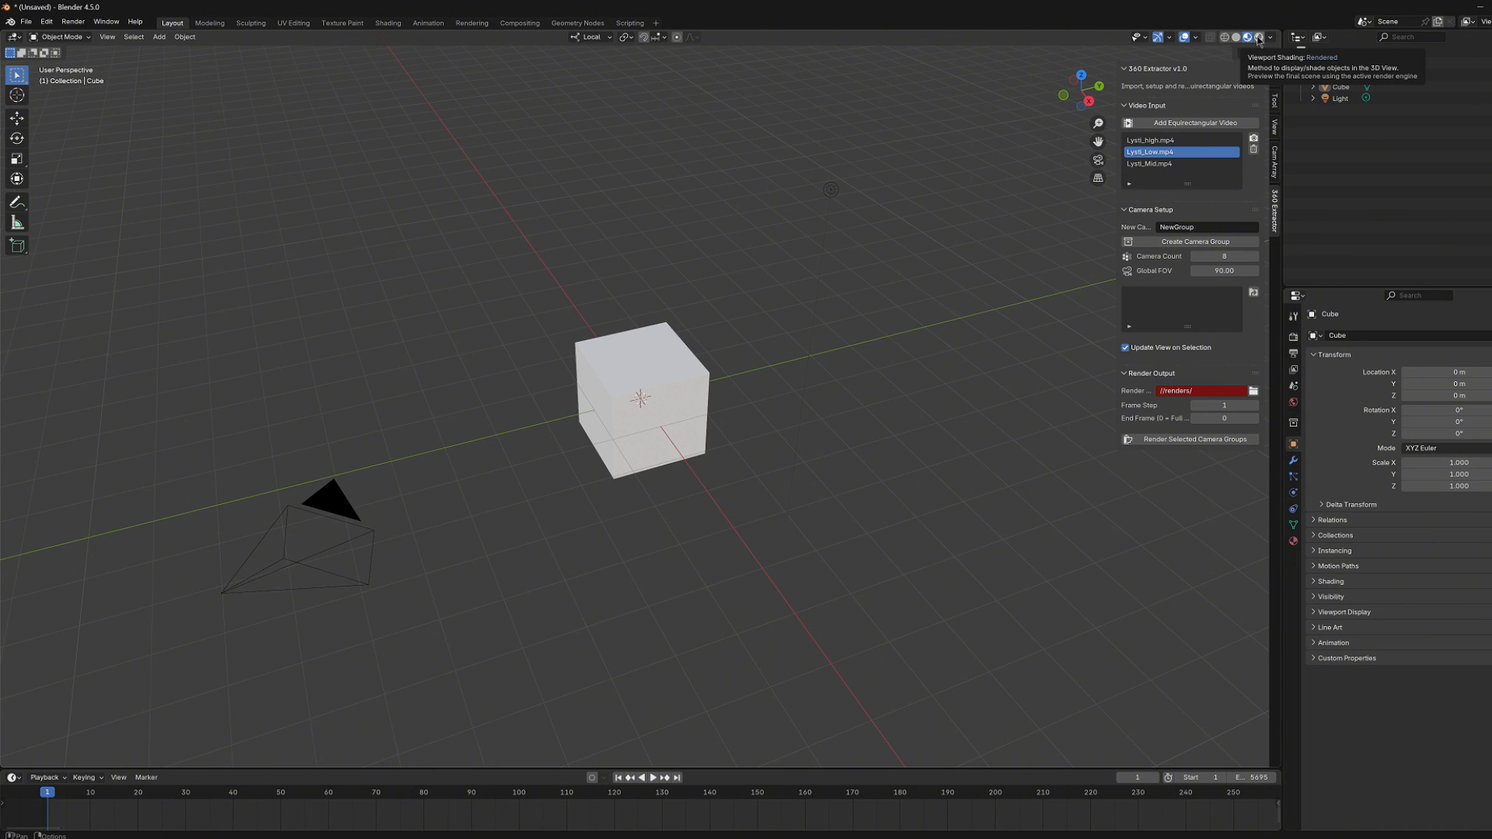
left_click(1257, 37)
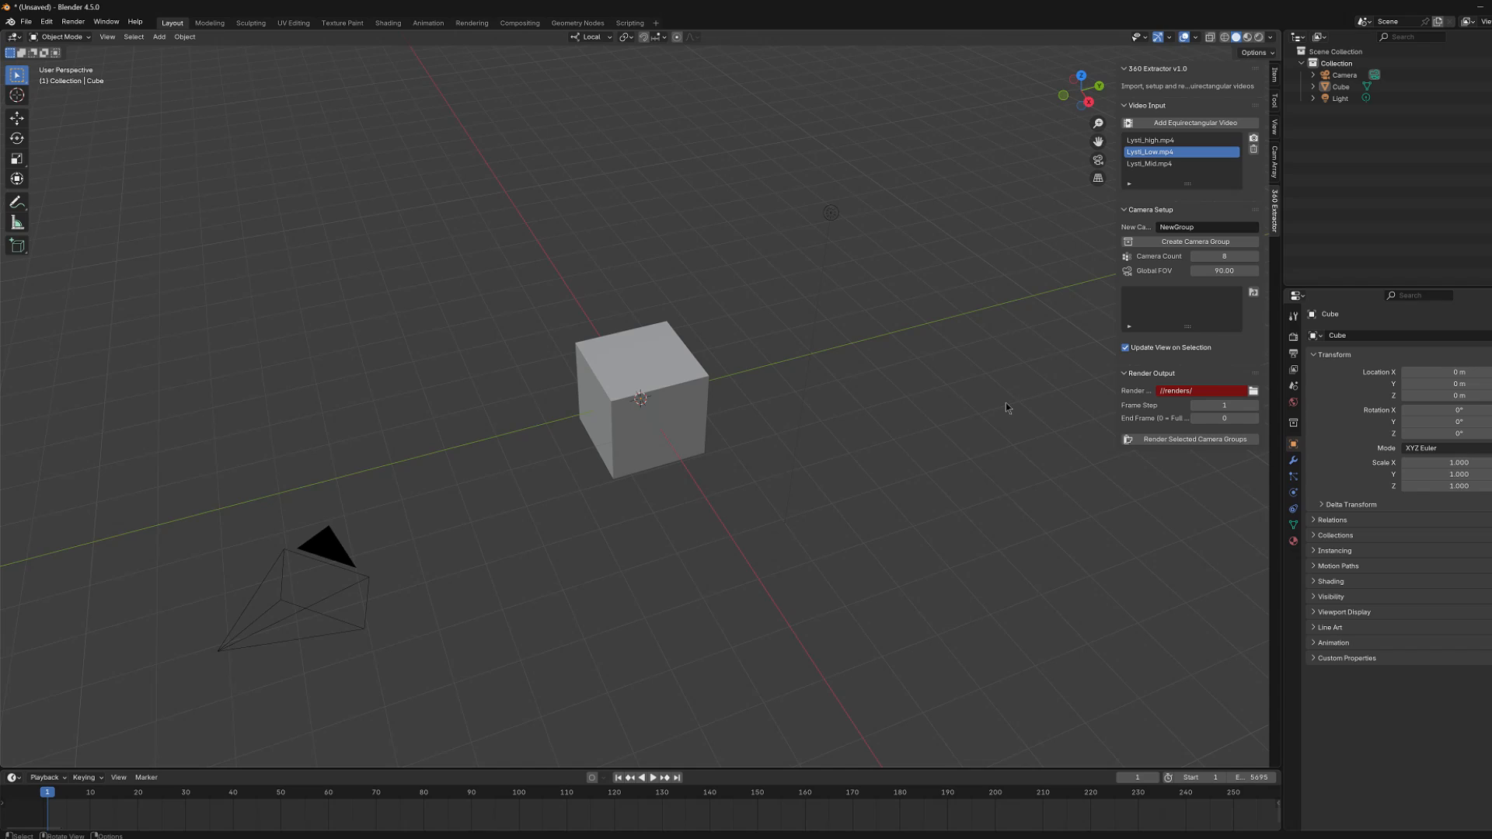
mouse_move(935, 676)
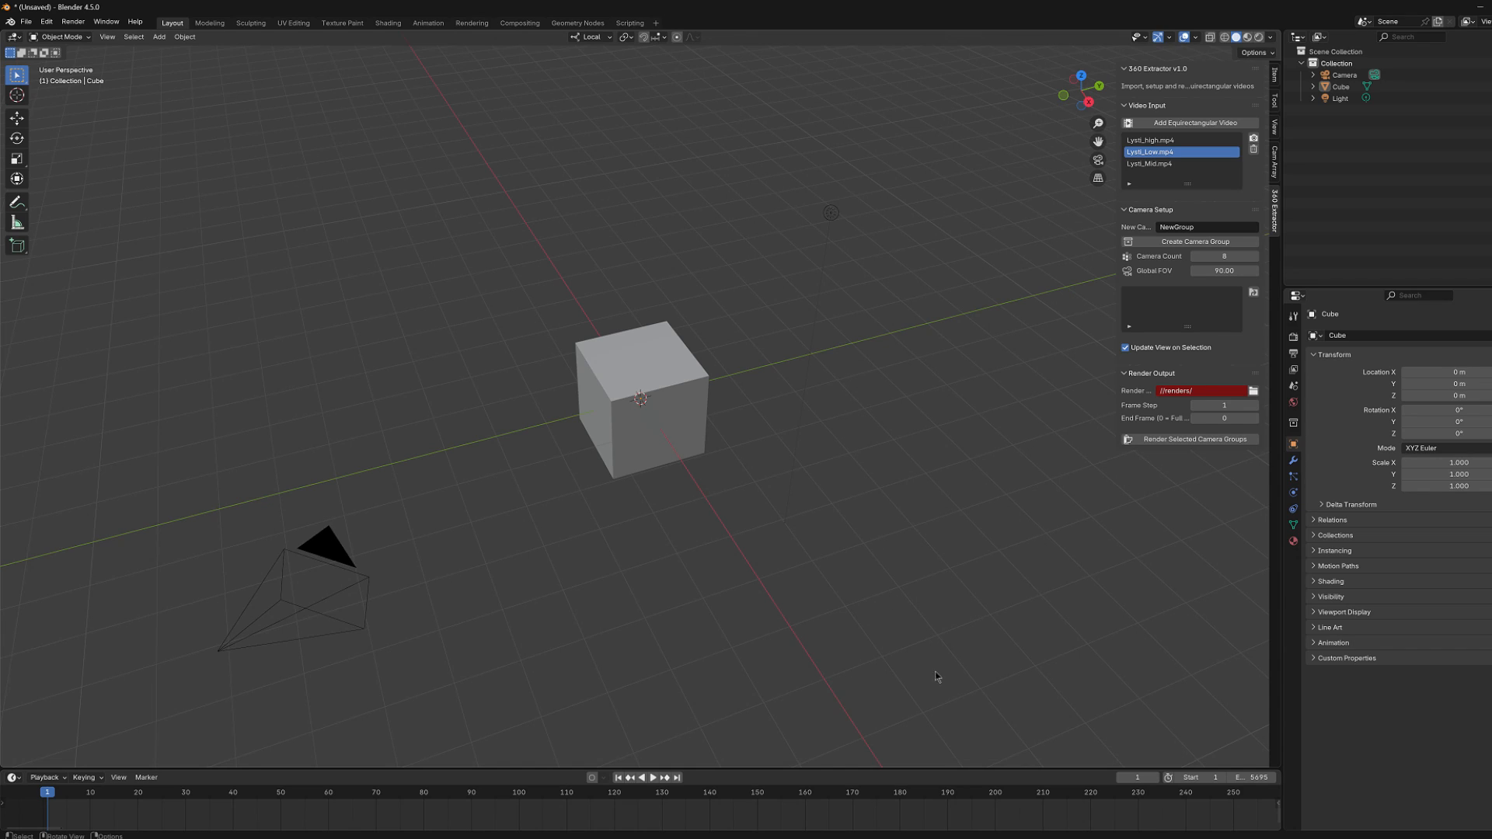
mouse_move(905, 620)
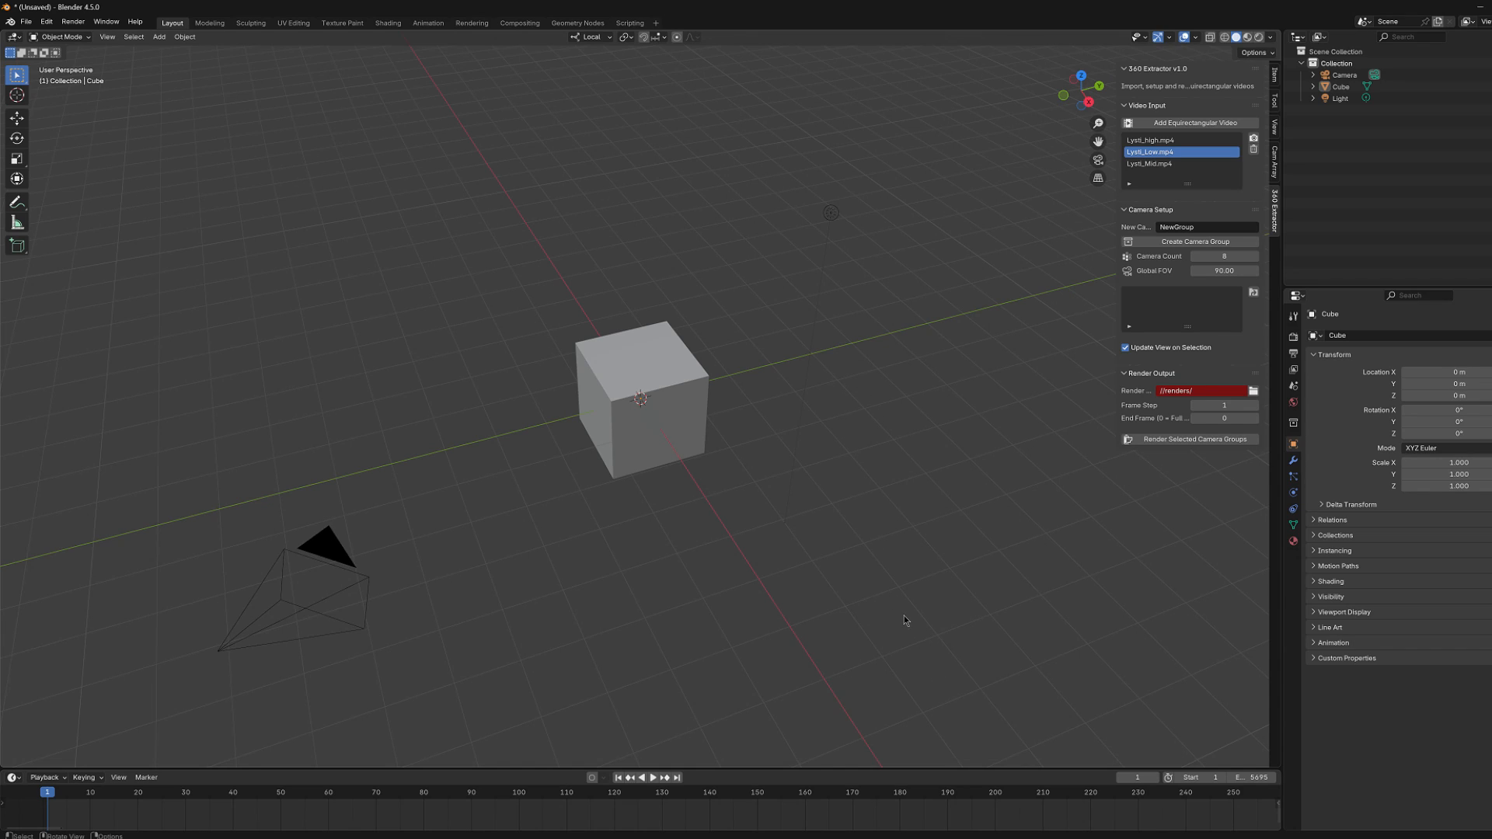
mouse_move(895, 576)
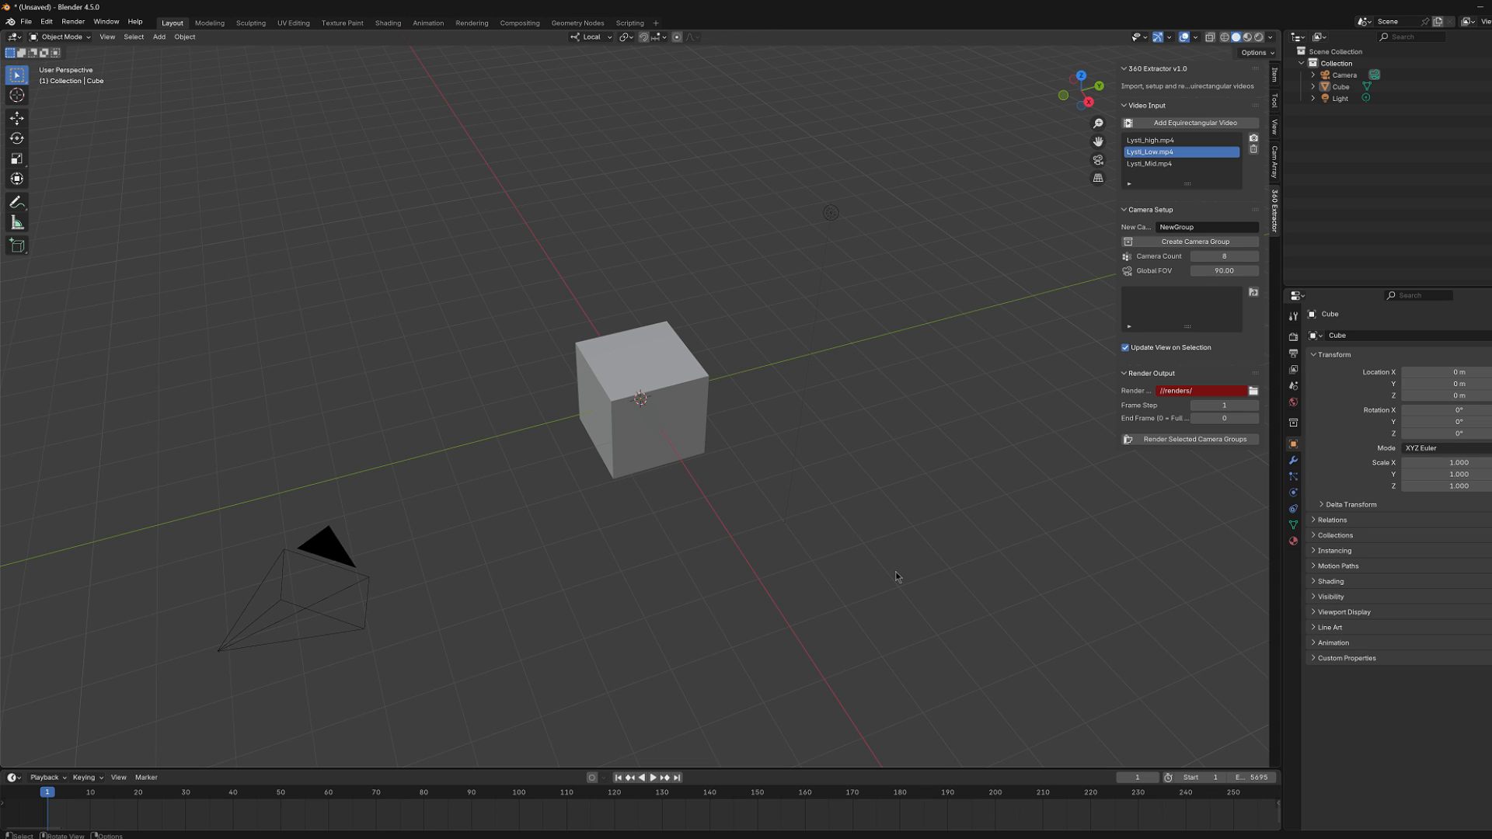
Select and delete the default cube, camera and light.
key("a")
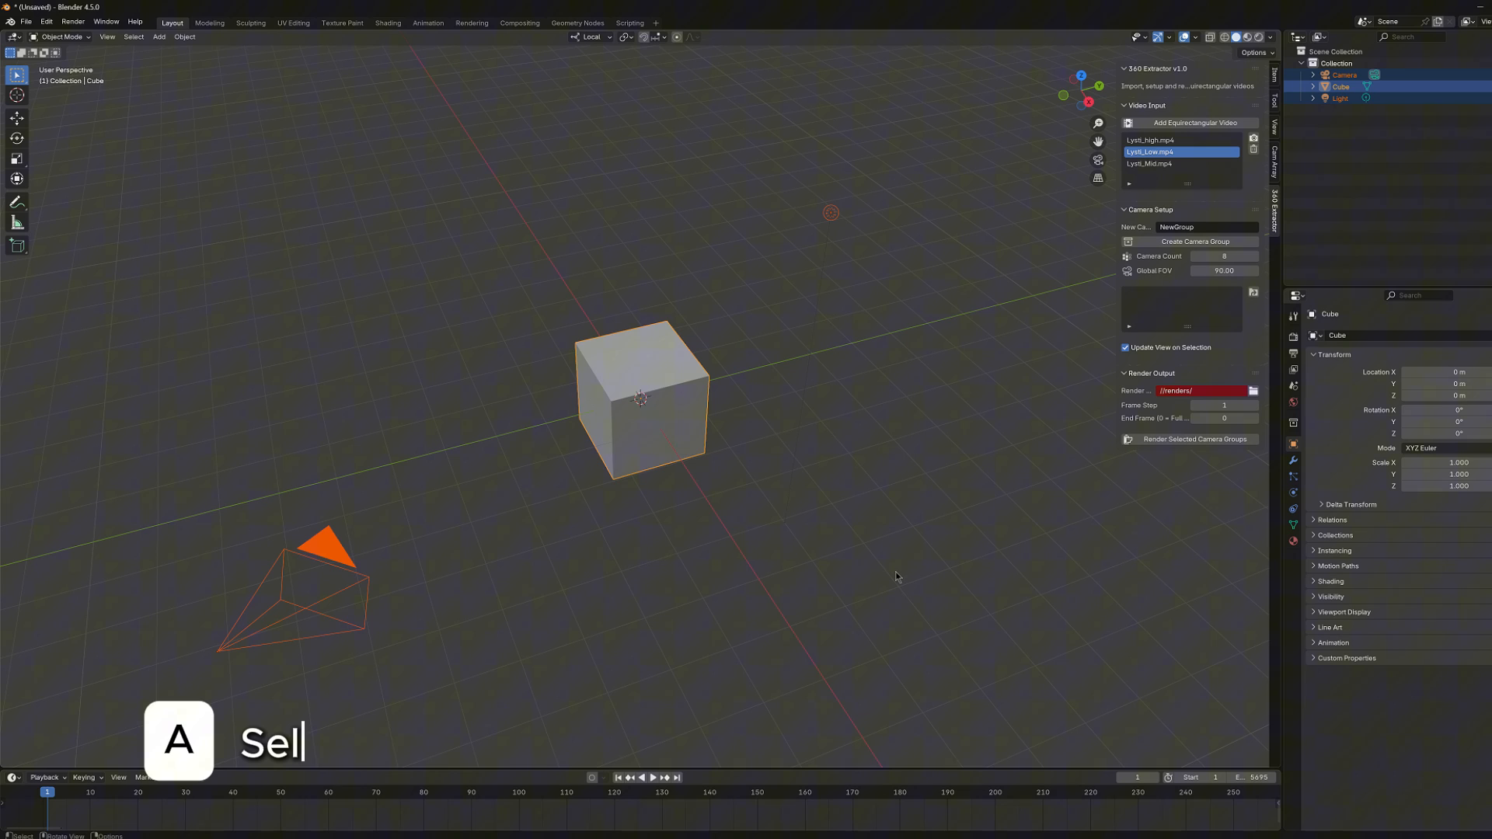
key("a")
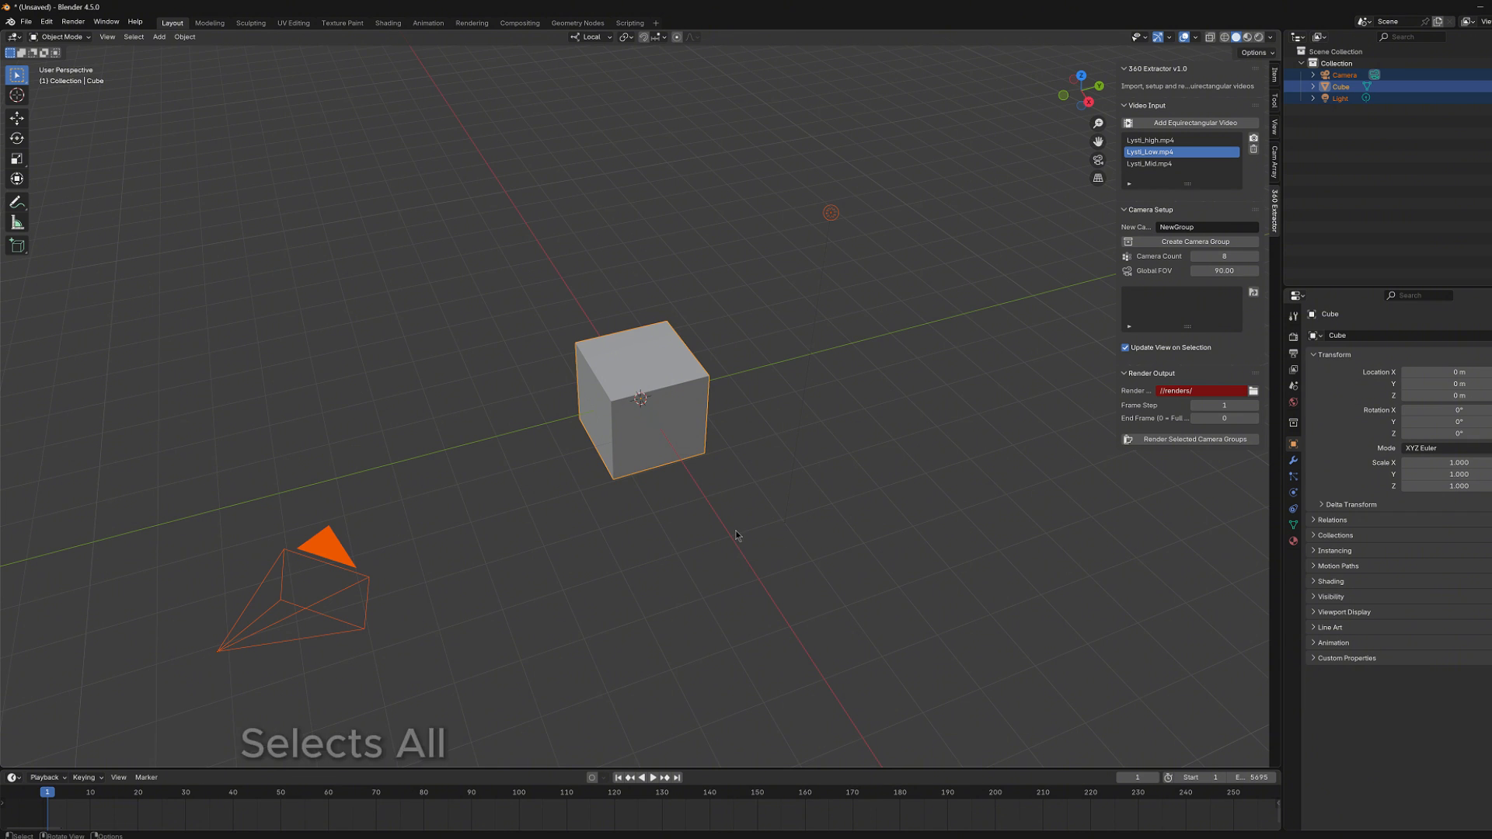
key("Delete")
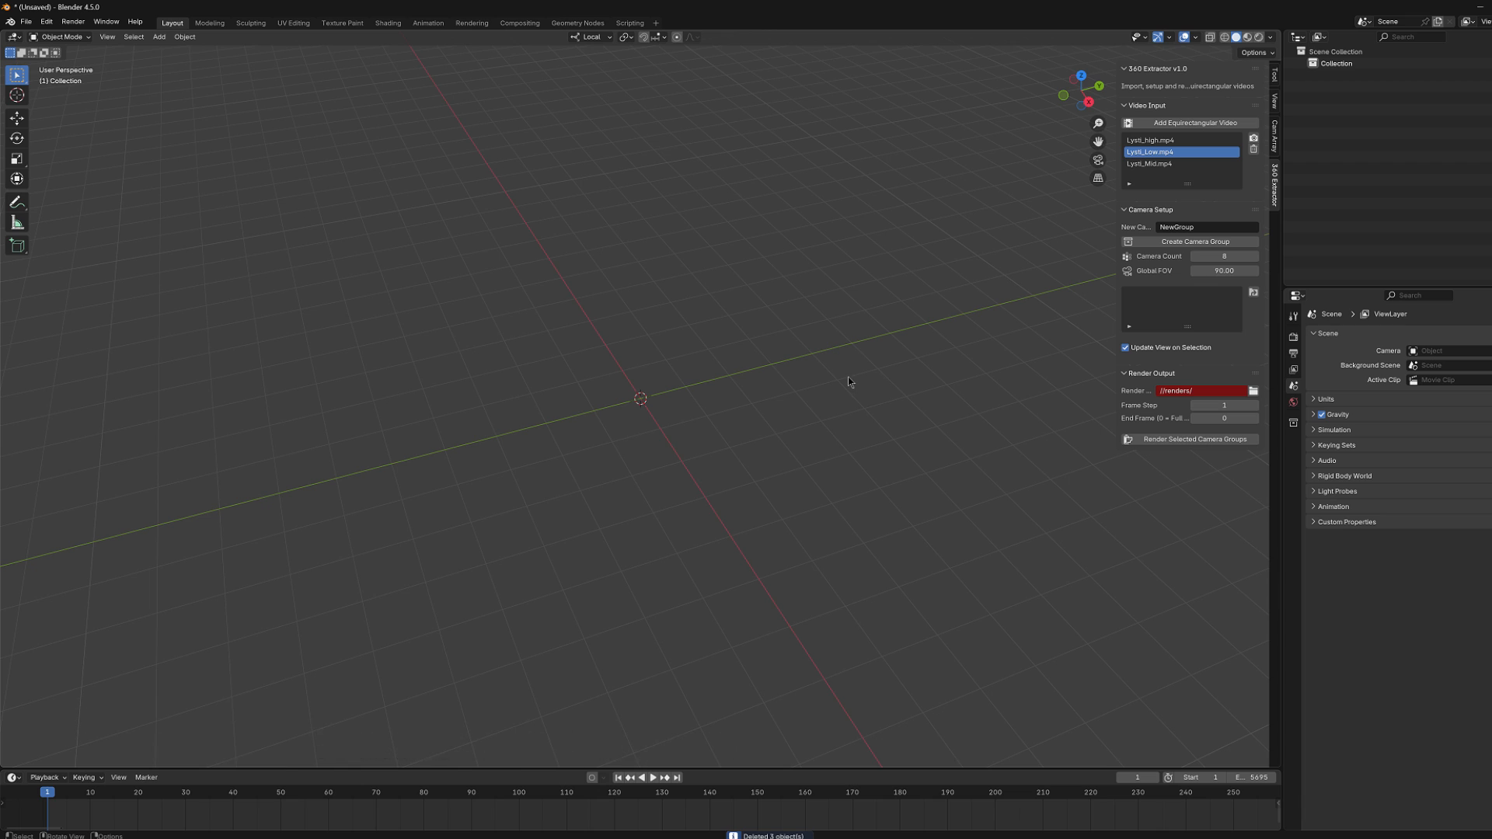
mouse_move(1155, 199)
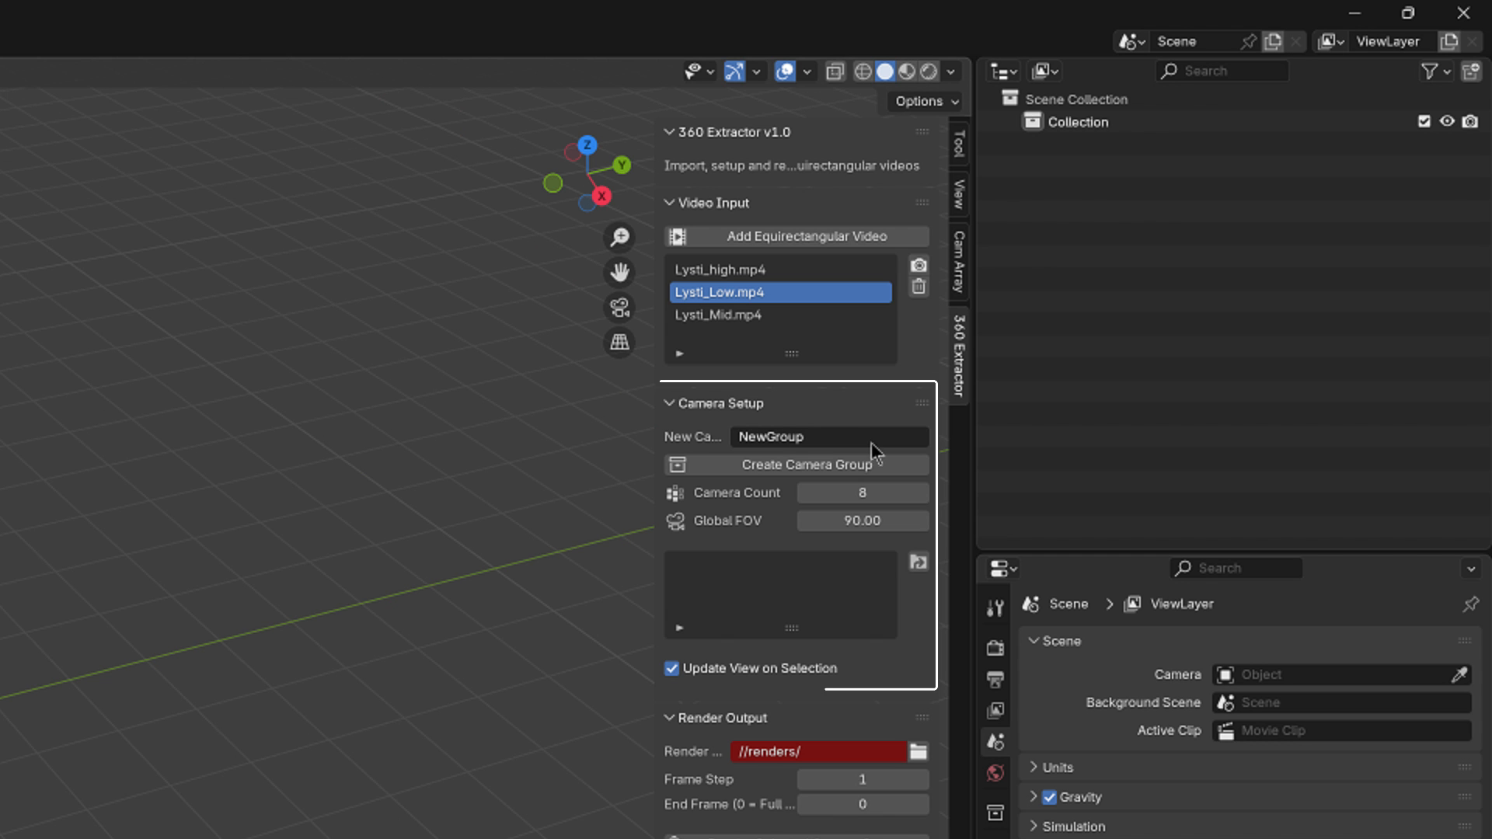
mouse_move(919, 667)
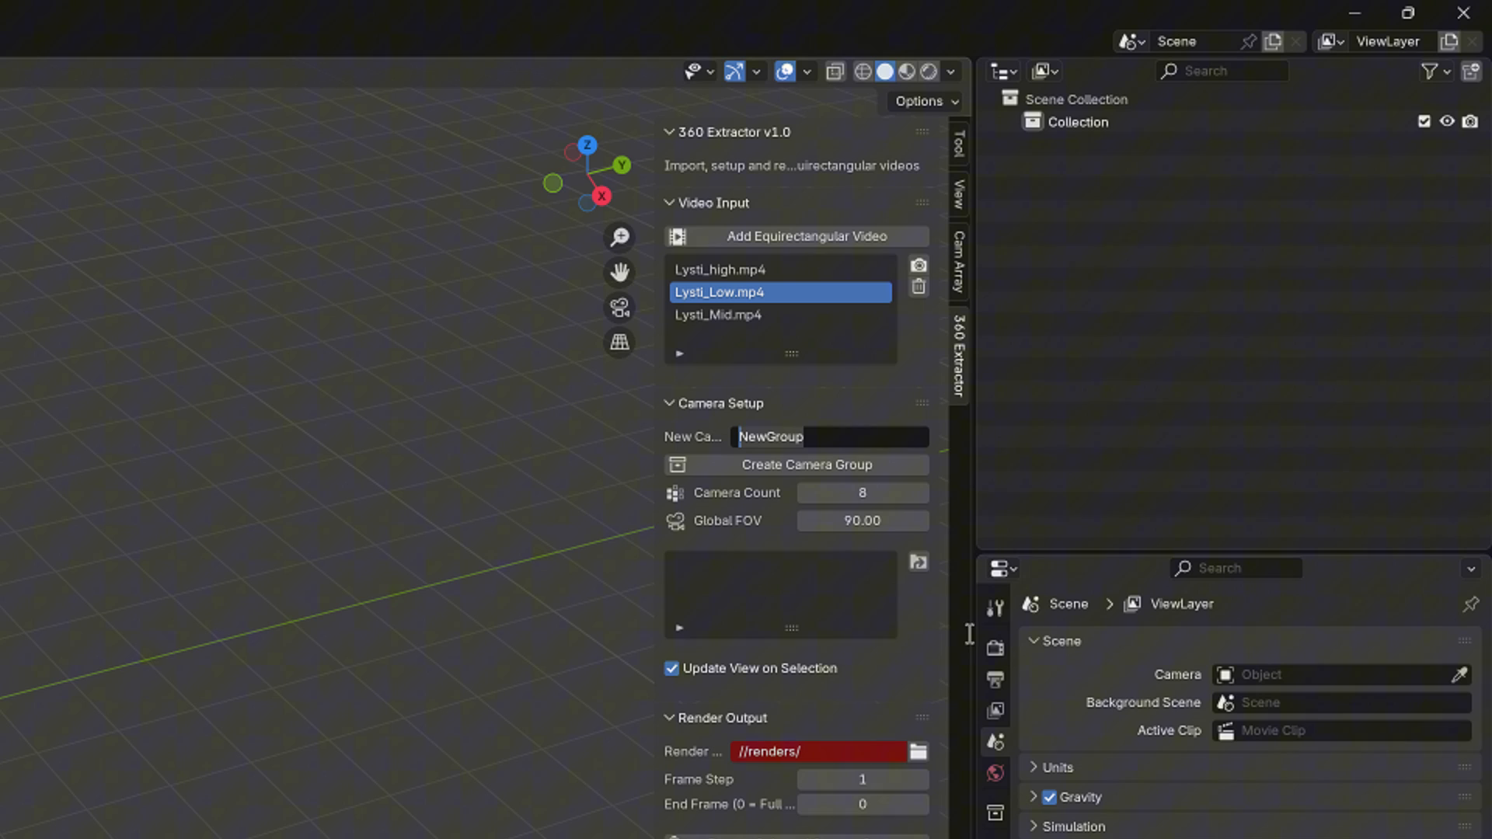
Name the new camera group 'High'.
type("Hig")
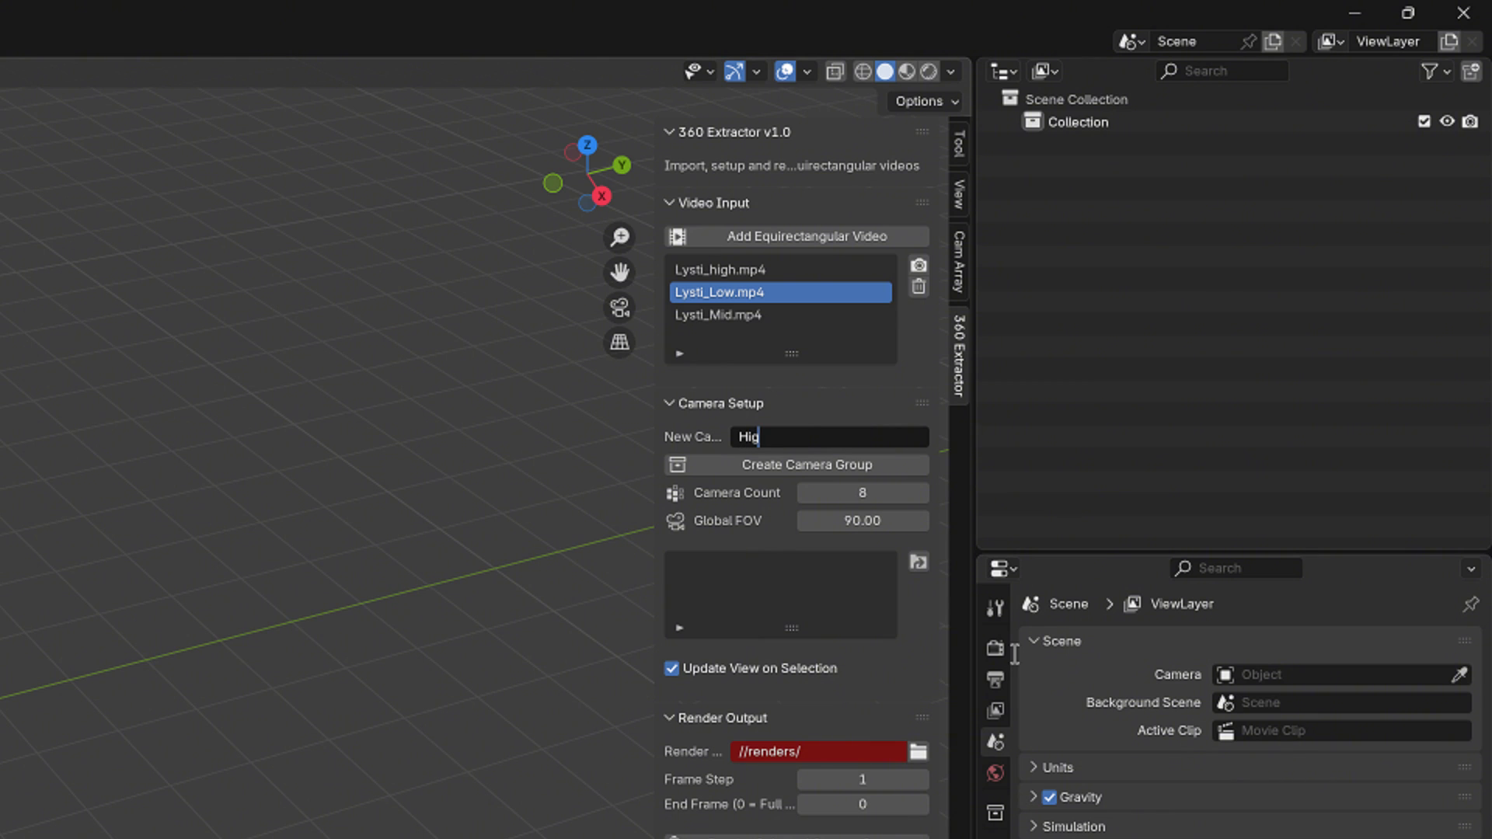
type("h")
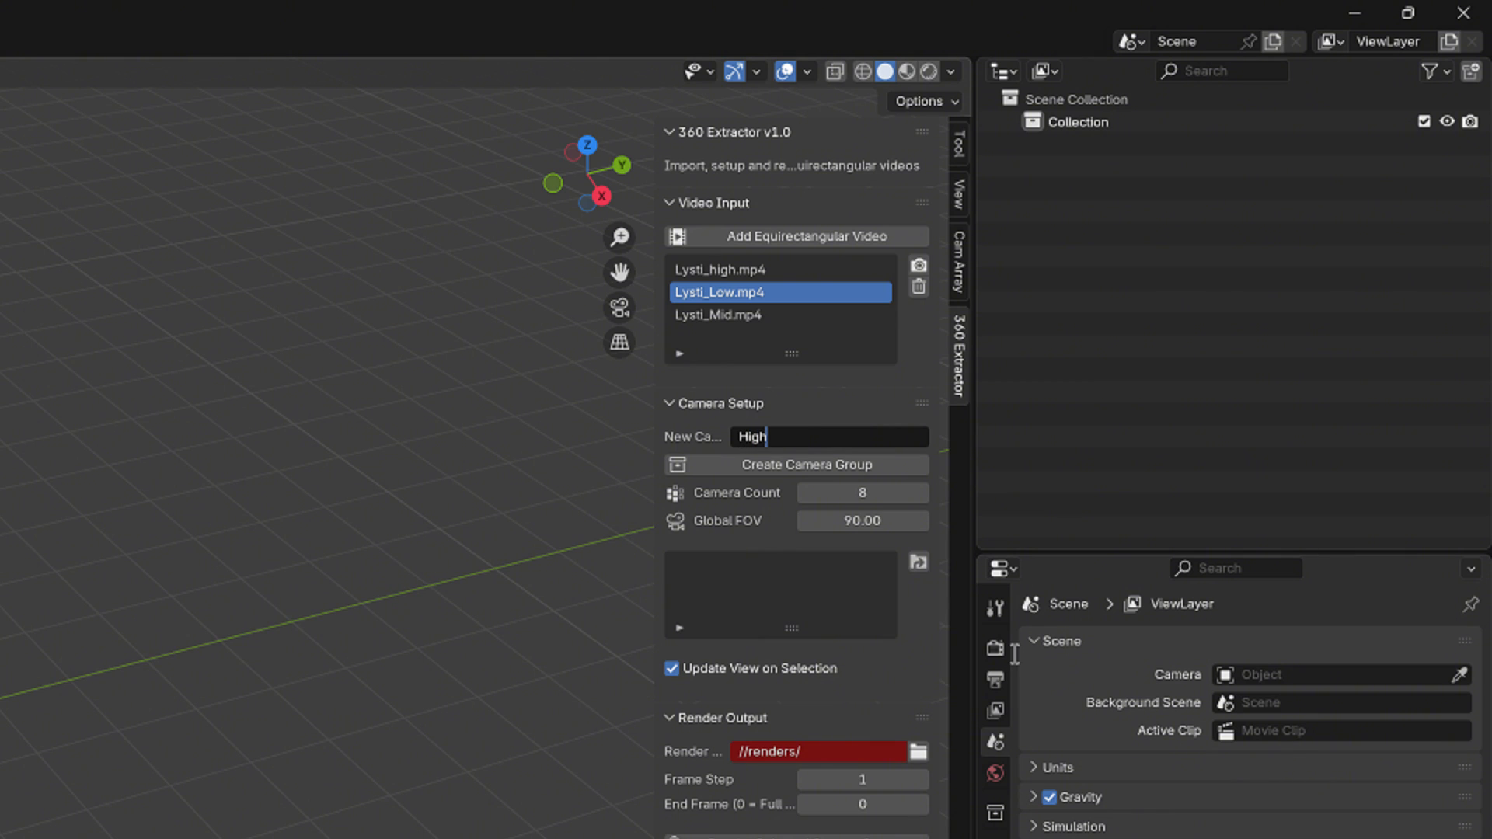
mouse_move(605, 504)
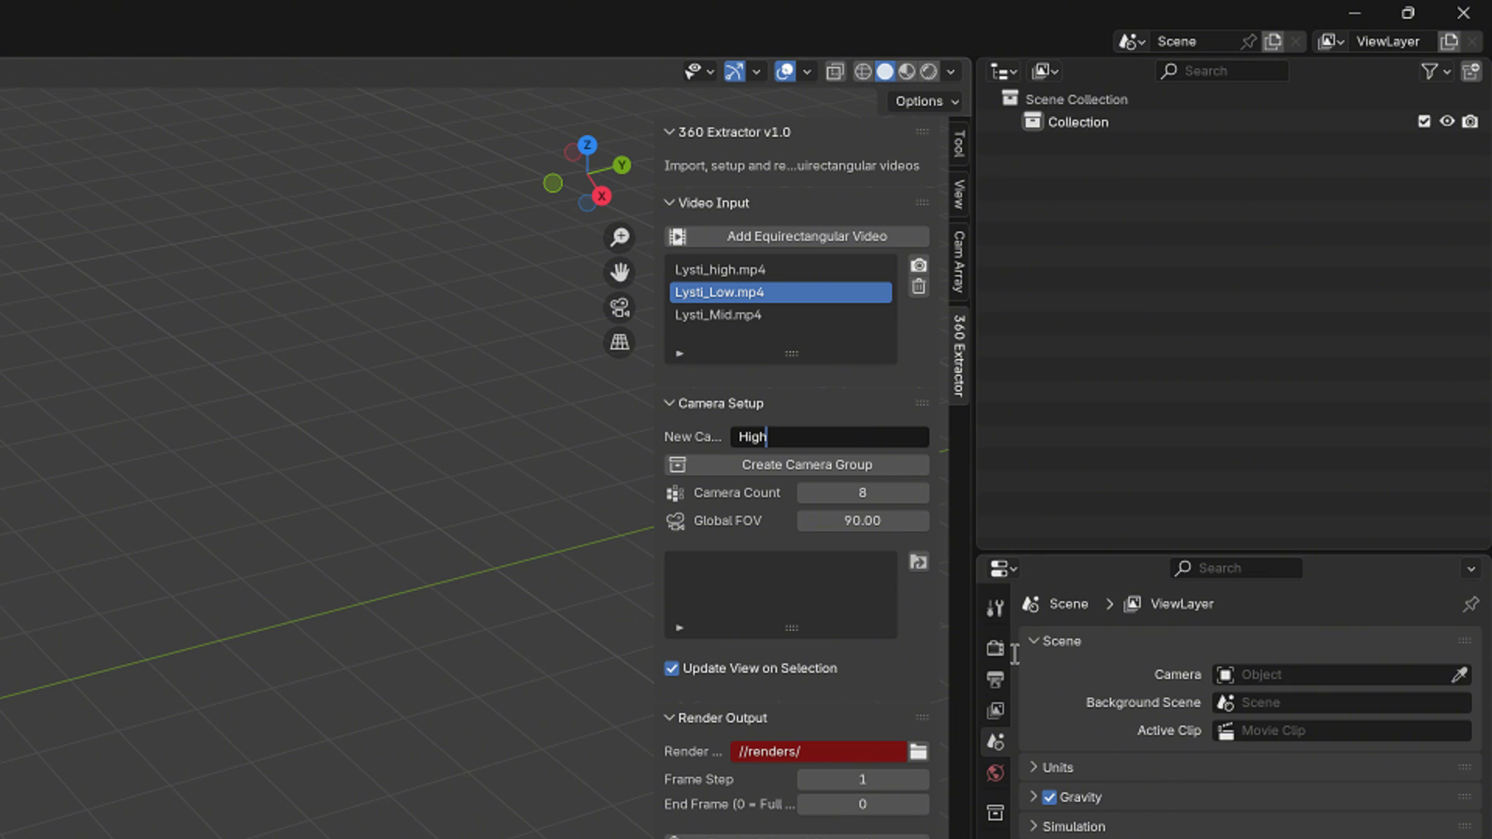
mouse_move(783, 464)
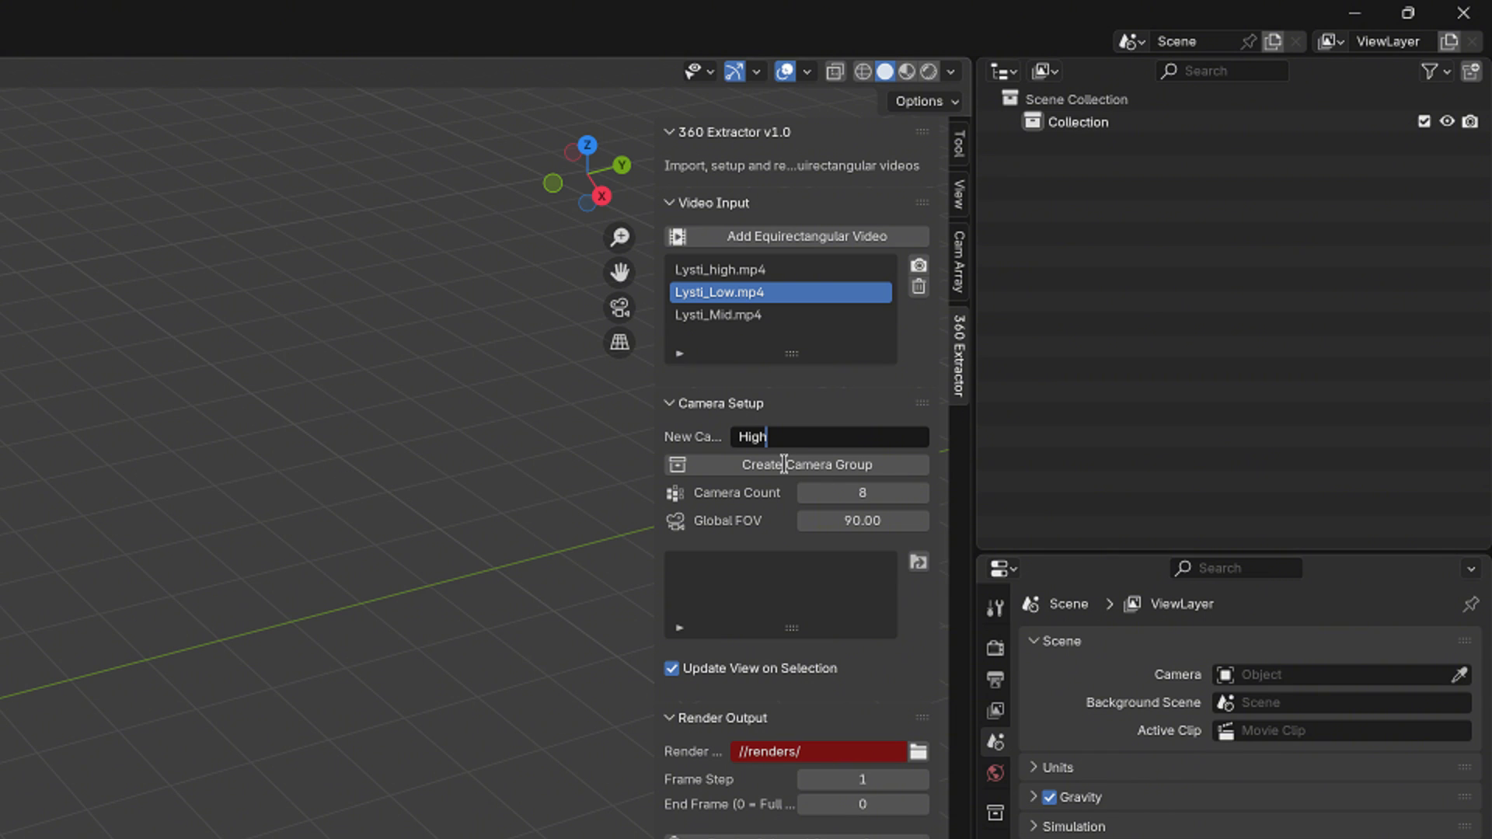
Create the High camera group of eight cameras ringed around the origin.
left_click(794, 465)
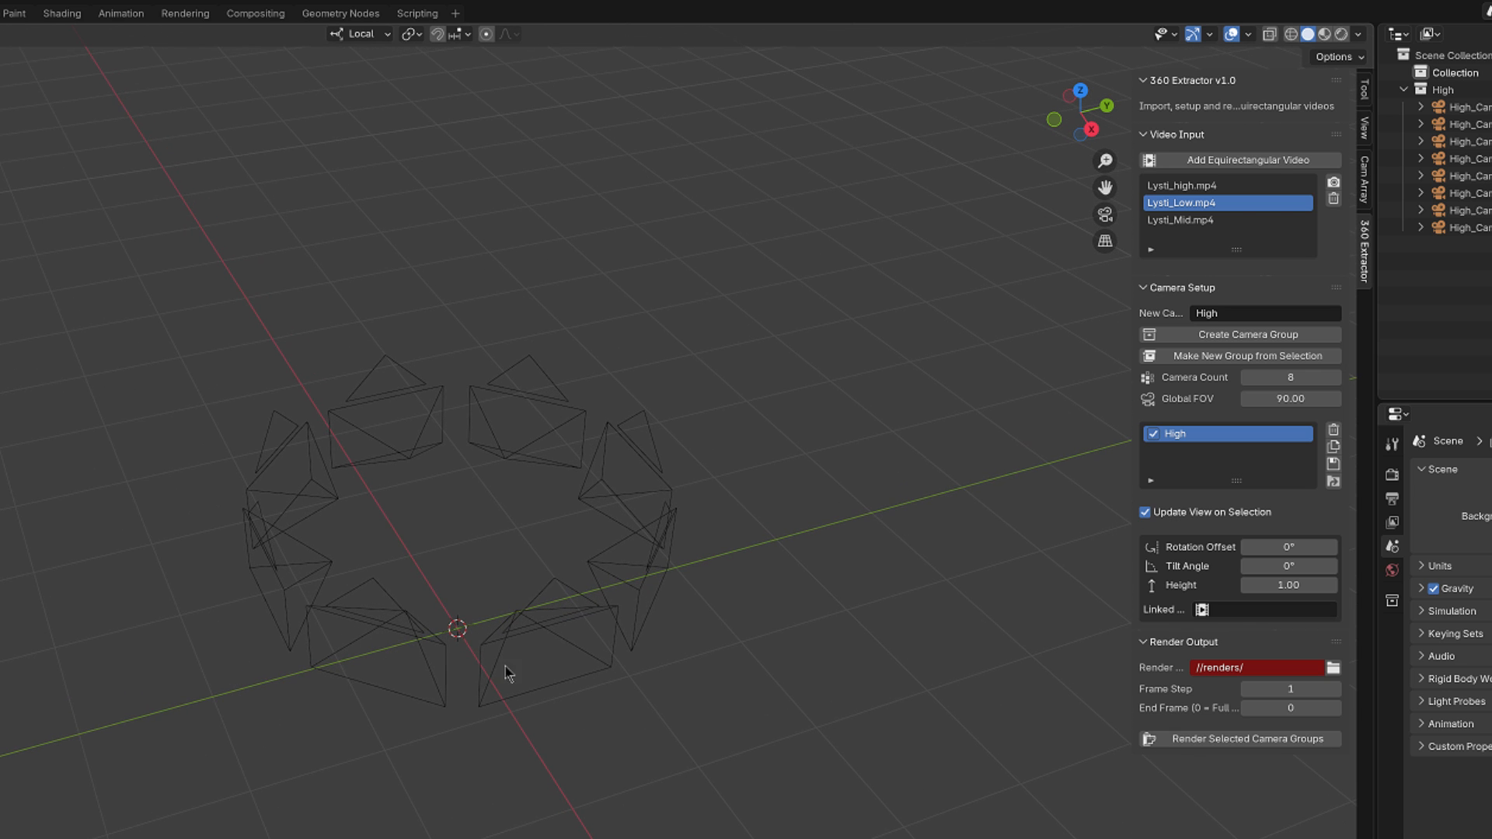
mouse_move(824, 628)
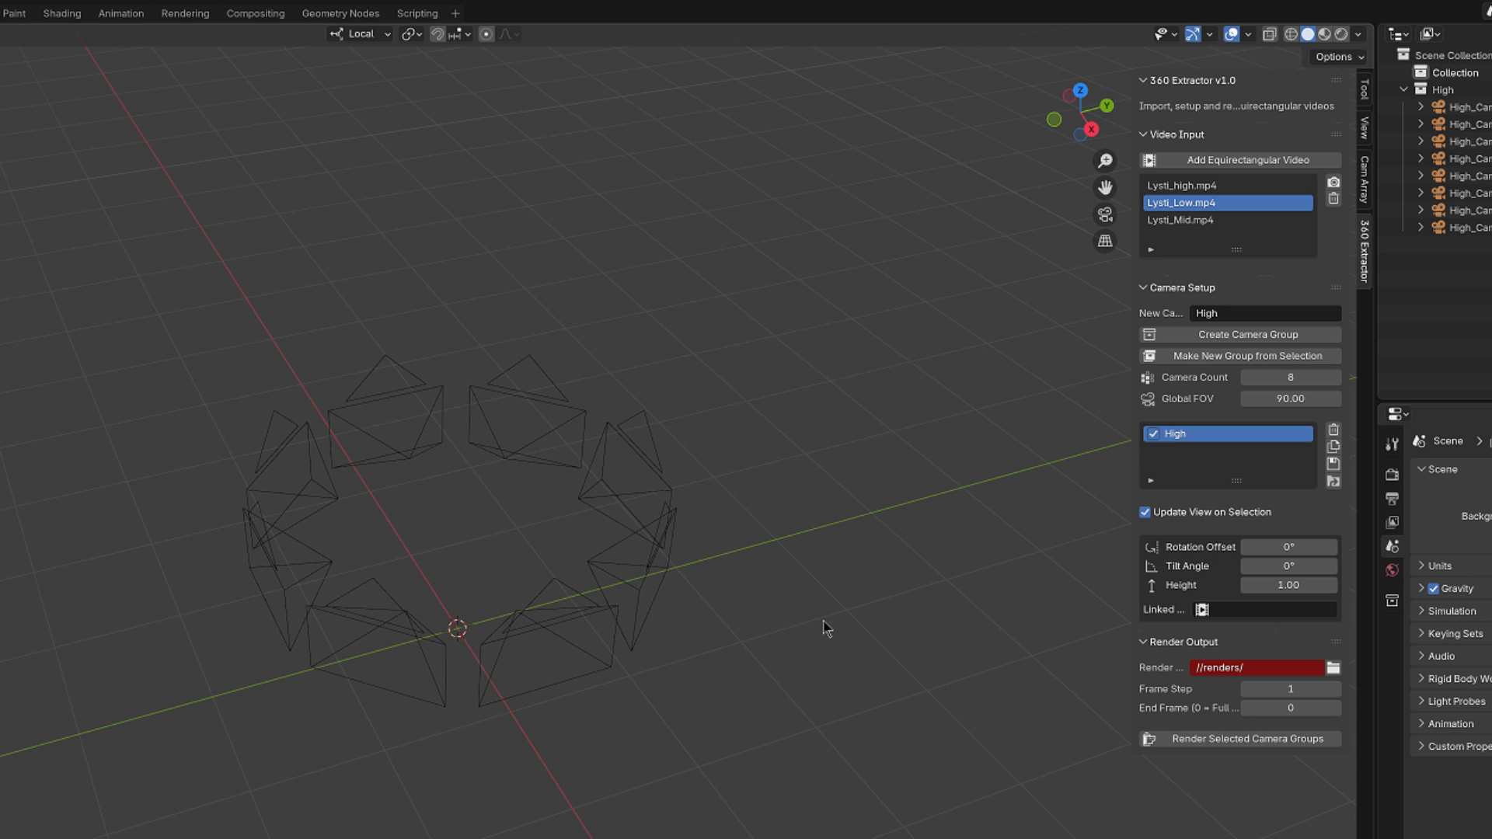
mouse_move(860, 745)
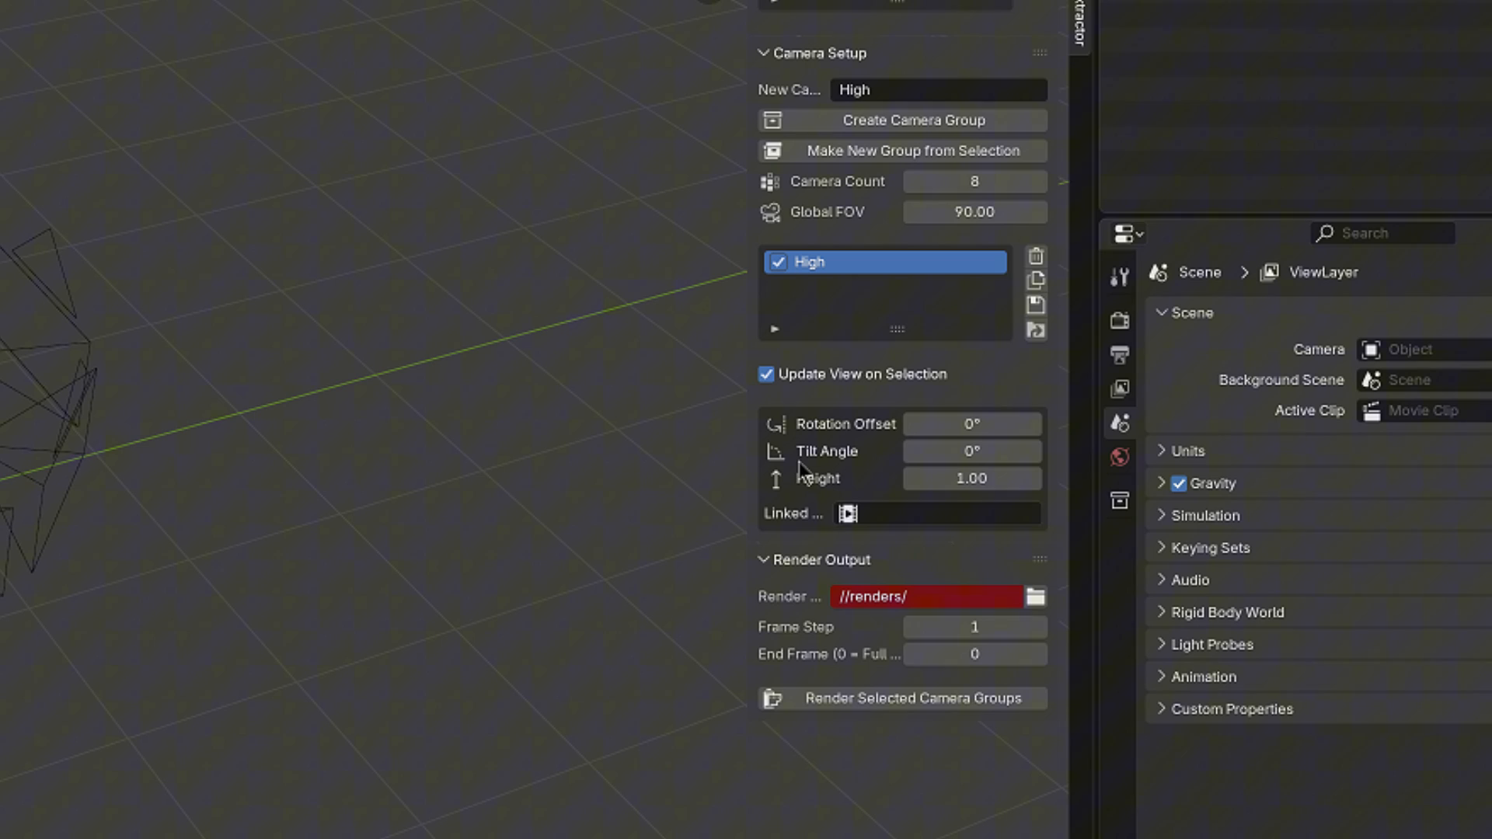
mouse_move(901, 183)
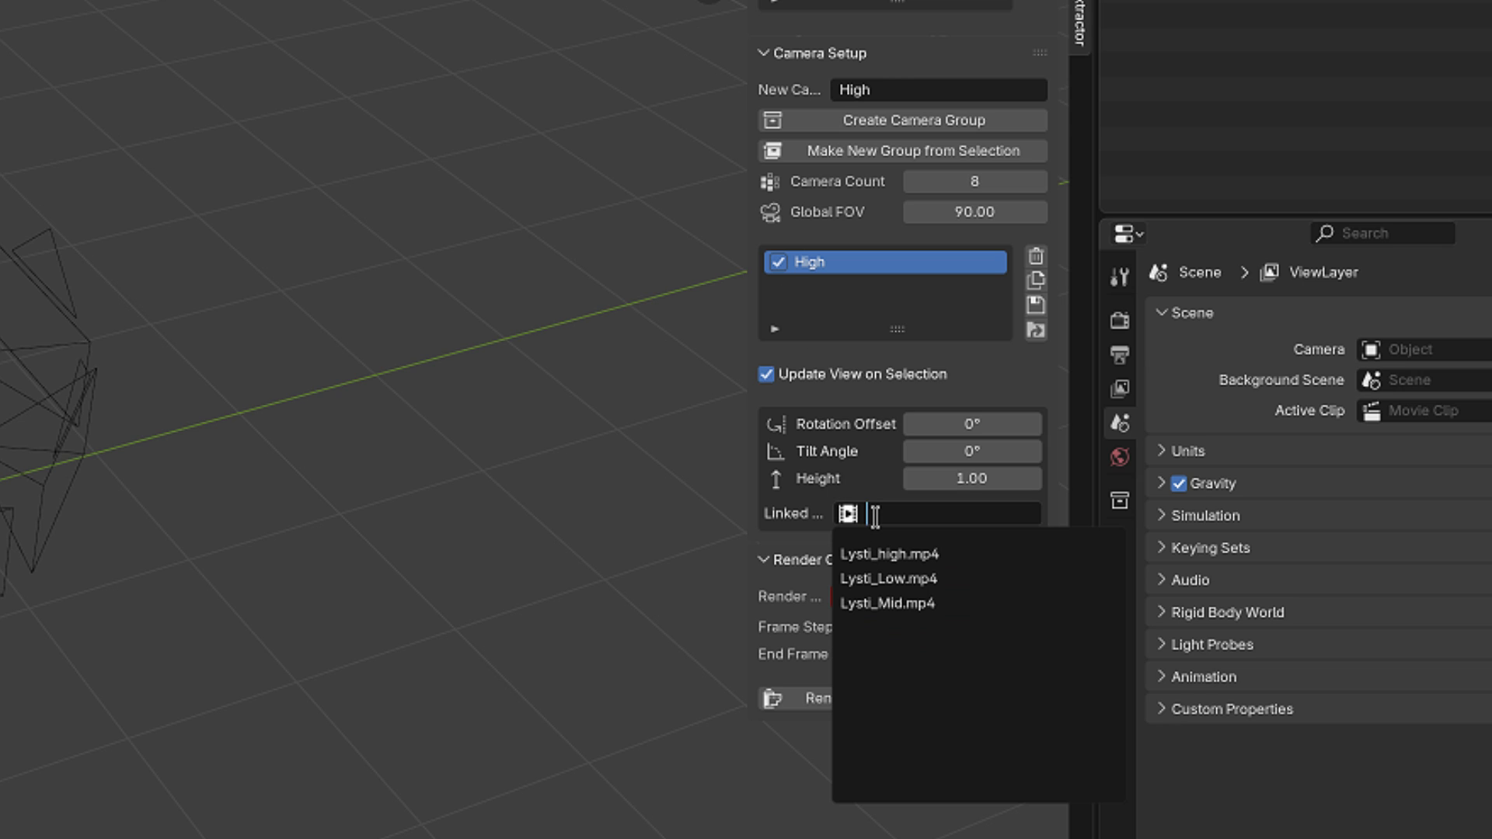
mouse_move(888, 553)
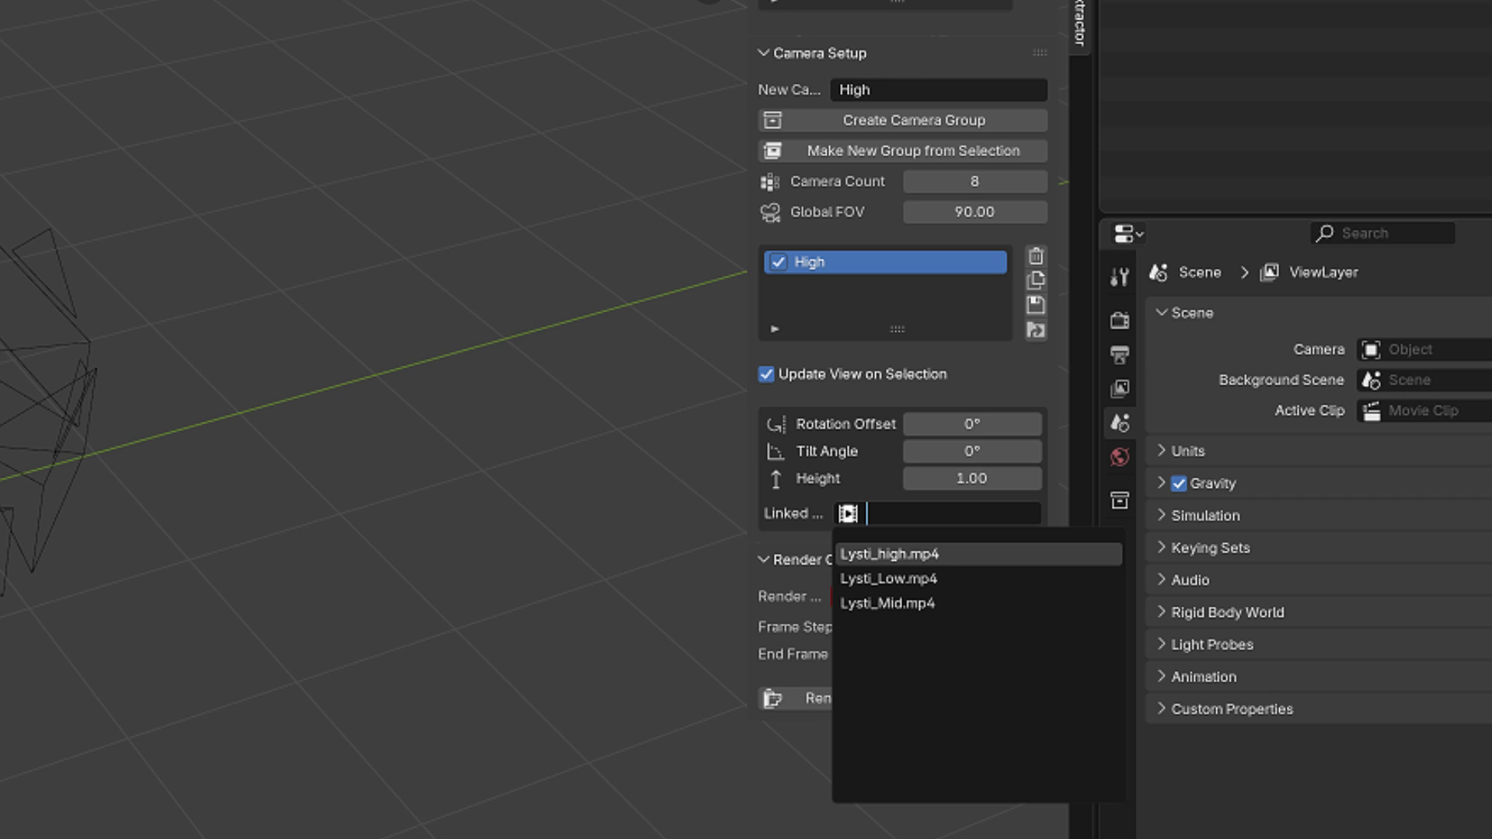
Link the High camera group to Lysti_high.mp4.
left_click(909, 553)
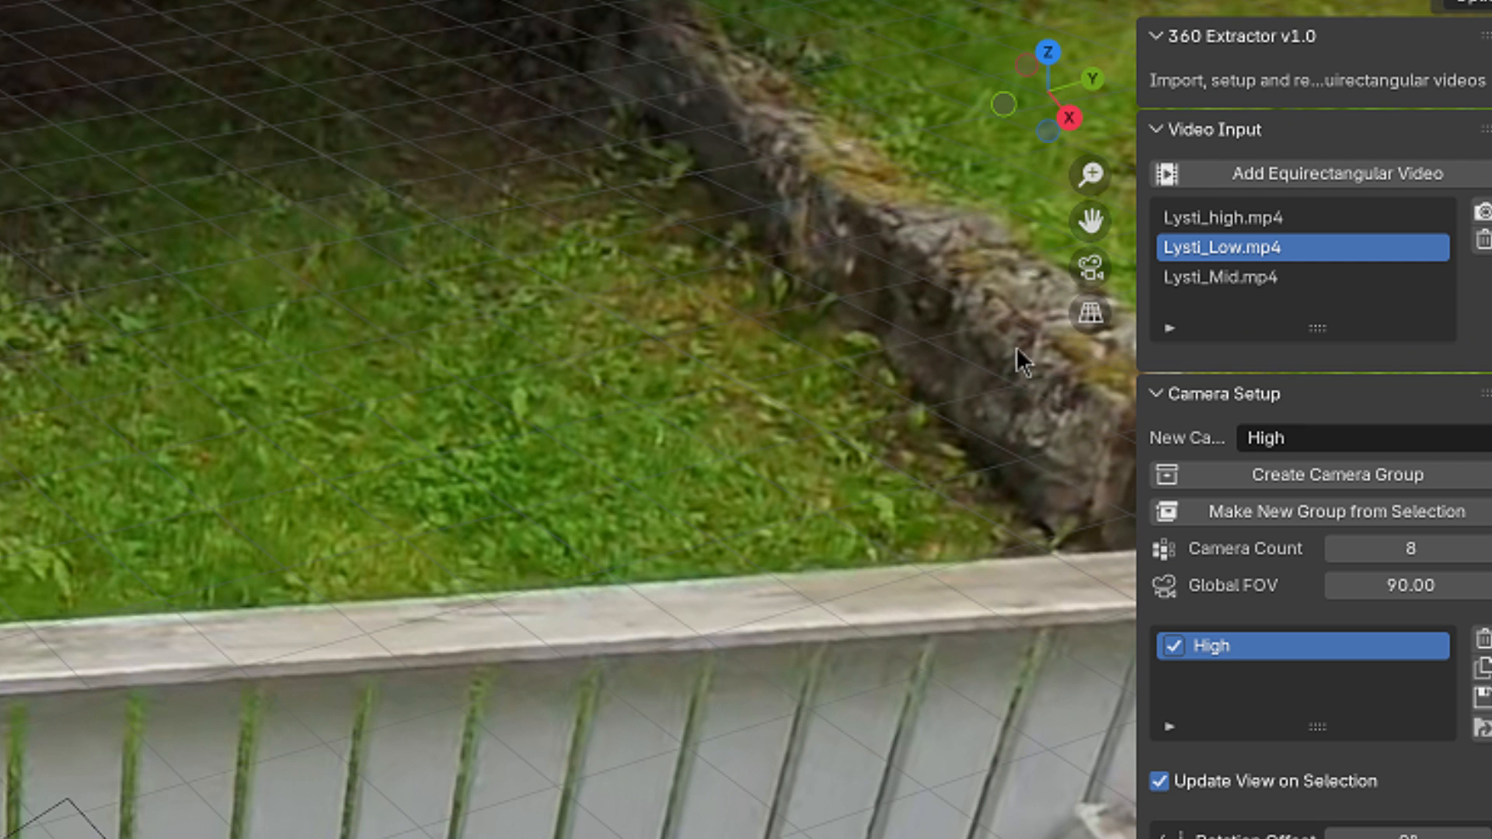
mouse_move(1091, 269)
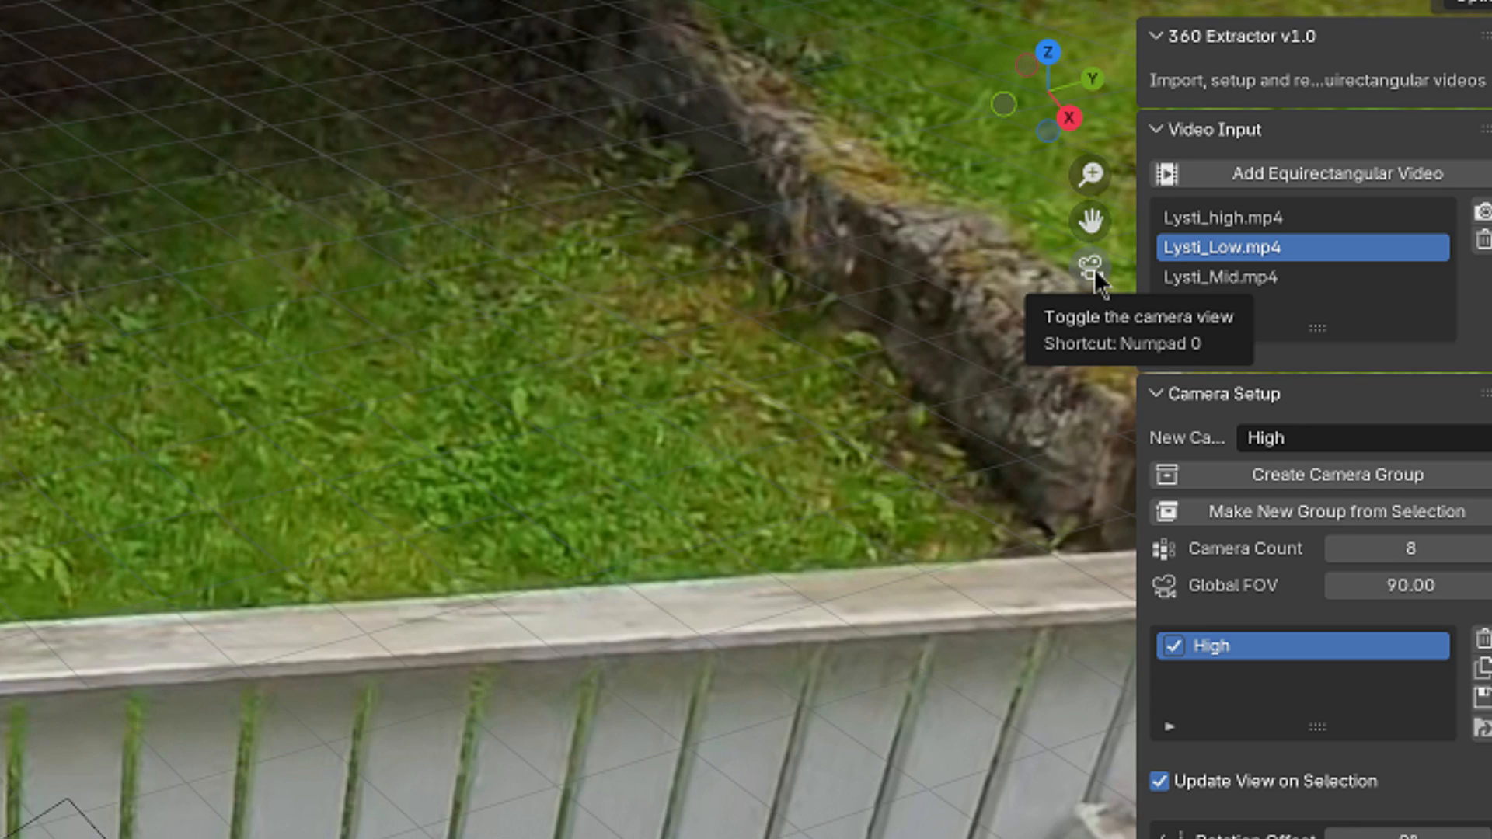
Look through the High cameras in turn, from the active camera through High_Cam02, 03, 04, 06 and 08.
left_click(1089, 270)
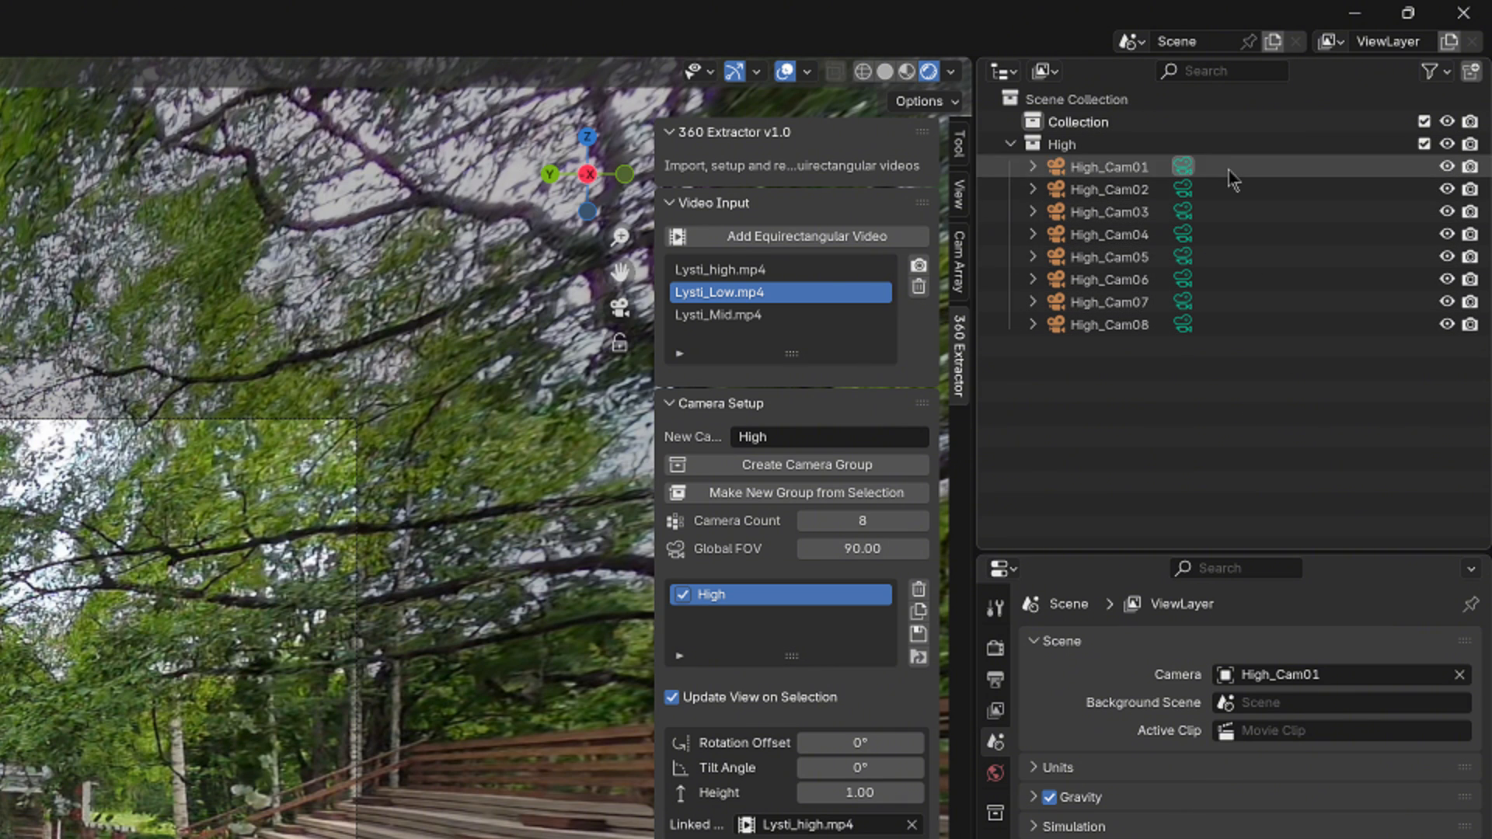
left_click(1106, 188)
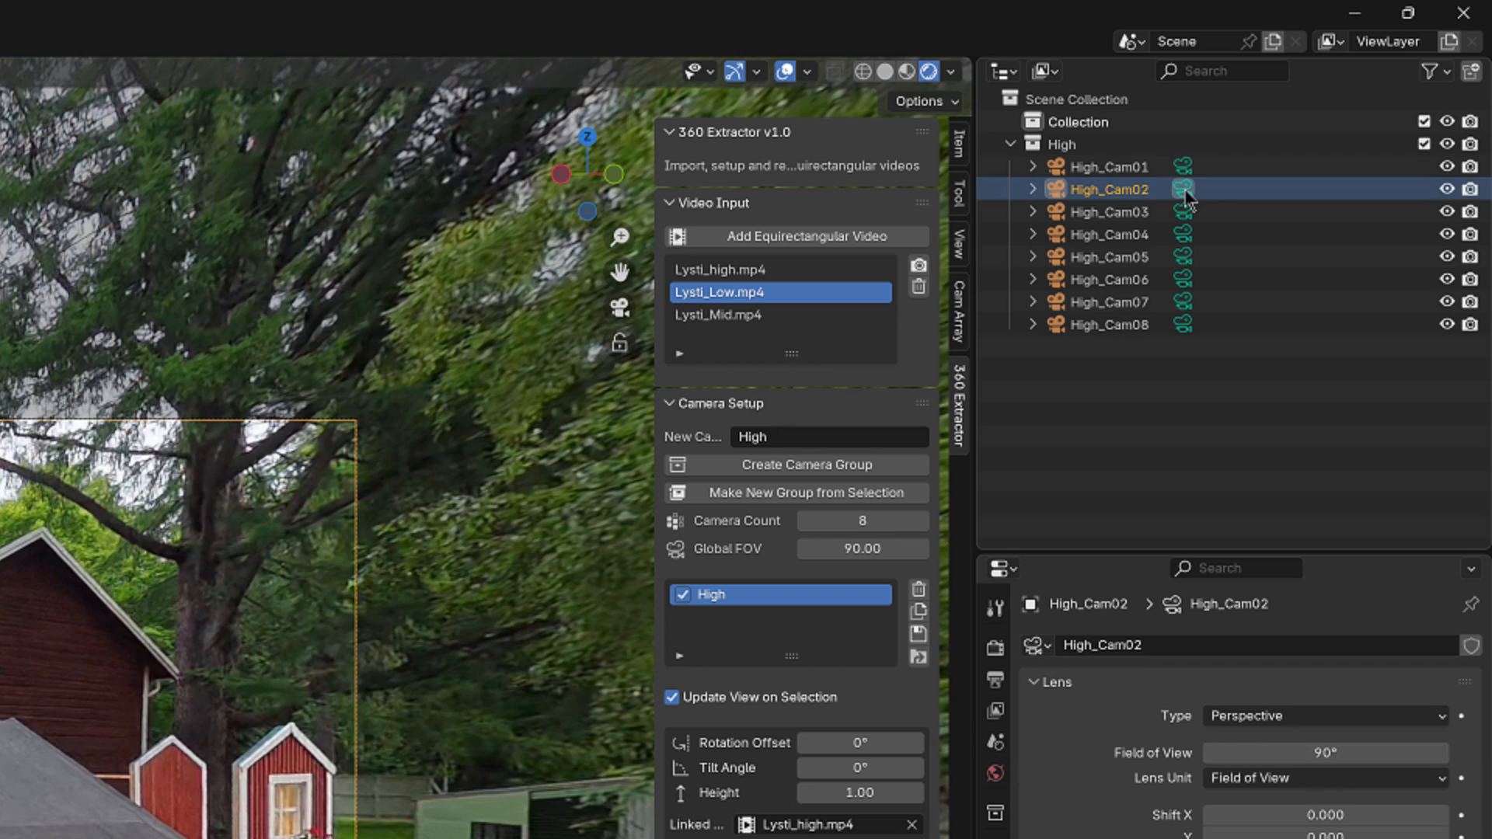
left_click(1107, 211)
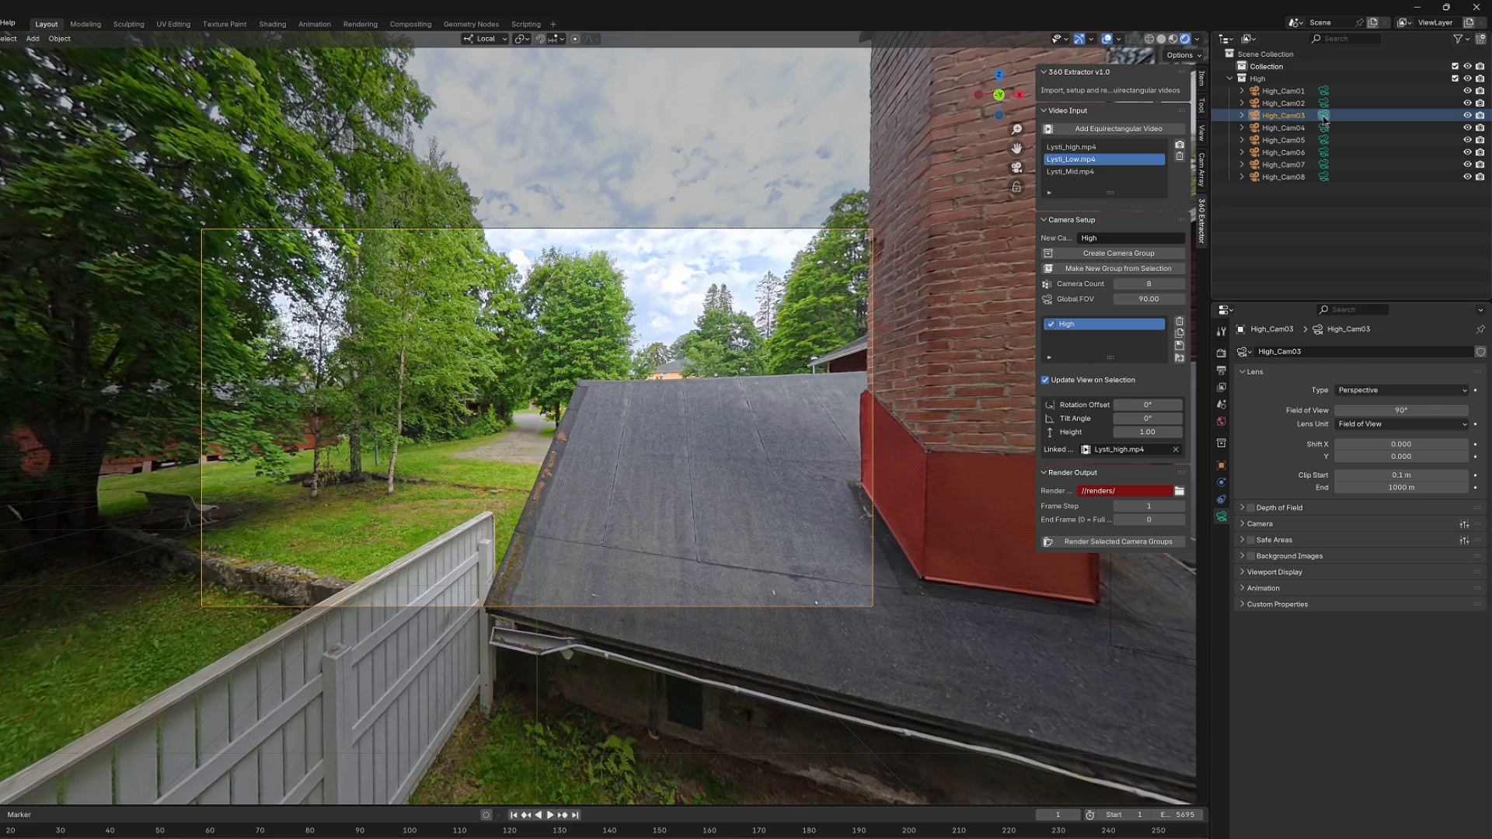
left_click(1282, 127)
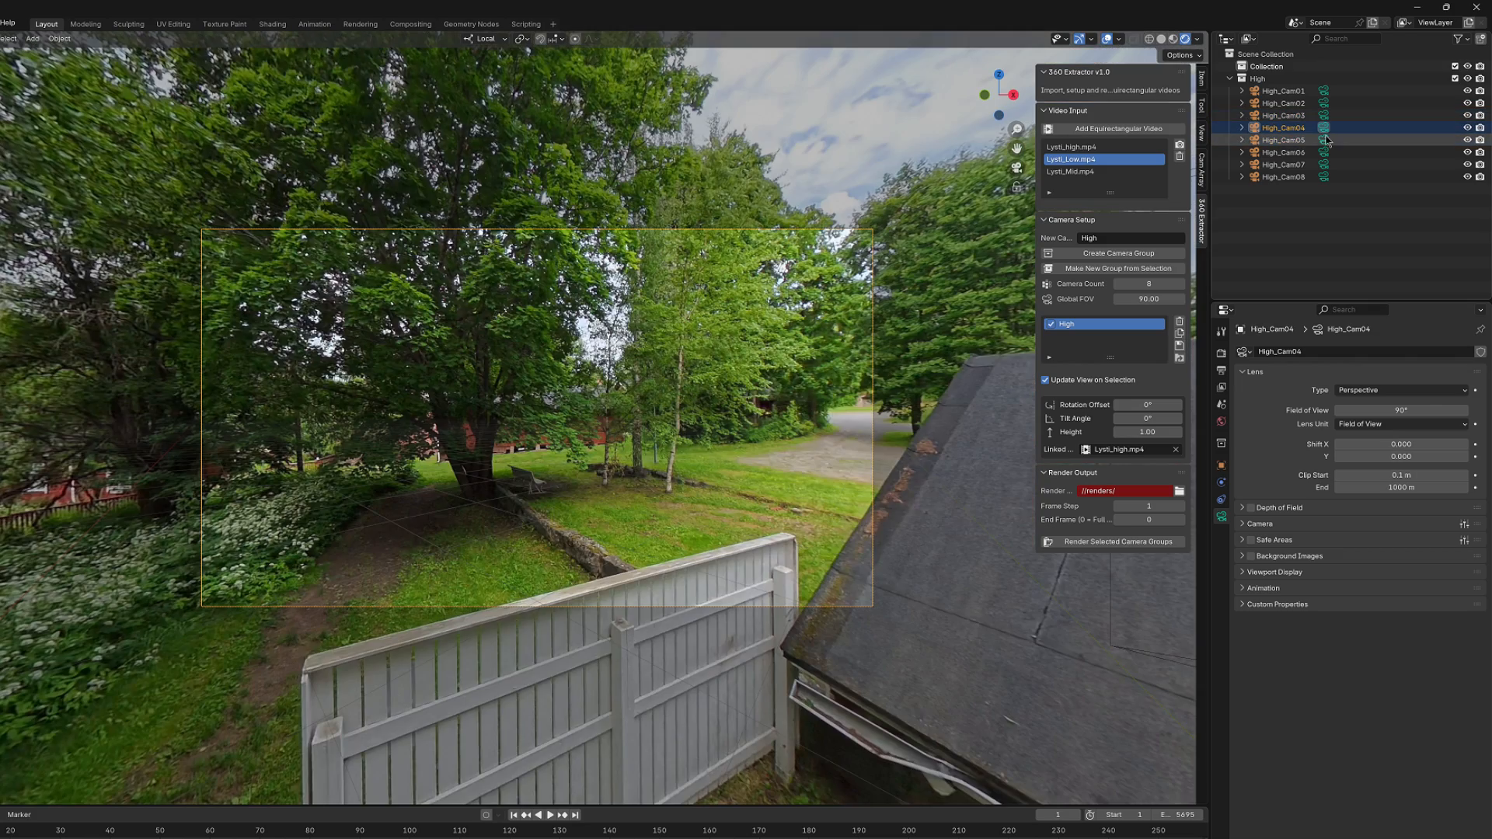
left_click(1281, 153)
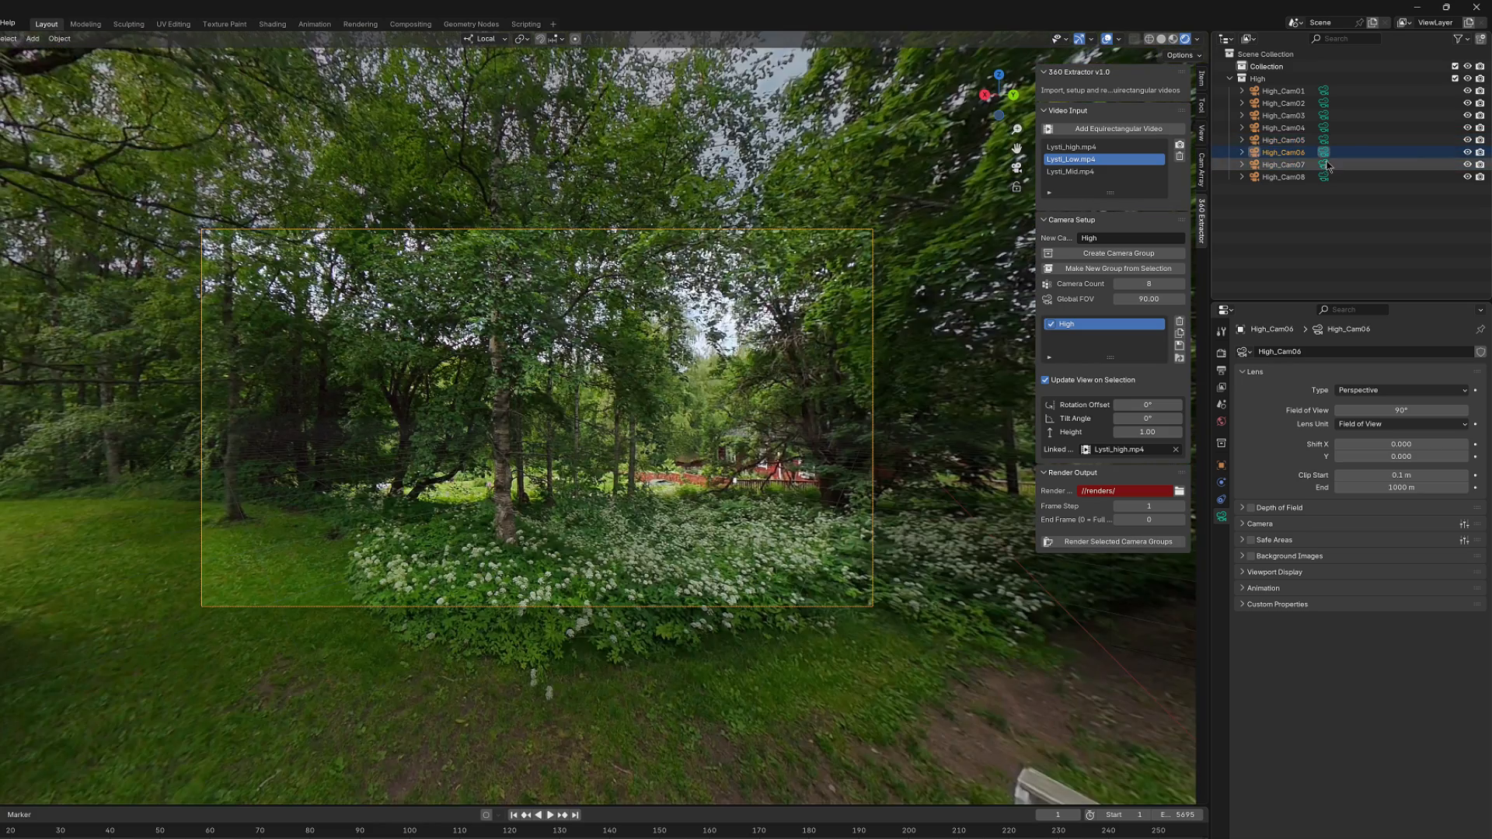
left_click(1280, 177)
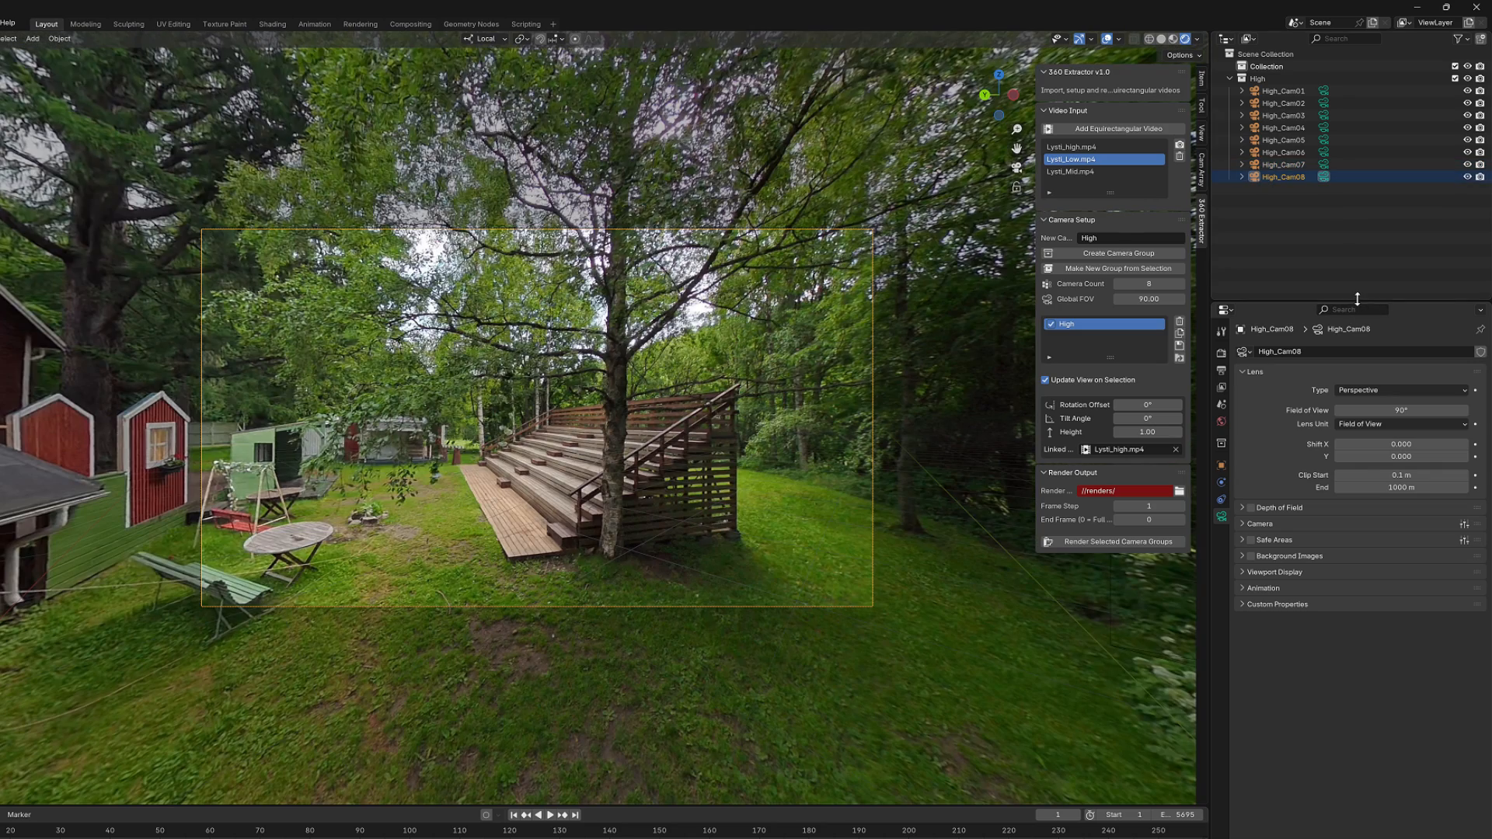
mouse_move(1341, 276)
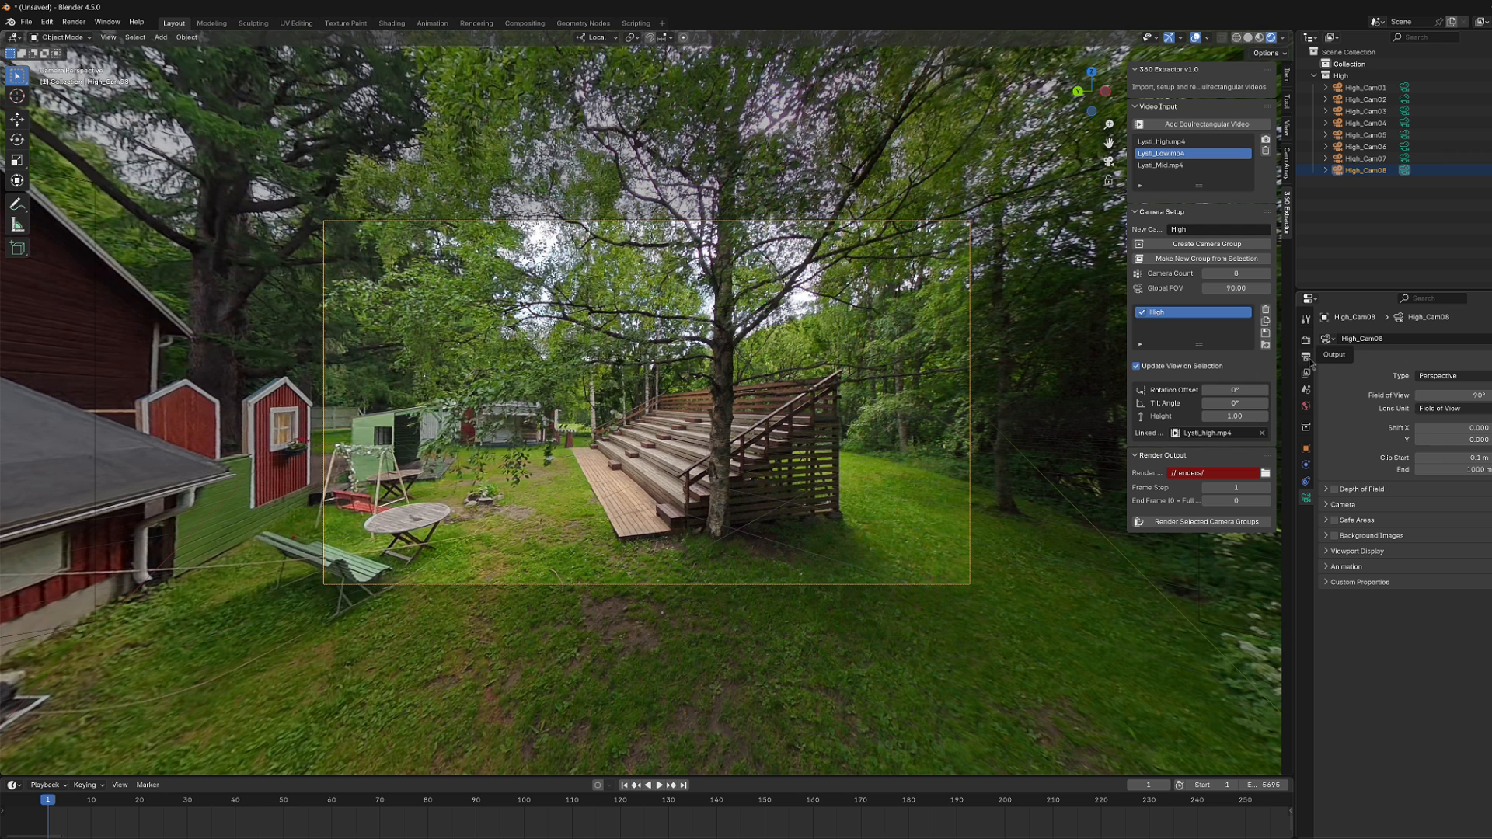
Divide the 3D viewport into two side-by-side views looking through High_Cam08.
left_click(1306, 339)
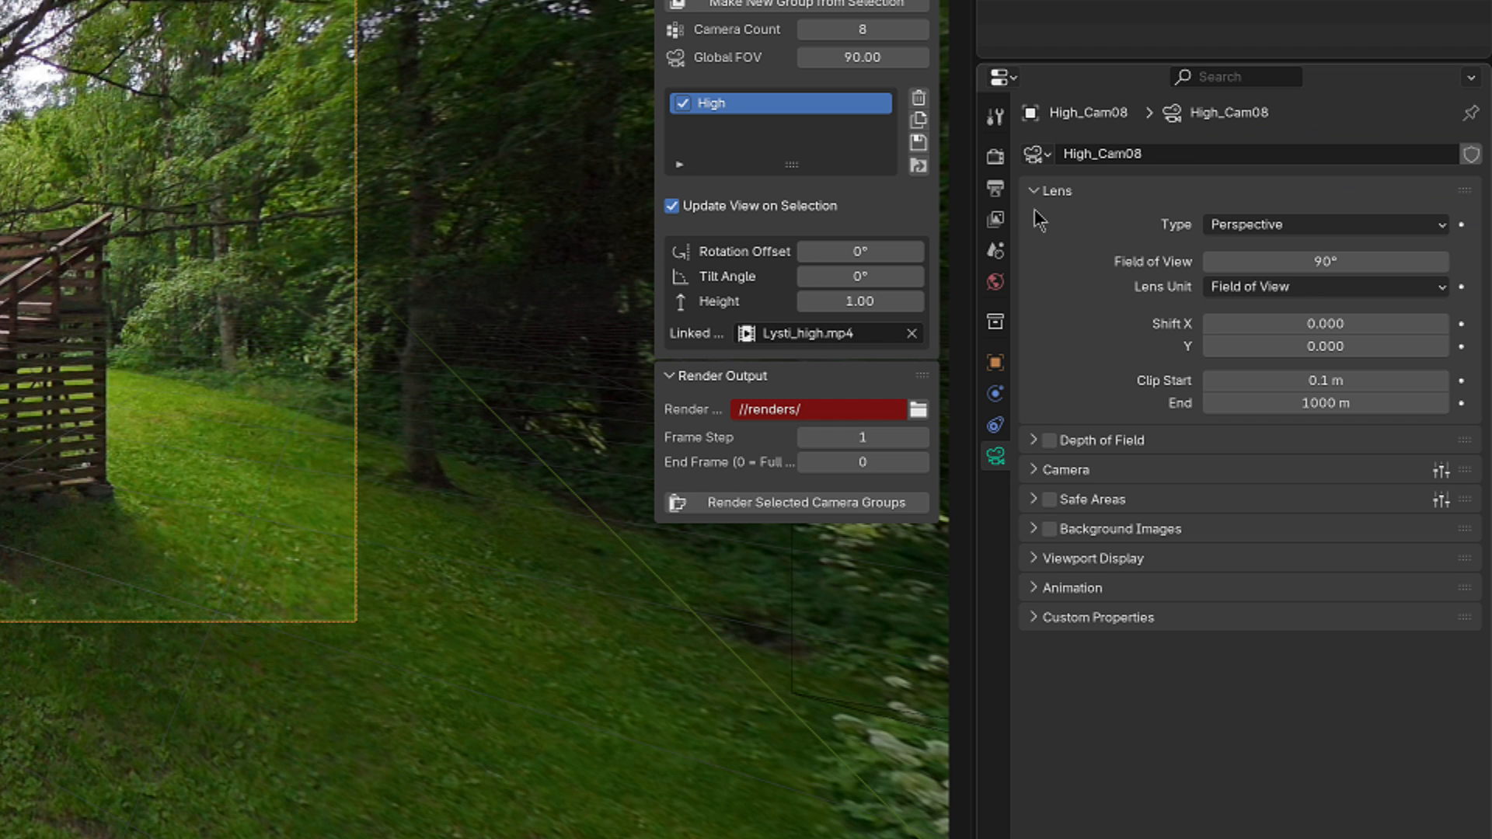
mouse_move(995, 190)
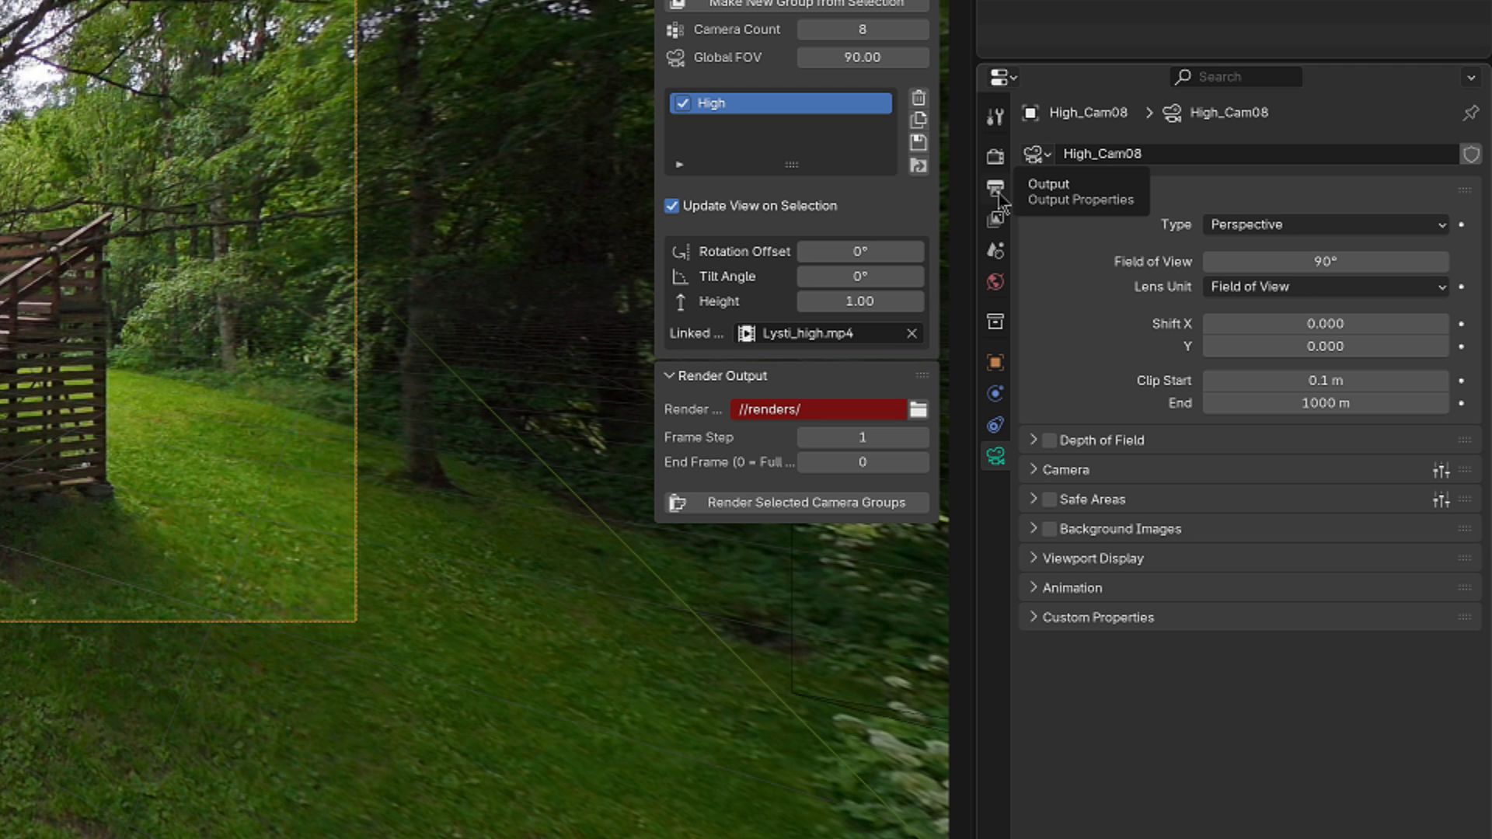
left_click(995, 187)
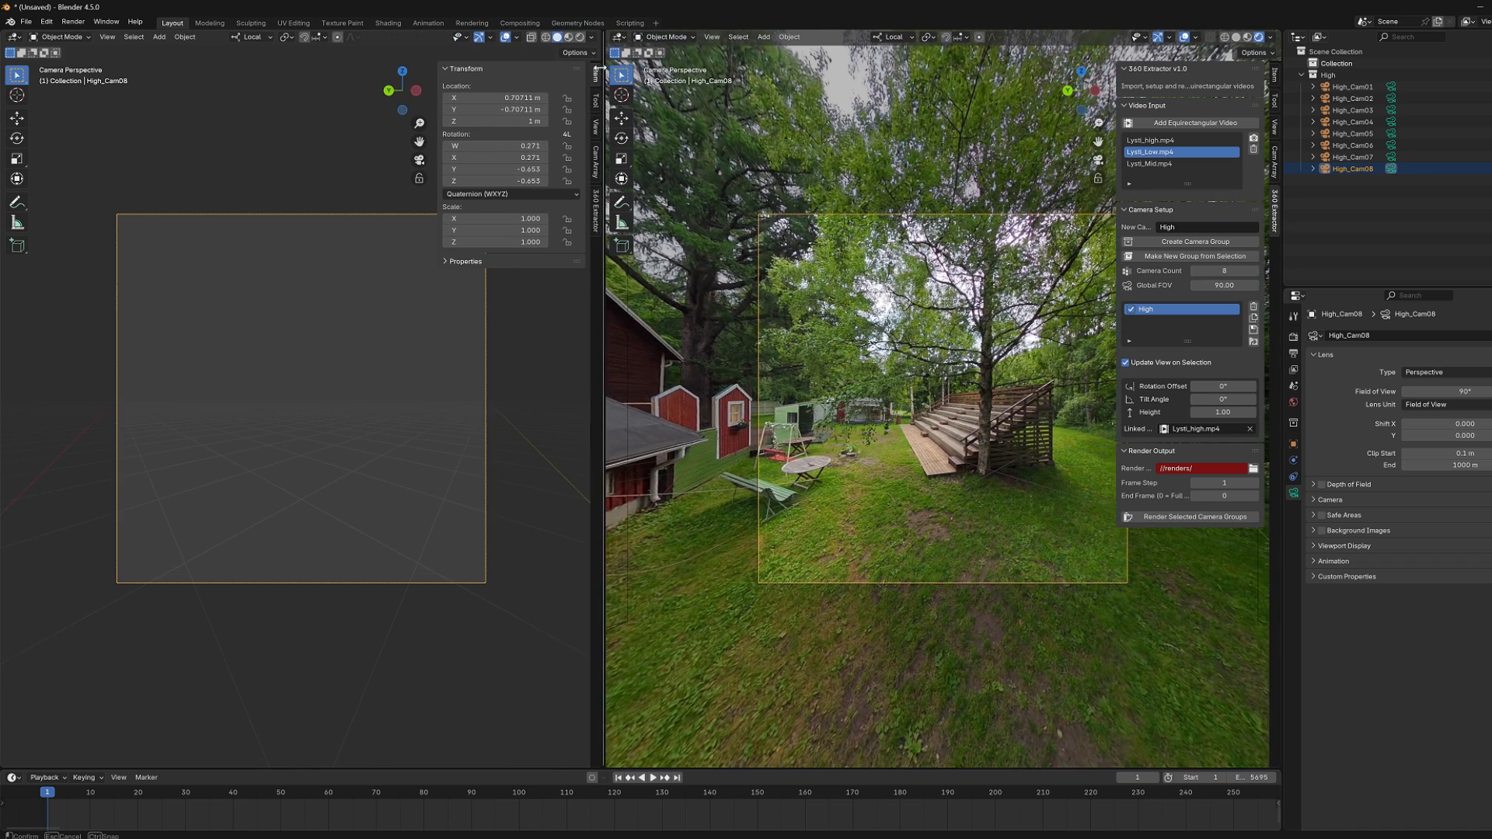
Leave camera view in the left viewport to see the eight-camera High ring.
left_click(440, 159)
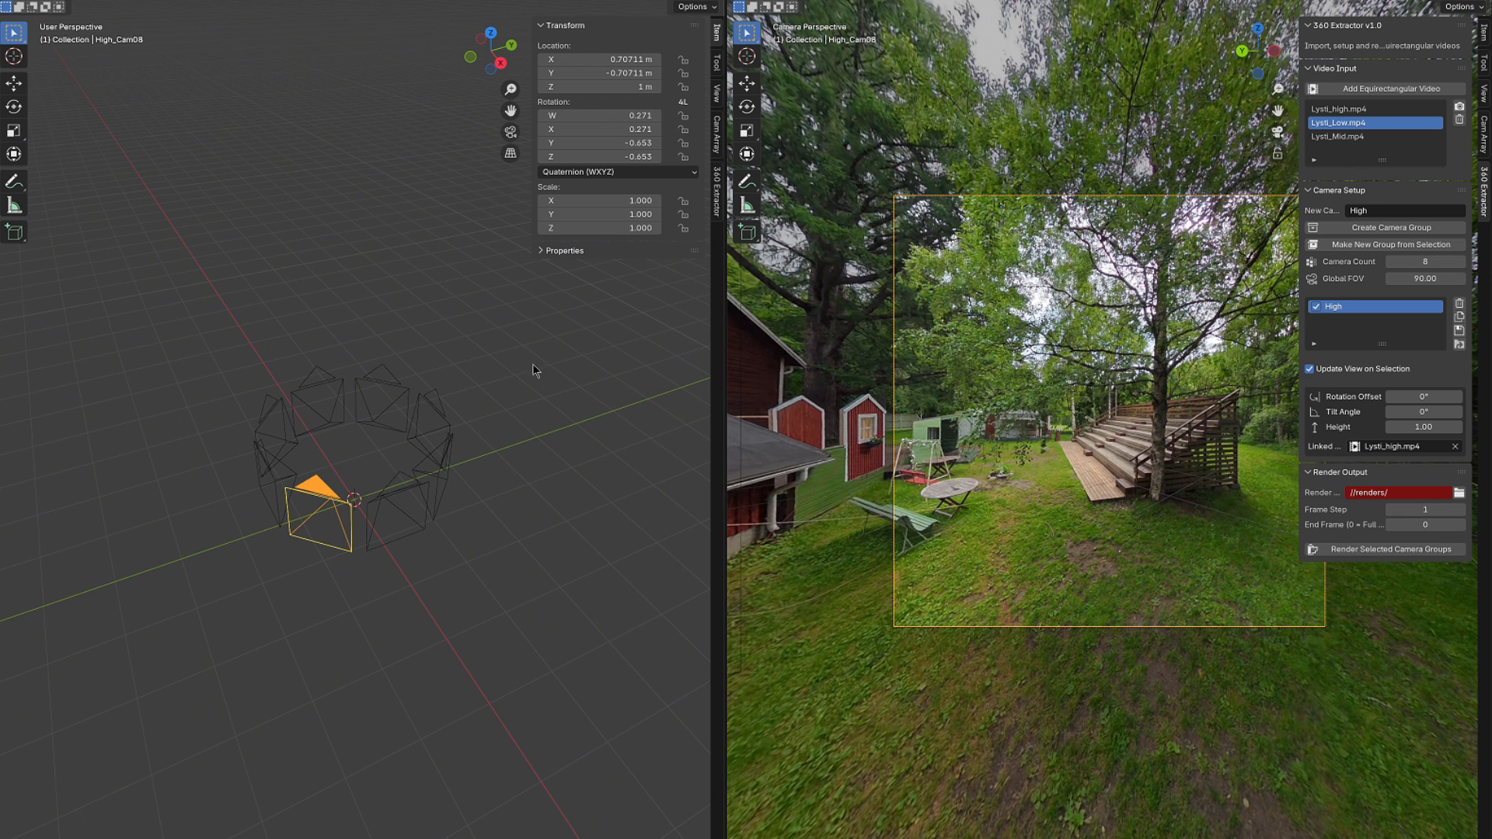
mouse_move(482, 517)
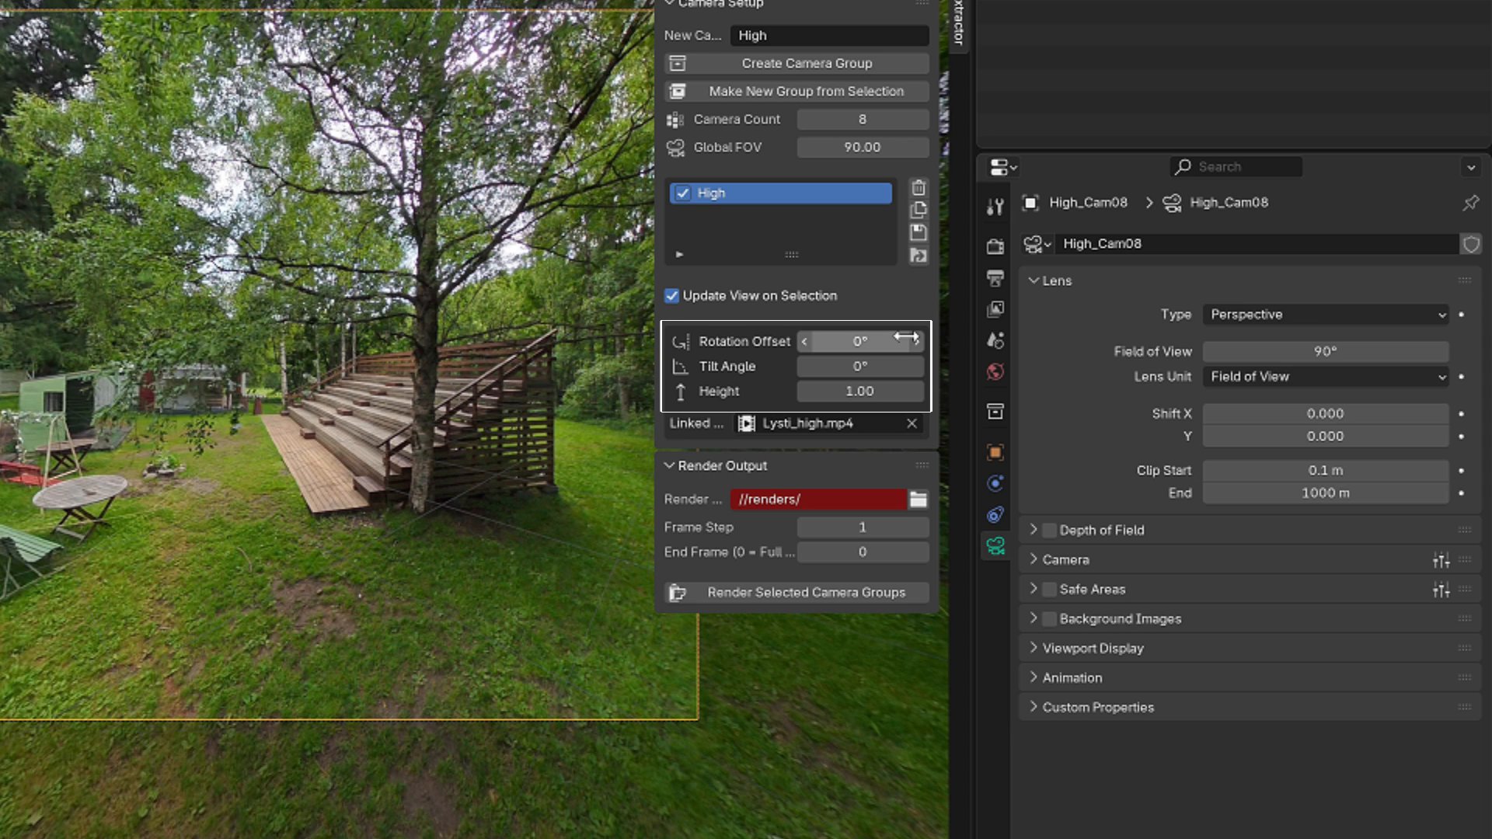
mouse_move(859, 392)
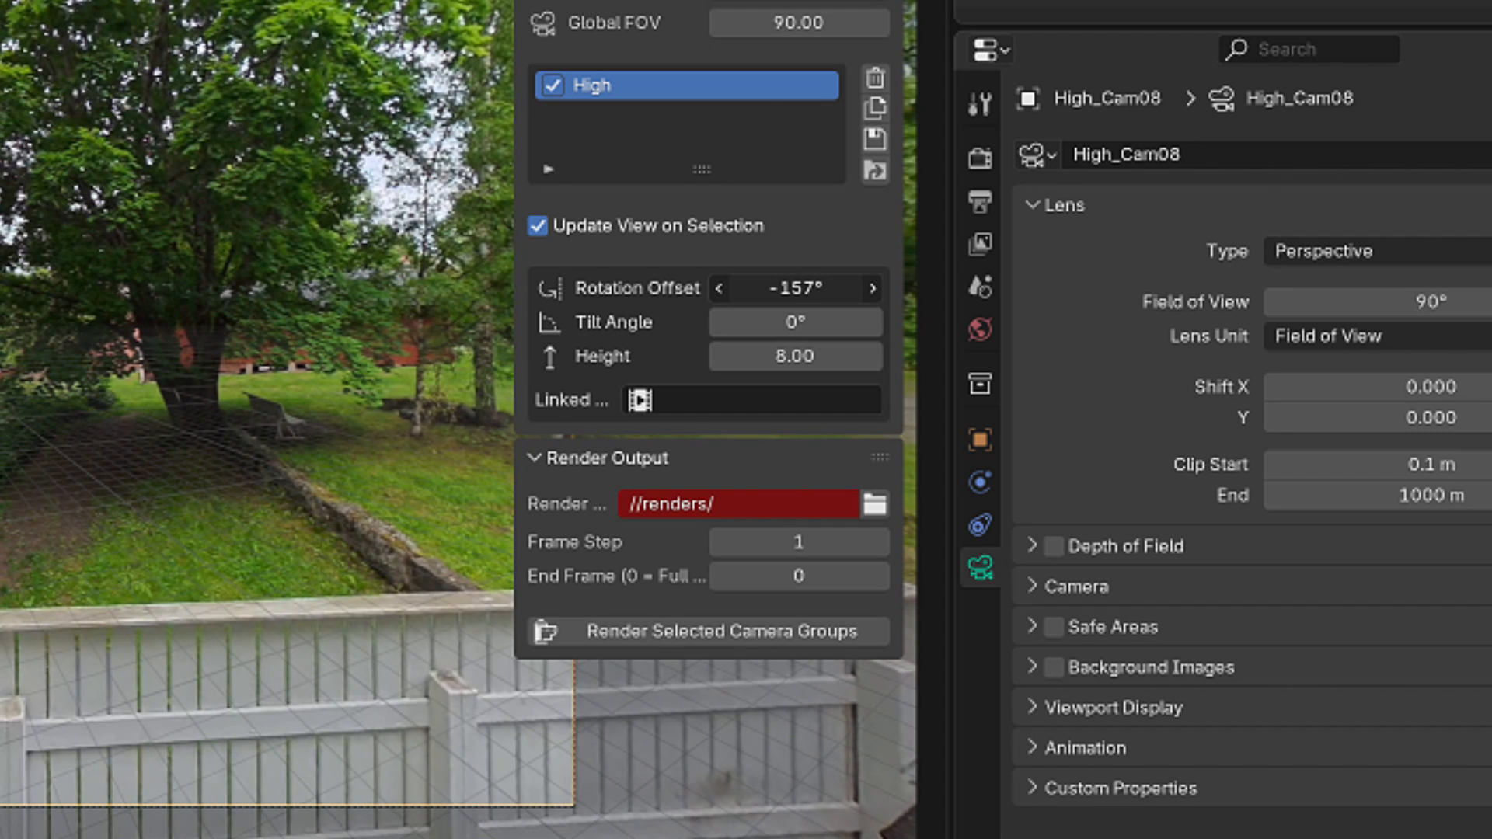
Give the High group a 180° rotation offset and a -30° downward tilt.
double_click(795, 288)
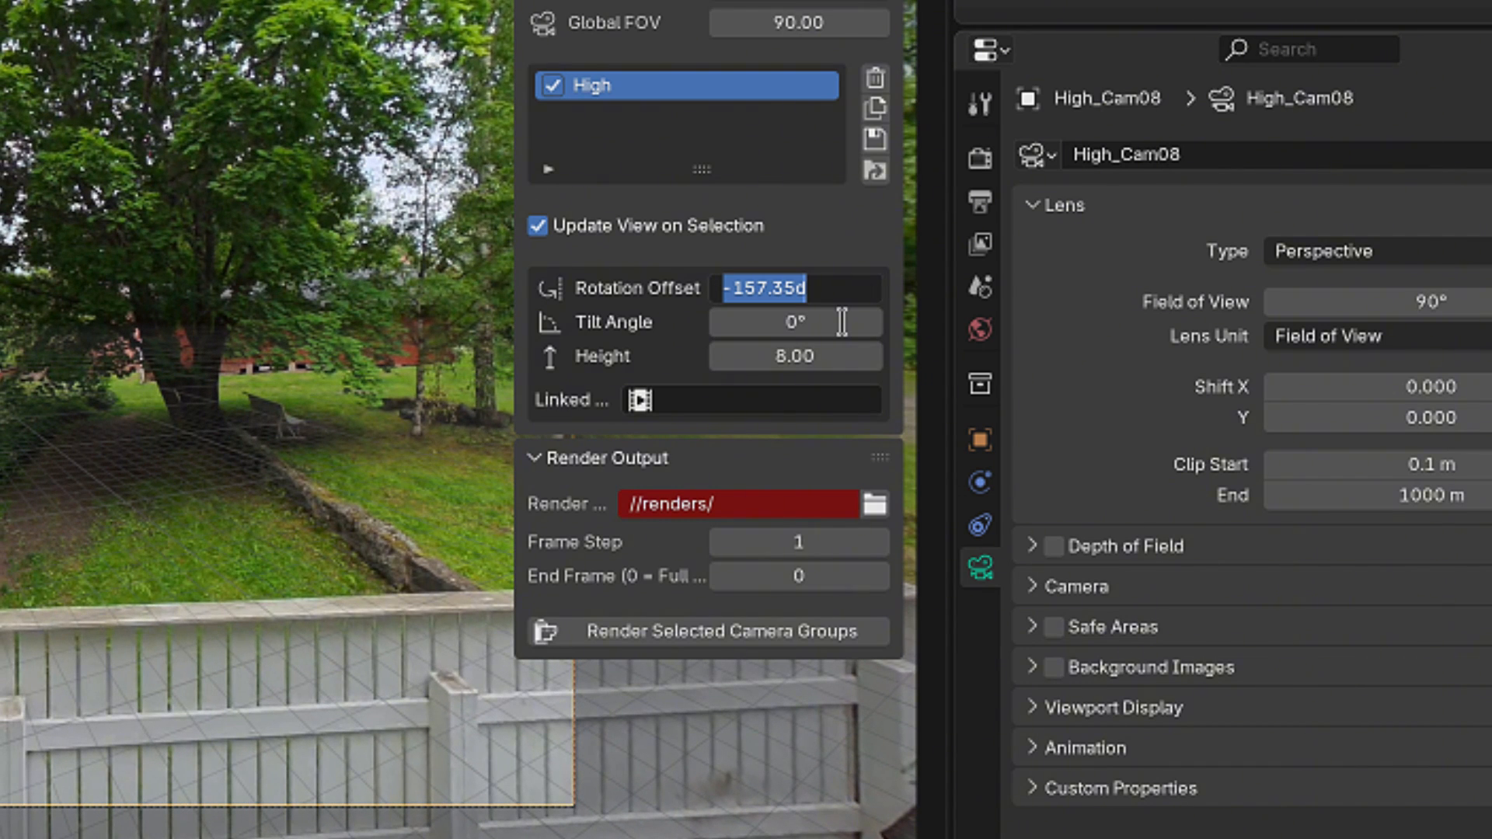
type("180°")
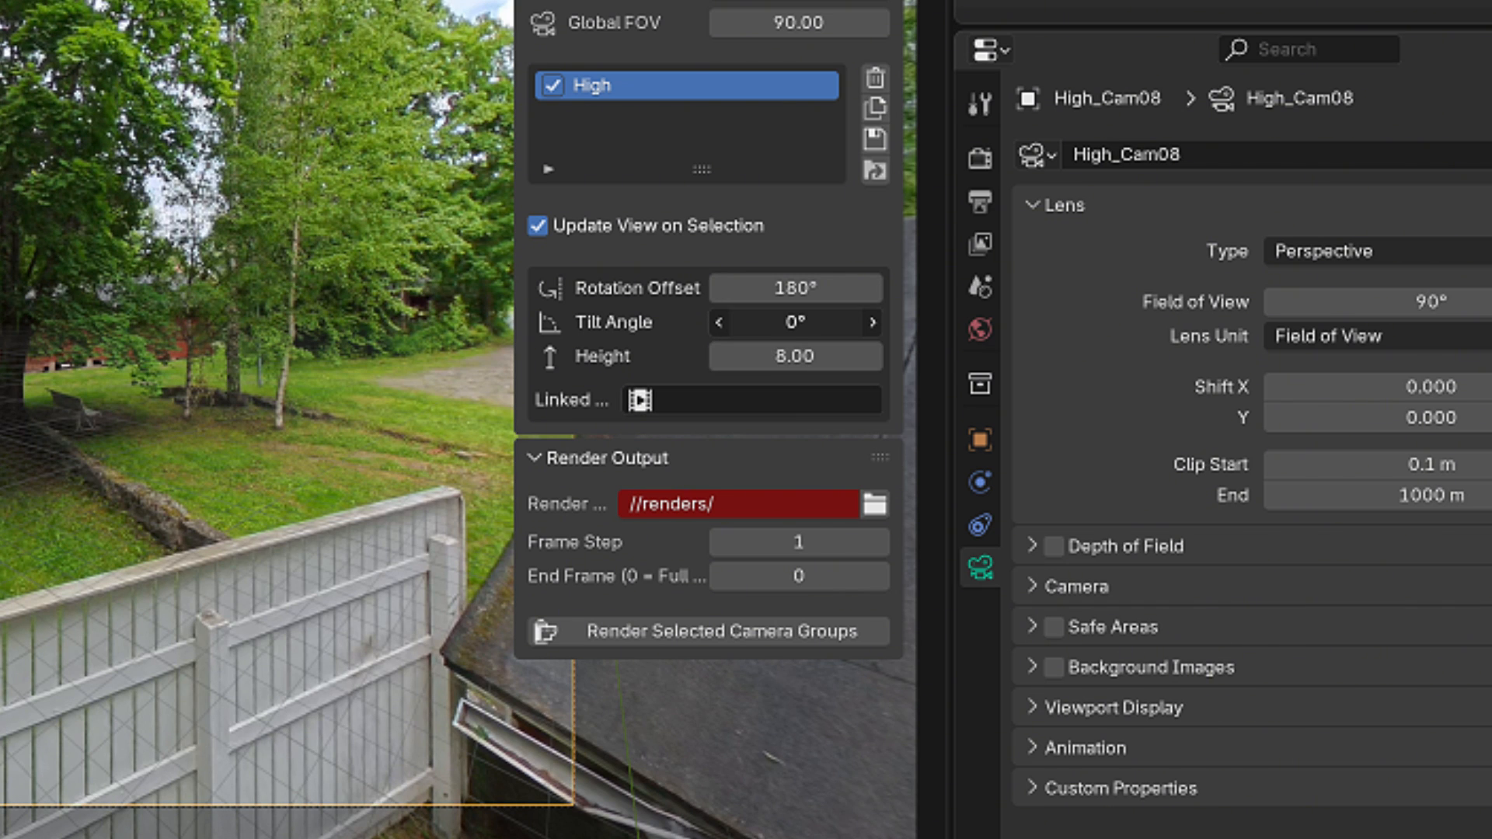
left_click(720, 321)
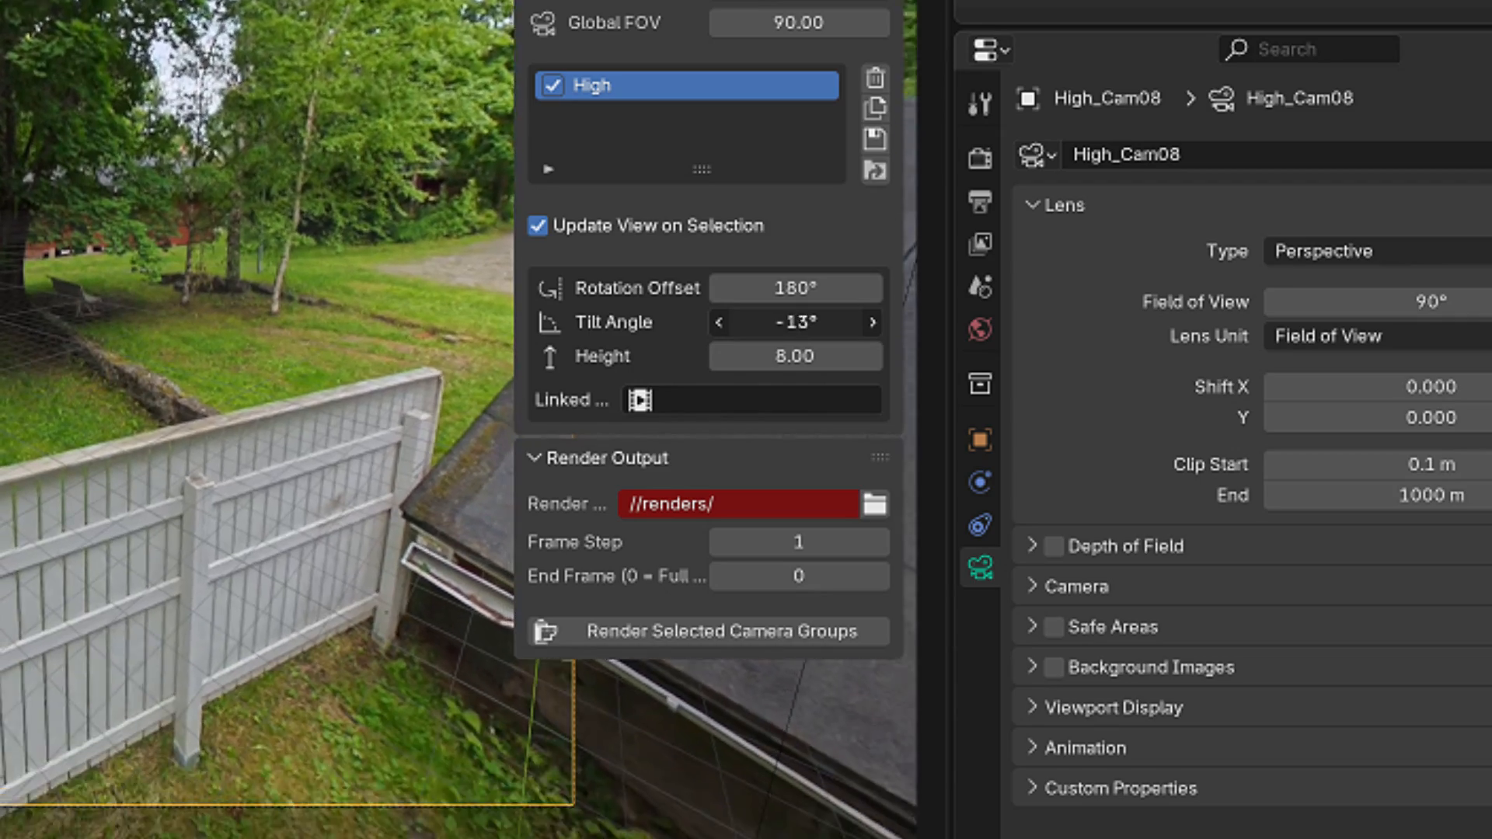
left_click(721, 324)
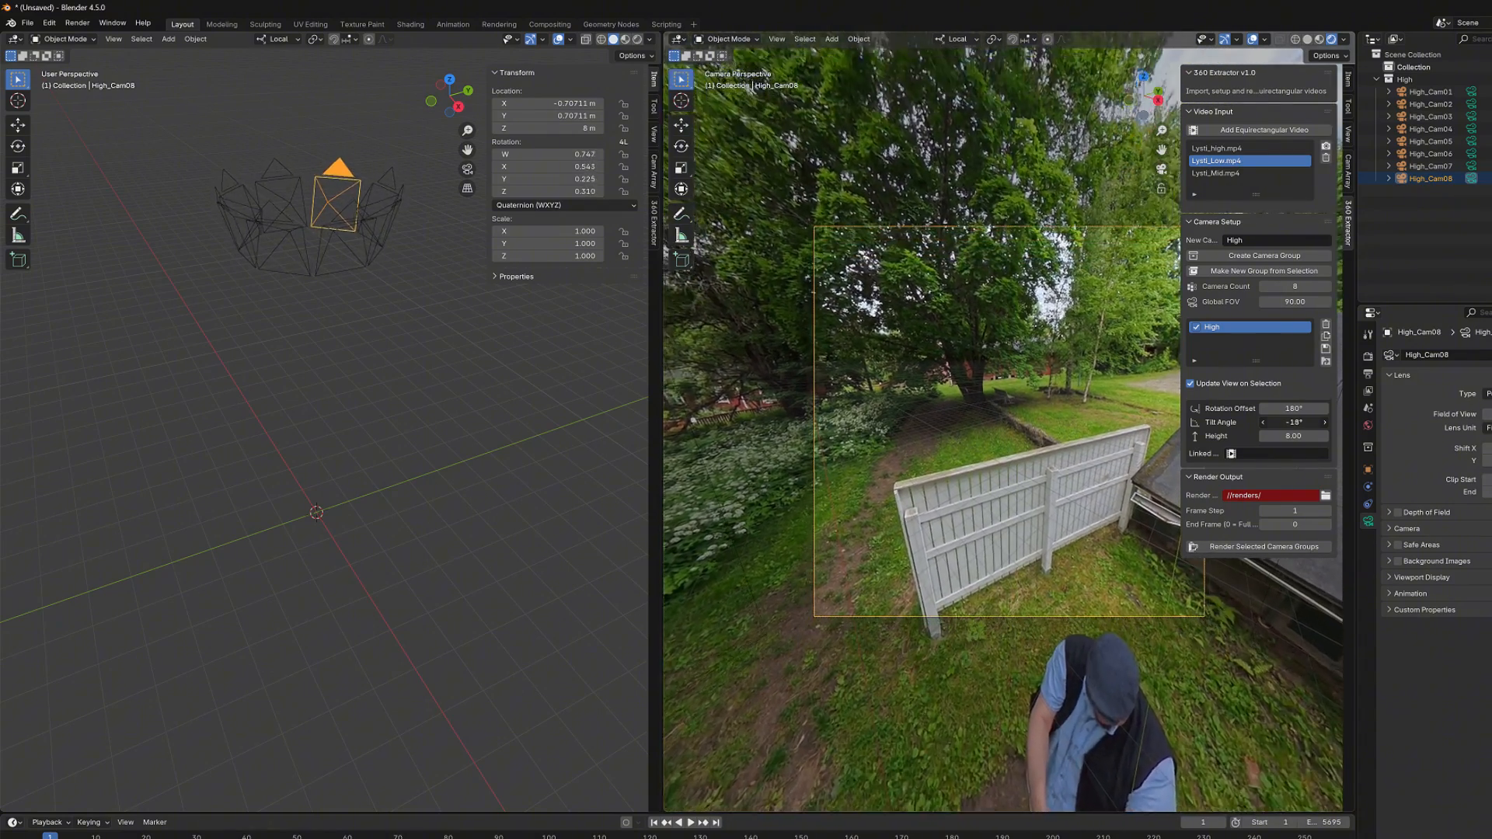
left_click(1322, 421)
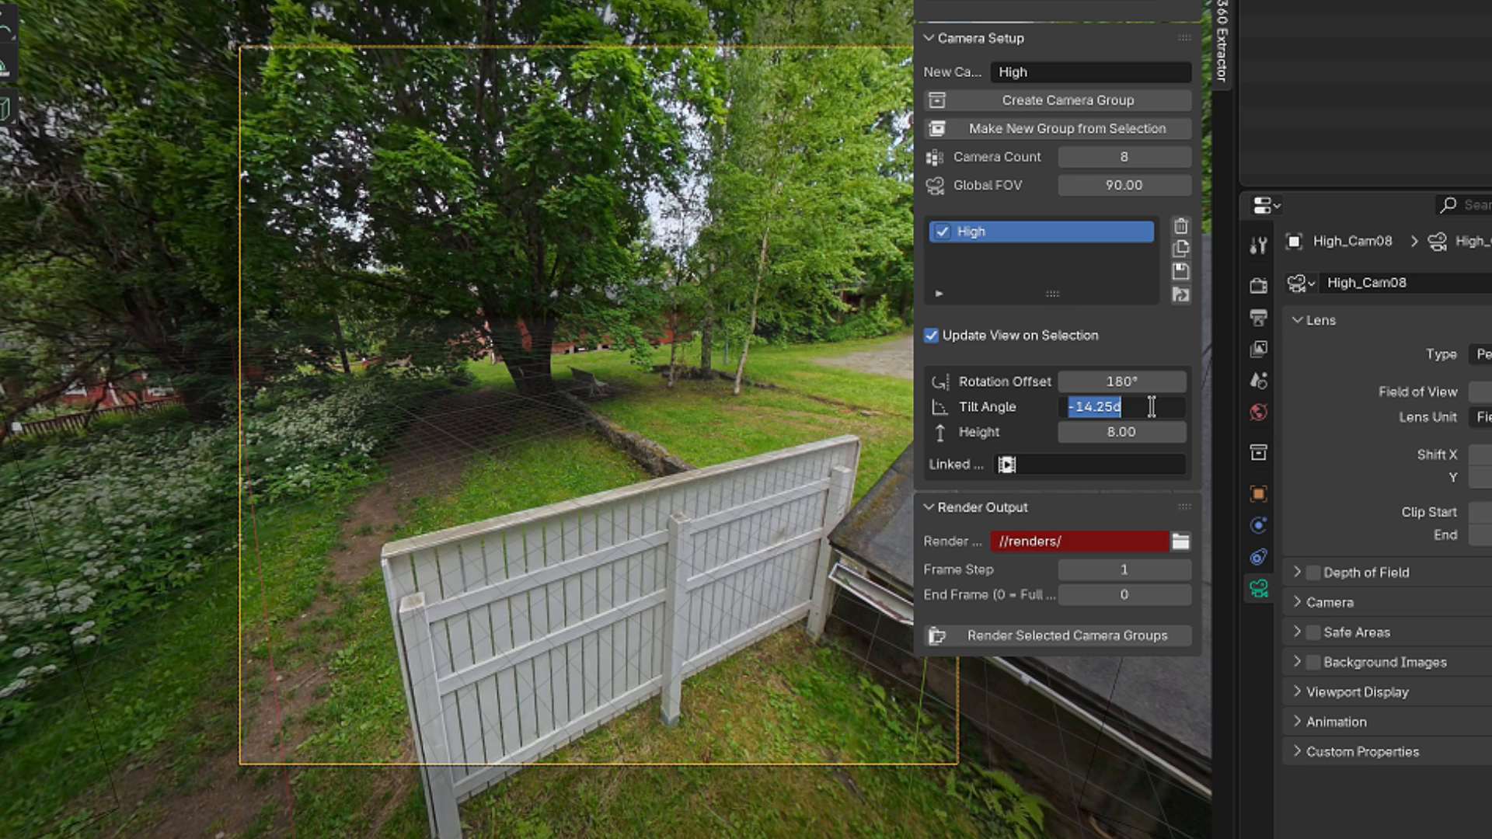
type("-30°")
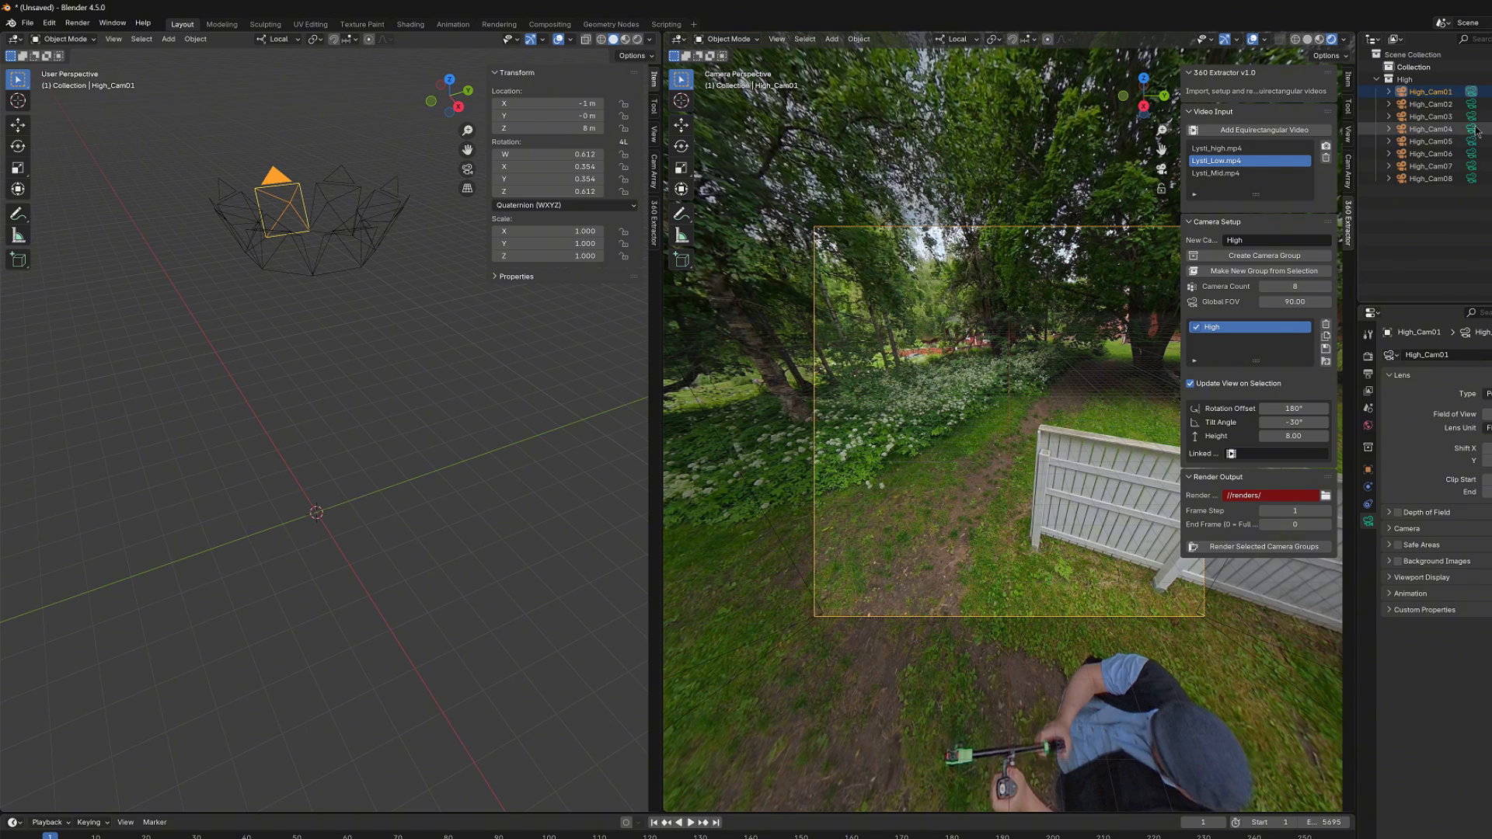
left_click(1427, 104)
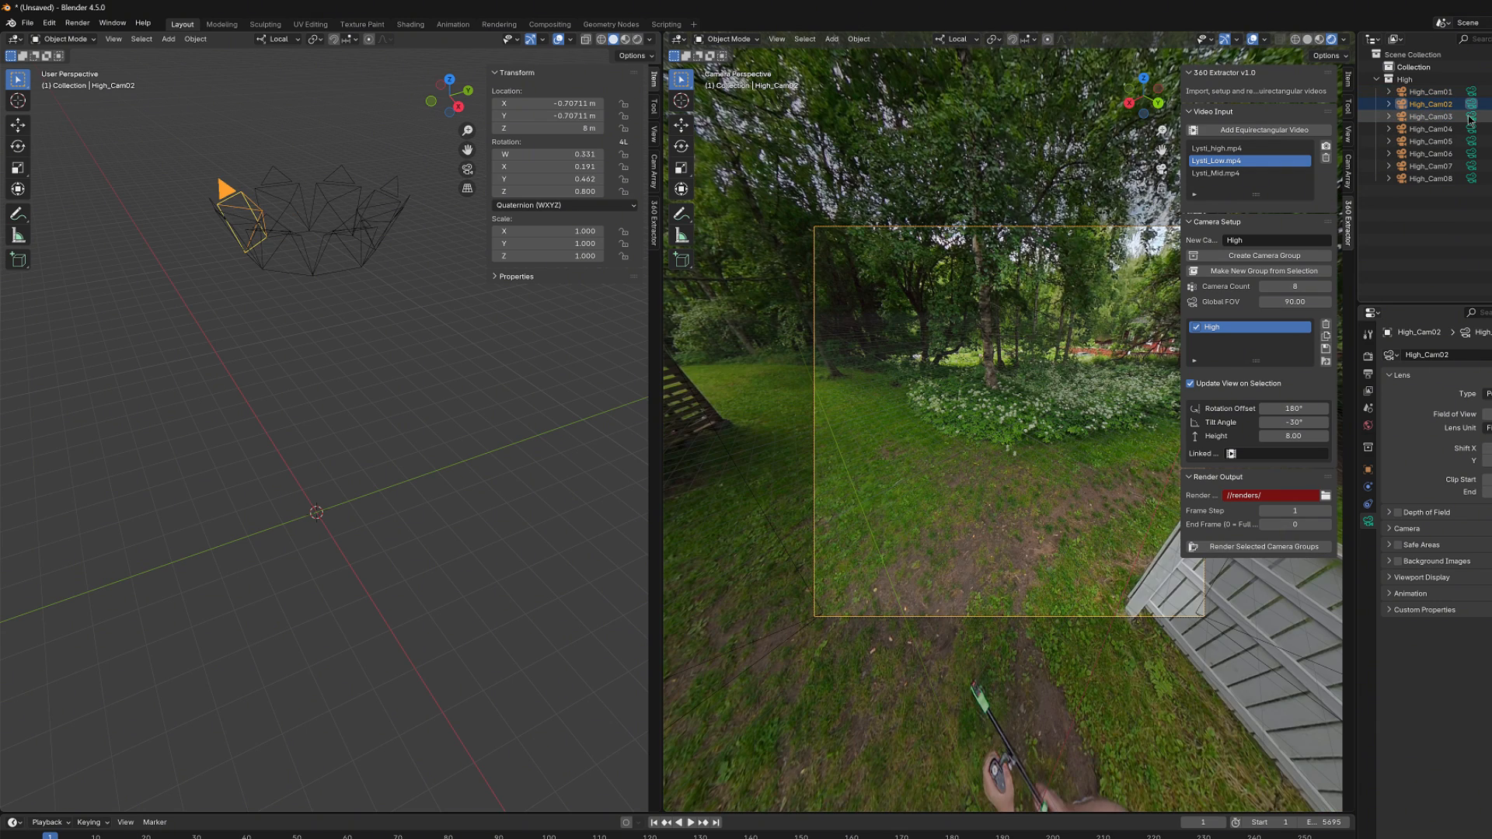
left_click(1428, 129)
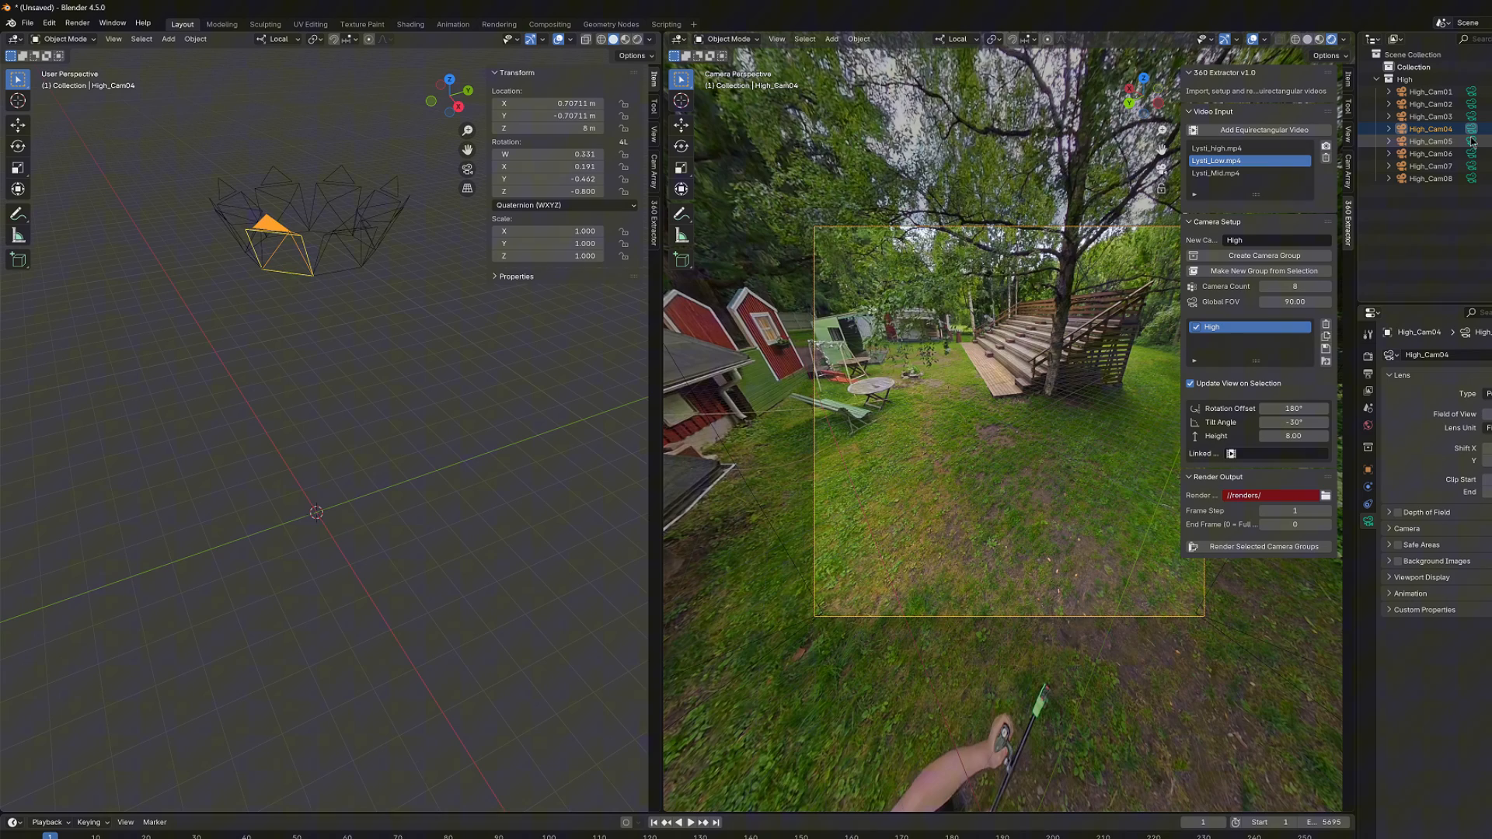
left_click(1428, 154)
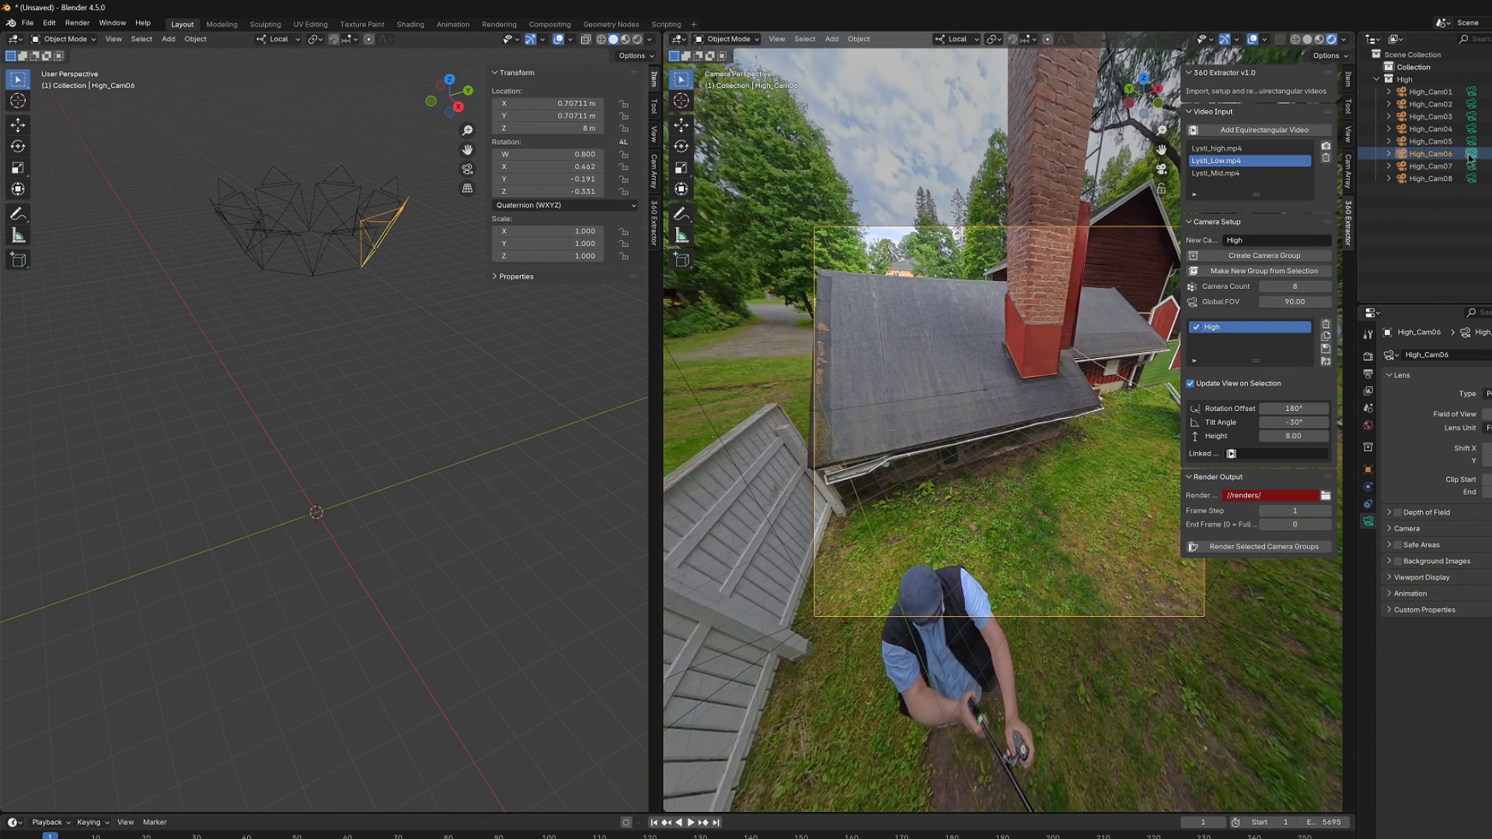
left_click(1430, 177)
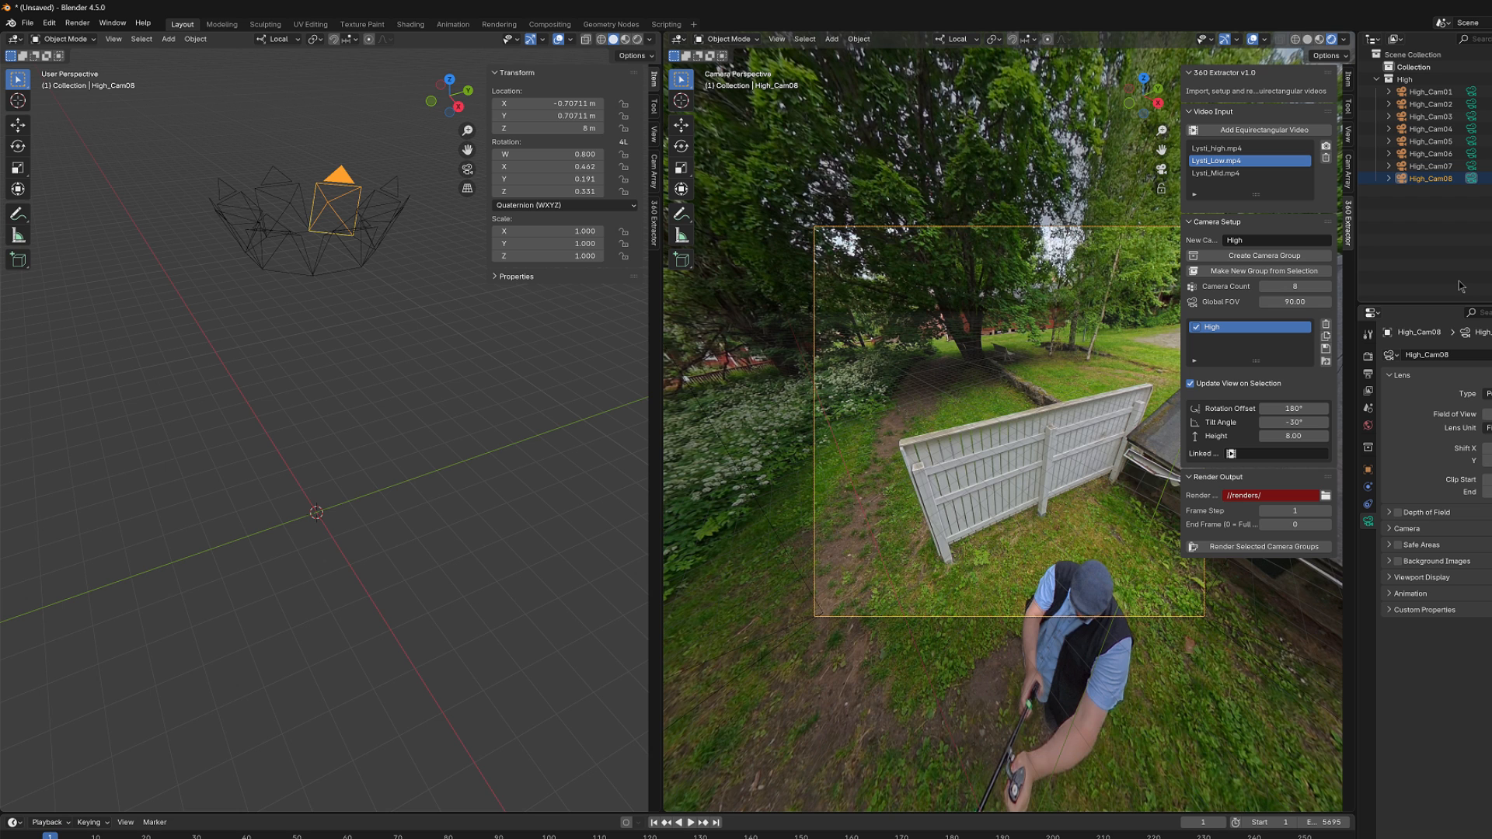
mouse_move(1466, 222)
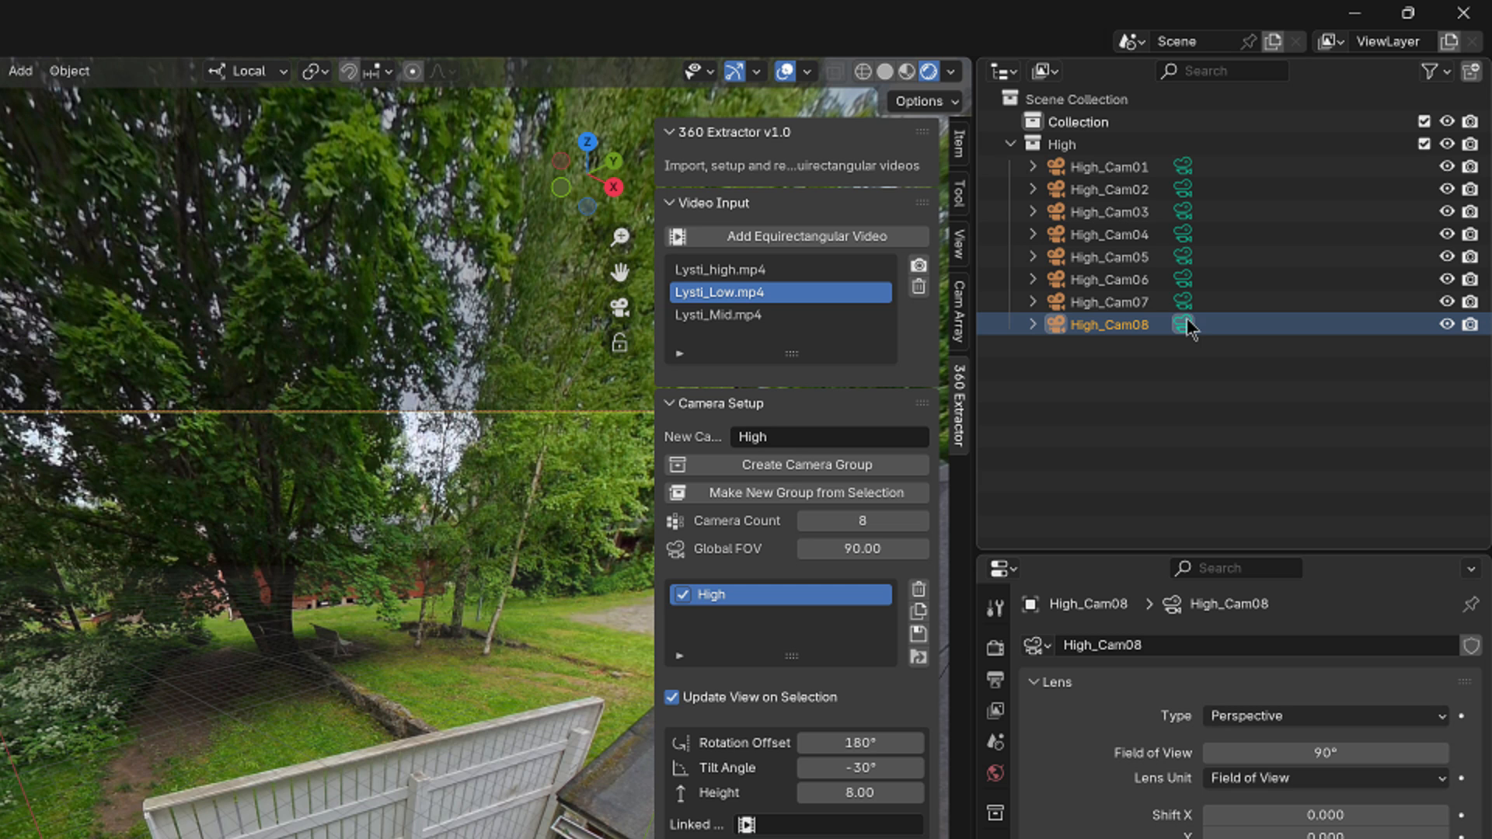
Make a new SubHigh group from High_Cam06–High_Cam08, leaving Cam01–05 in High.
left_click(1105, 278)
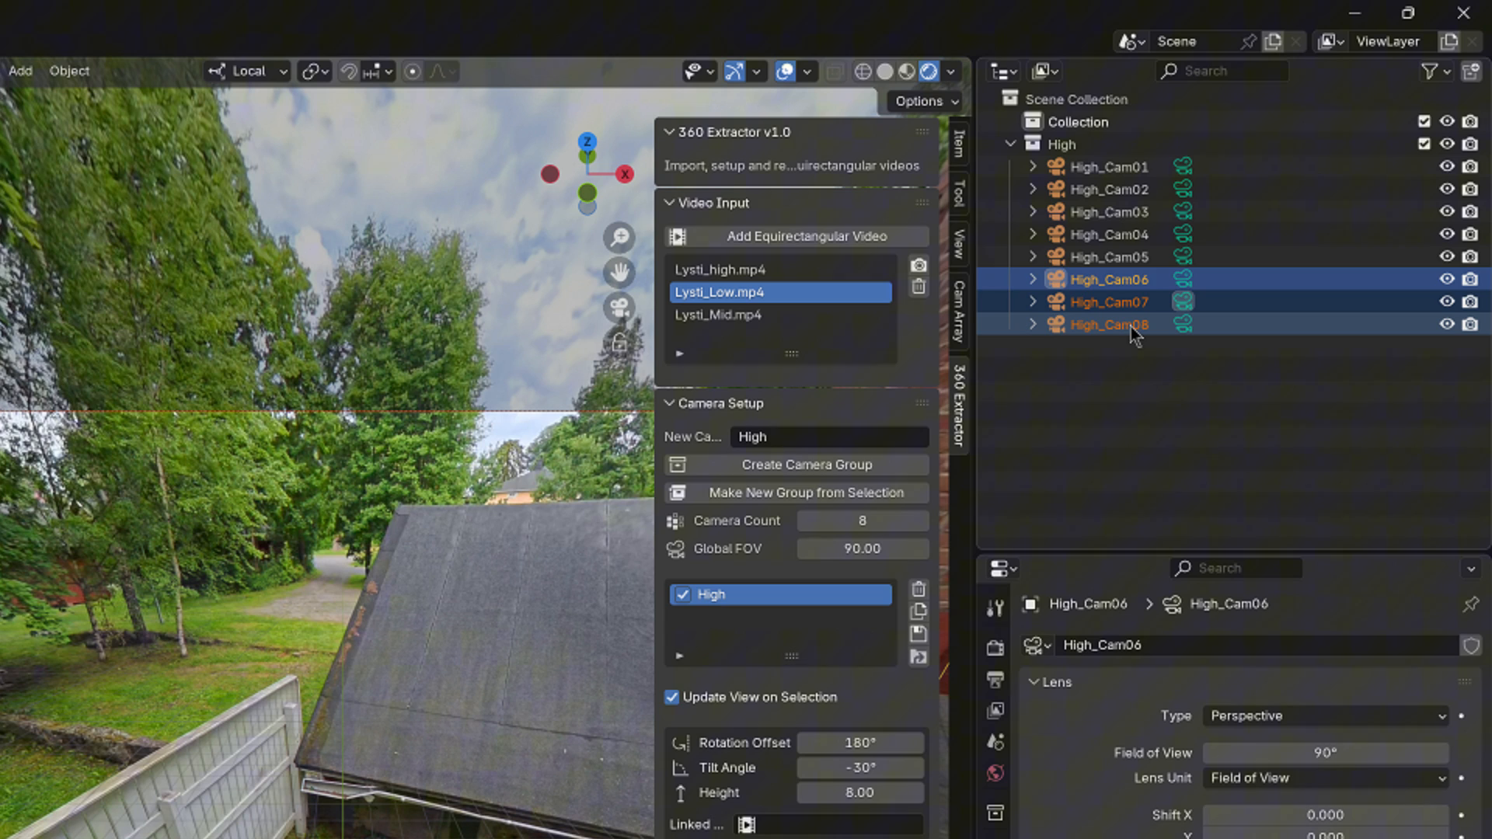
left_click(1106, 325)
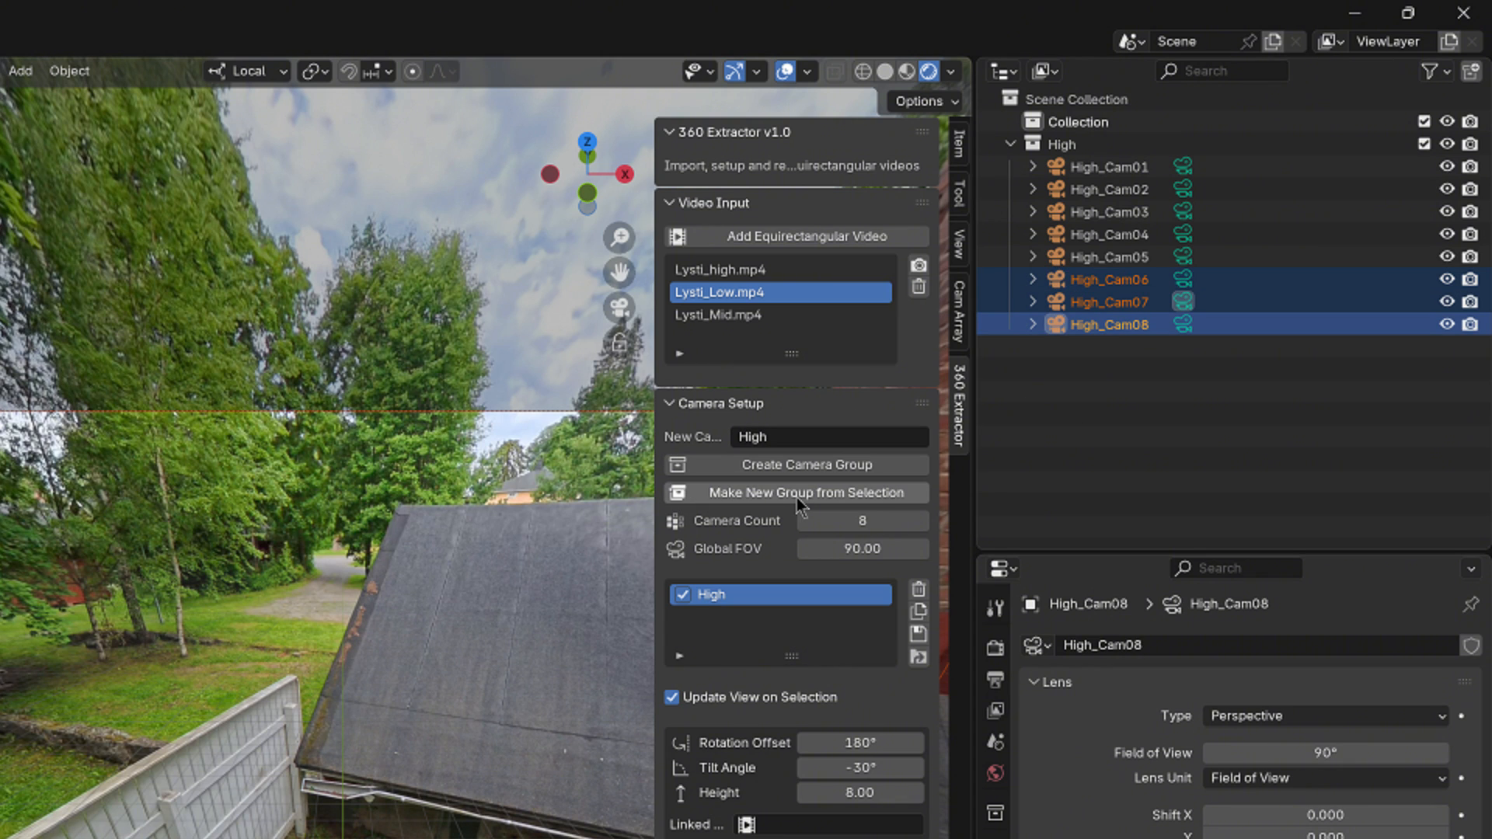
mouse_move(834, 505)
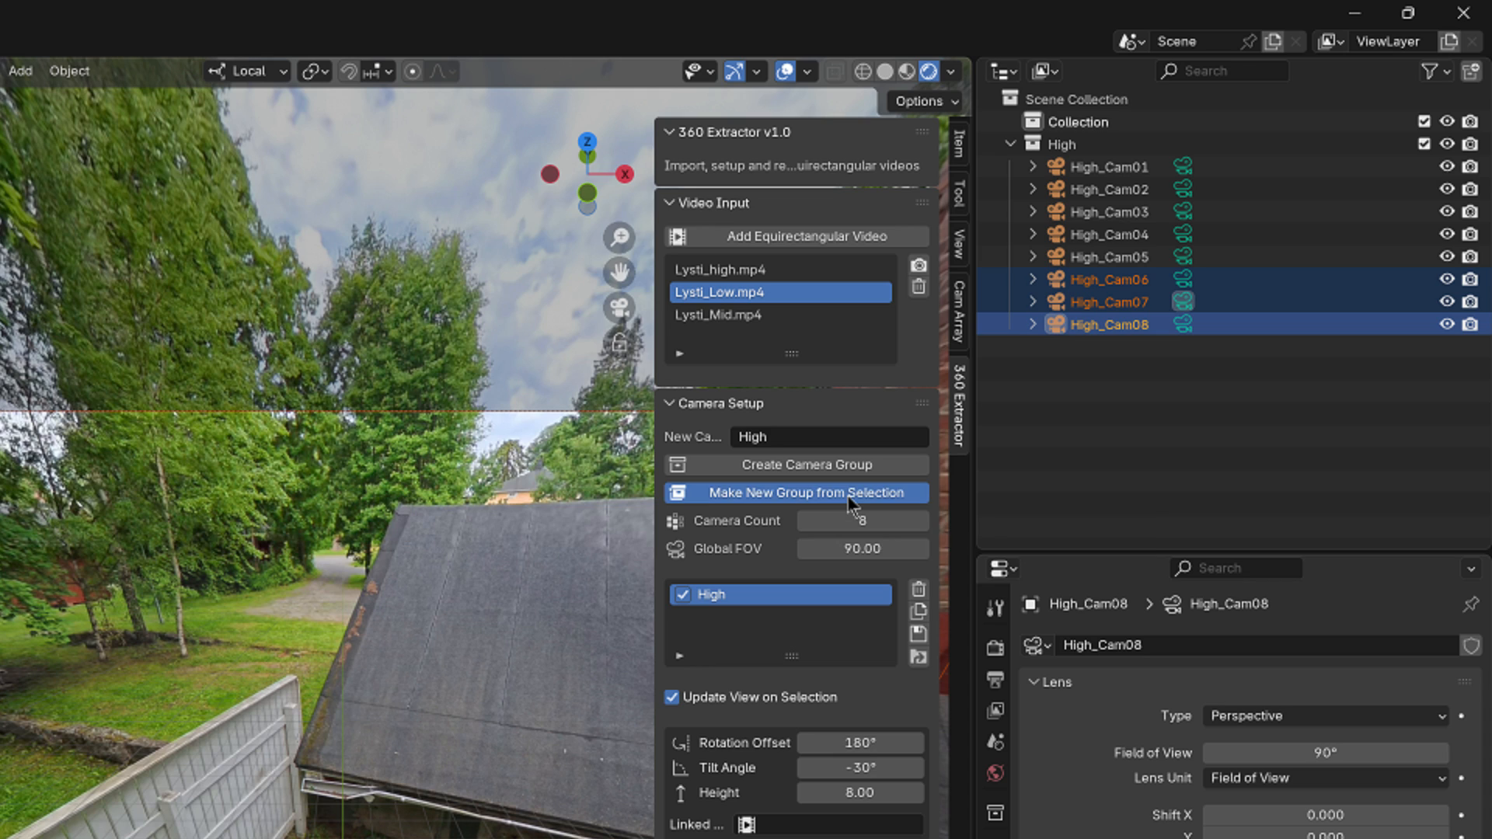
left_click(809, 492)
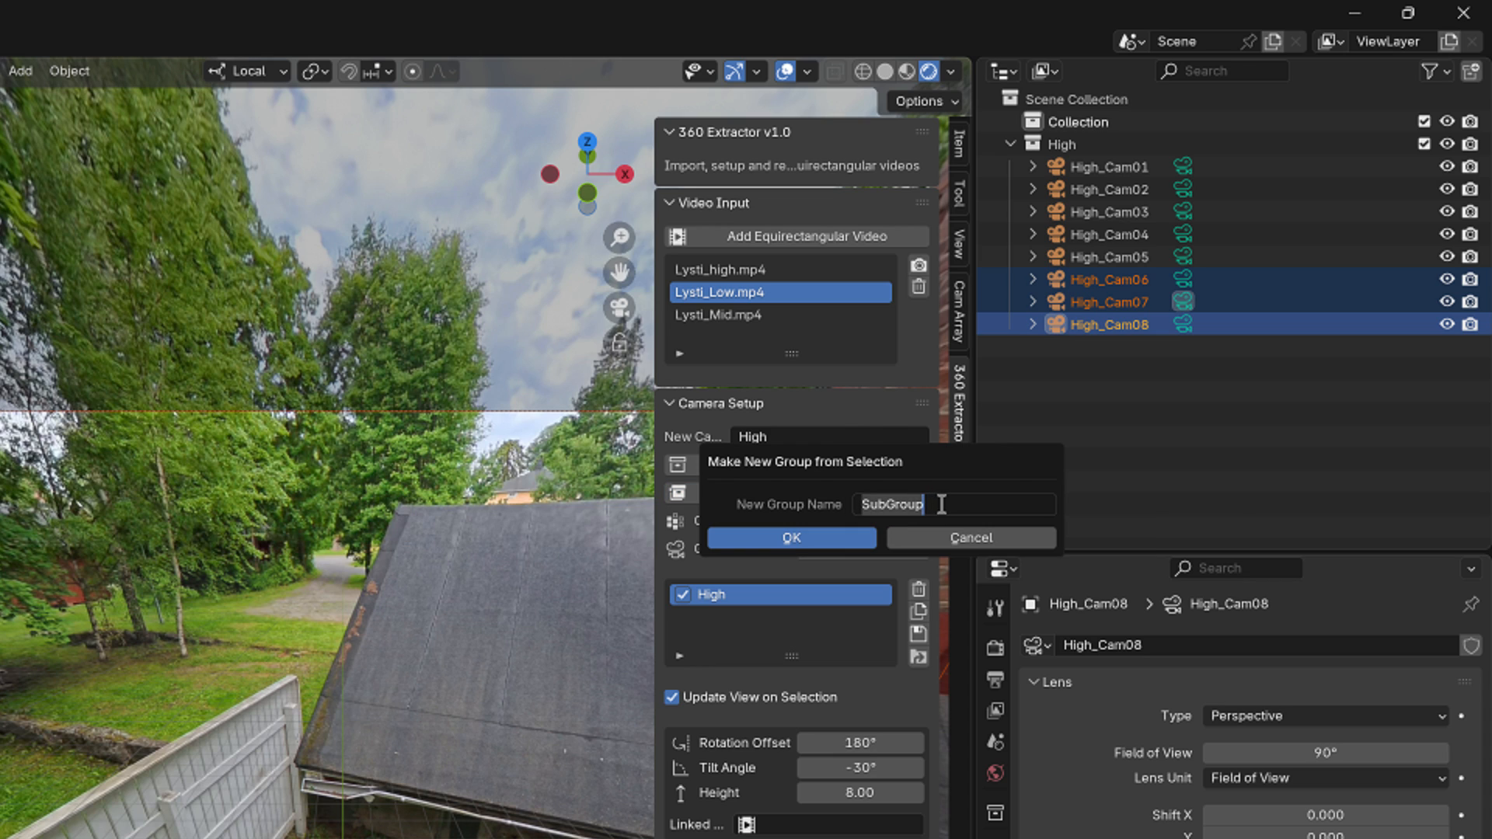
key("BackSpace")
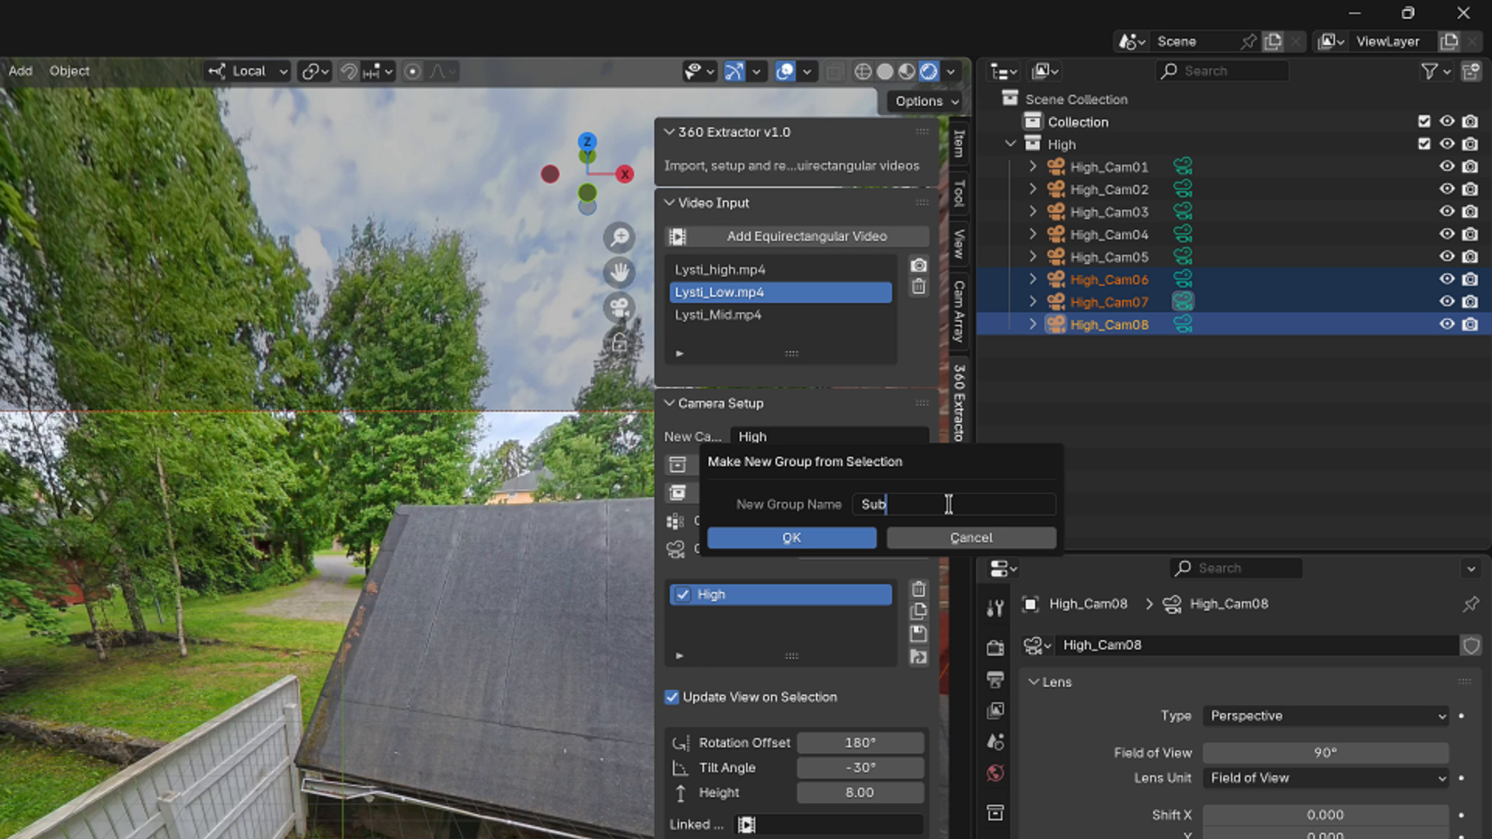
type("High")
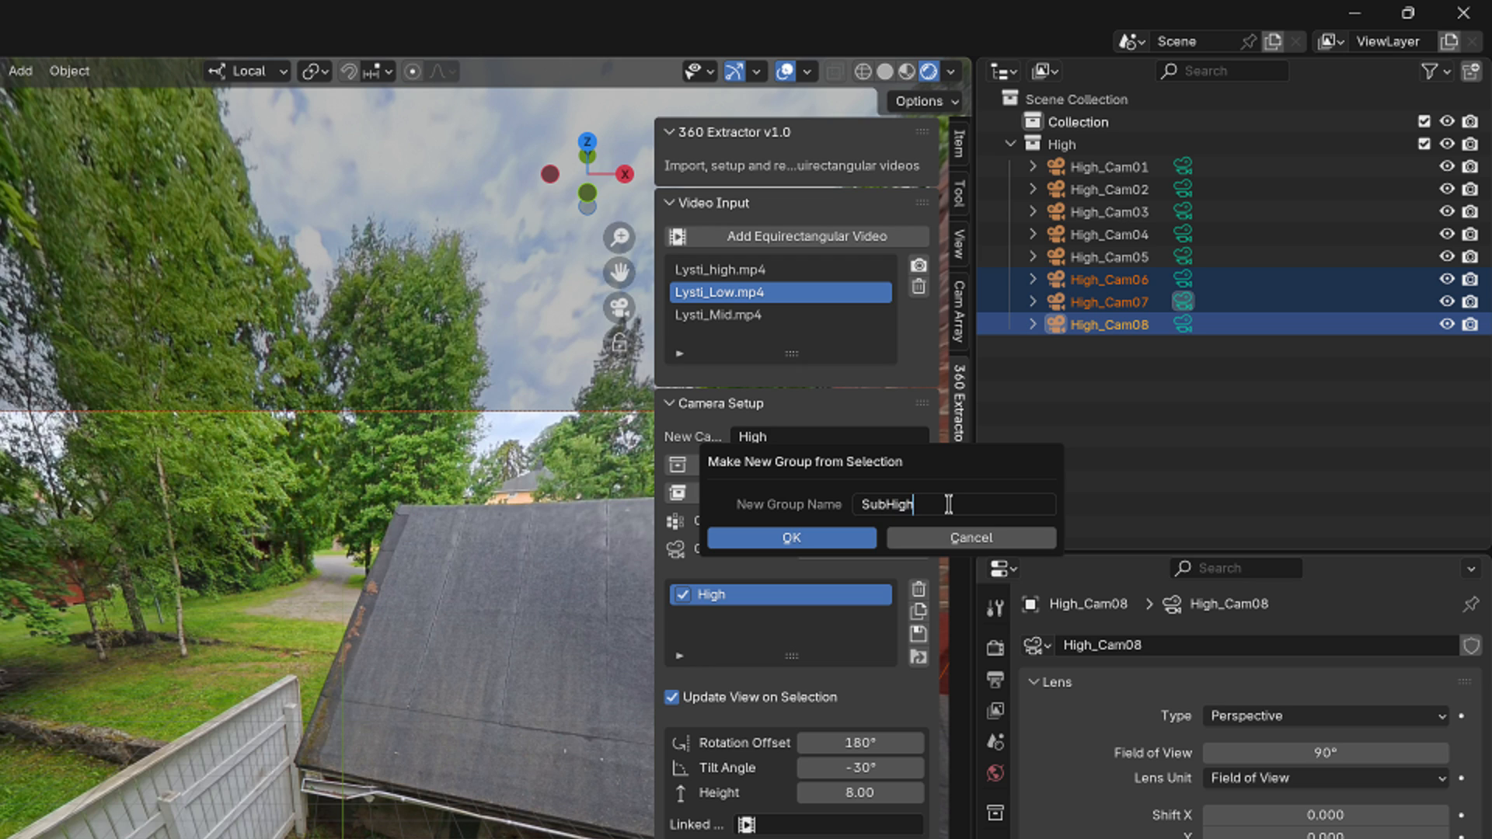
mouse_move(787, 564)
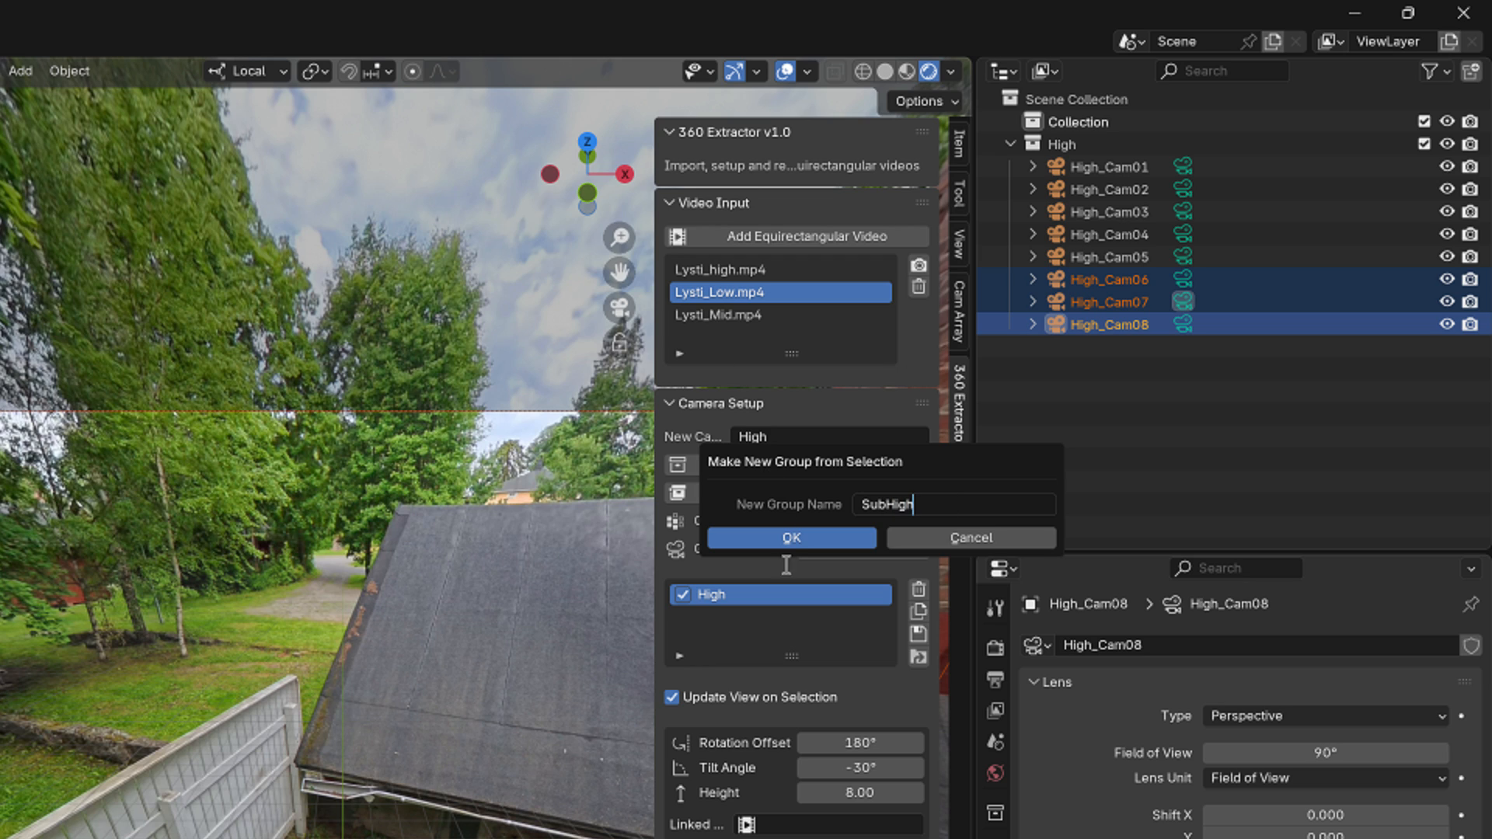
left_click(790, 538)
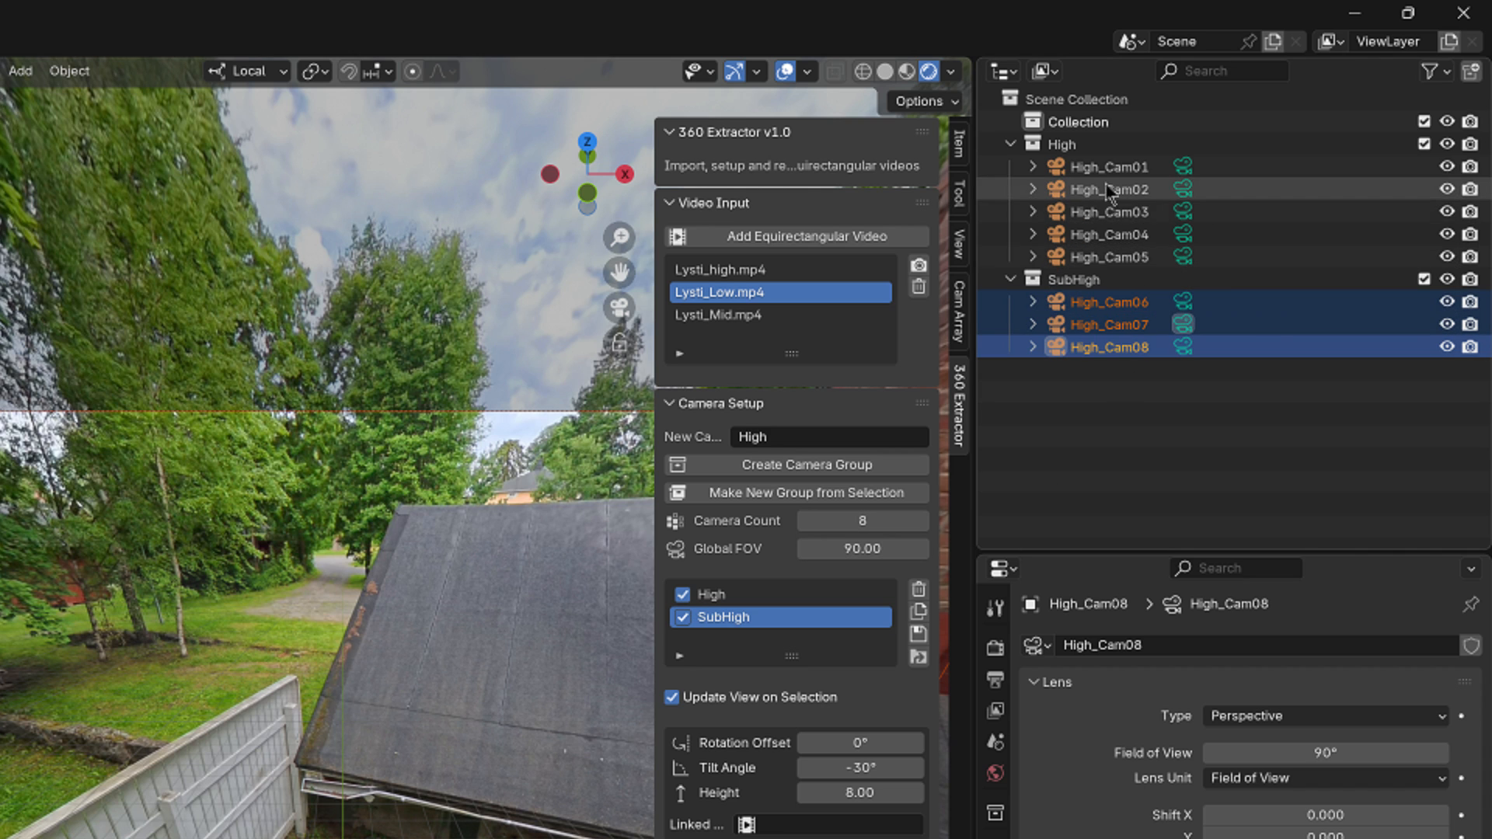
Set SubHigh's tilt to 0° and preview High_Cam01, Cam04, Cam06 and Cam08.
left_click(1176, 426)
type("0")
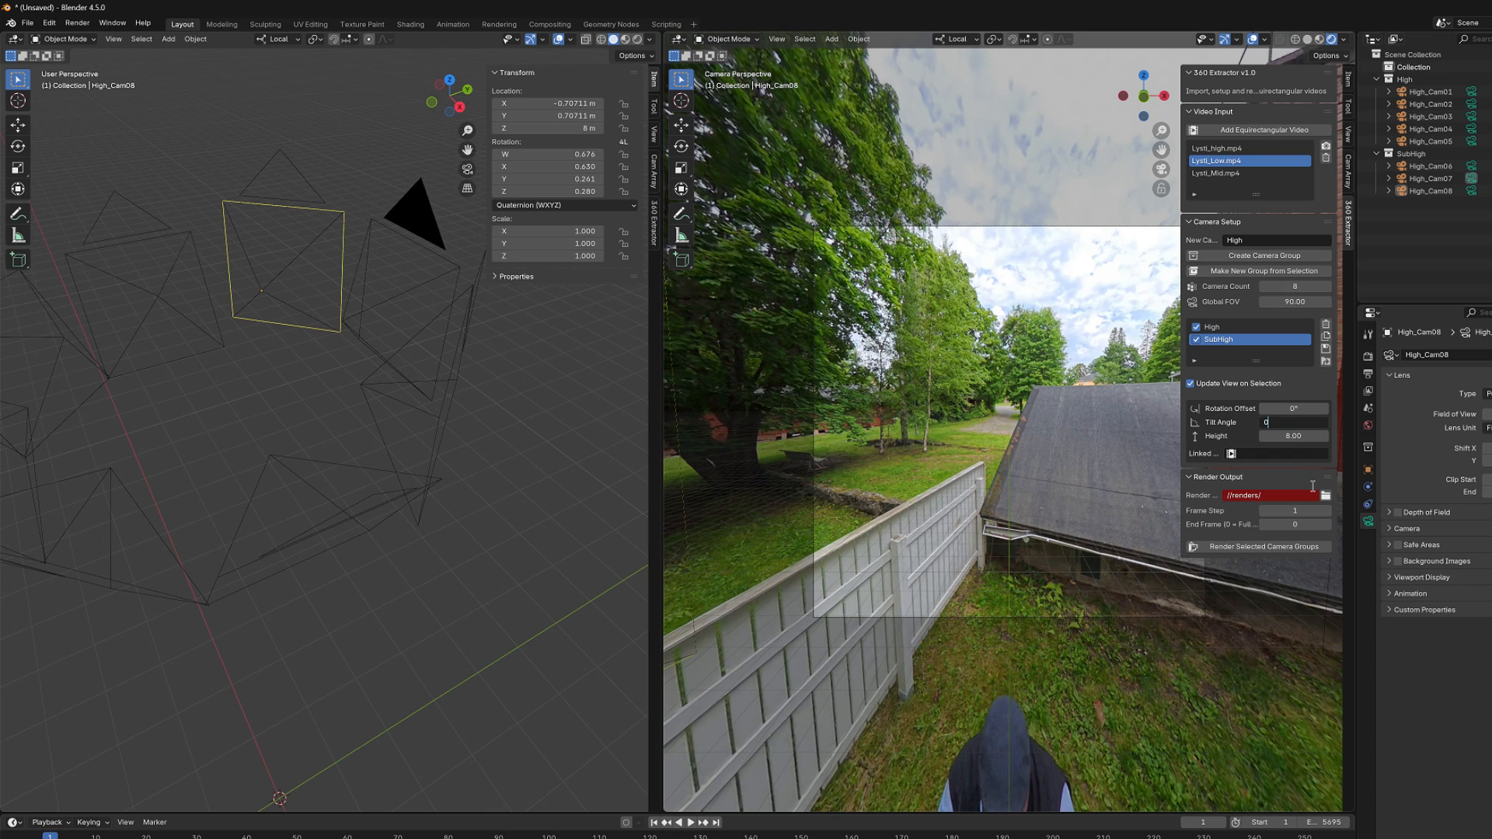
left_click(1426, 92)
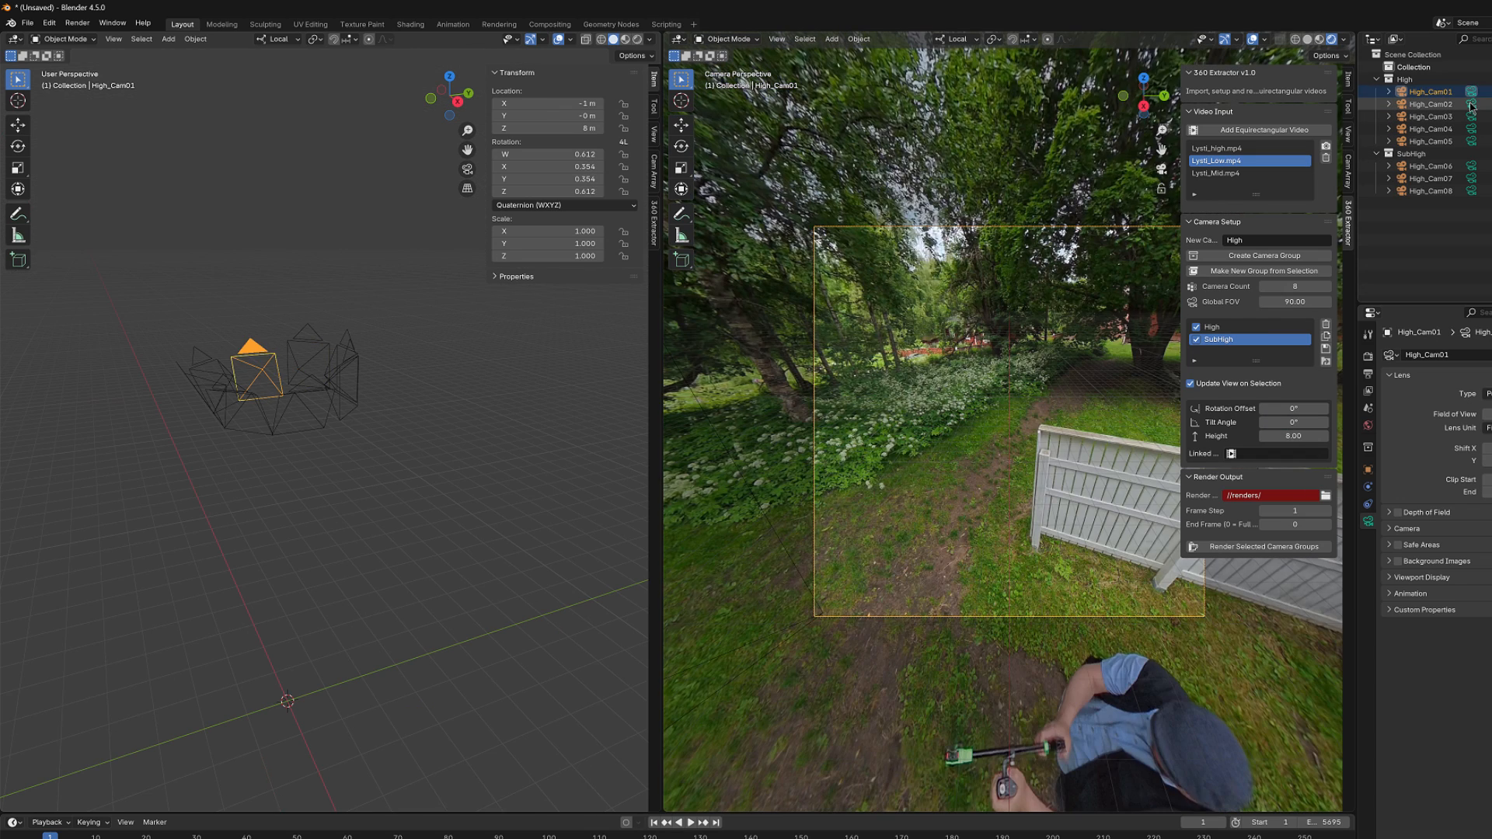
left_click(1428, 129)
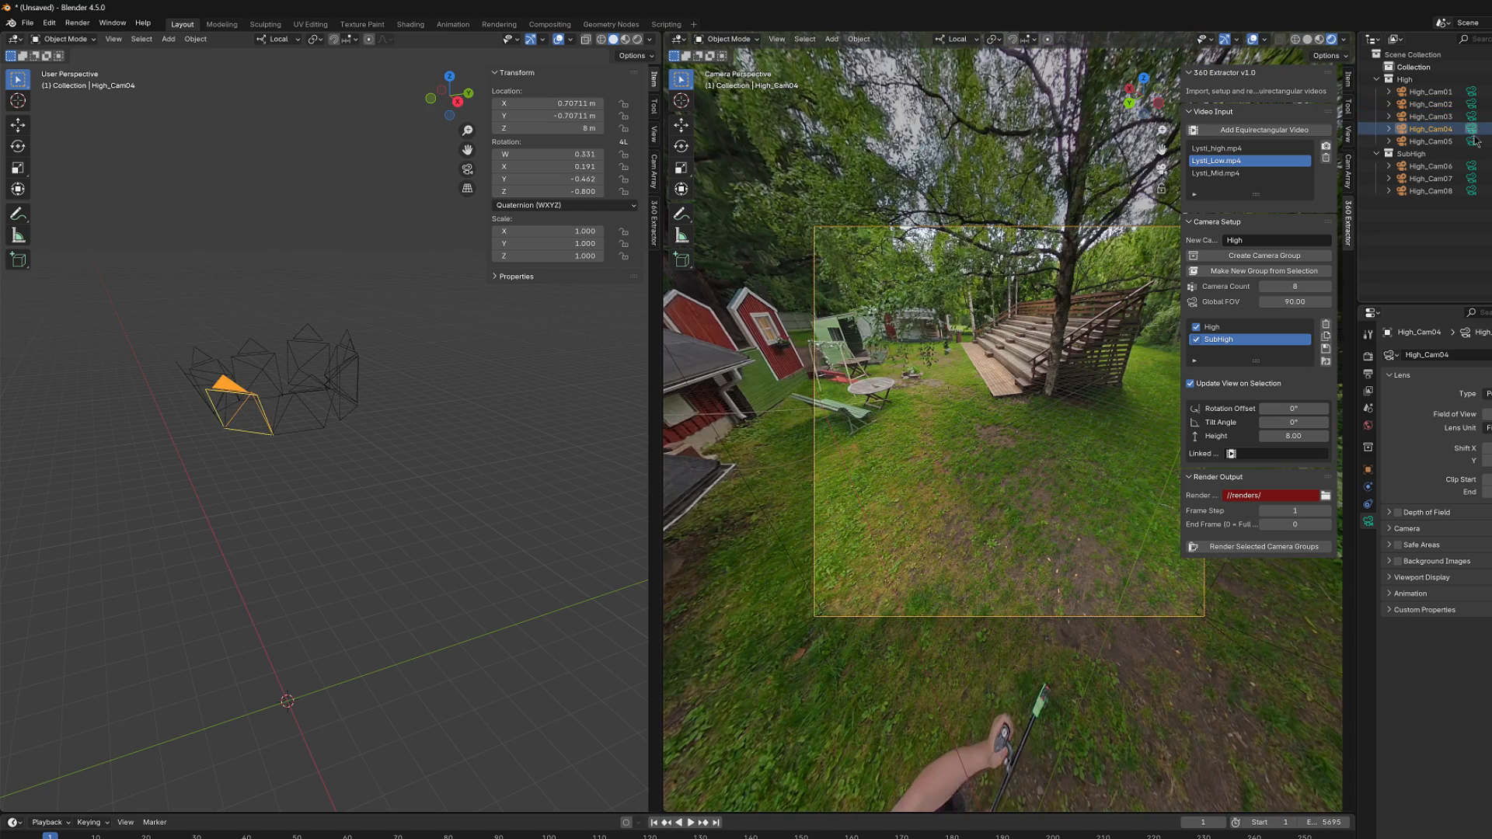
left_click(1427, 166)
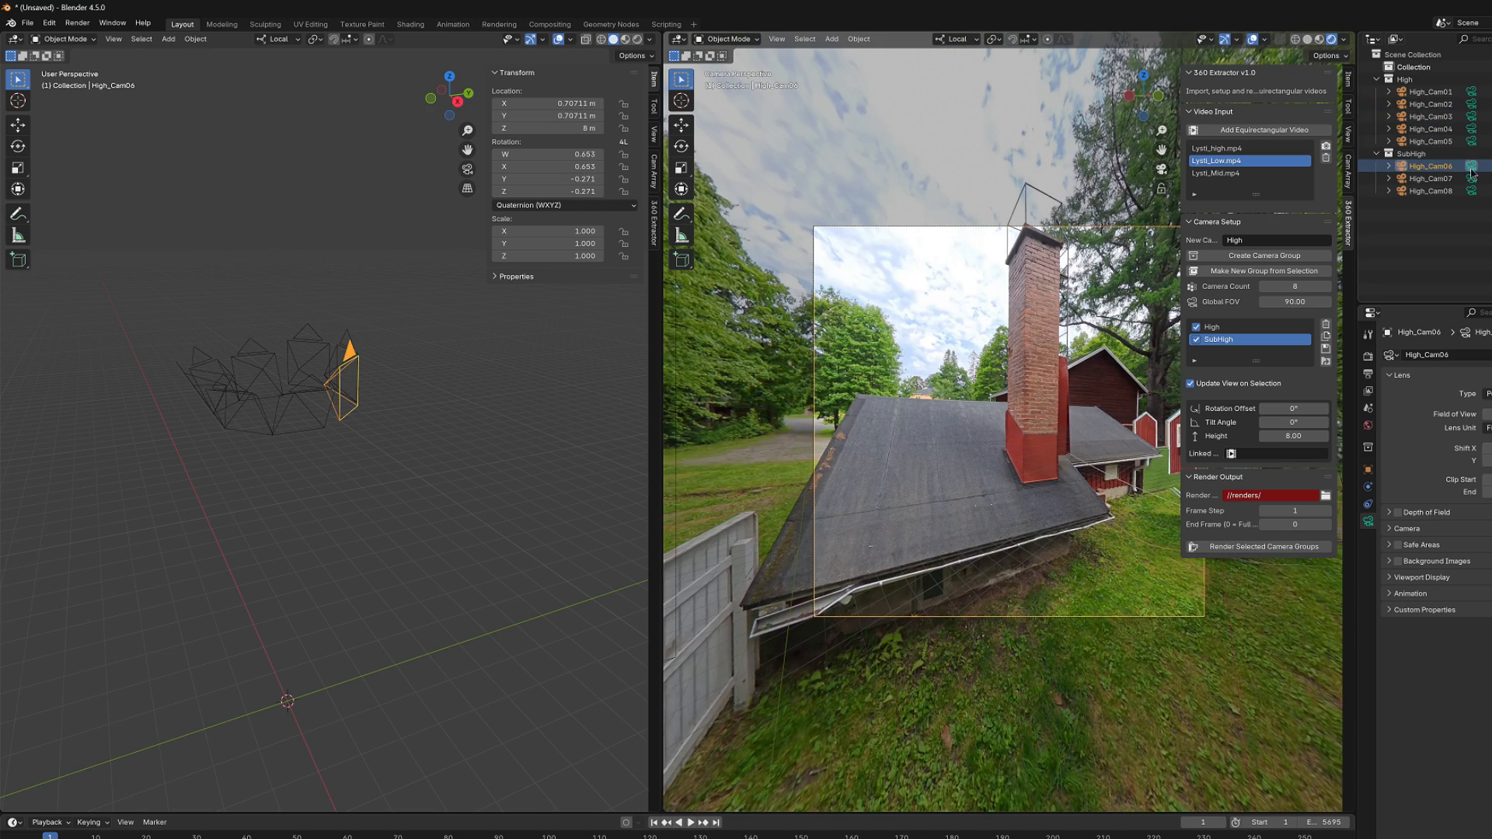
left_click(1430, 190)
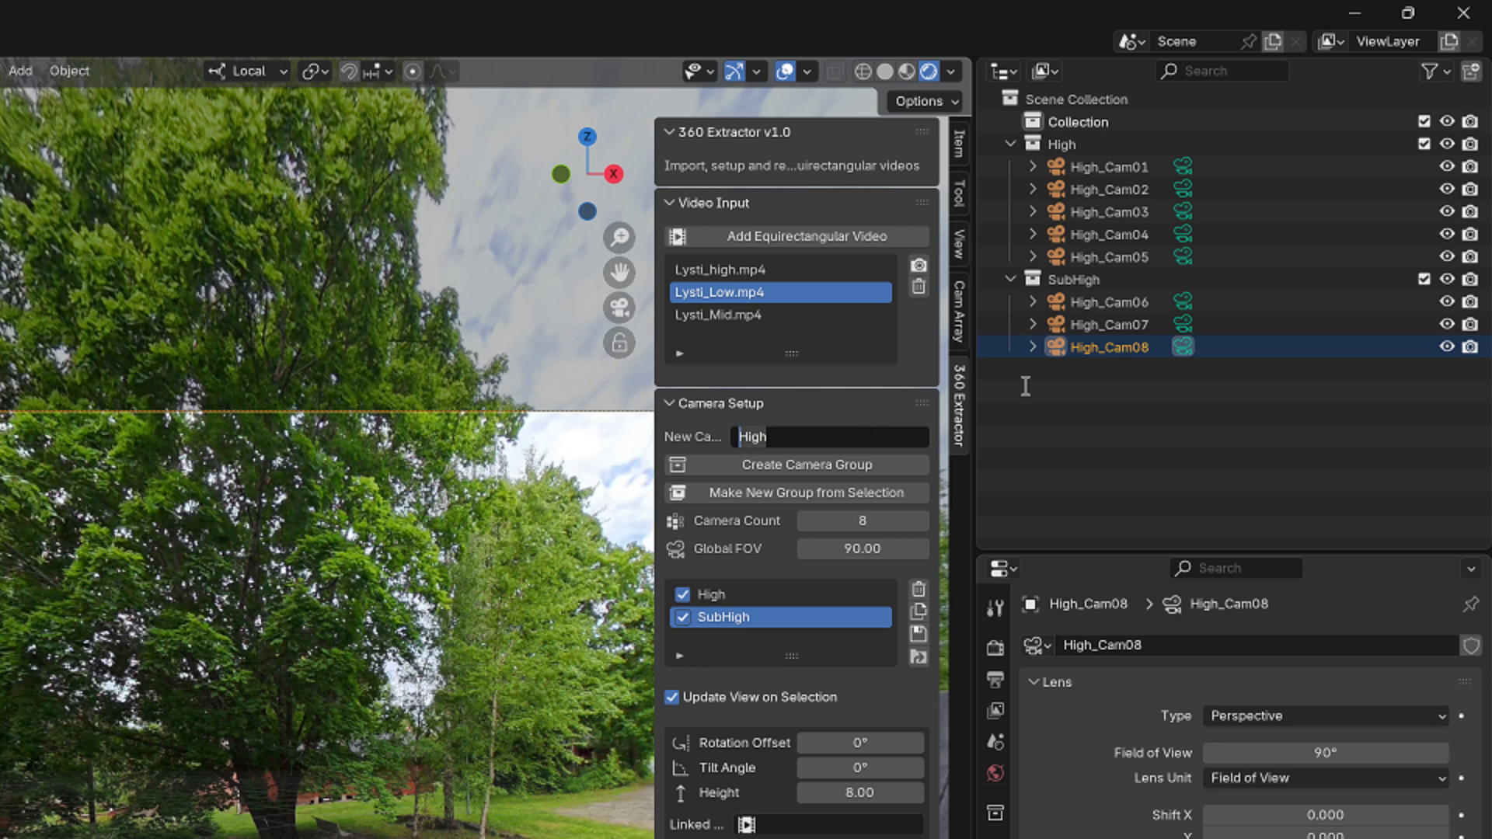
Create an eight-camera group named Mid at height 1.00.
type("Mi")
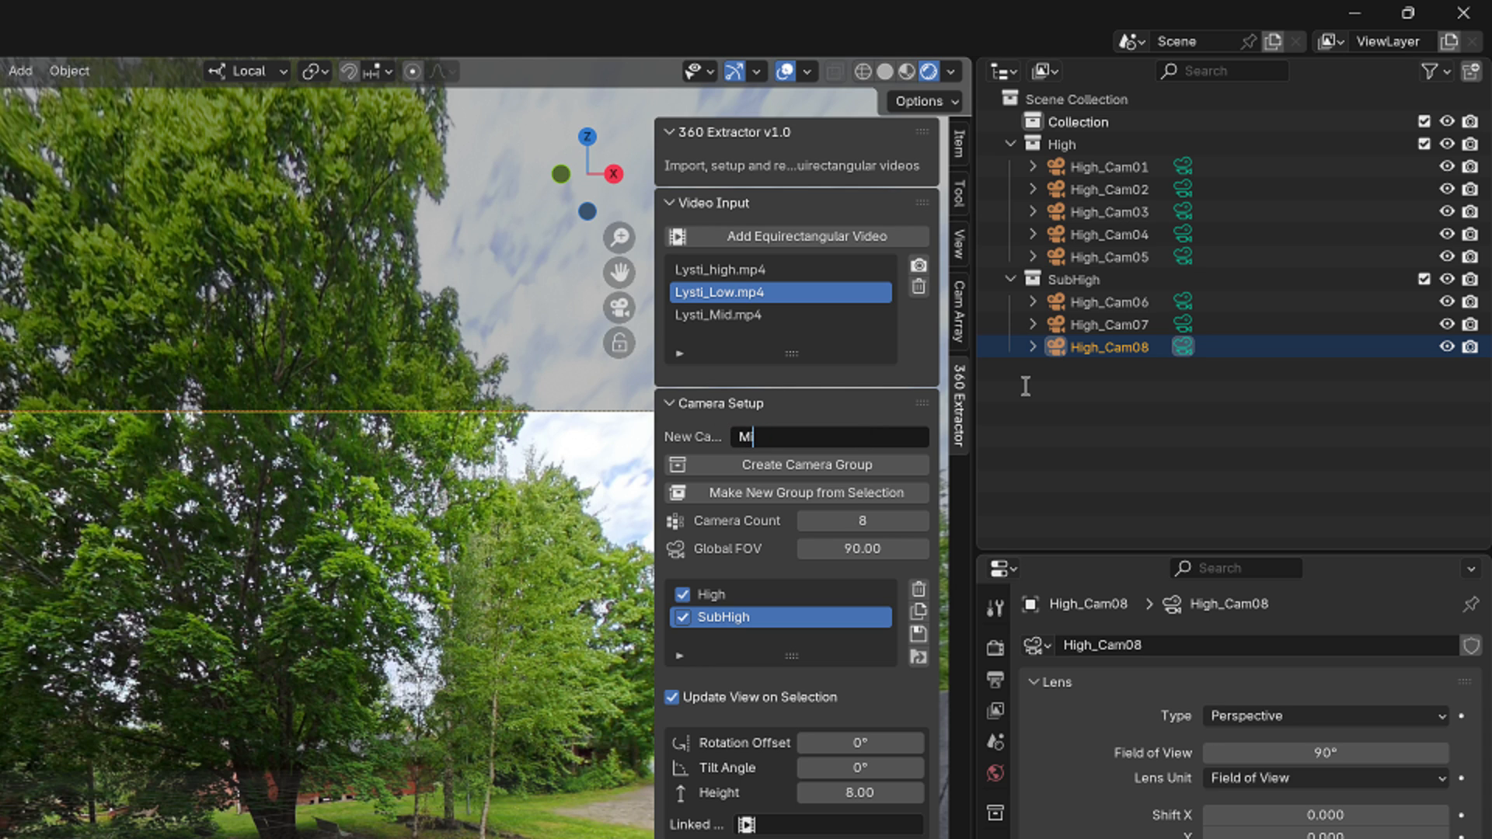
type("d")
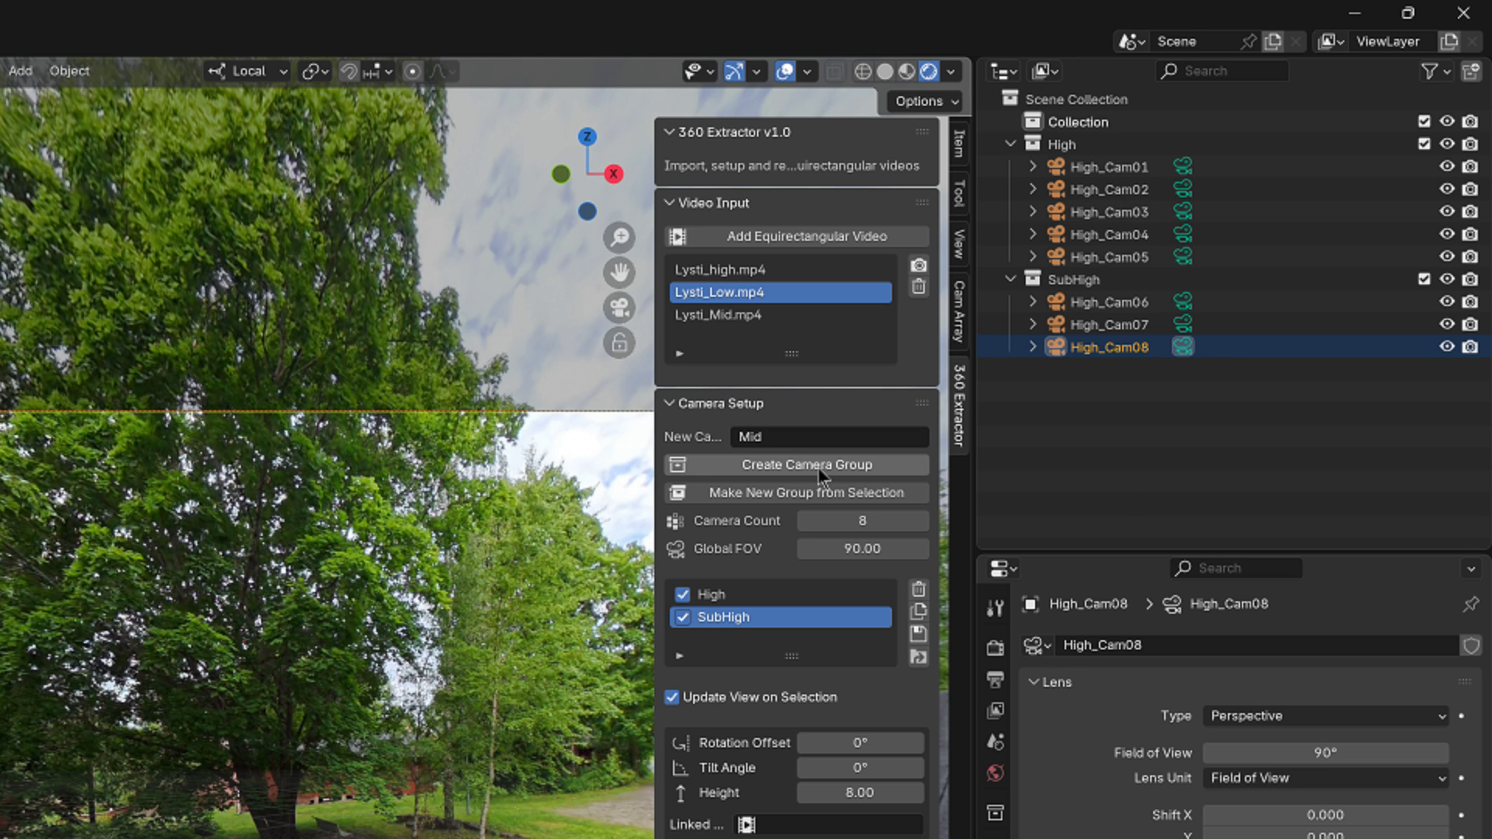
left_click(795, 465)
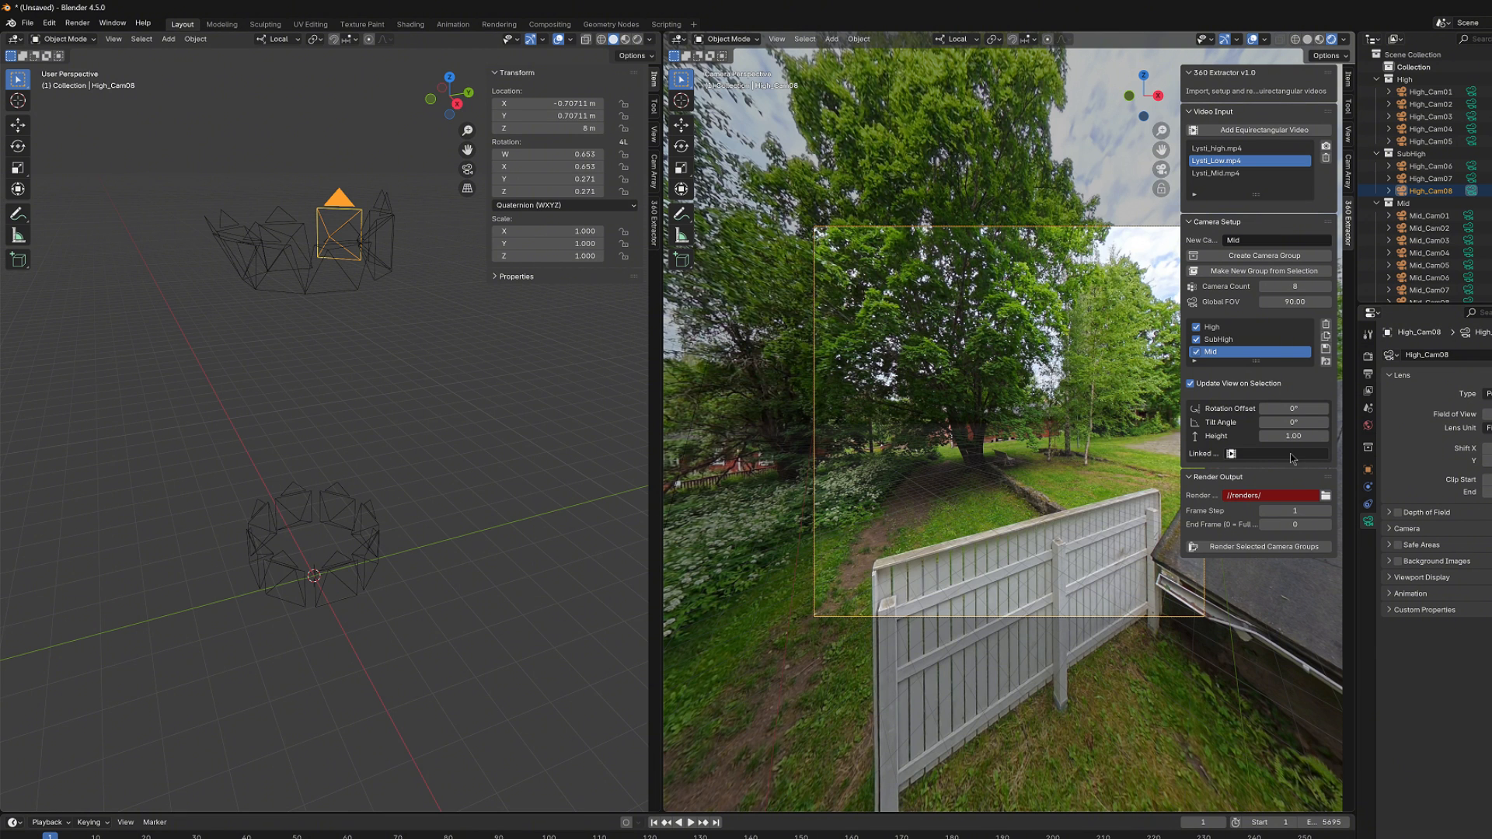
List the Lysti video clips available to link to the Mid group.
left_click(1232, 453)
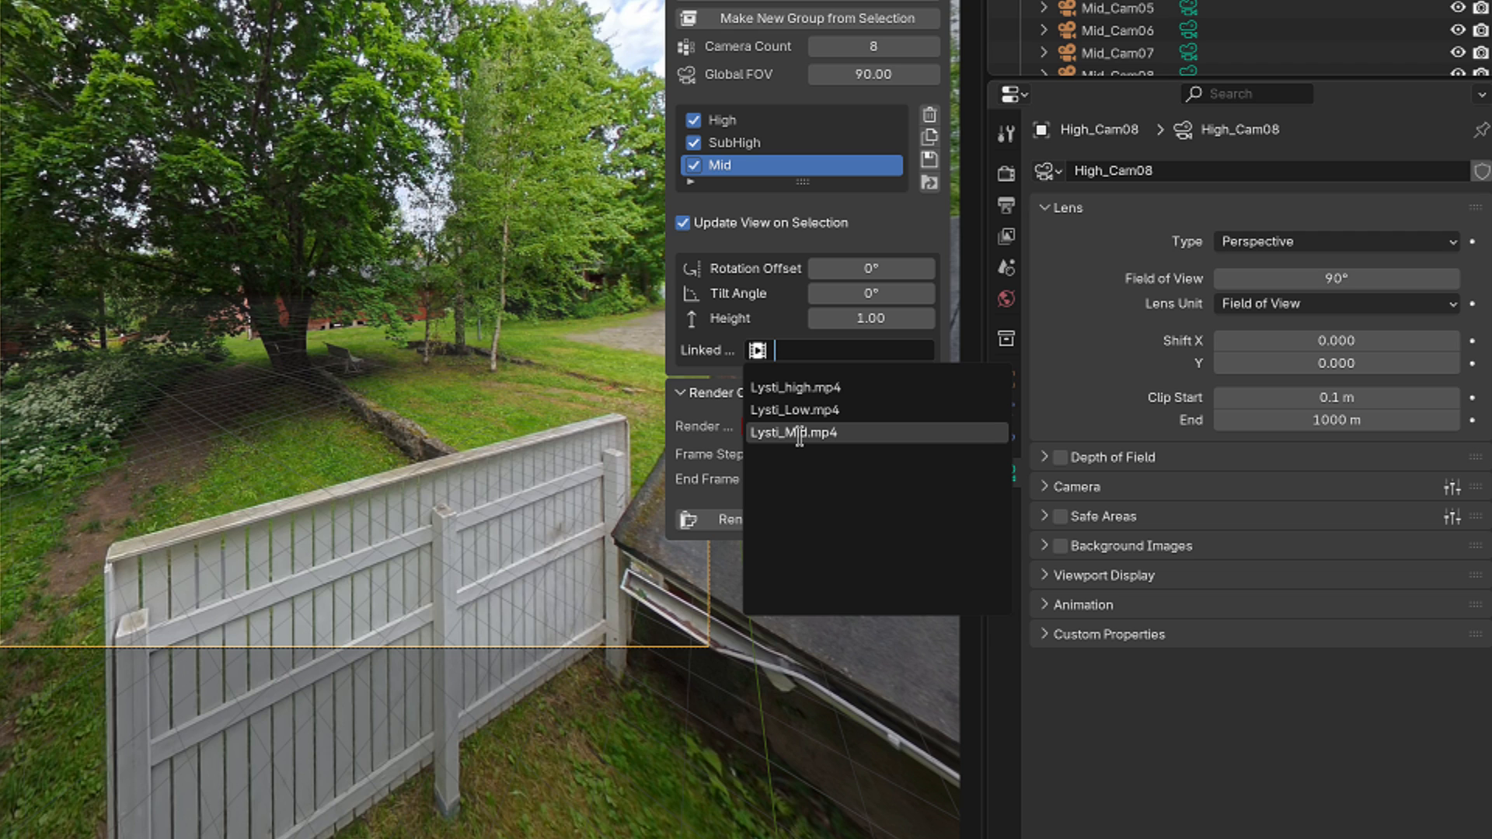
mouse_move(802, 643)
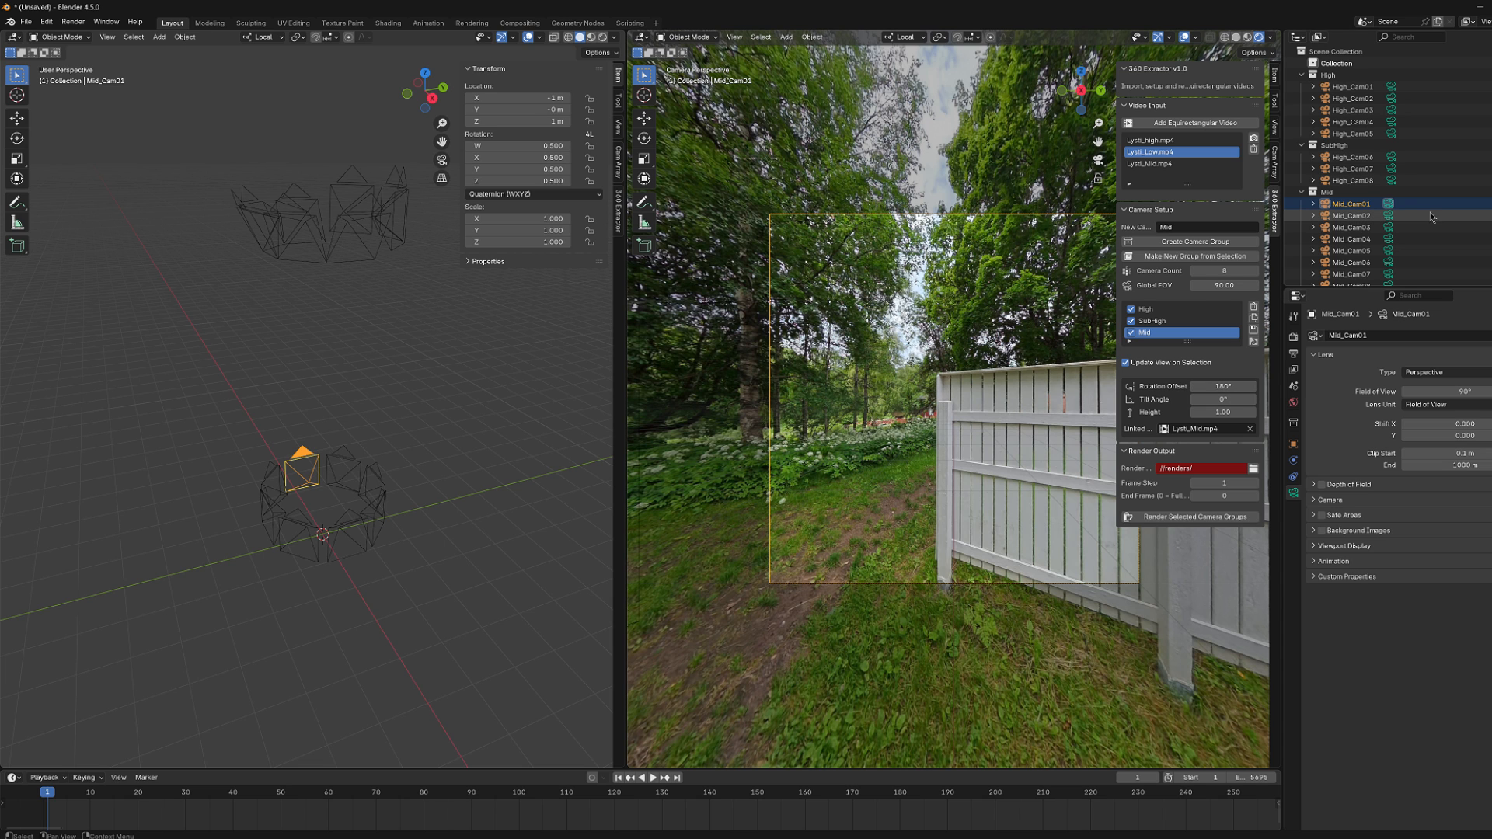
Preview the Mid_Cam02, Mid_Cam05 and Mid_Cam04 views in the right viewport.
left_click(1349, 203)
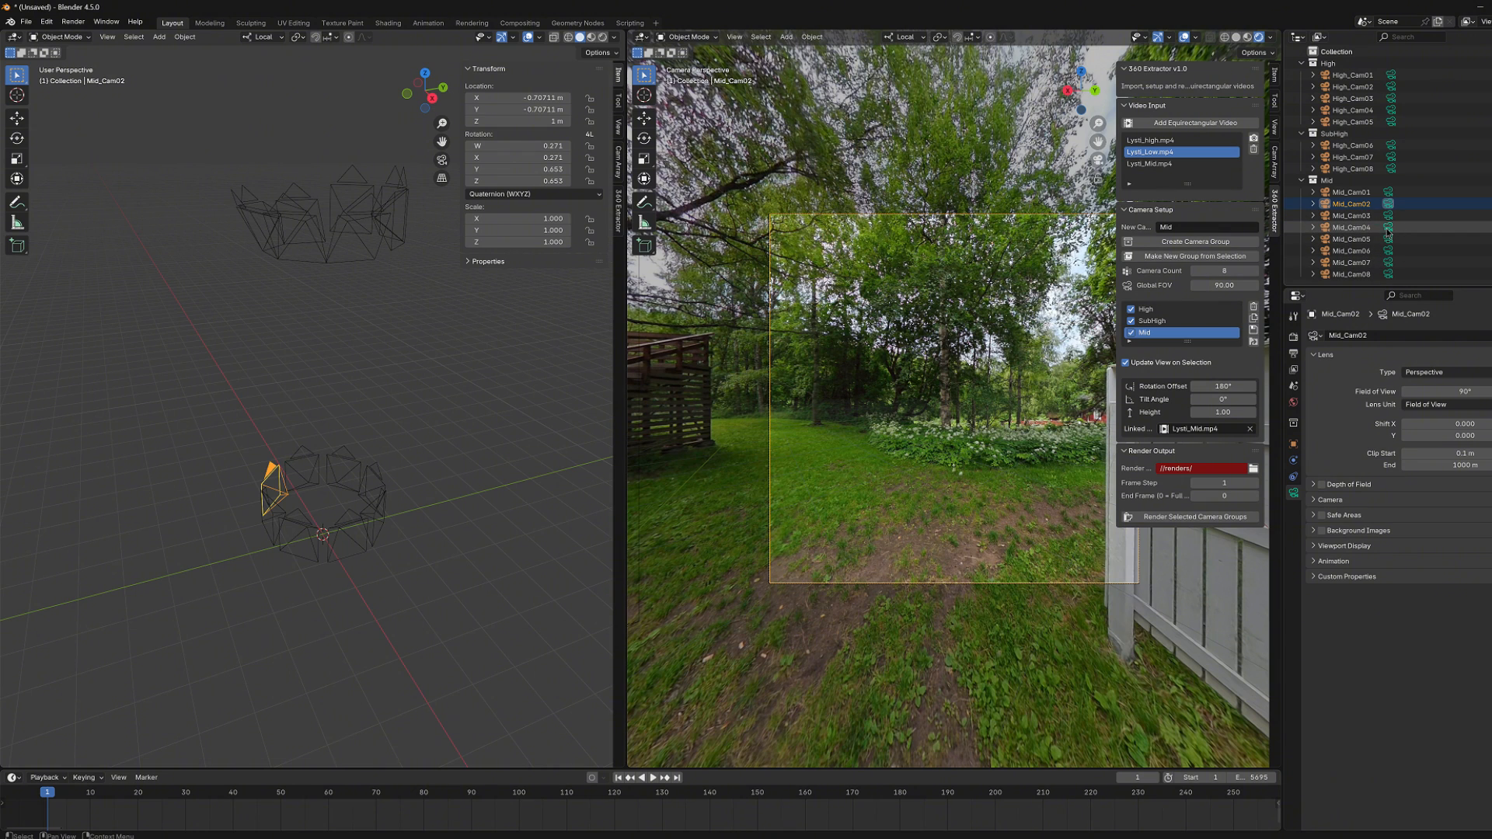
left_click(1349, 240)
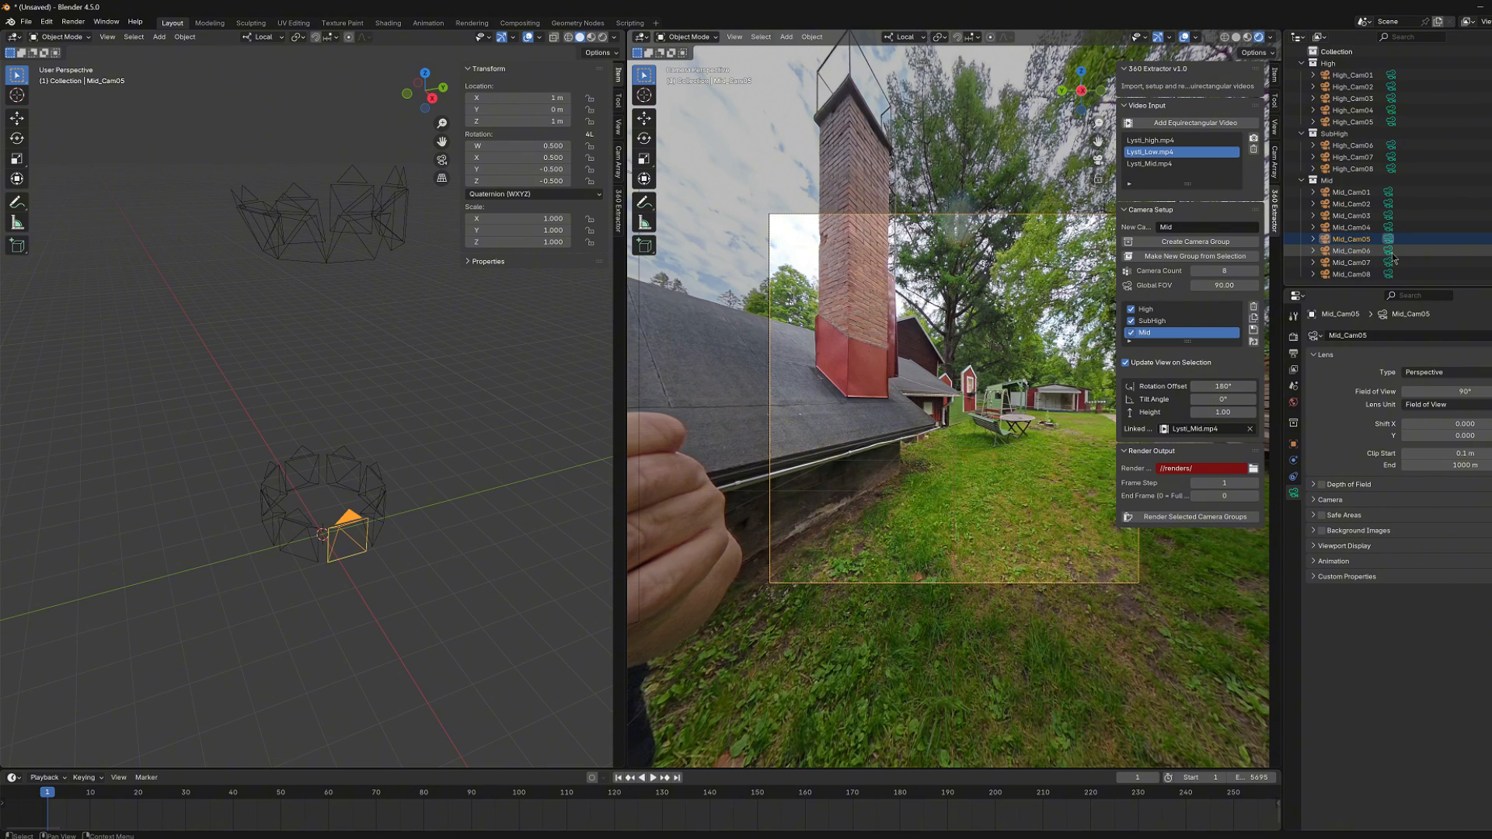
left_click(1349, 261)
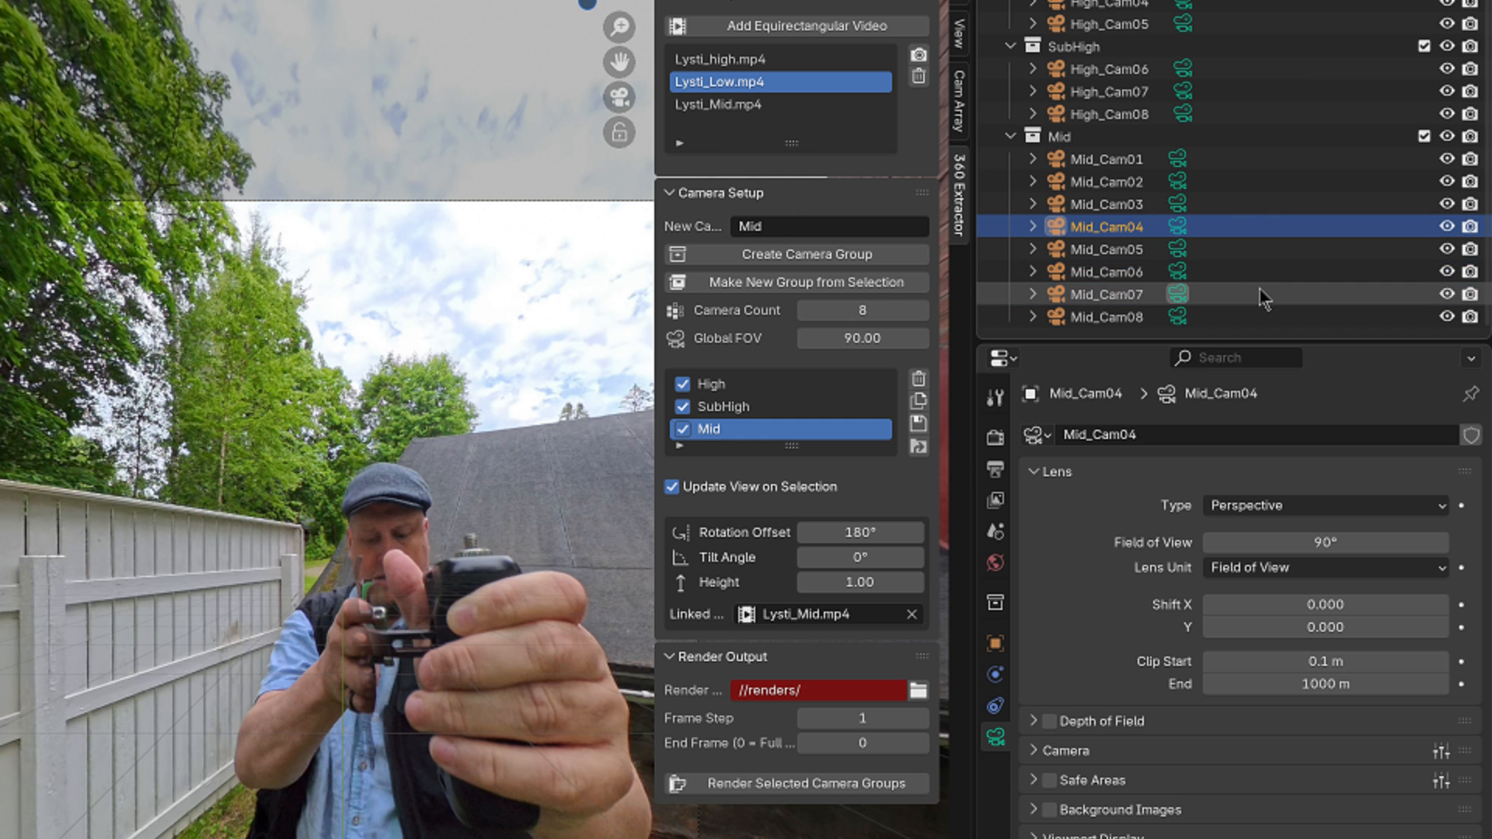
mouse_move(1140, 286)
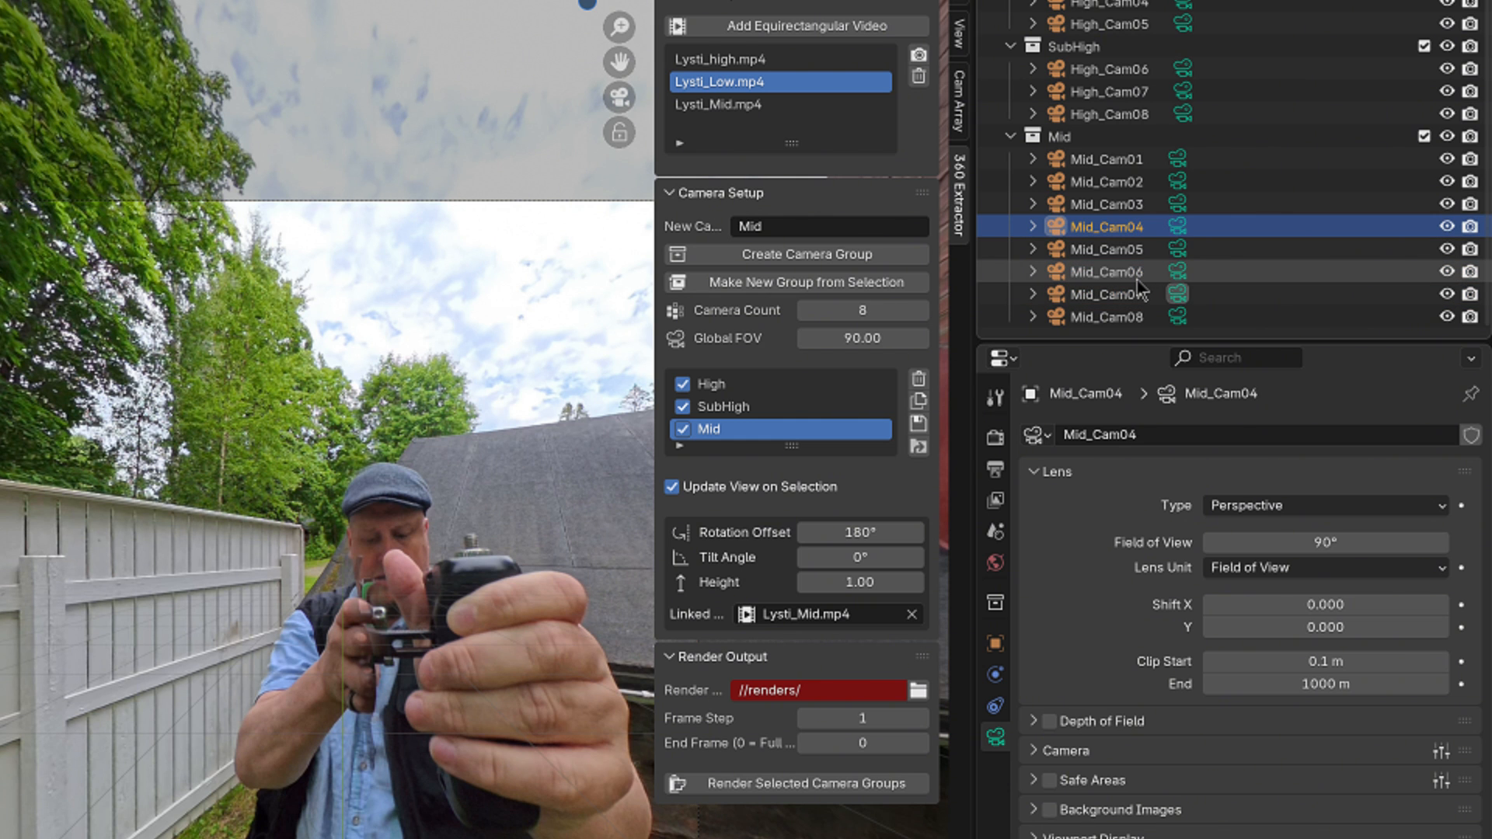
Select Mid_Cam06–Mid_Cam08 for deletion, then check the remaining Mid camera views.
left_click(1104, 270)
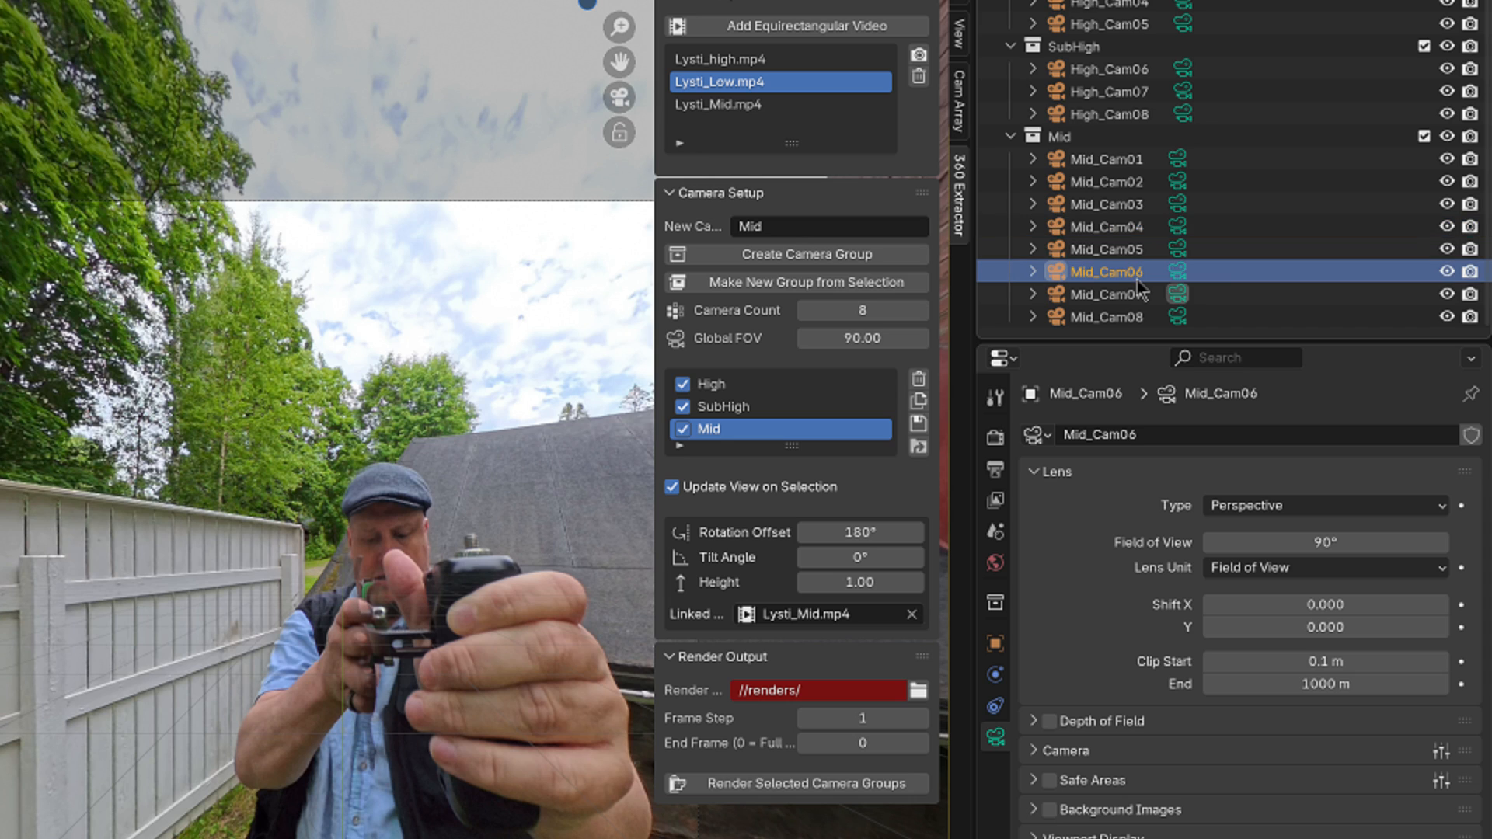
left_click(1104, 294)
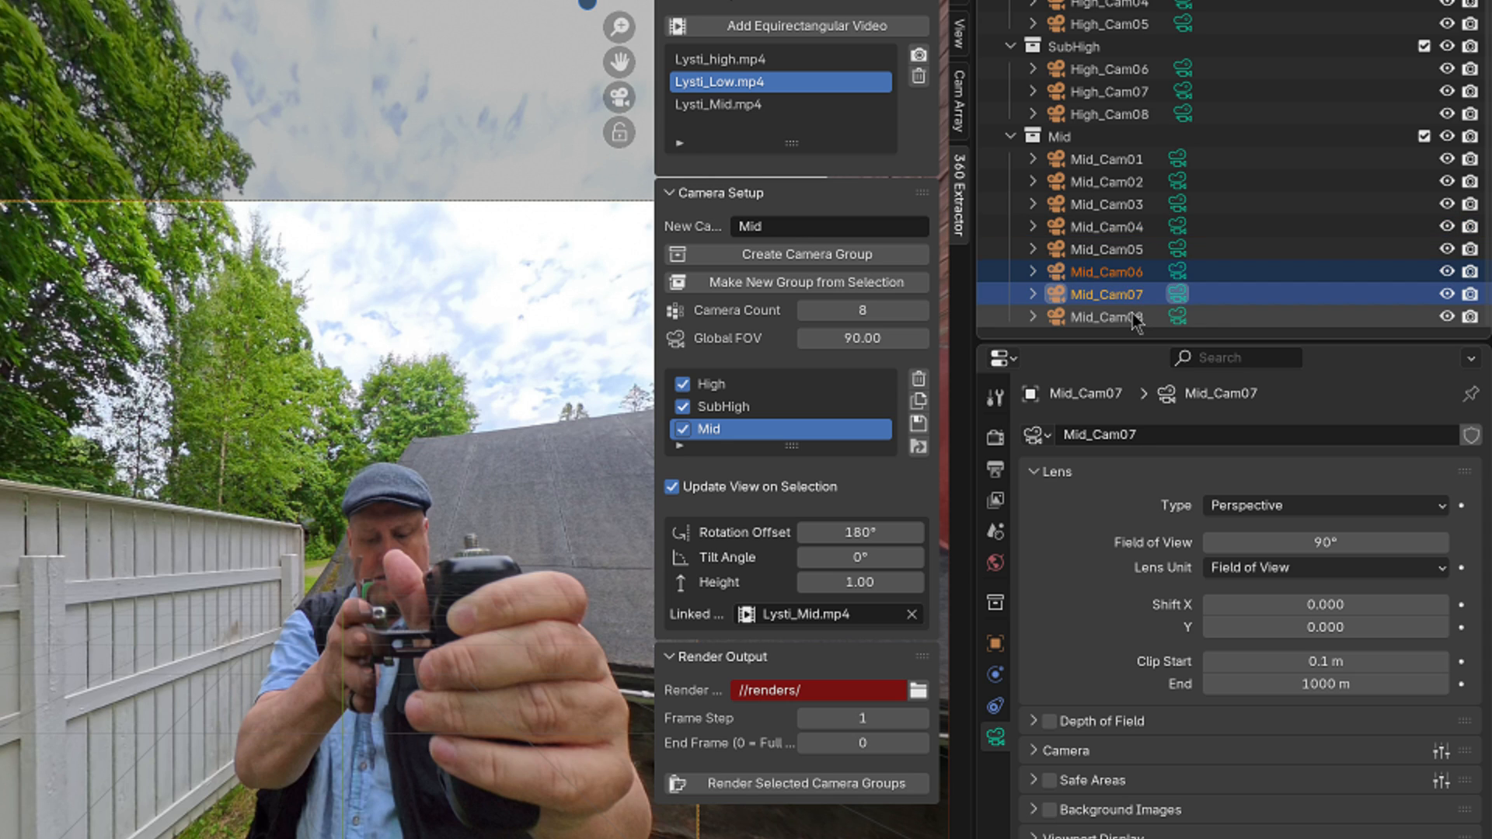
left_click(1105, 317)
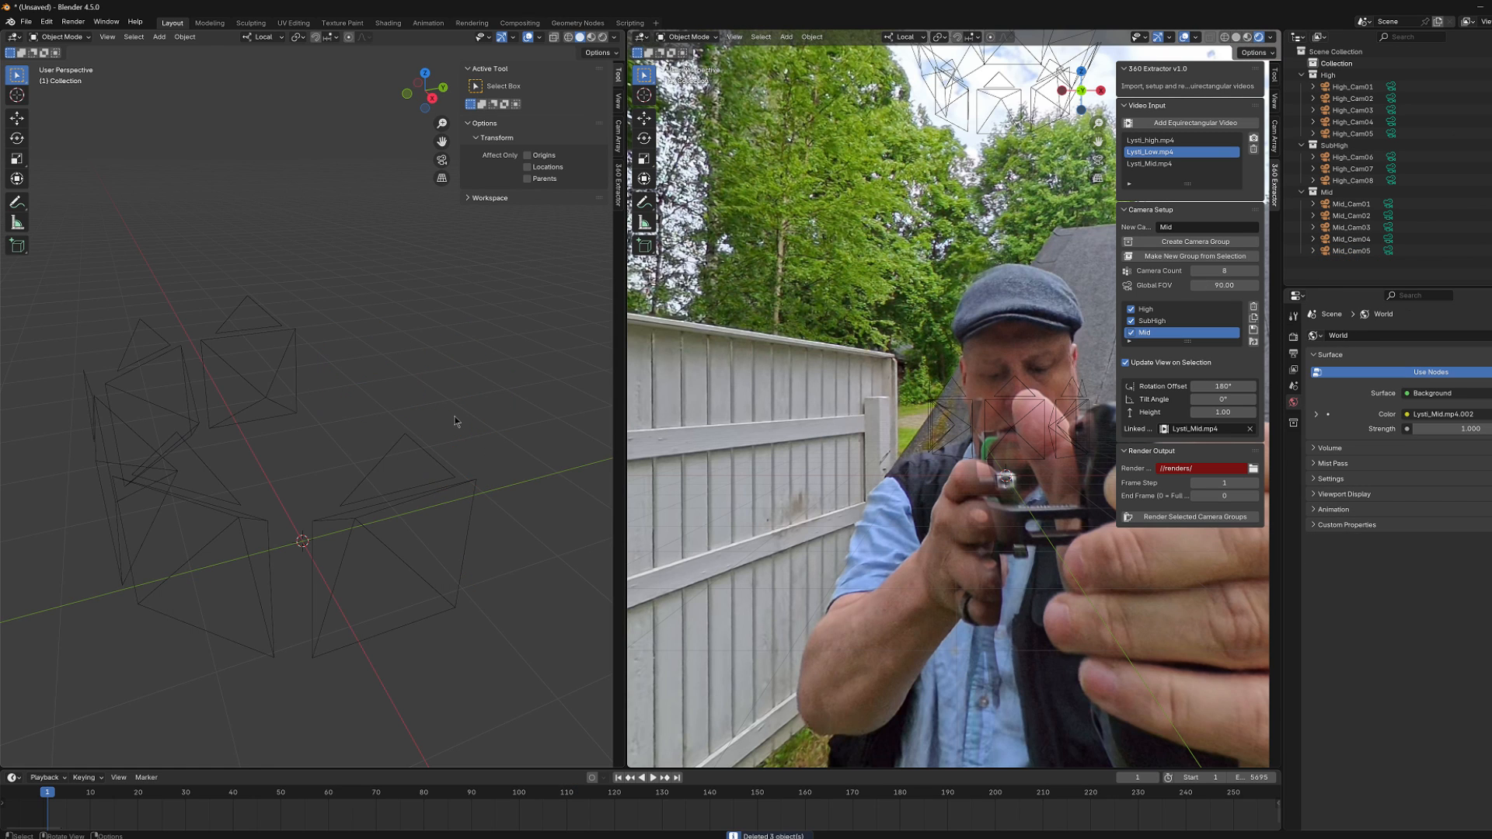
mouse_move(462, 426)
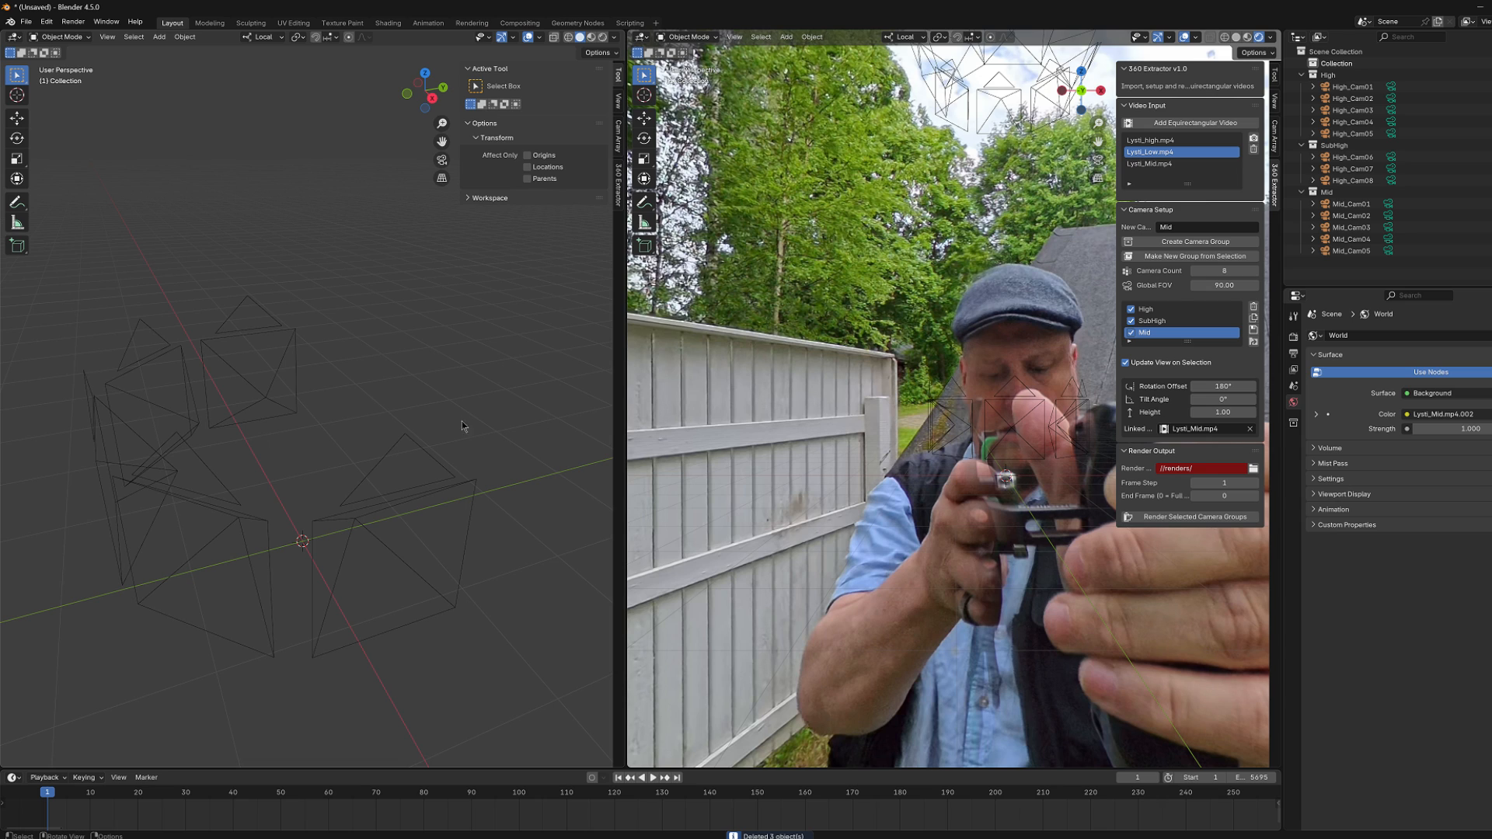
mouse_move(448, 429)
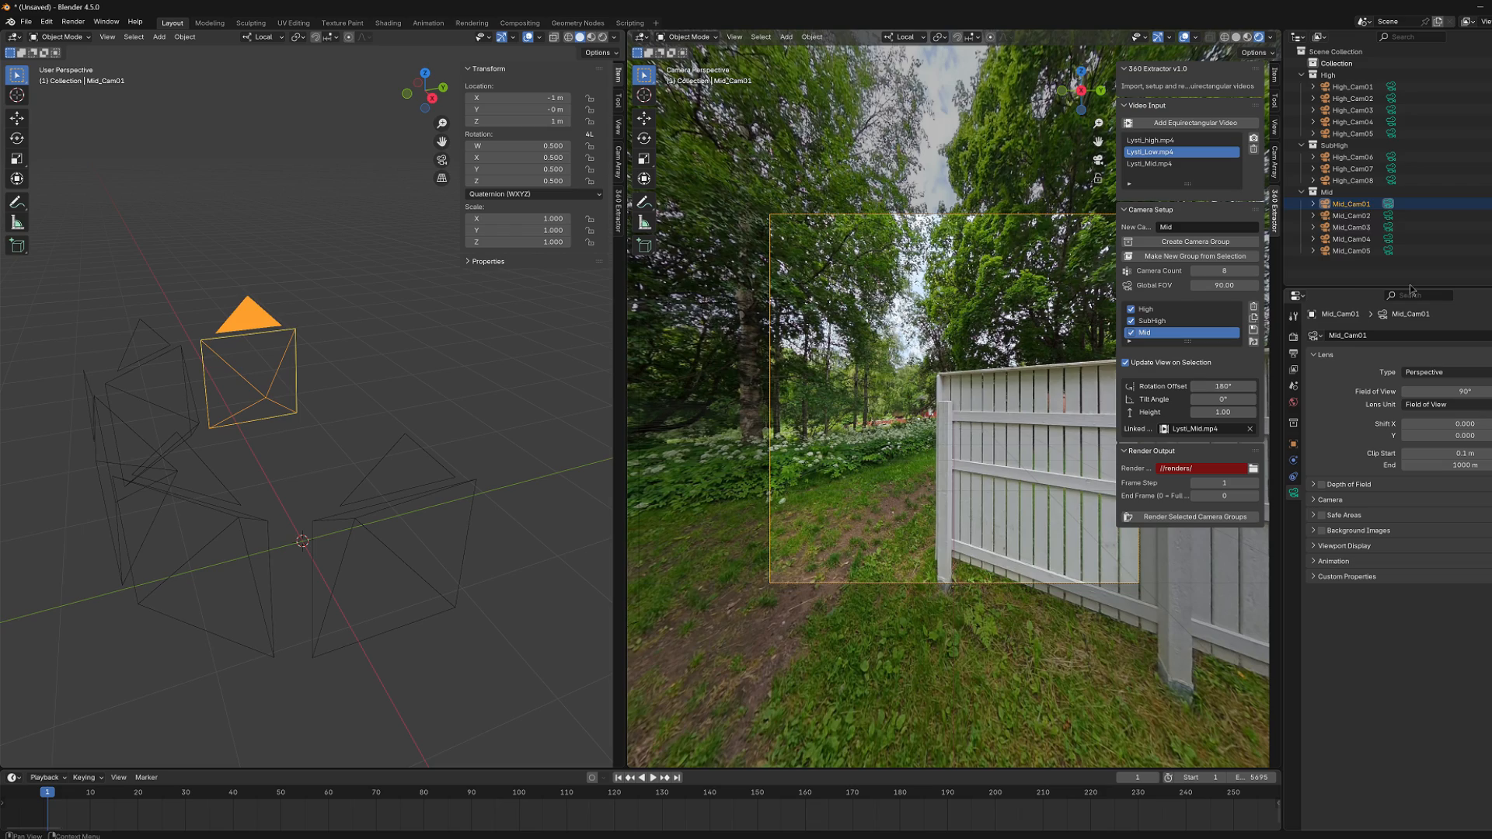
left_click(1349, 251)
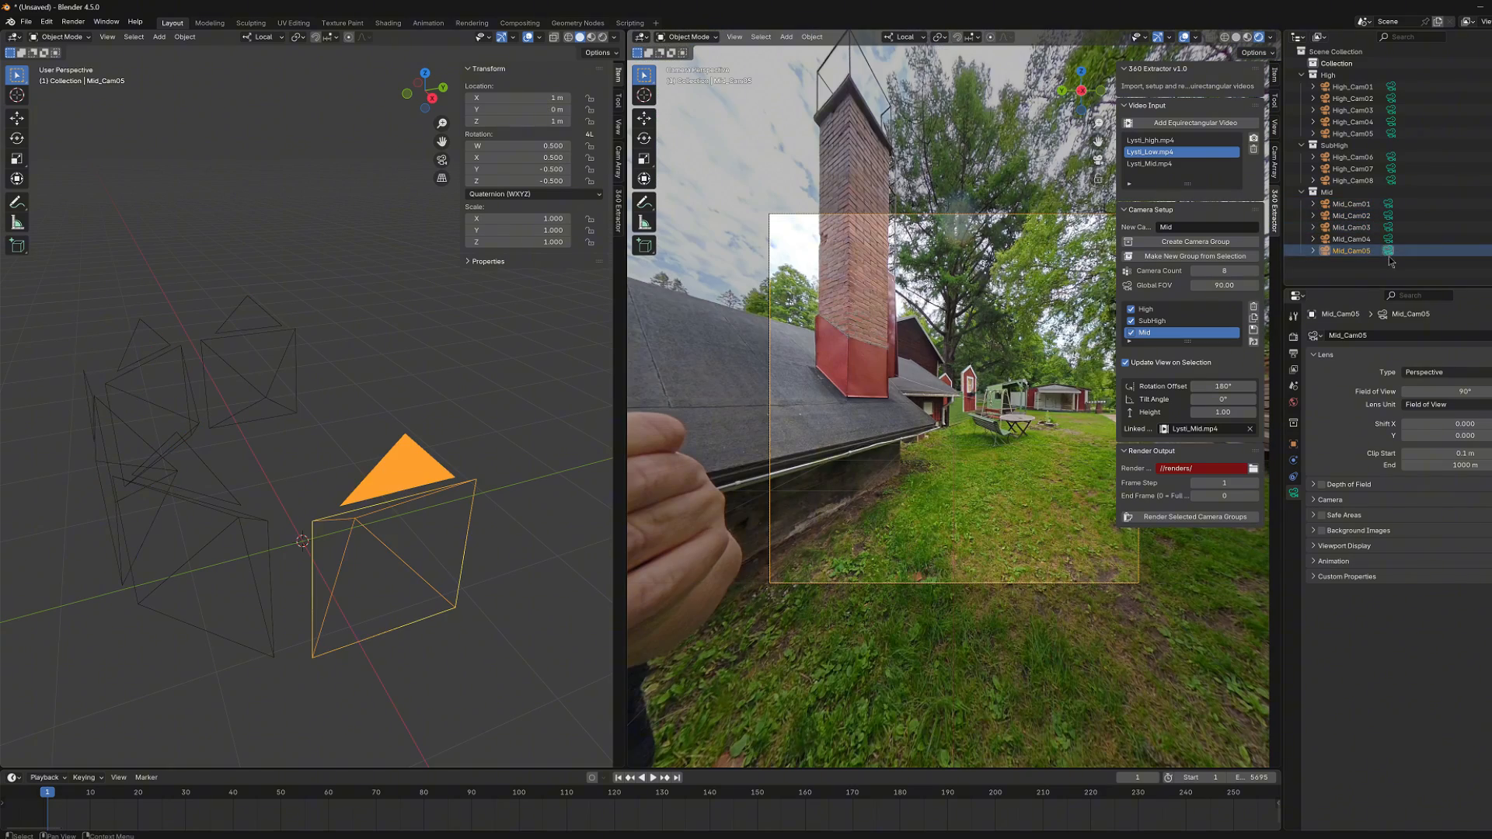
left_click(1349, 227)
type("Low")
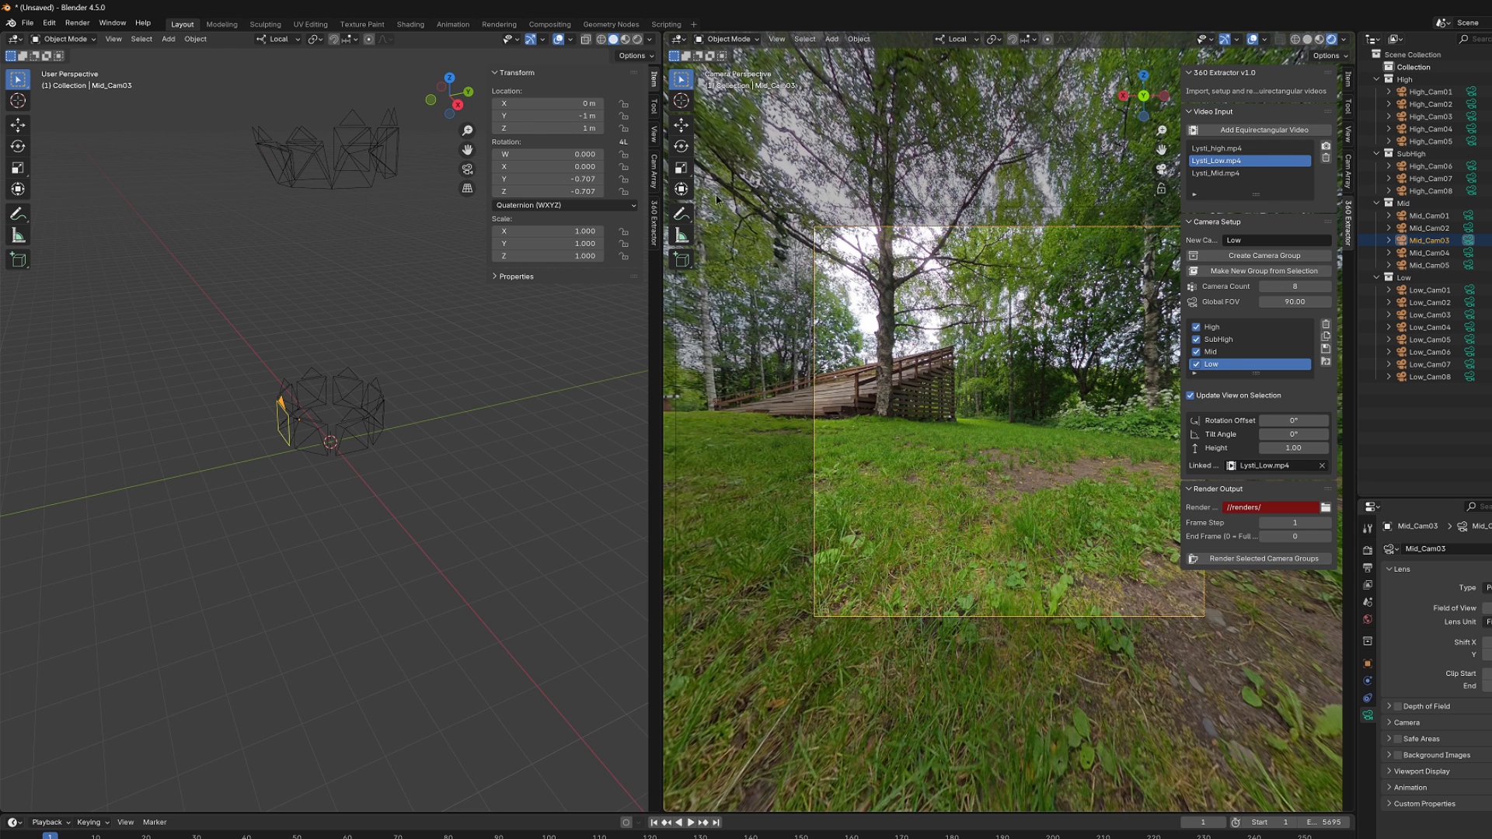
mouse_move(1180, 444)
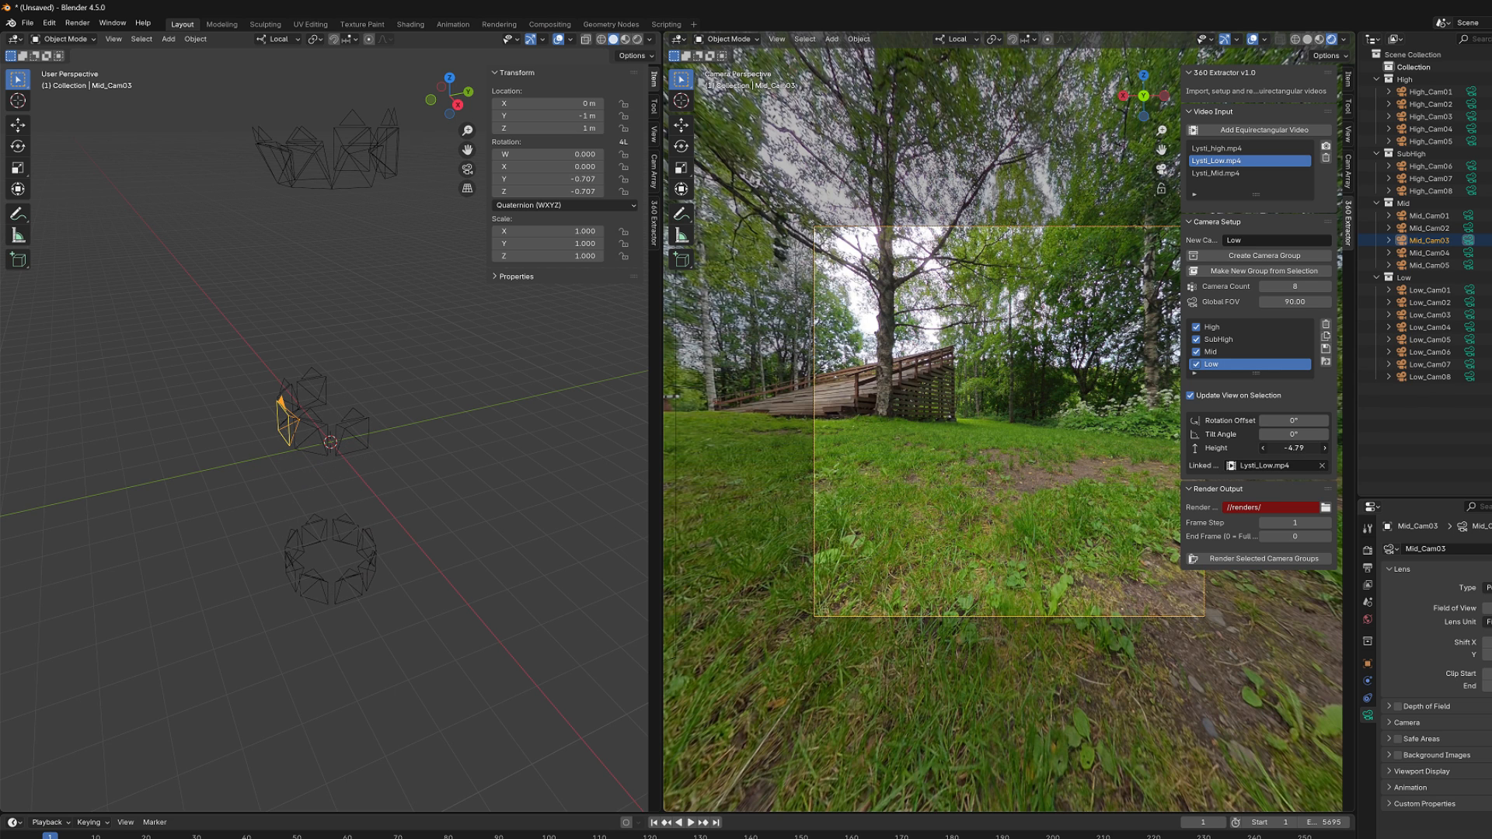
Lower the Low camera group's height to -5.00.
left_click(1427, 289)
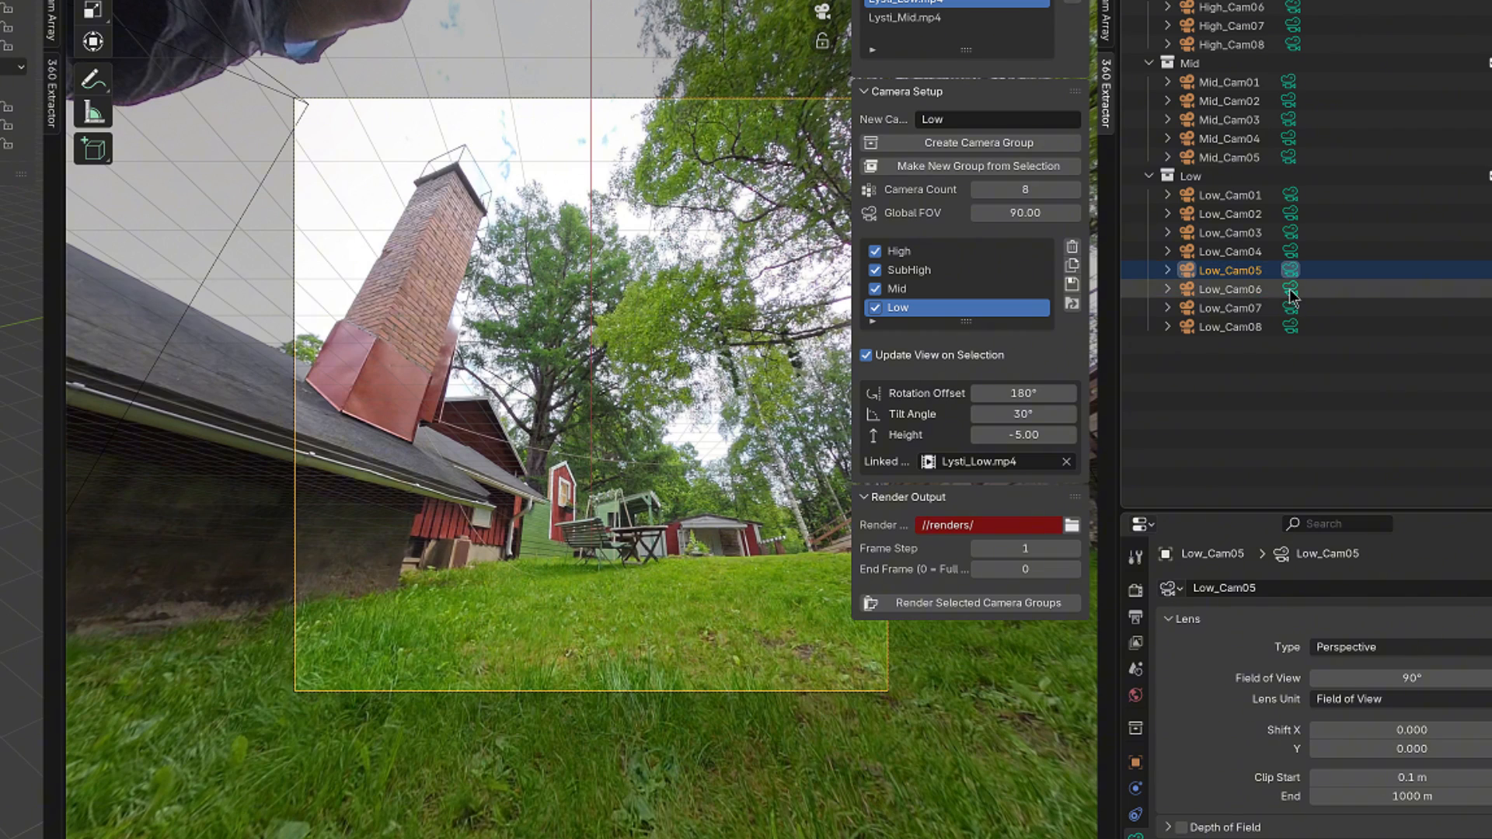
left_click(1228, 289)
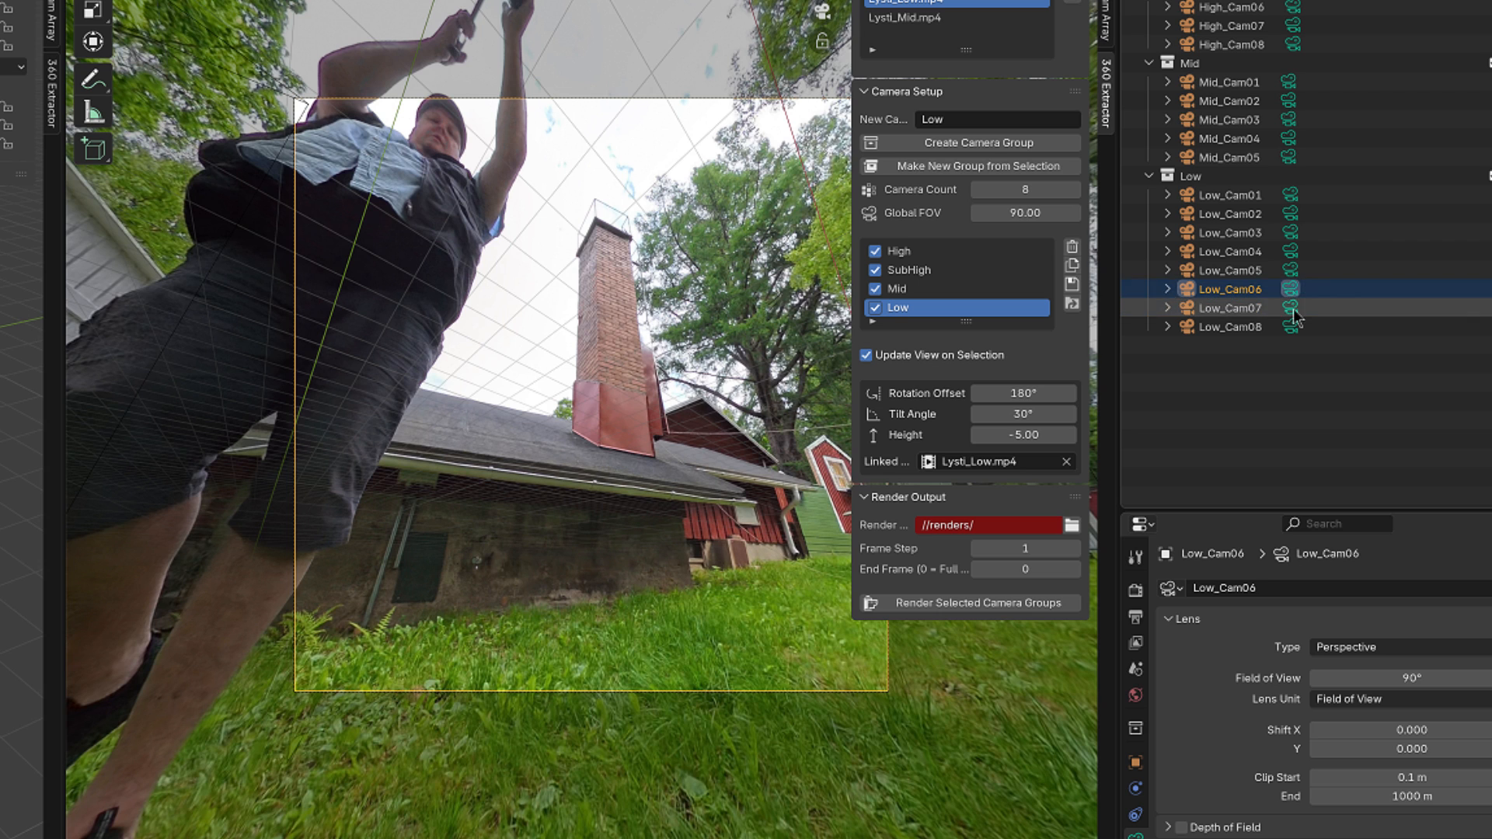
left_click(1228, 326)
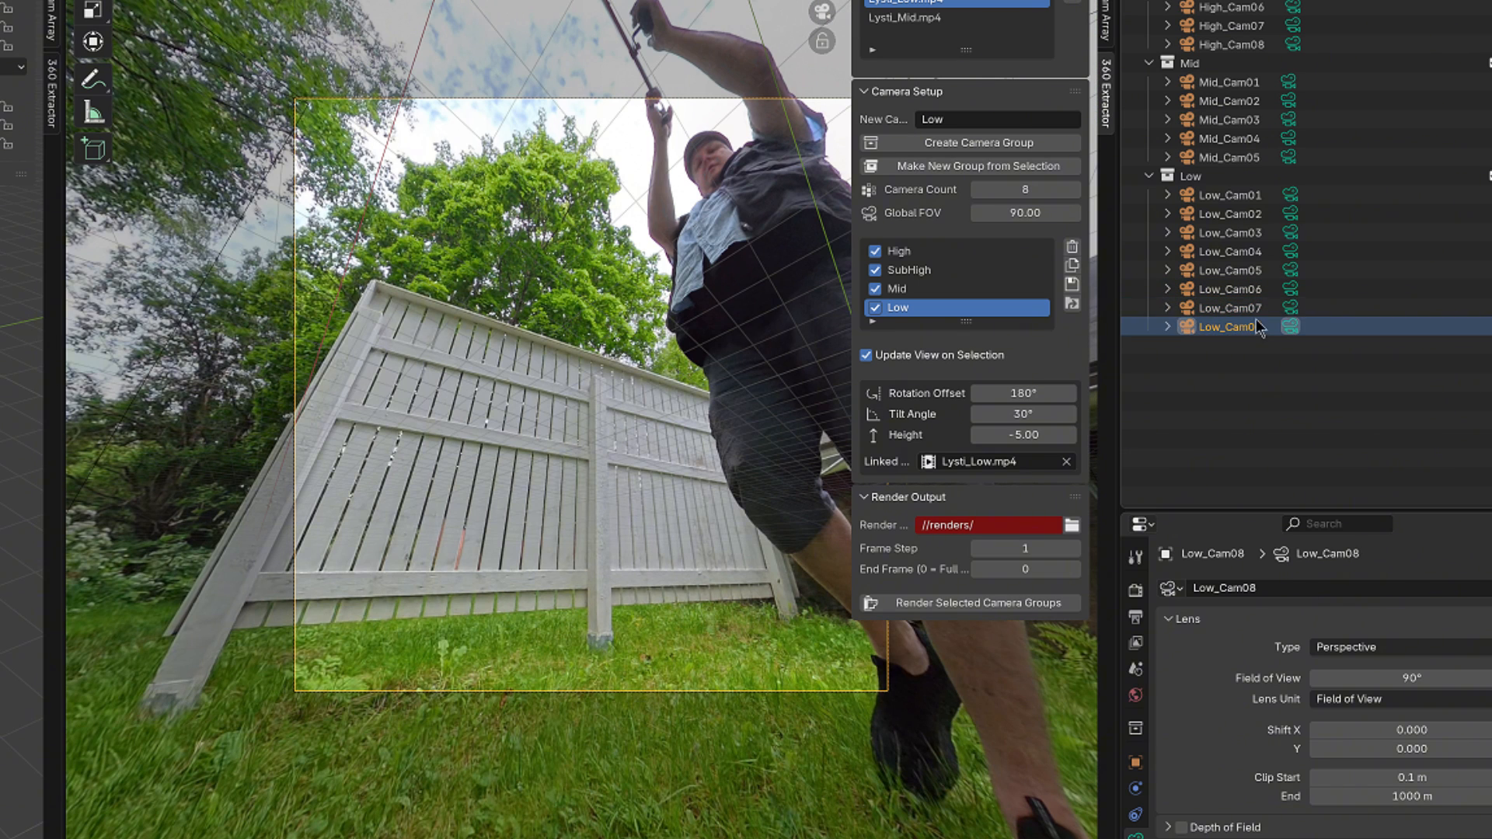
mouse_move(1285, 294)
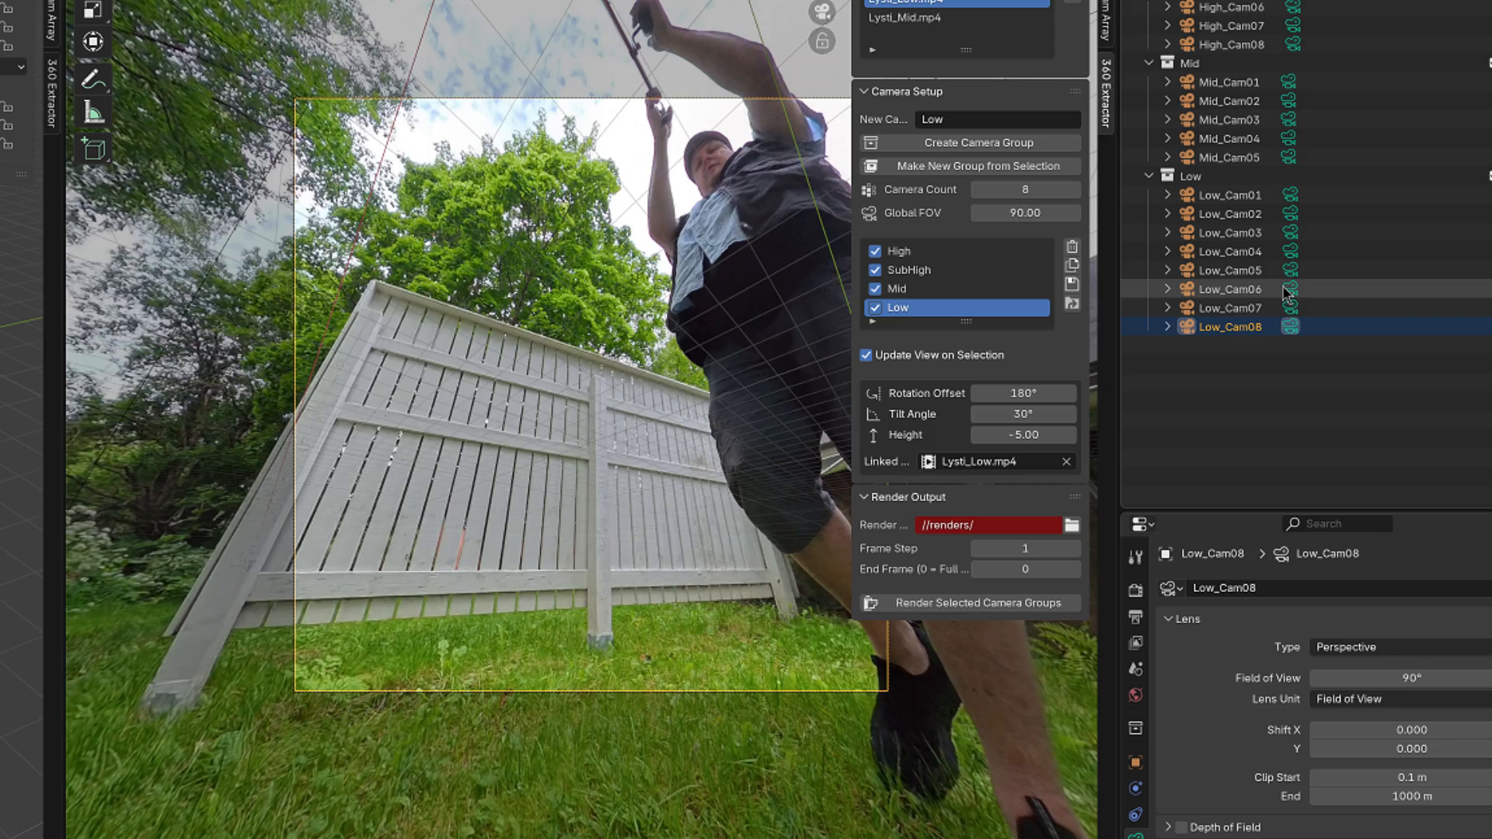
left_click(1228, 308)
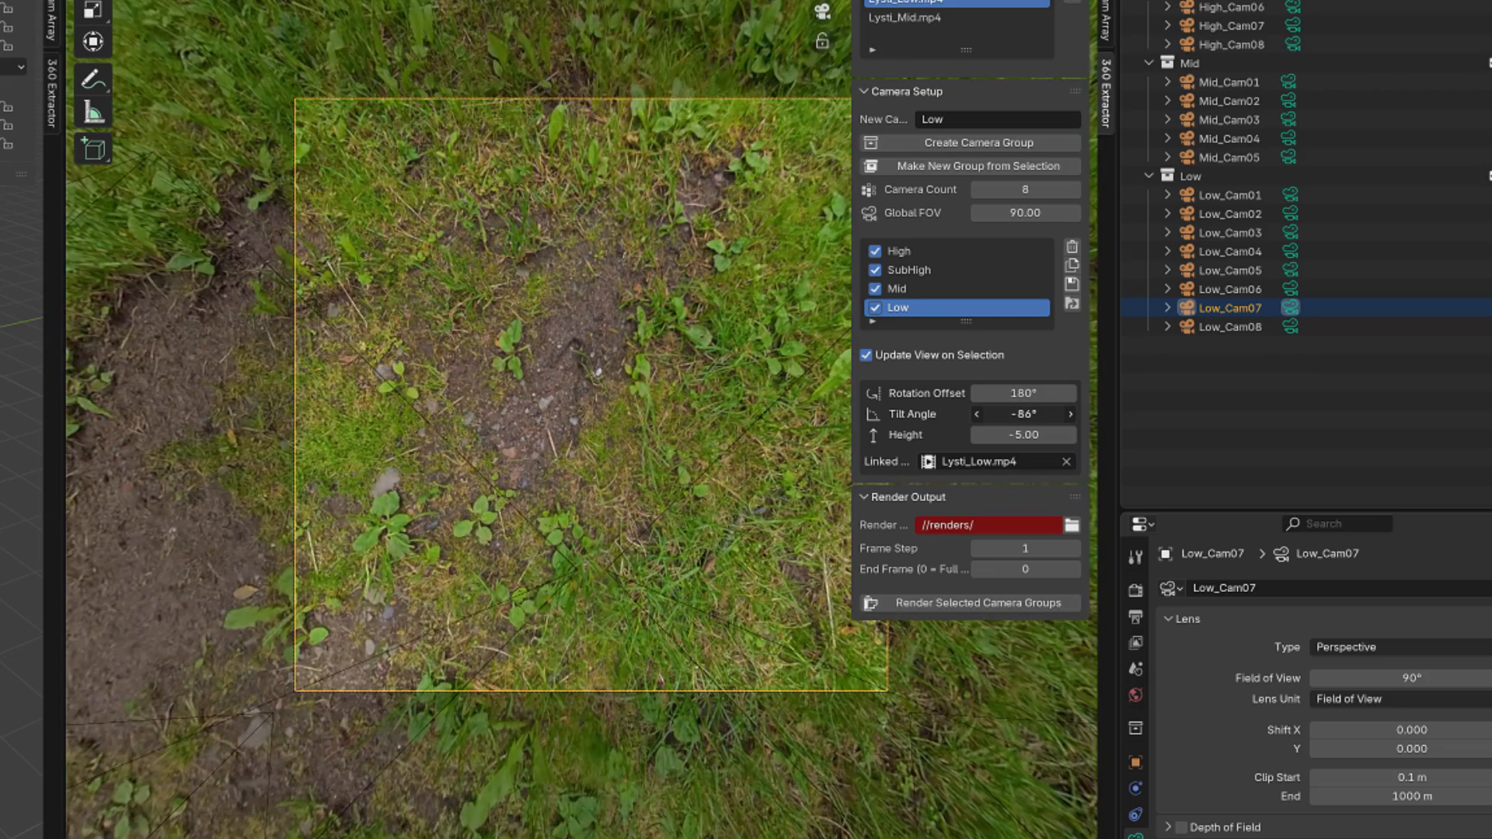
left_click(1068, 414)
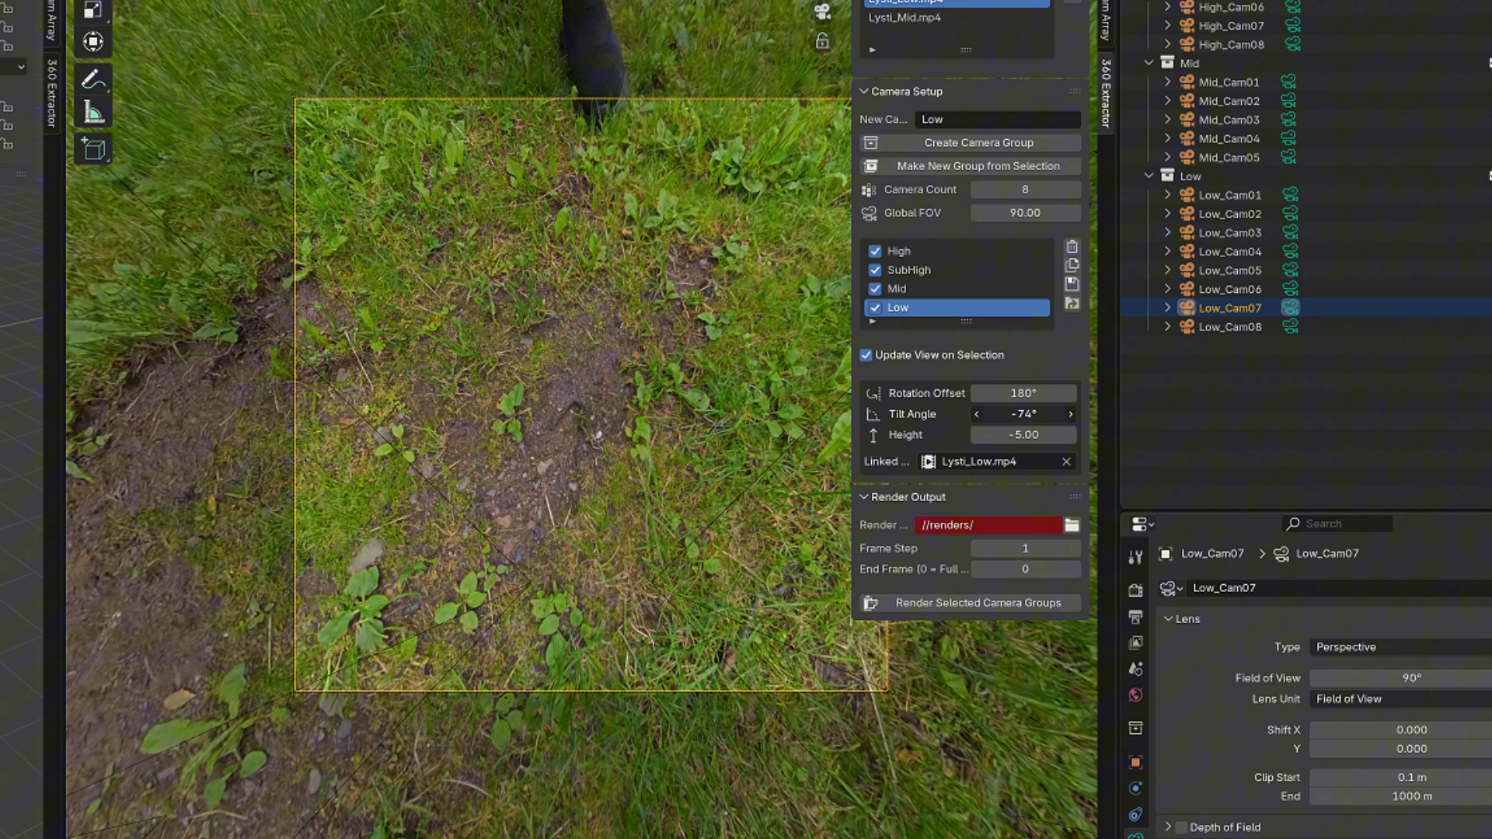
left_click(1228, 289)
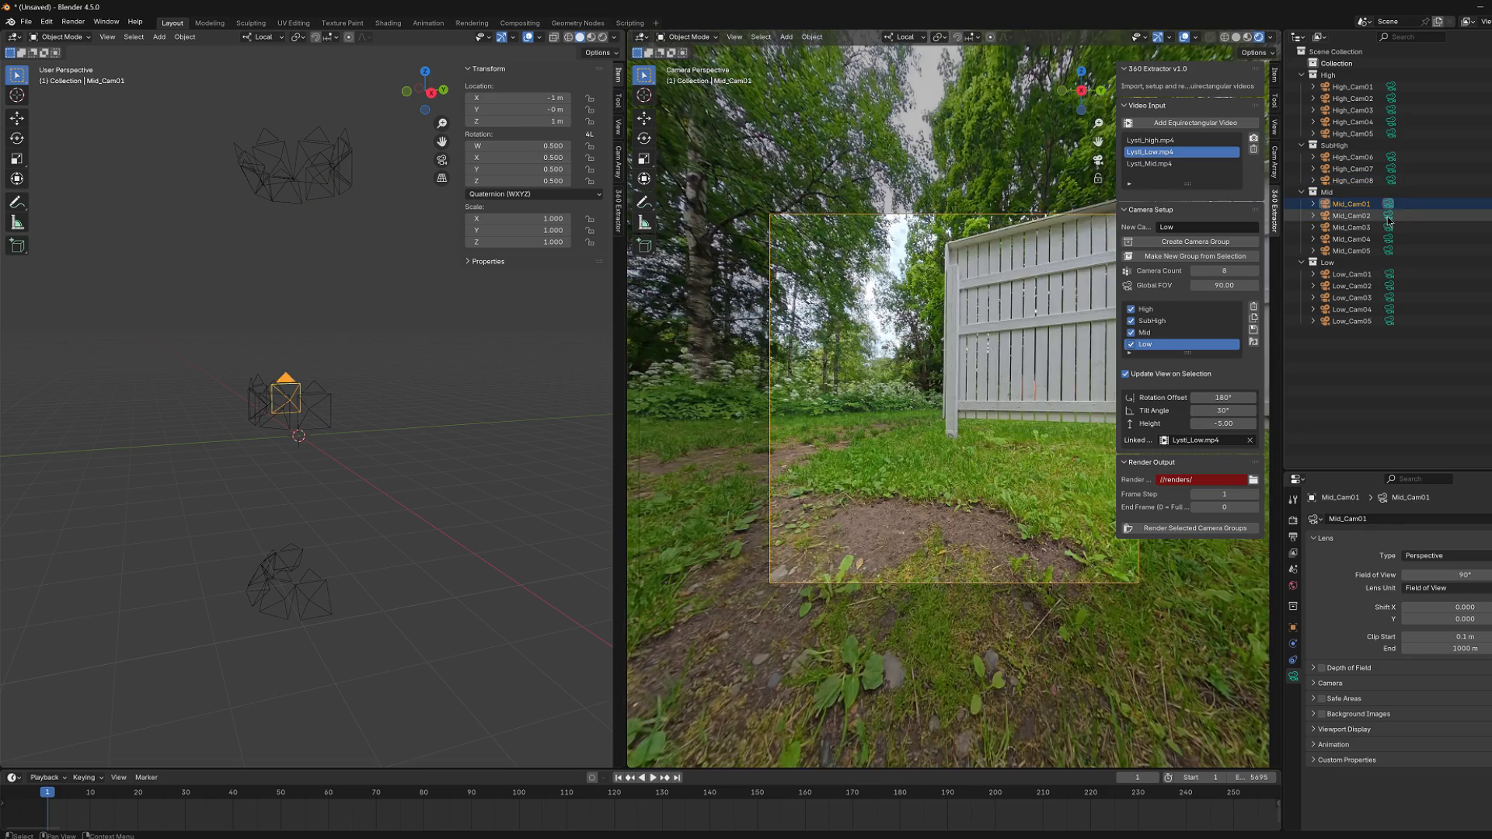
Preview Mid_Cam05 and Low_Cam01, then give the Low group a new tilt angle.
left_click(1350, 251)
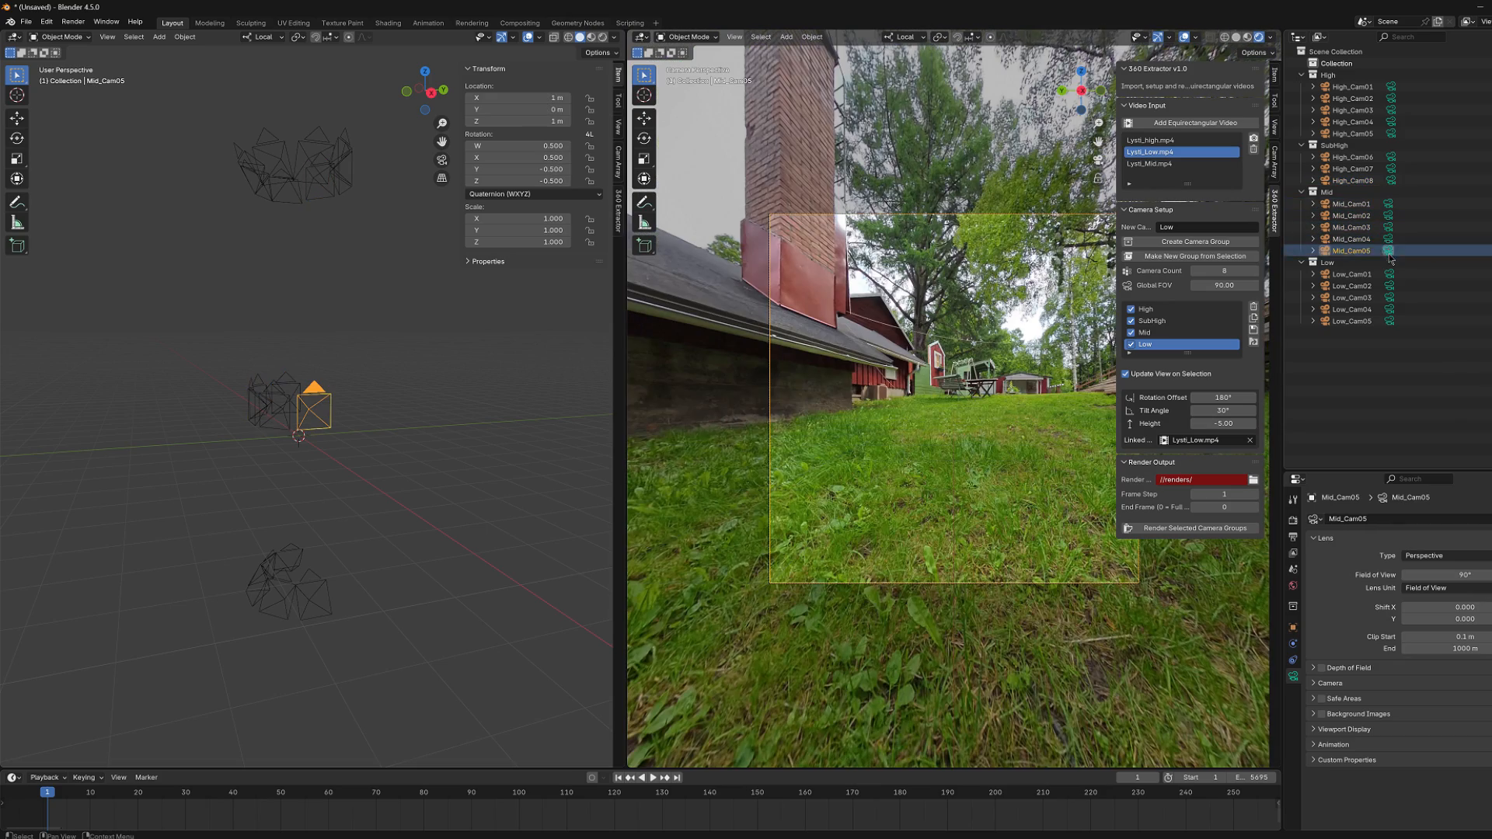
left_click(1349, 274)
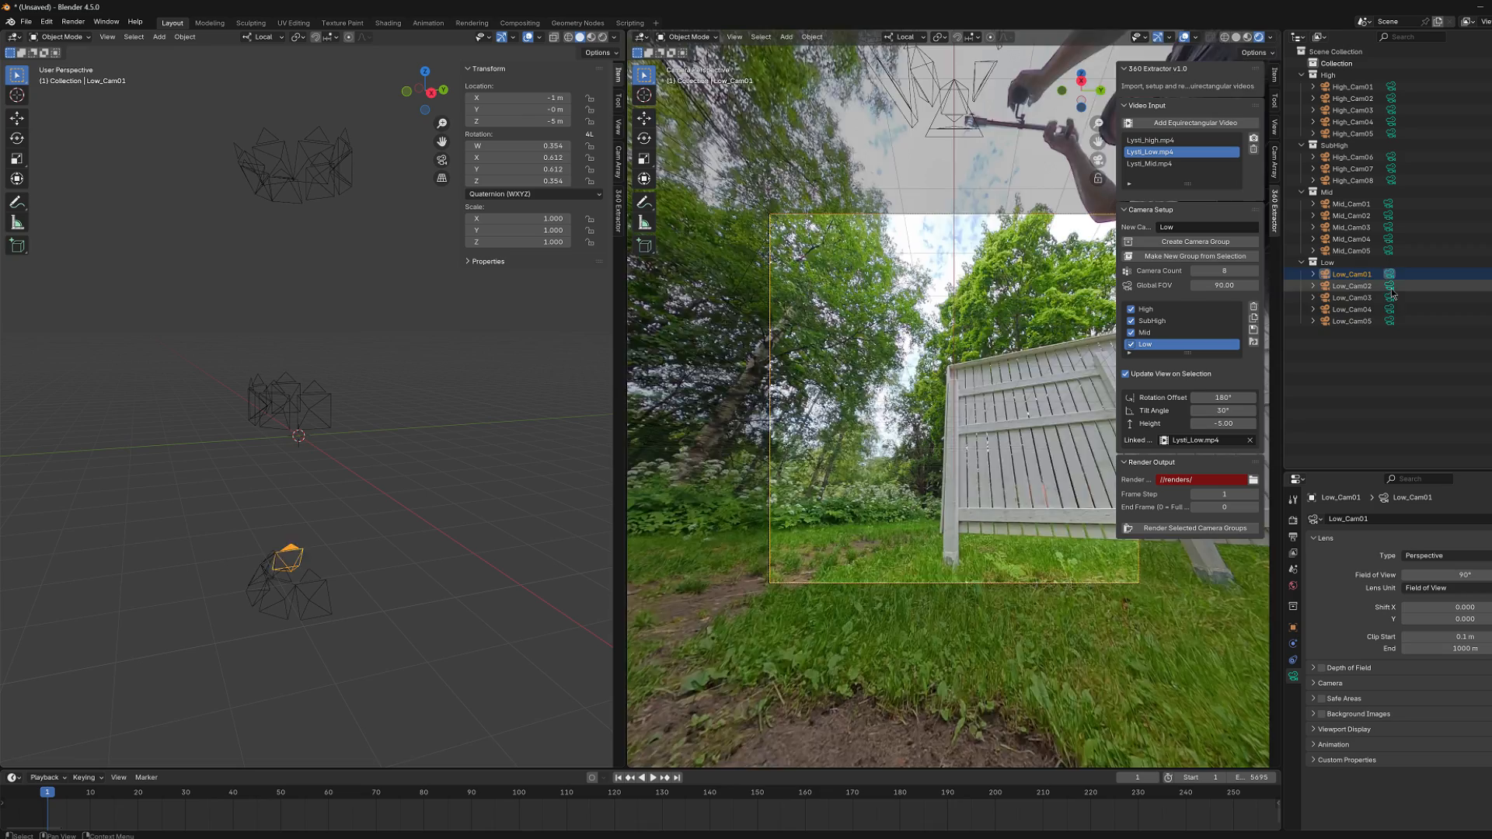
left_click(1351, 320)
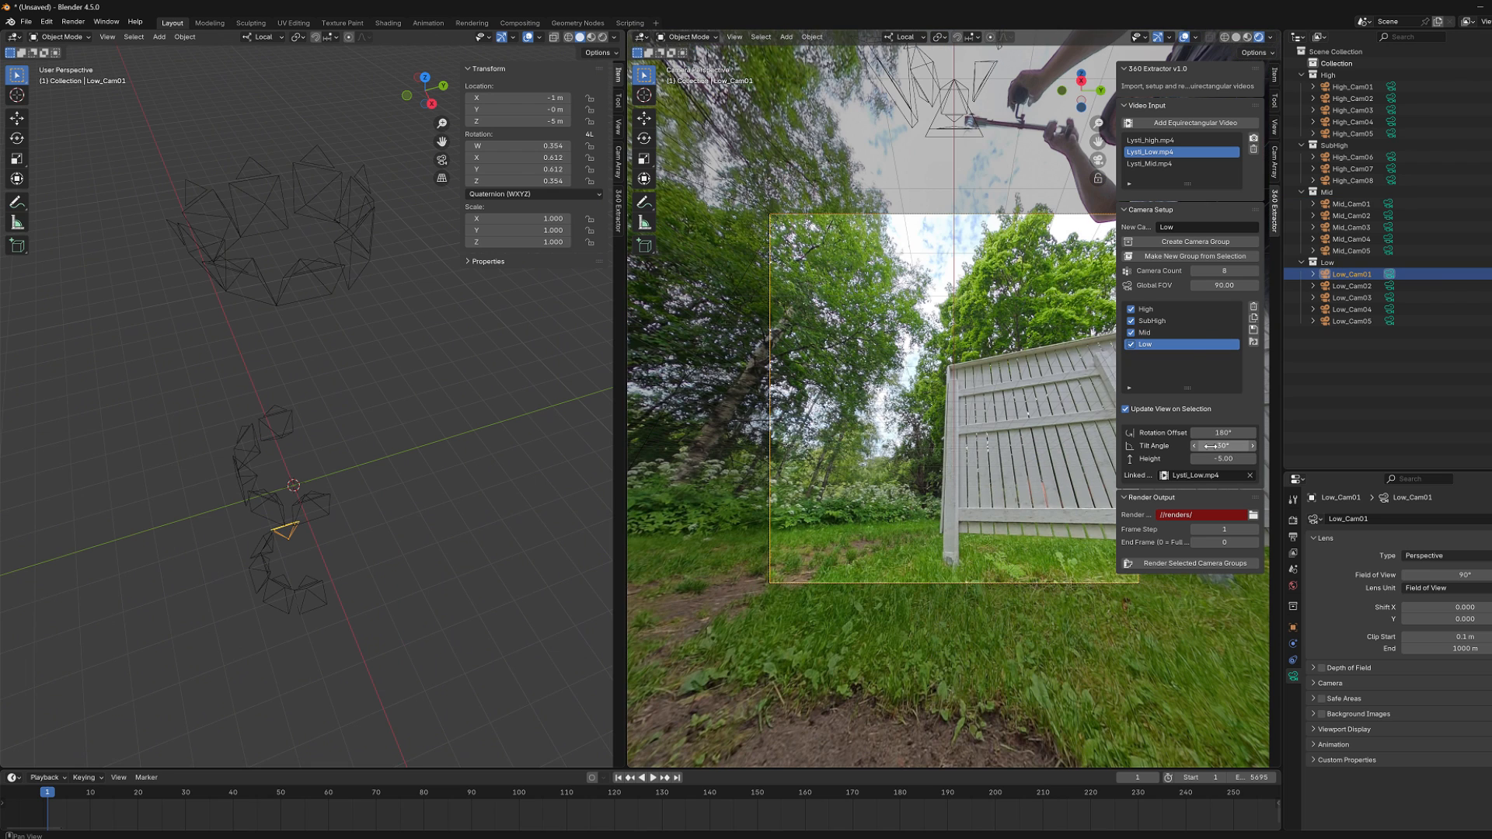
left_click(1222, 446)
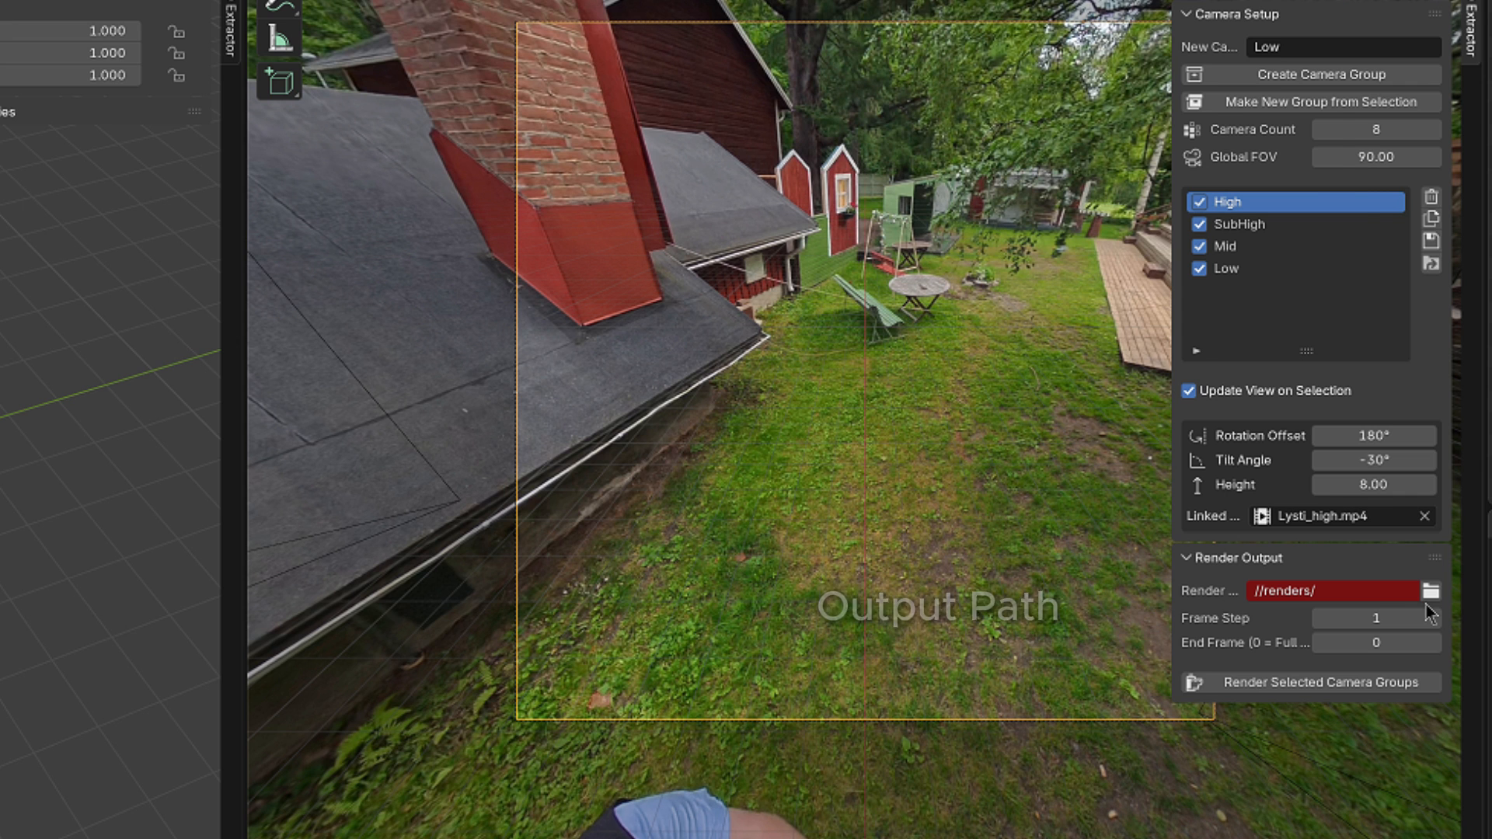
Point the render output path to a folder inside the Lysti project folder.
left_click(1430, 591)
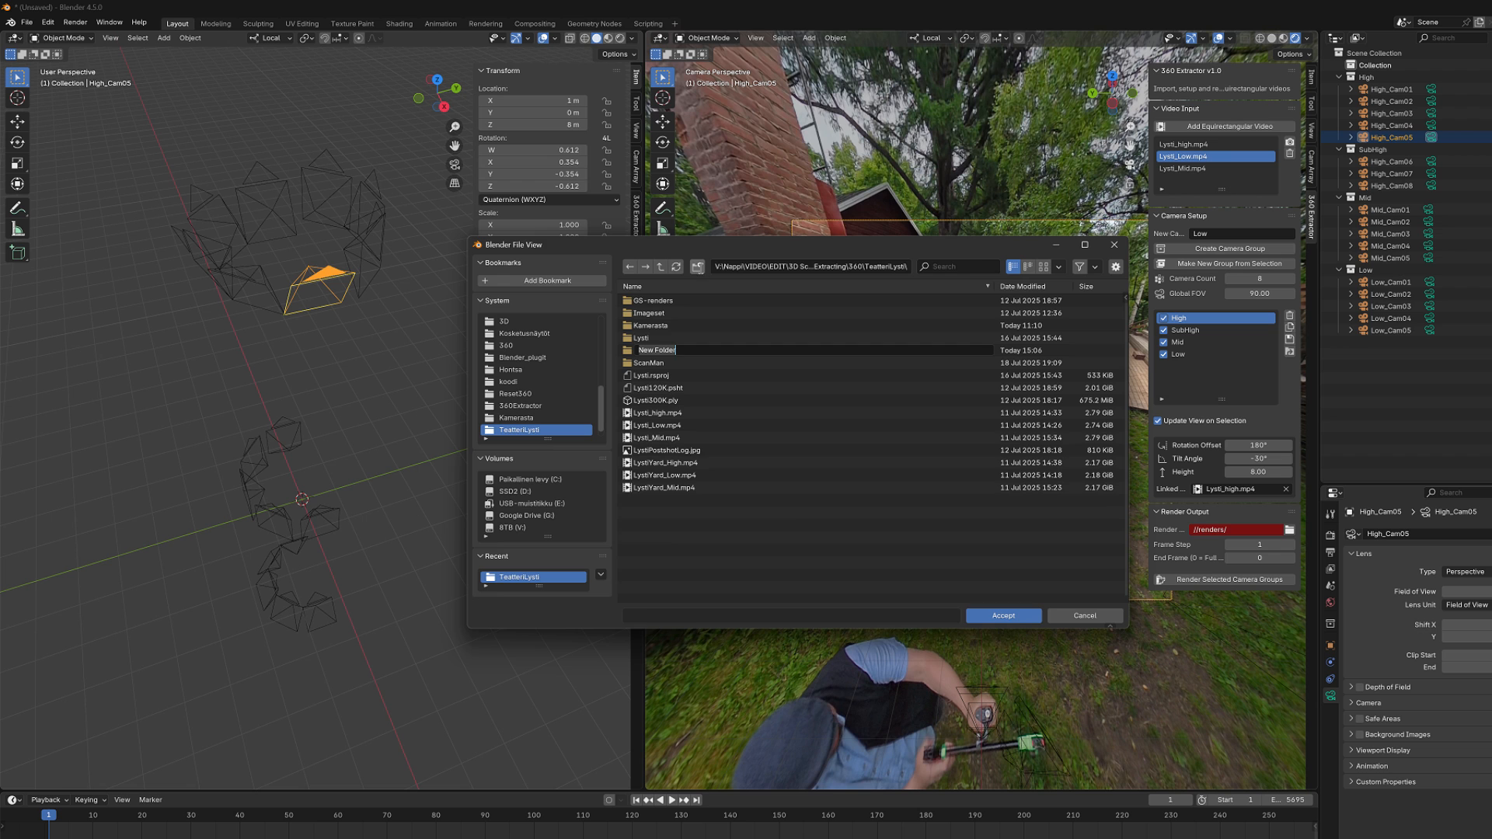
left_click(1001, 615)
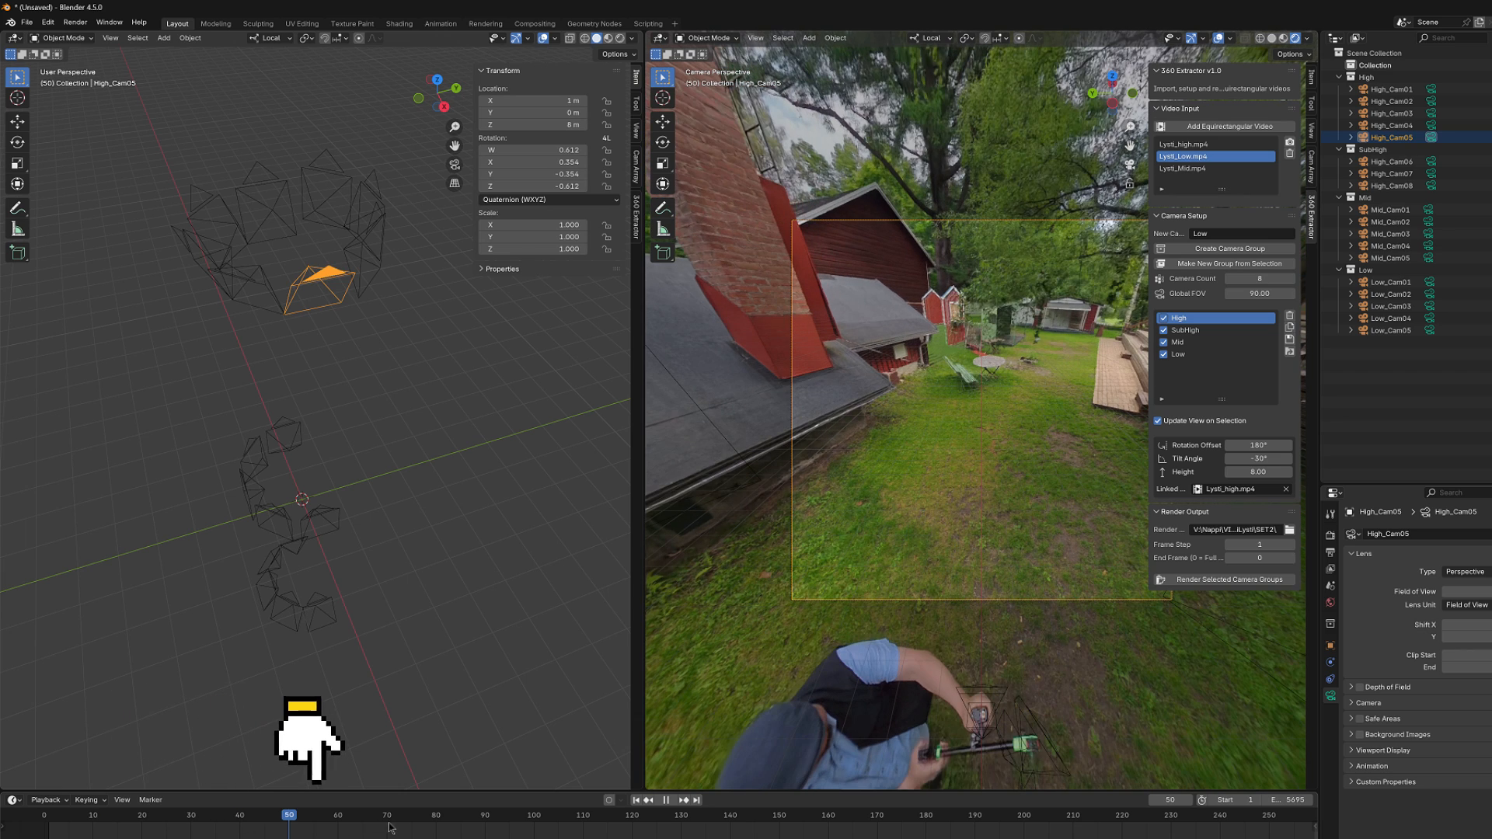
Scrub the timeline forward to about frame 196 to check the 360 preview.
left_click(443, 815)
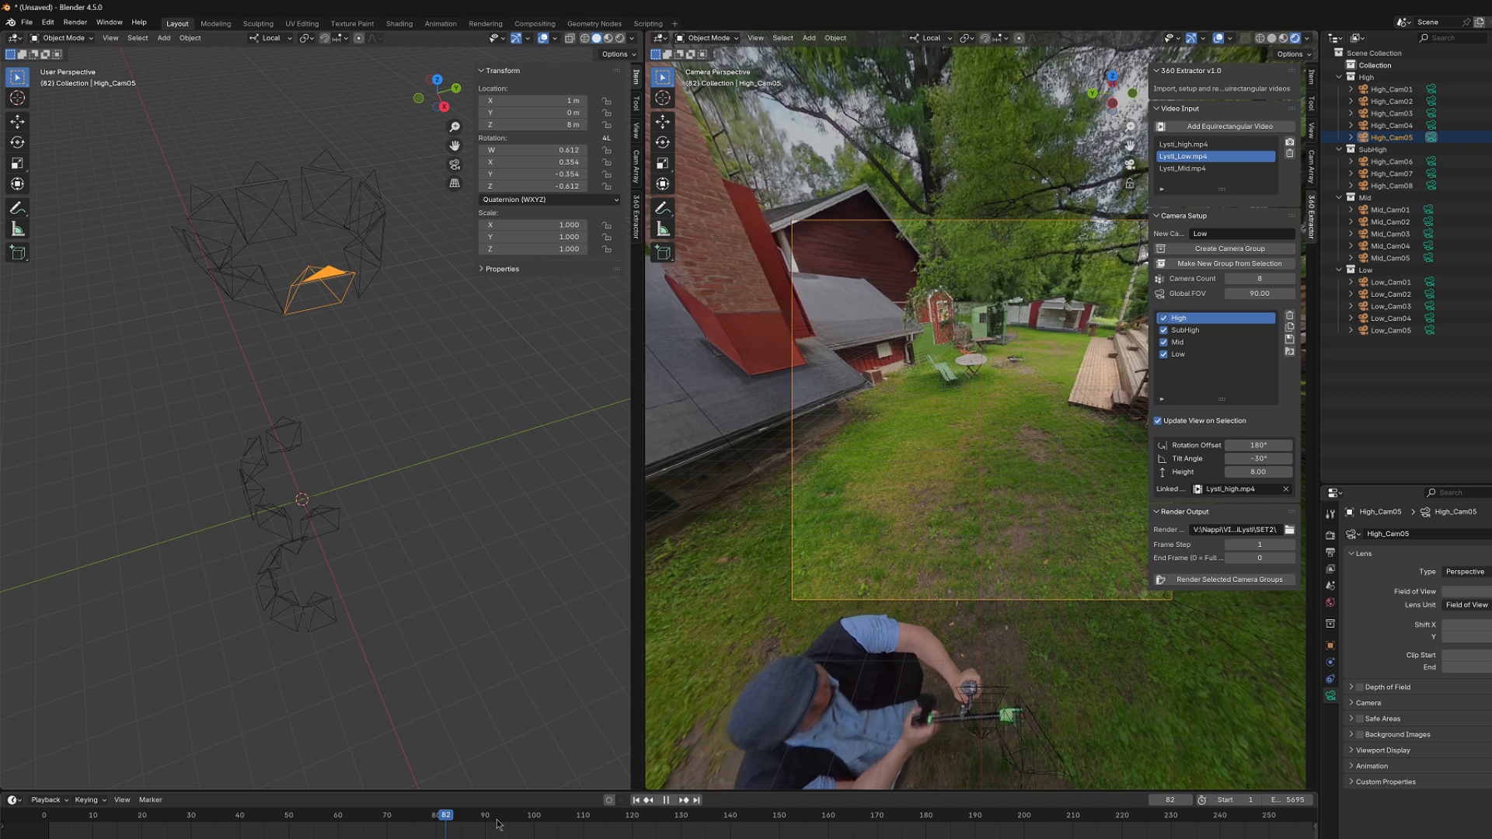
left_click(548, 815)
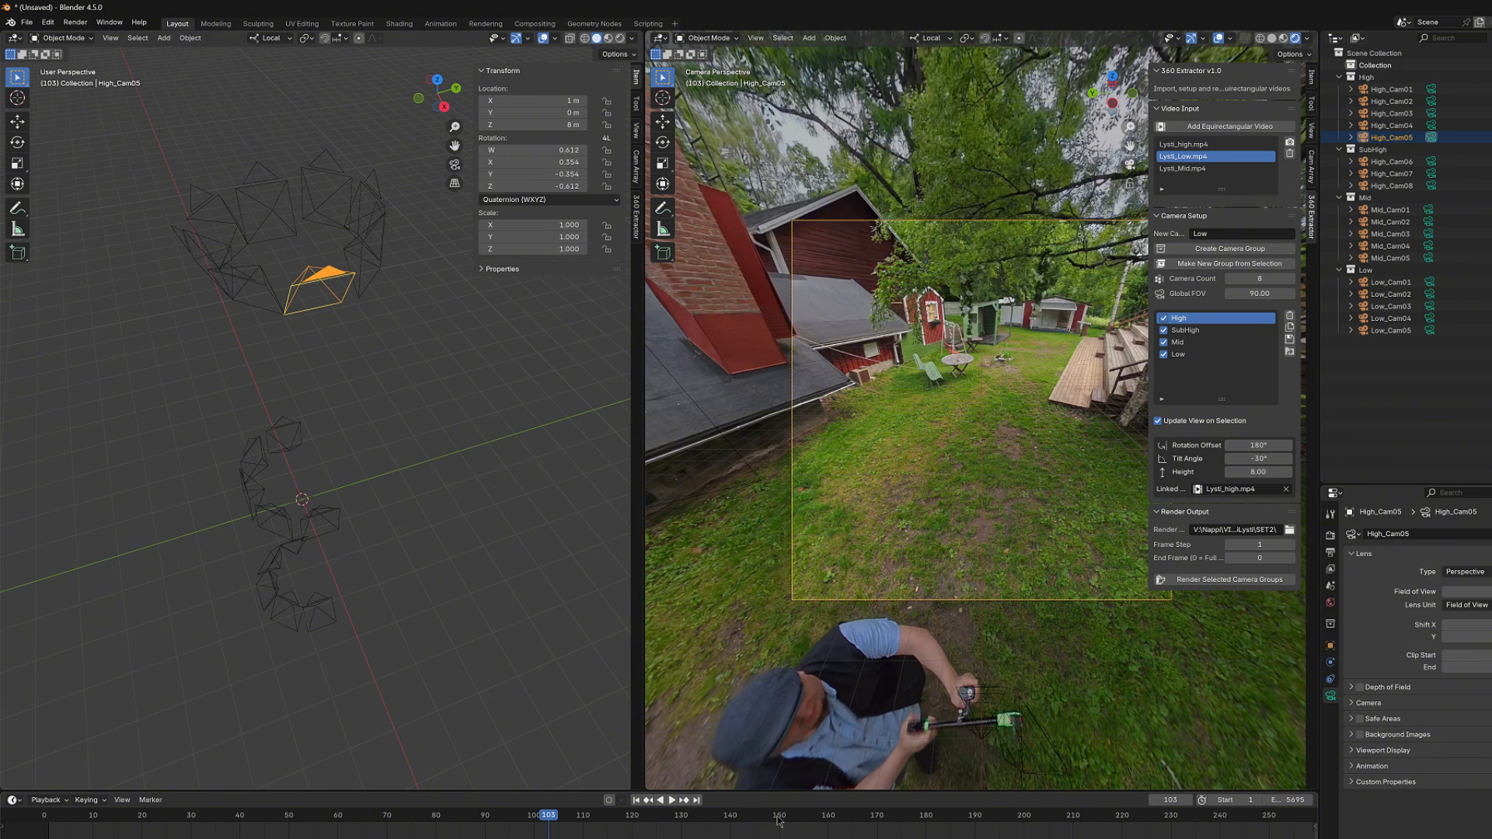
left_click(779, 814)
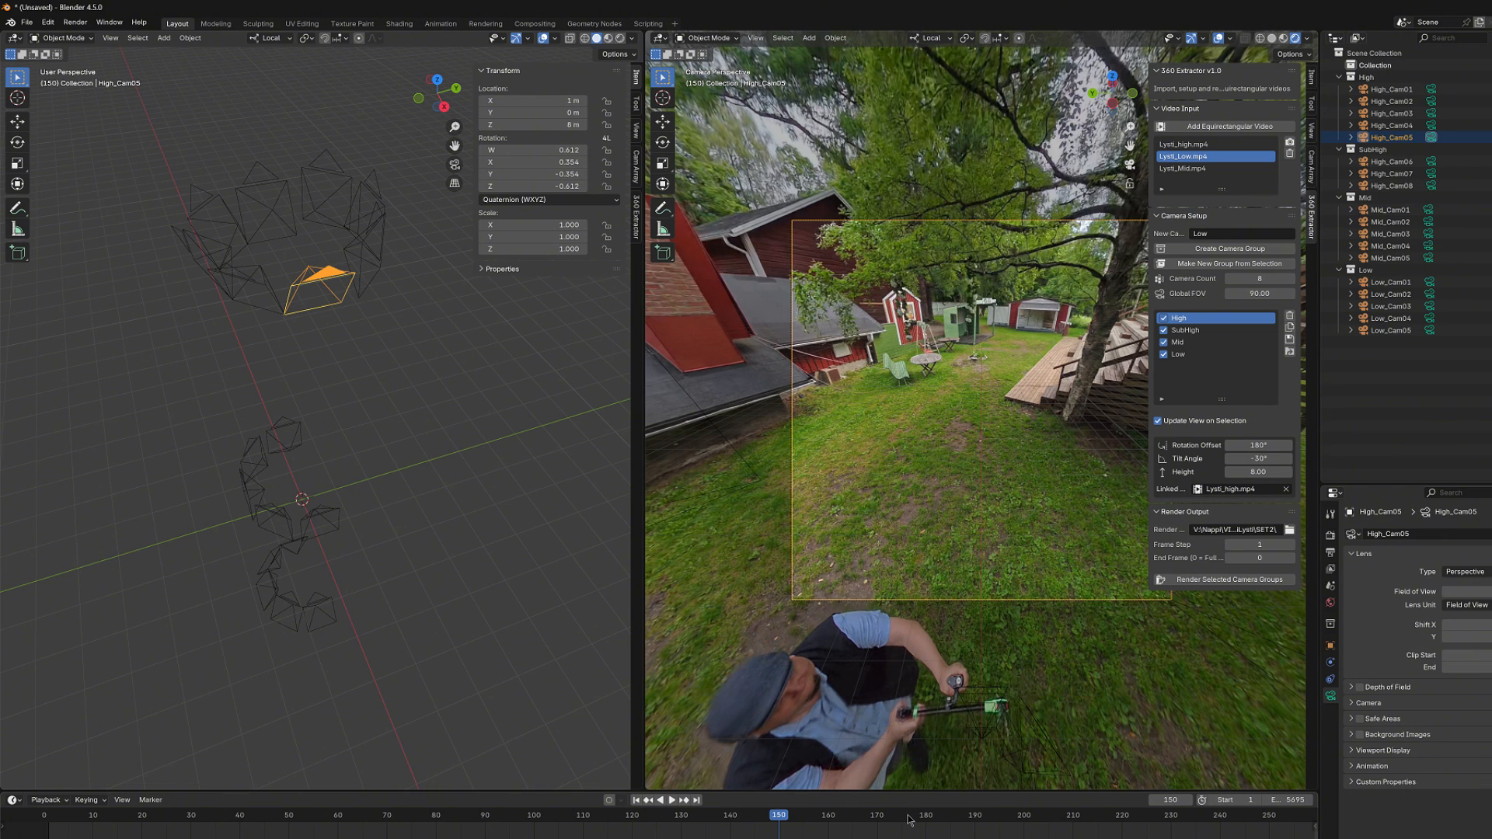
left_click(904, 816)
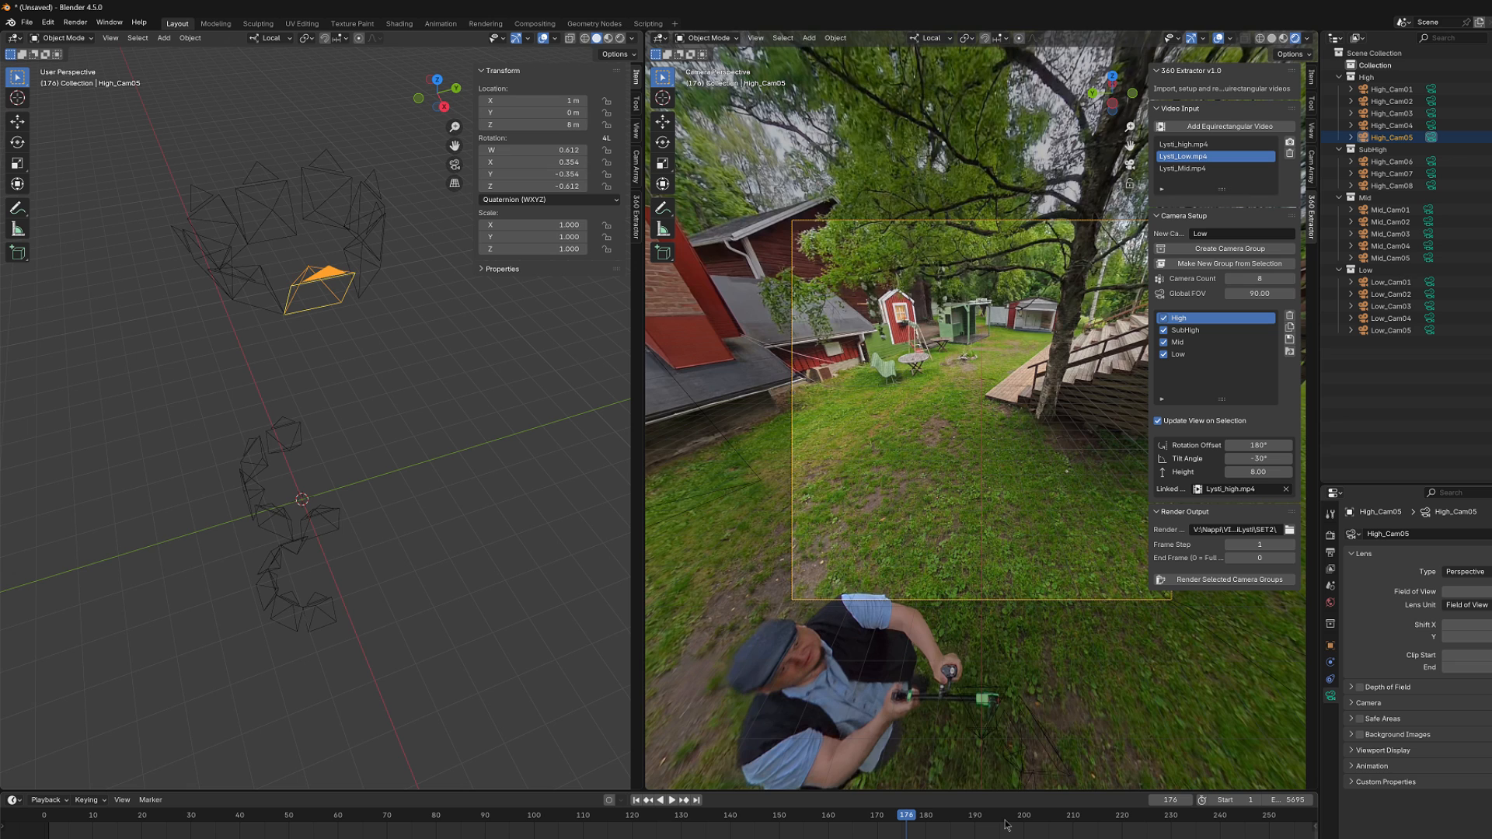
left_click(1005, 816)
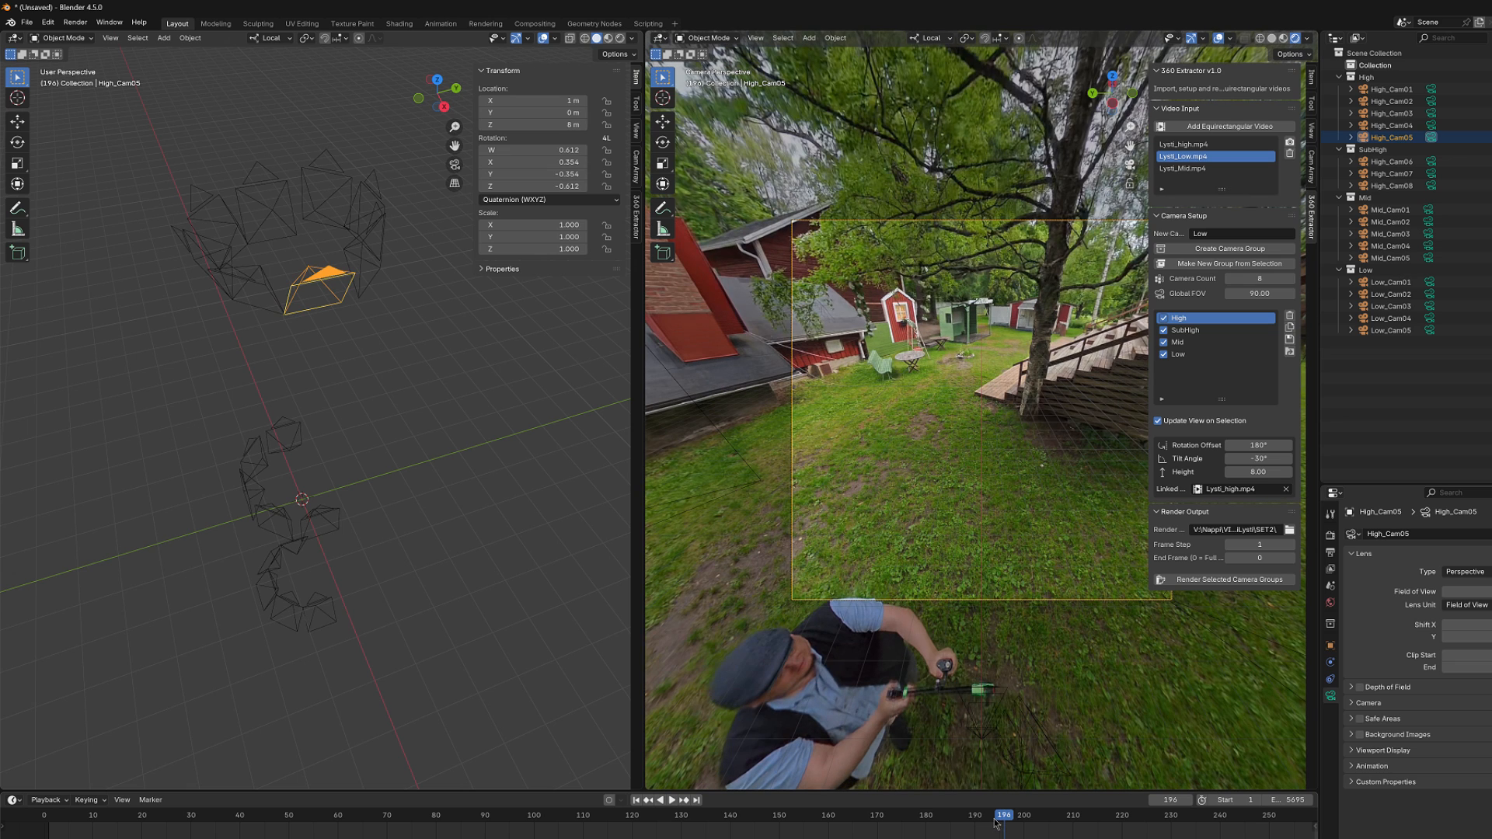
mouse_move(678, 836)
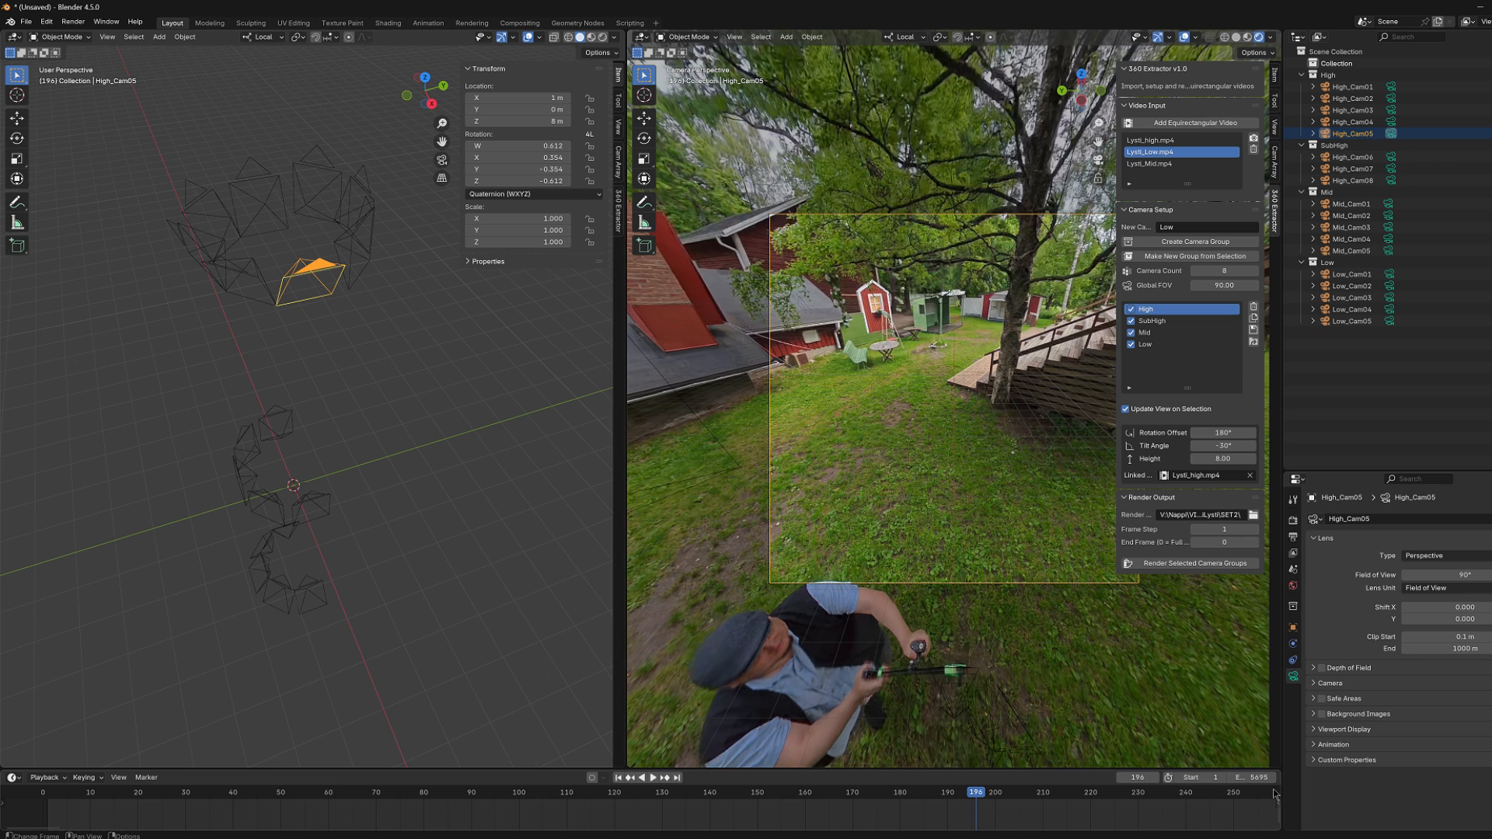
mouse_move(1167, 790)
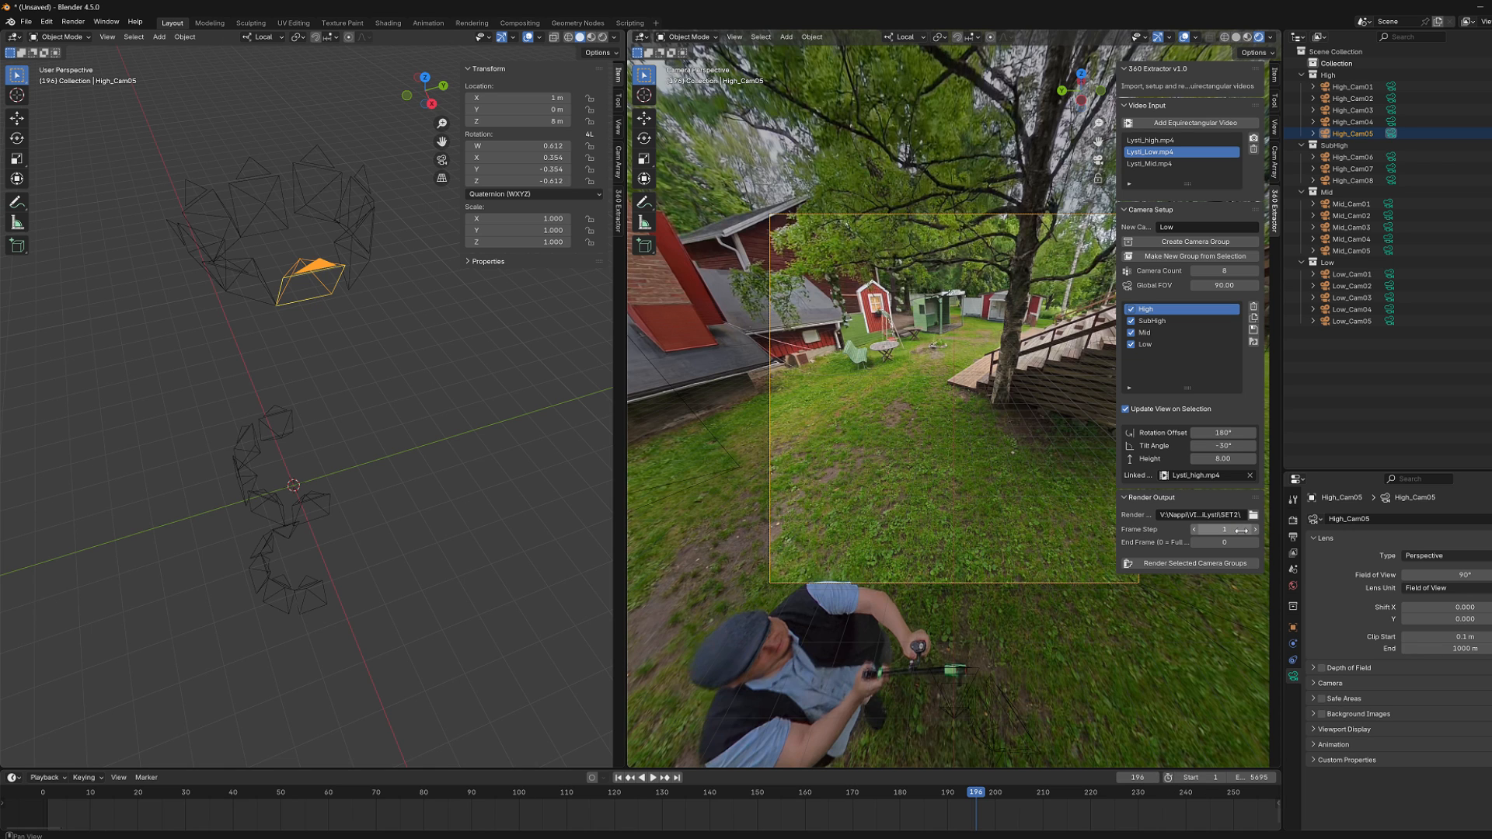
left_click(1221, 529)
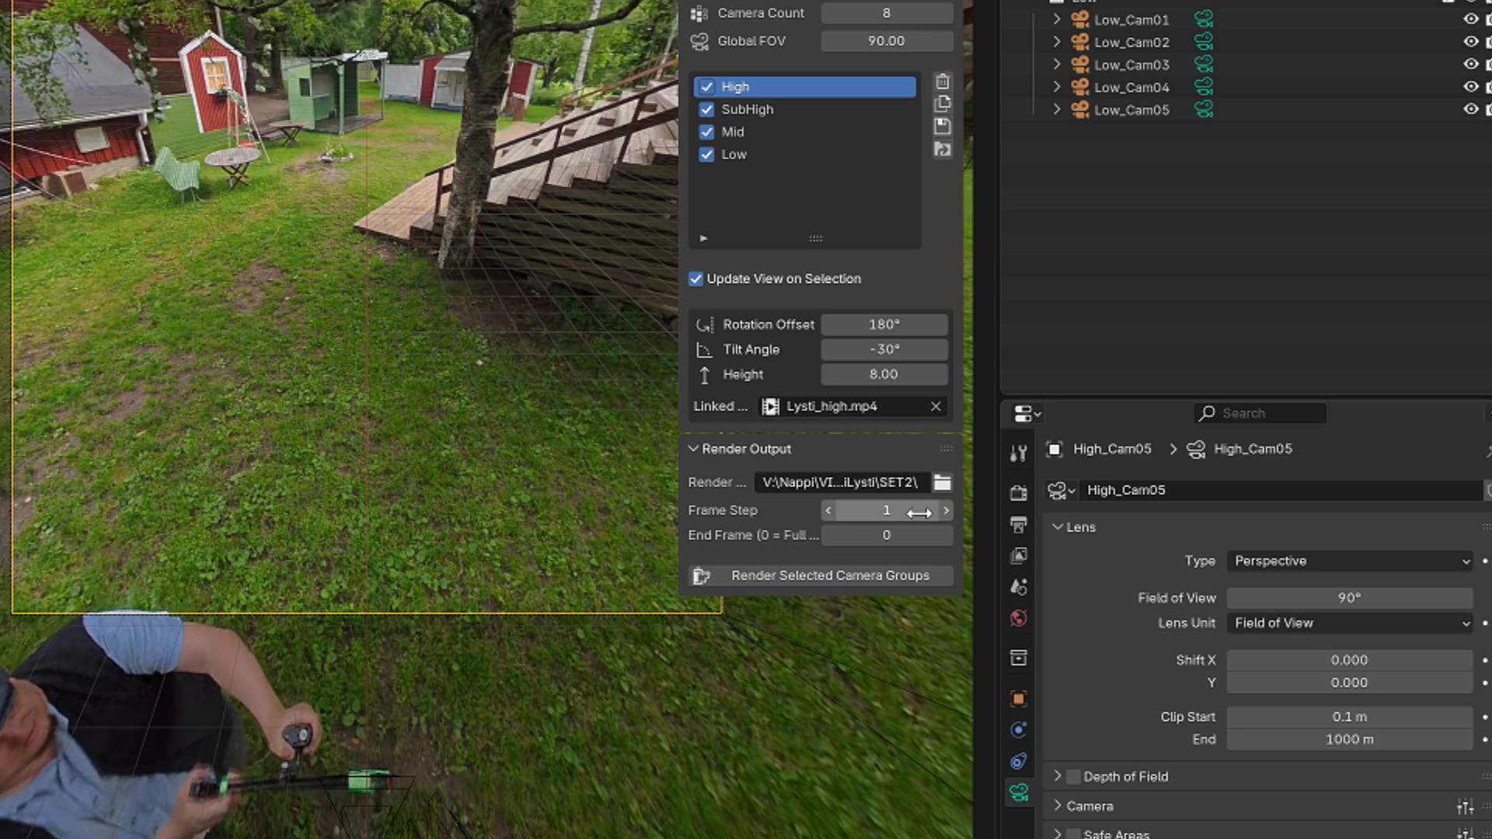
Set the extractor render Frame Step to 60 (after trying 30).
left_click(884, 510)
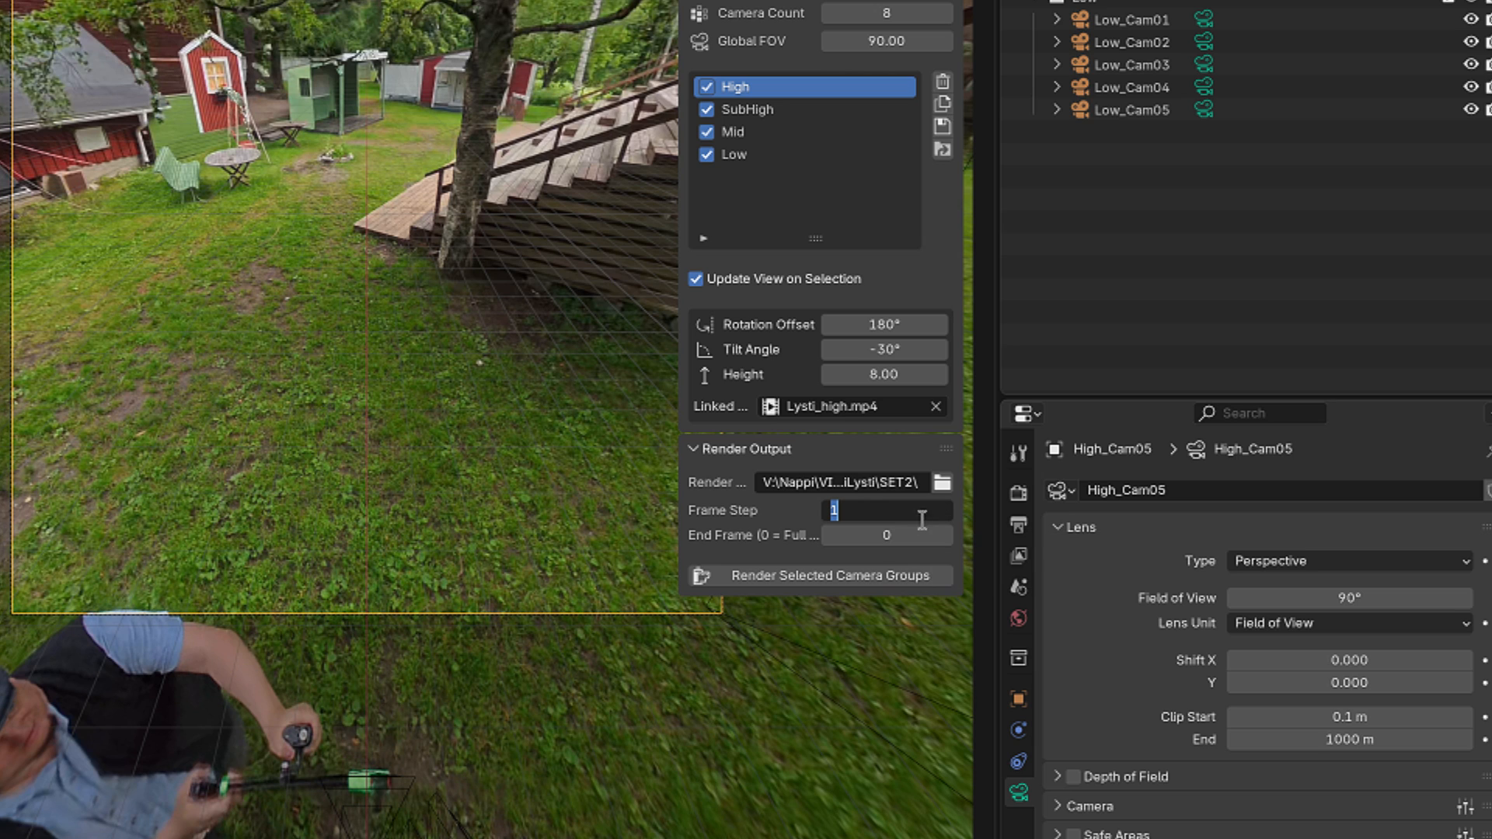
mouse_move(920, 520)
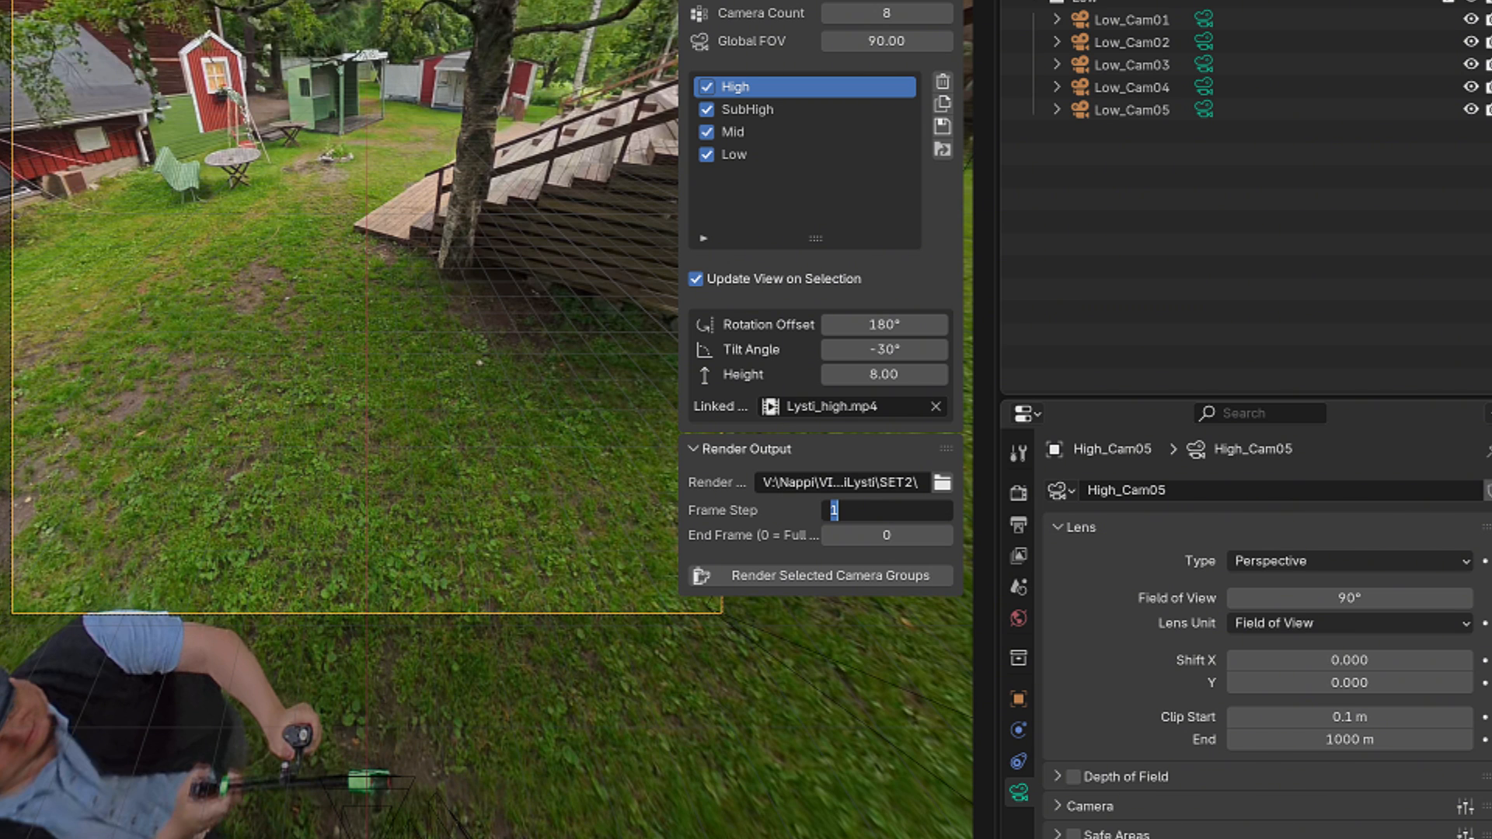
type("30")
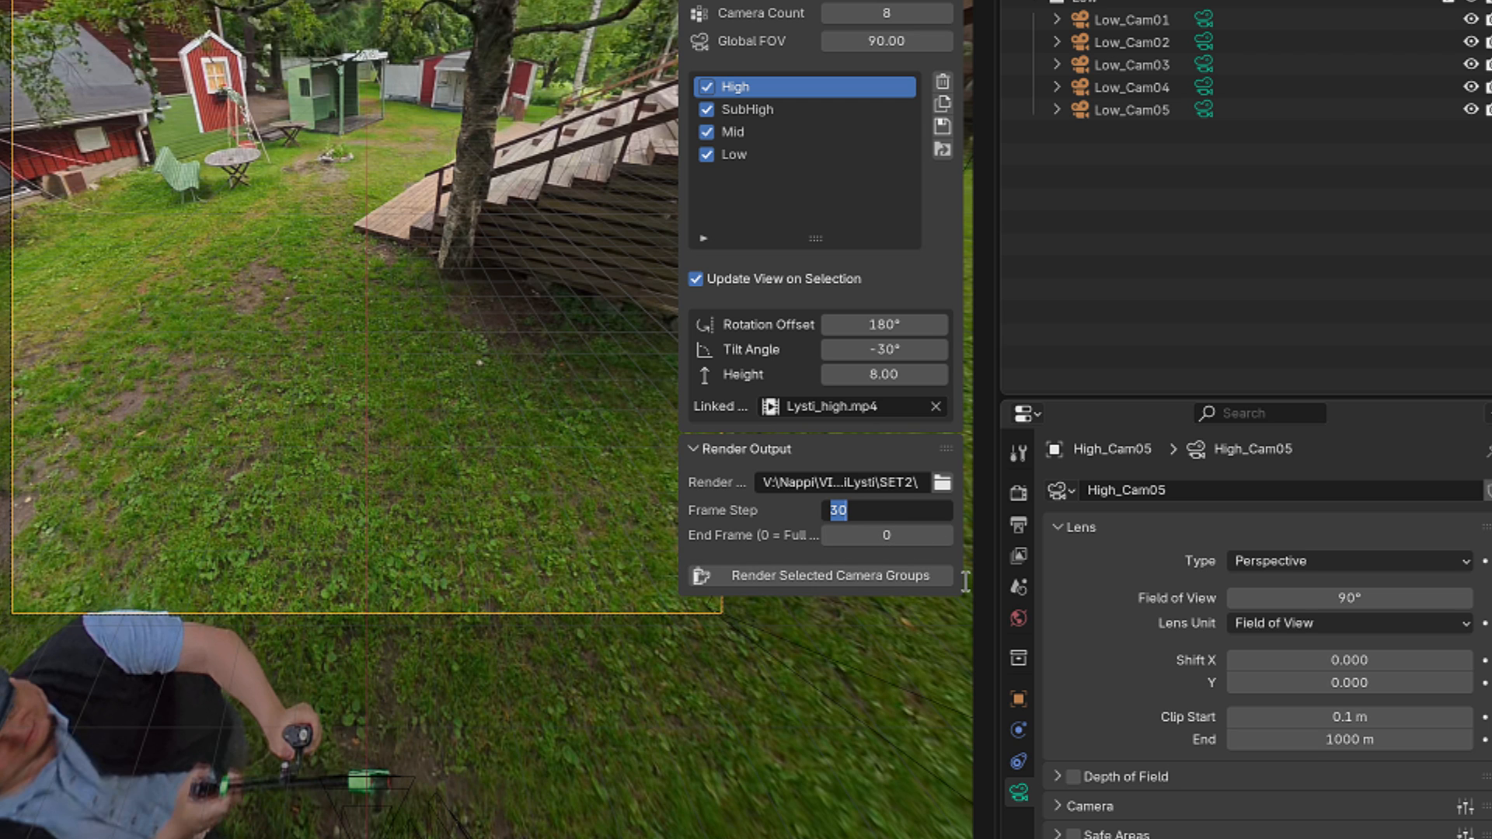
type("60")
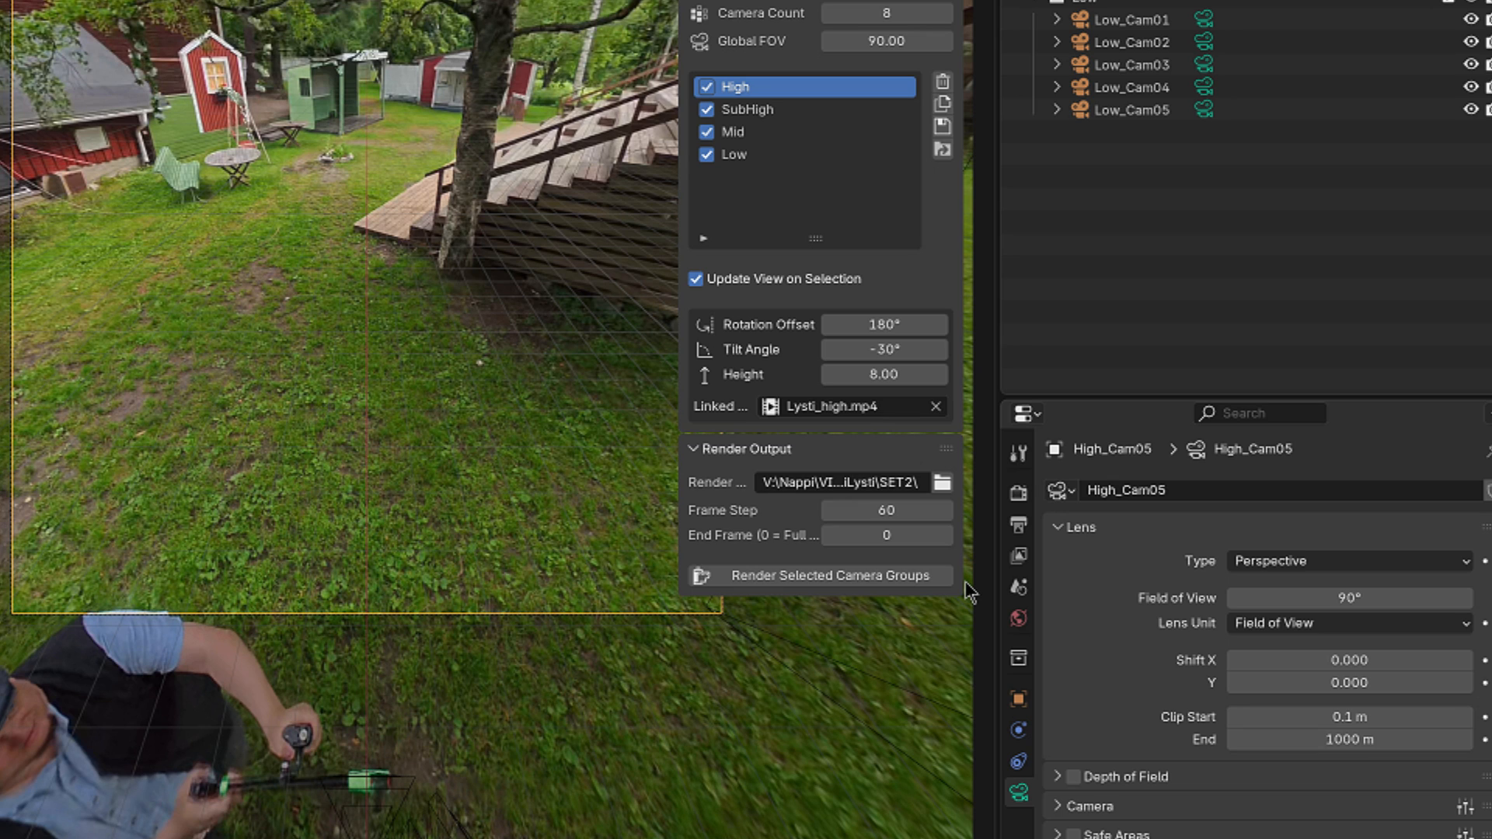
mouse_move(628, 557)
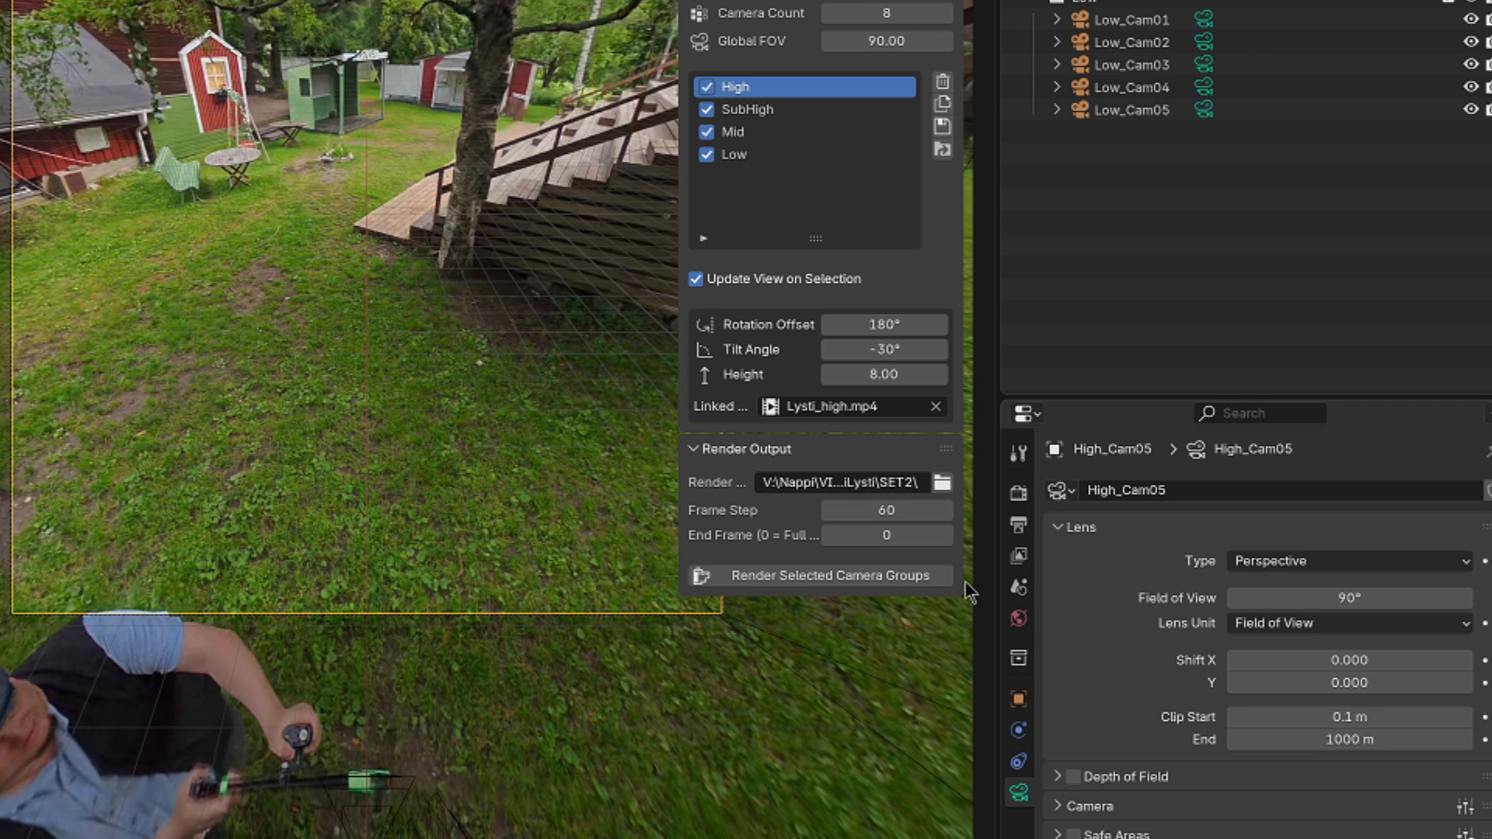
Set the render output End Frame to 220.
double_click(884, 534)
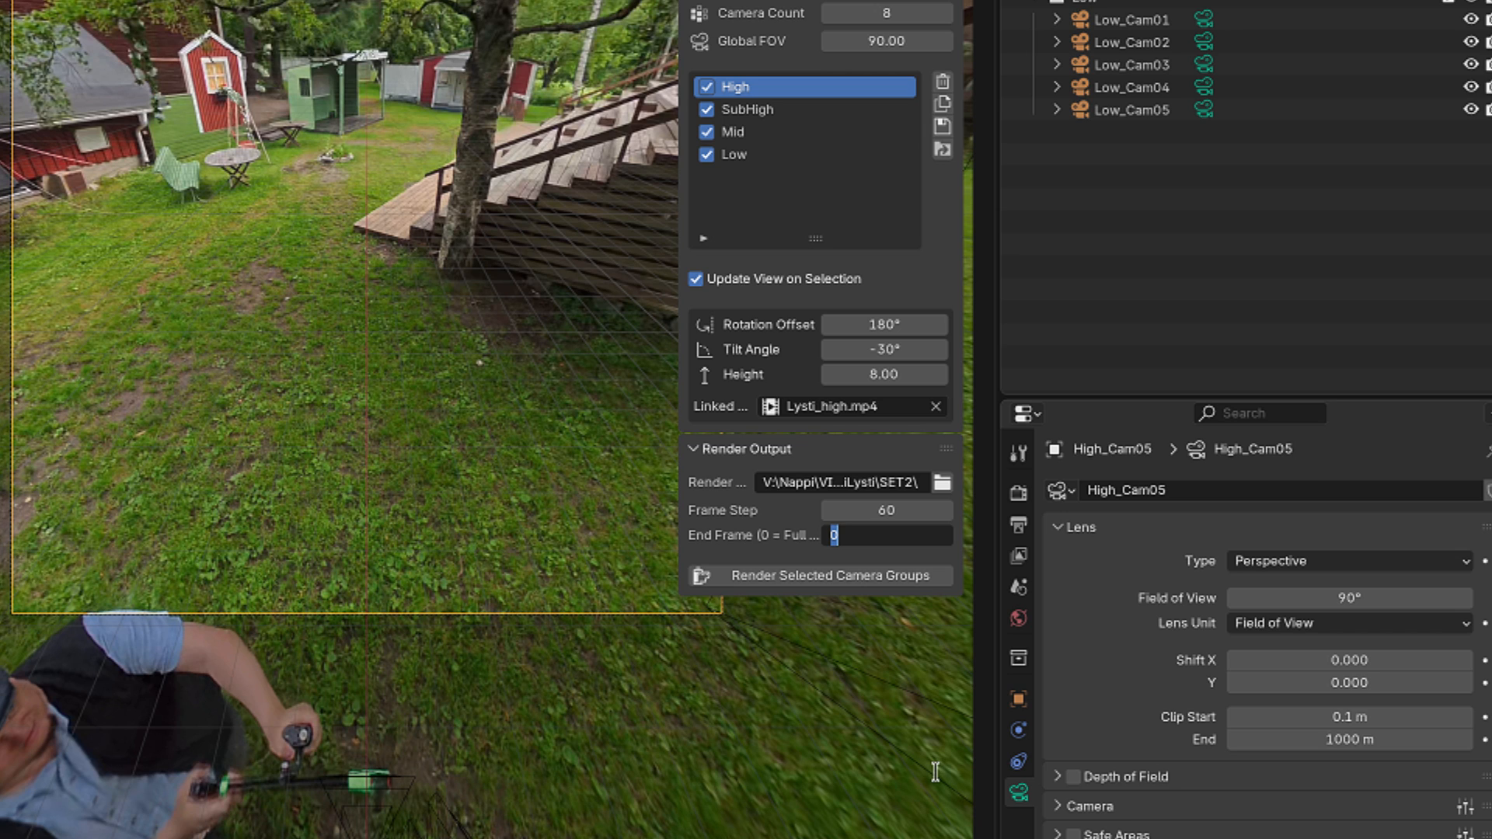
type("2")
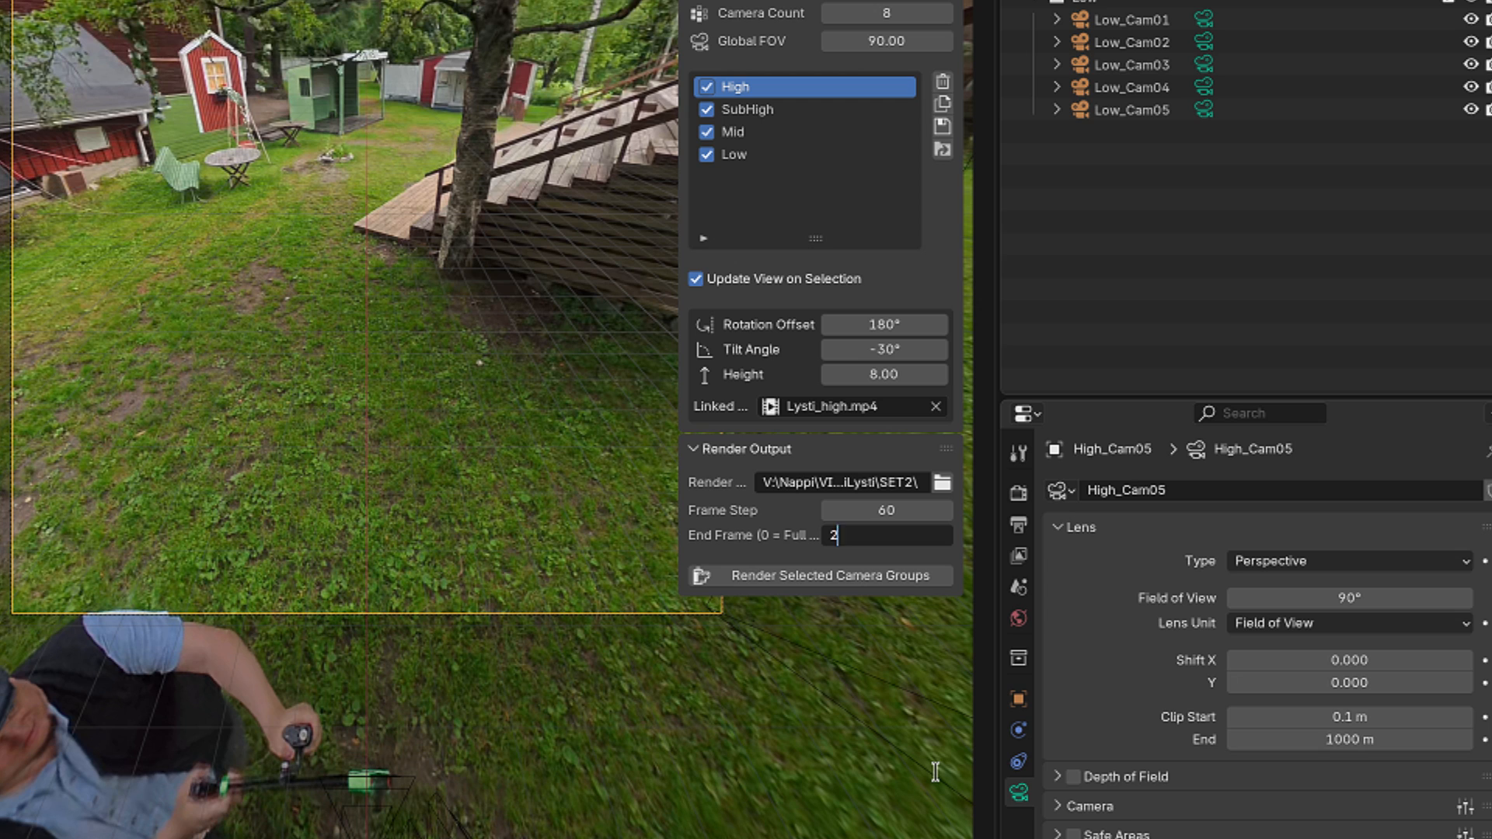
type("20")
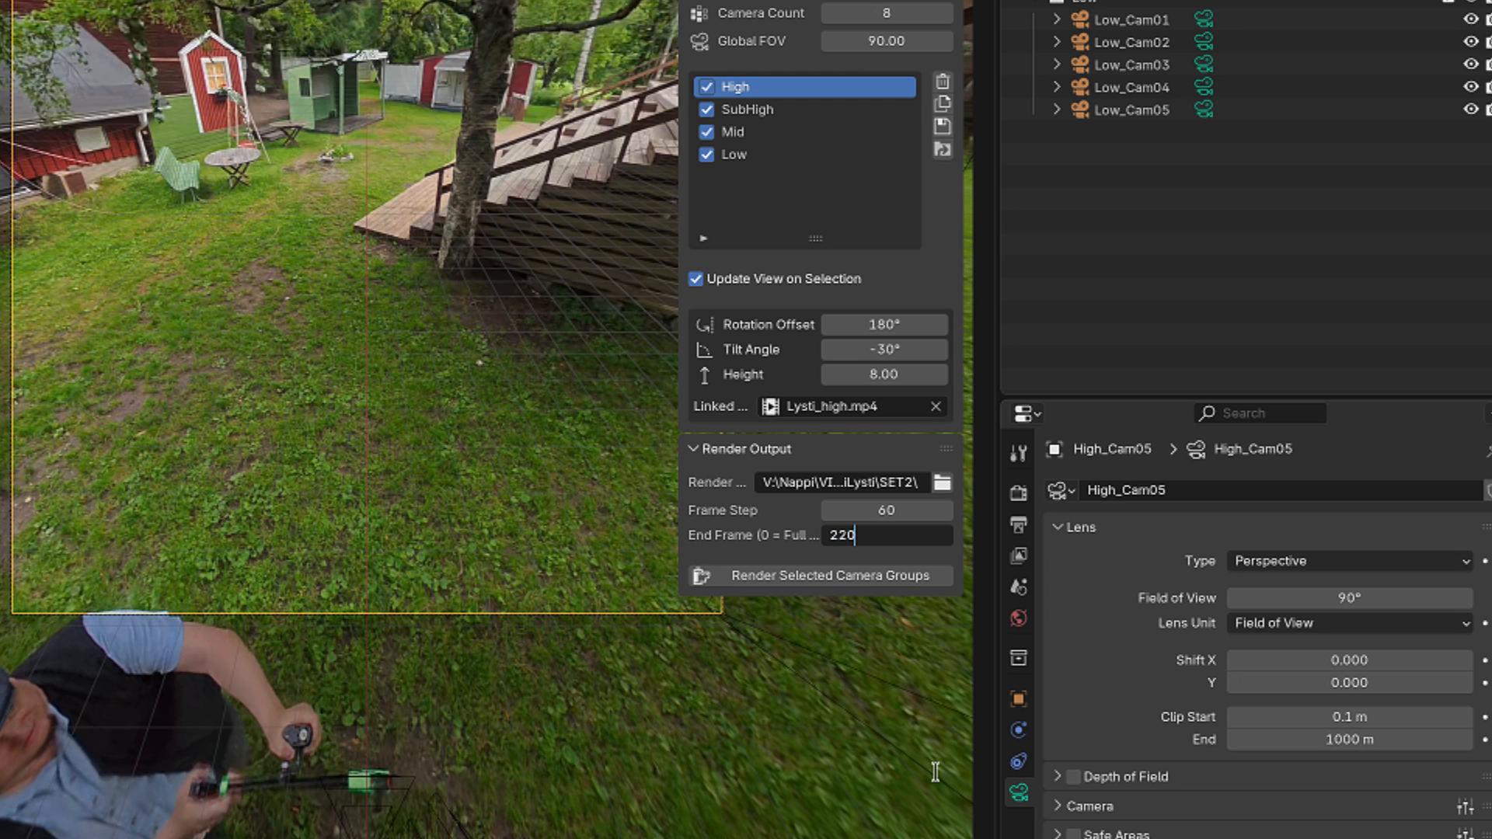
Start rendering the selected camera groups and check the Low image folder in SET2.
left_click(830, 622)
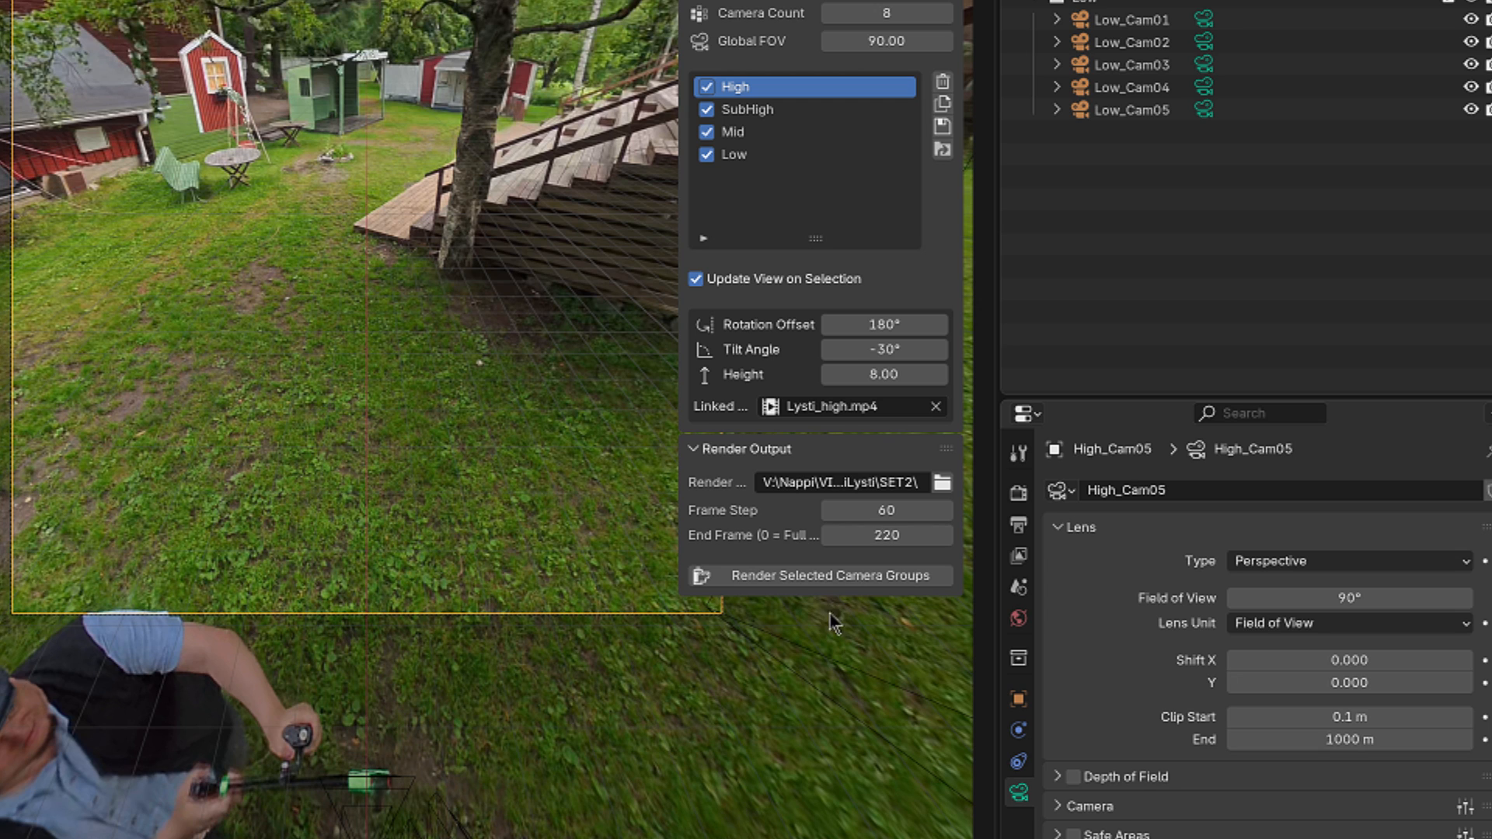
left_click(828, 575)
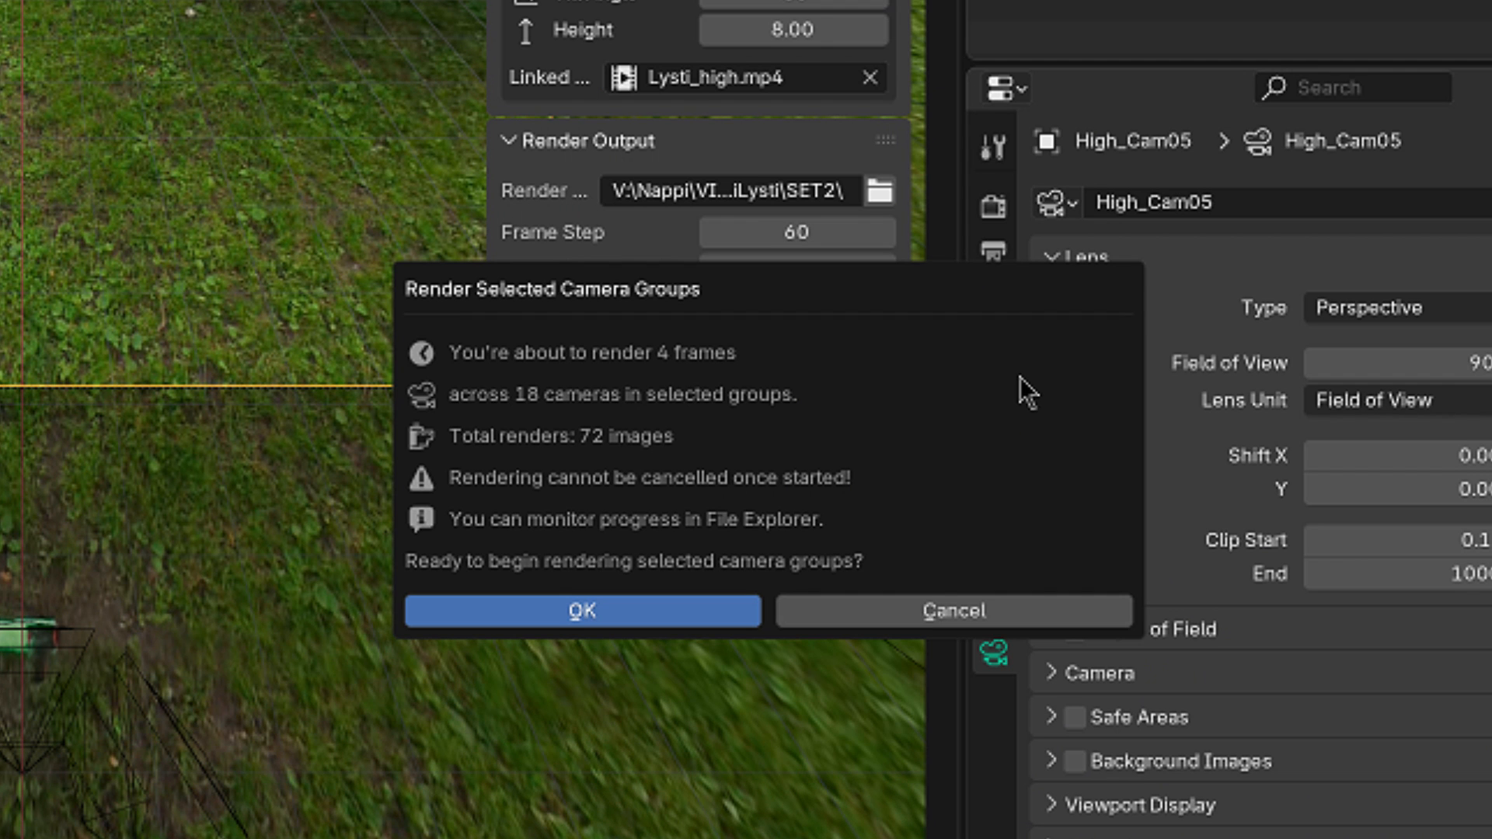
mouse_move(695, 377)
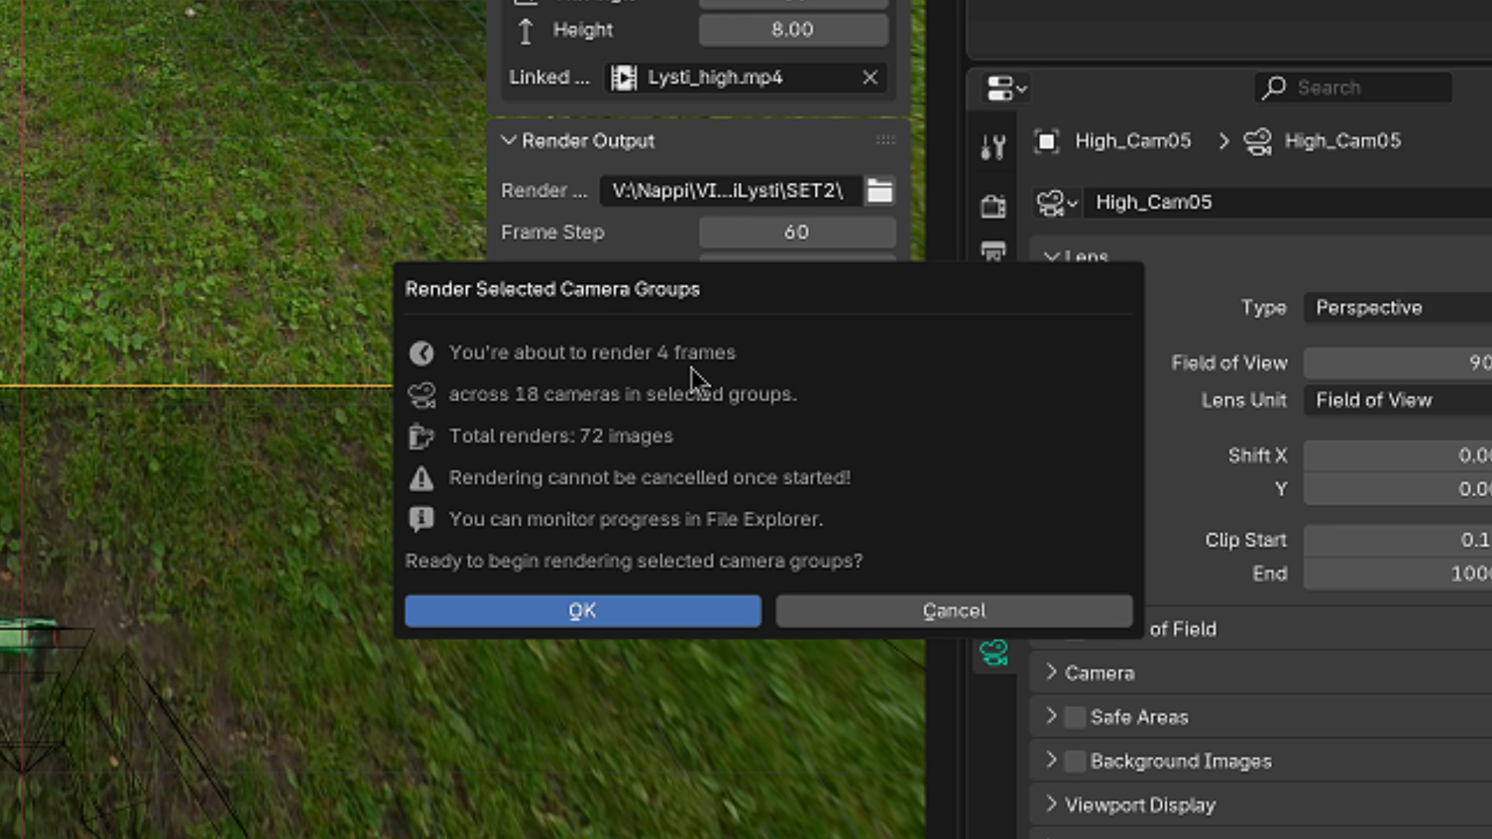
mouse_move(522, 430)
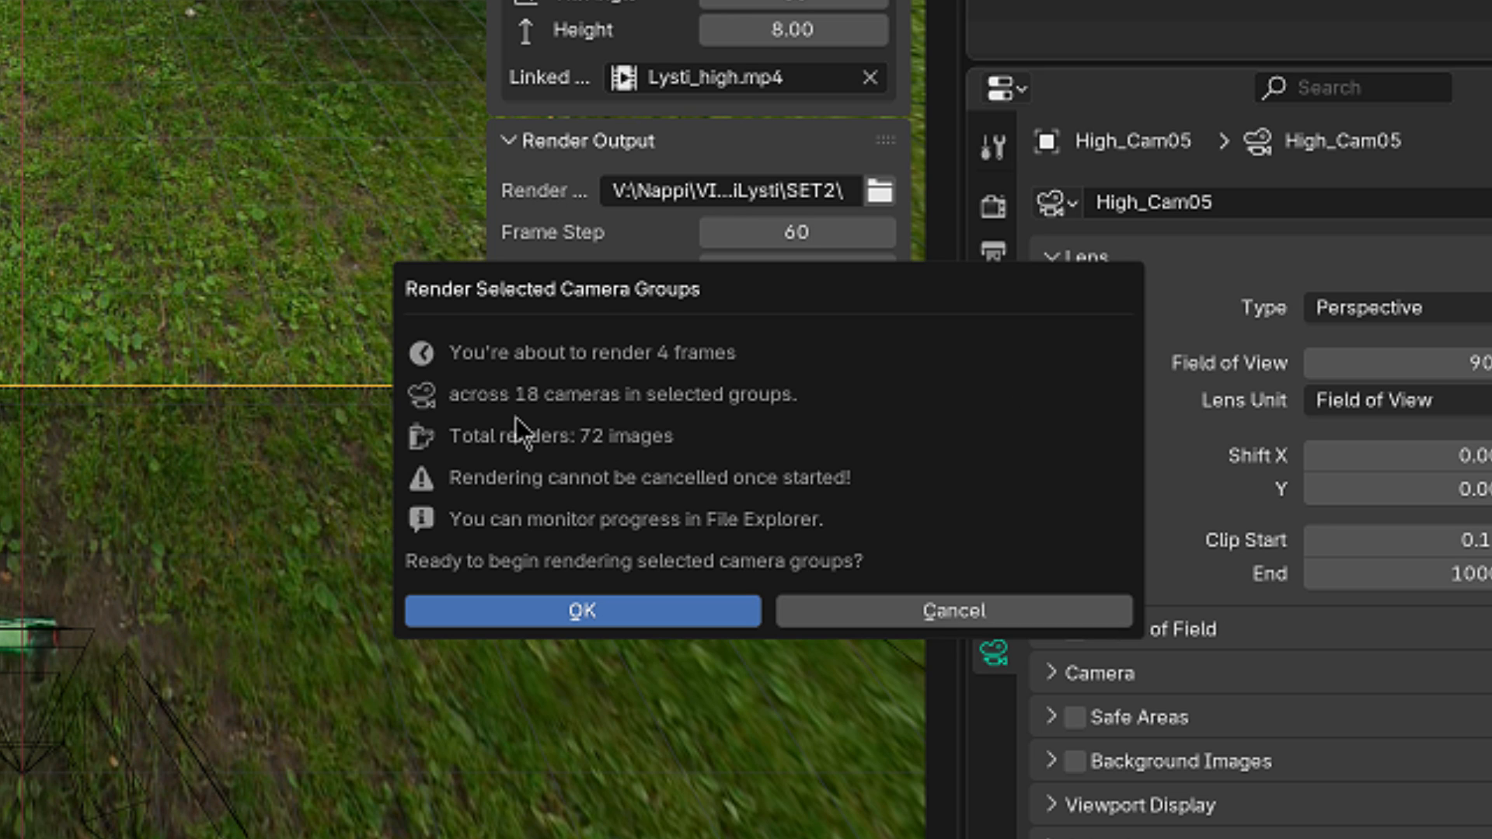
mouse_move(641, 423)
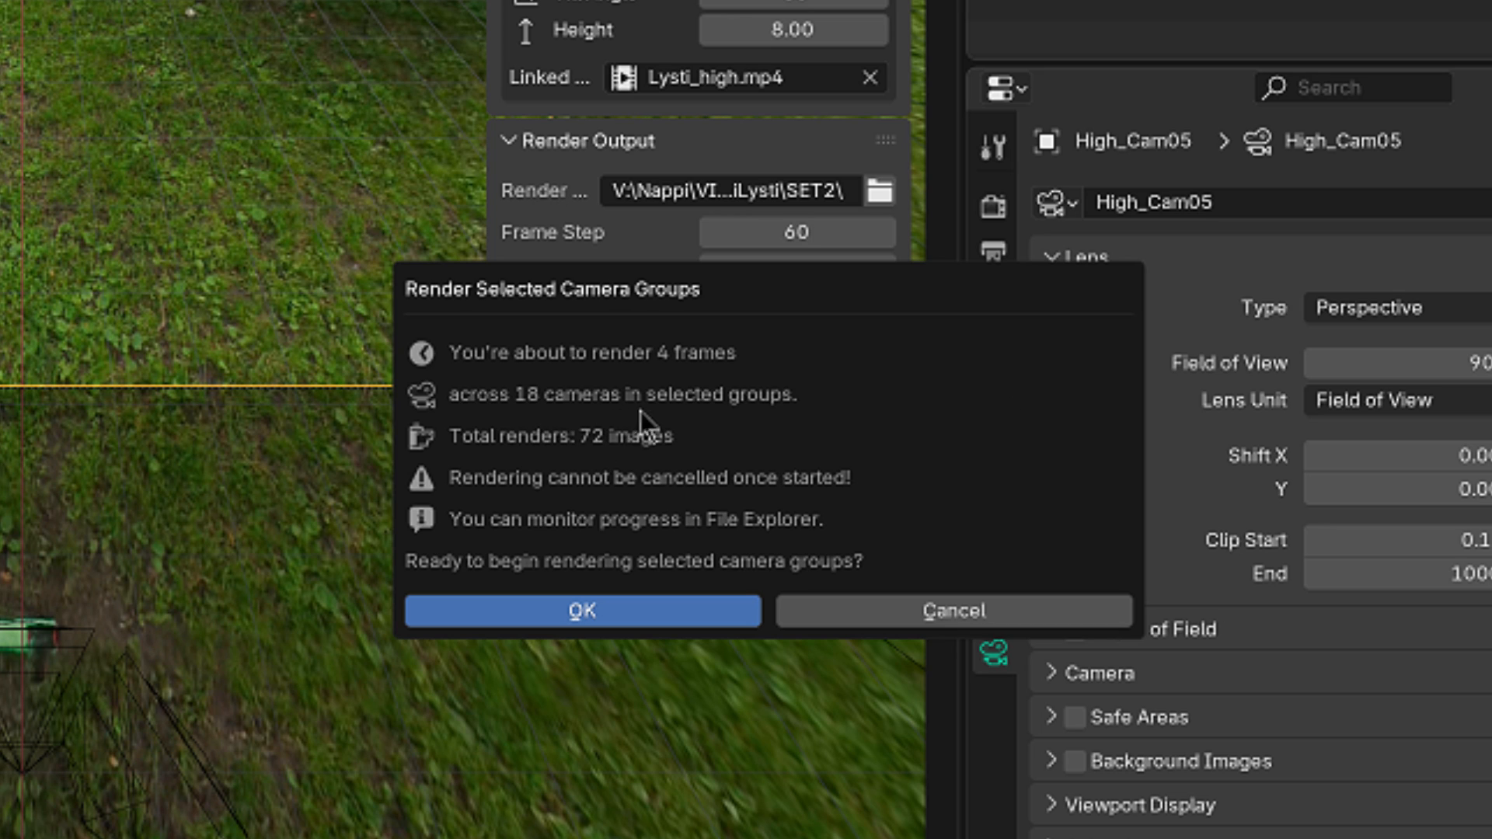
mouse_move(588, 473)
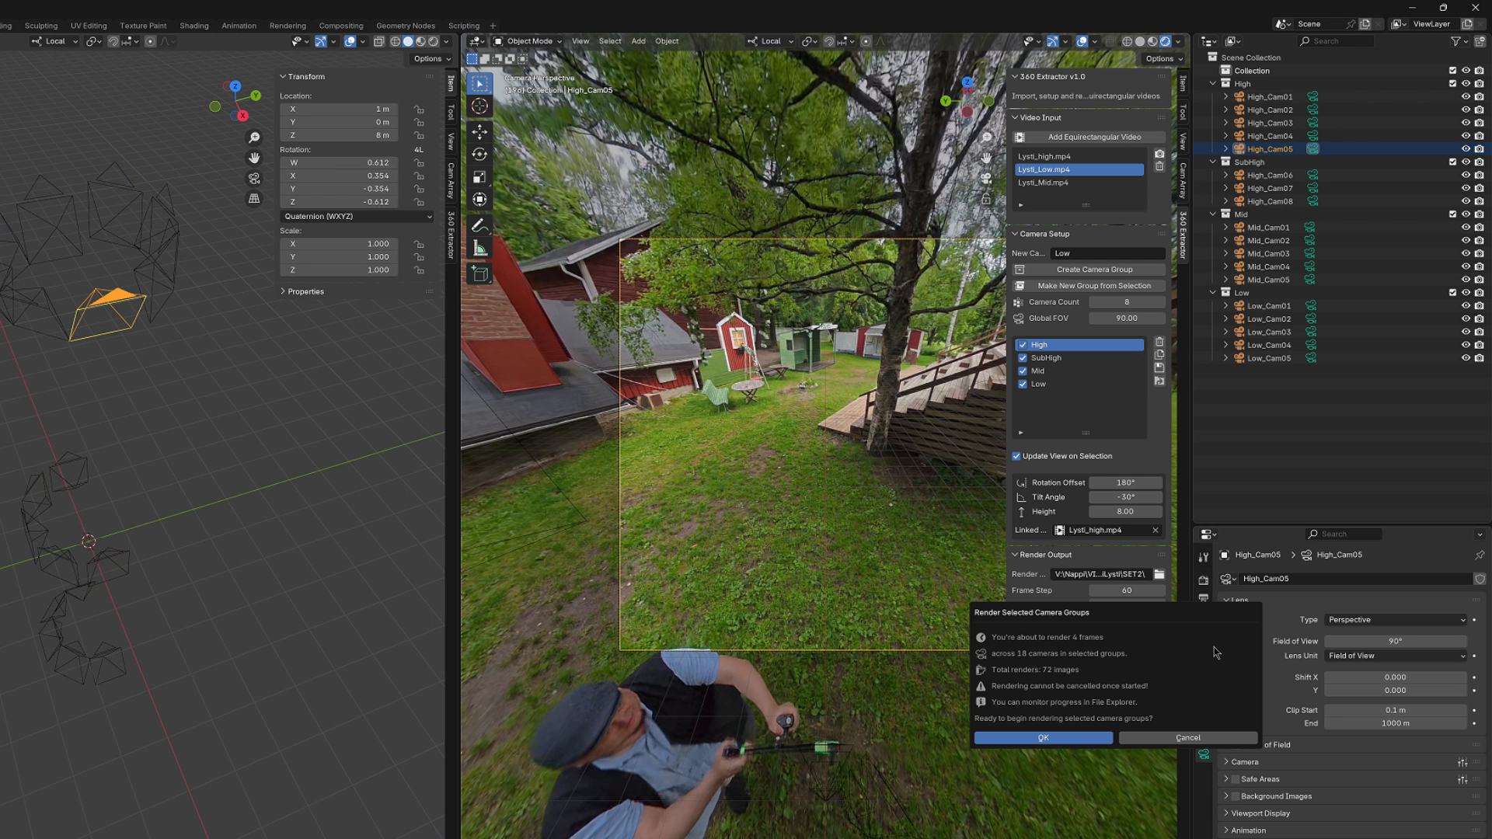
mouse_move(1087, 650)
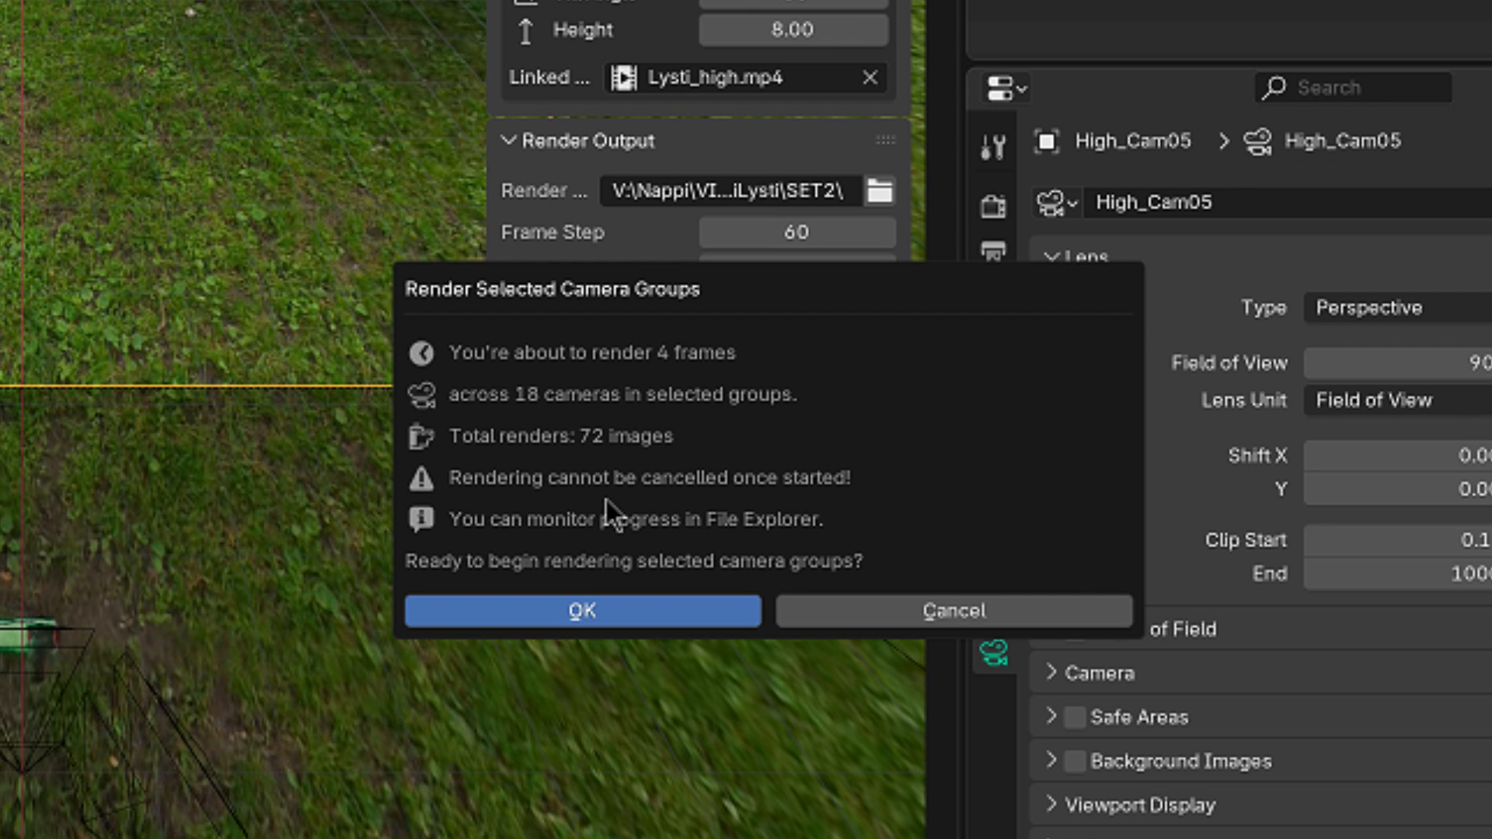
mouse_move(667, 503)
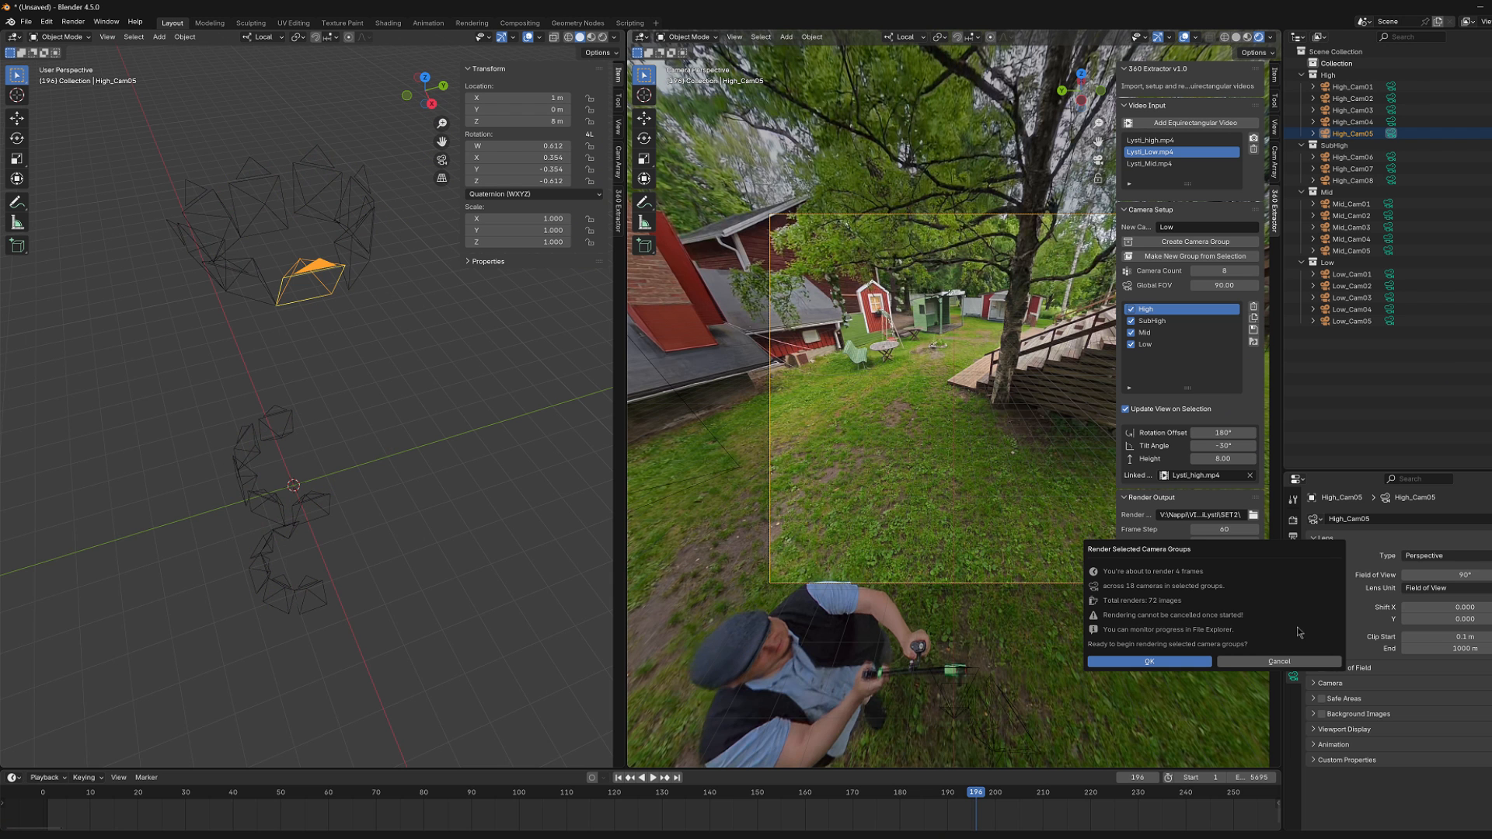
mouse_move(1198, 659)
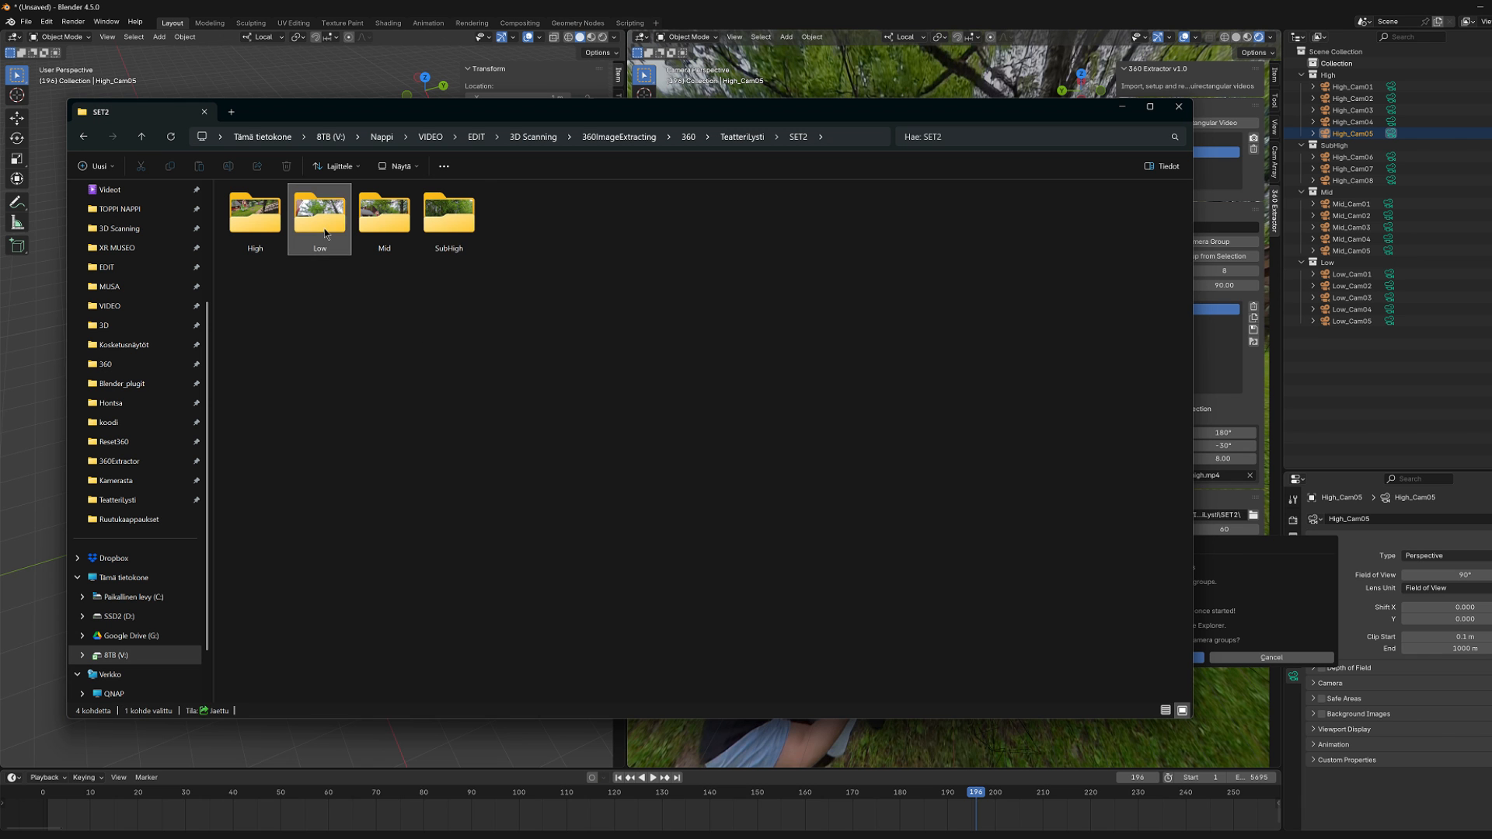
double_click(320, 208)
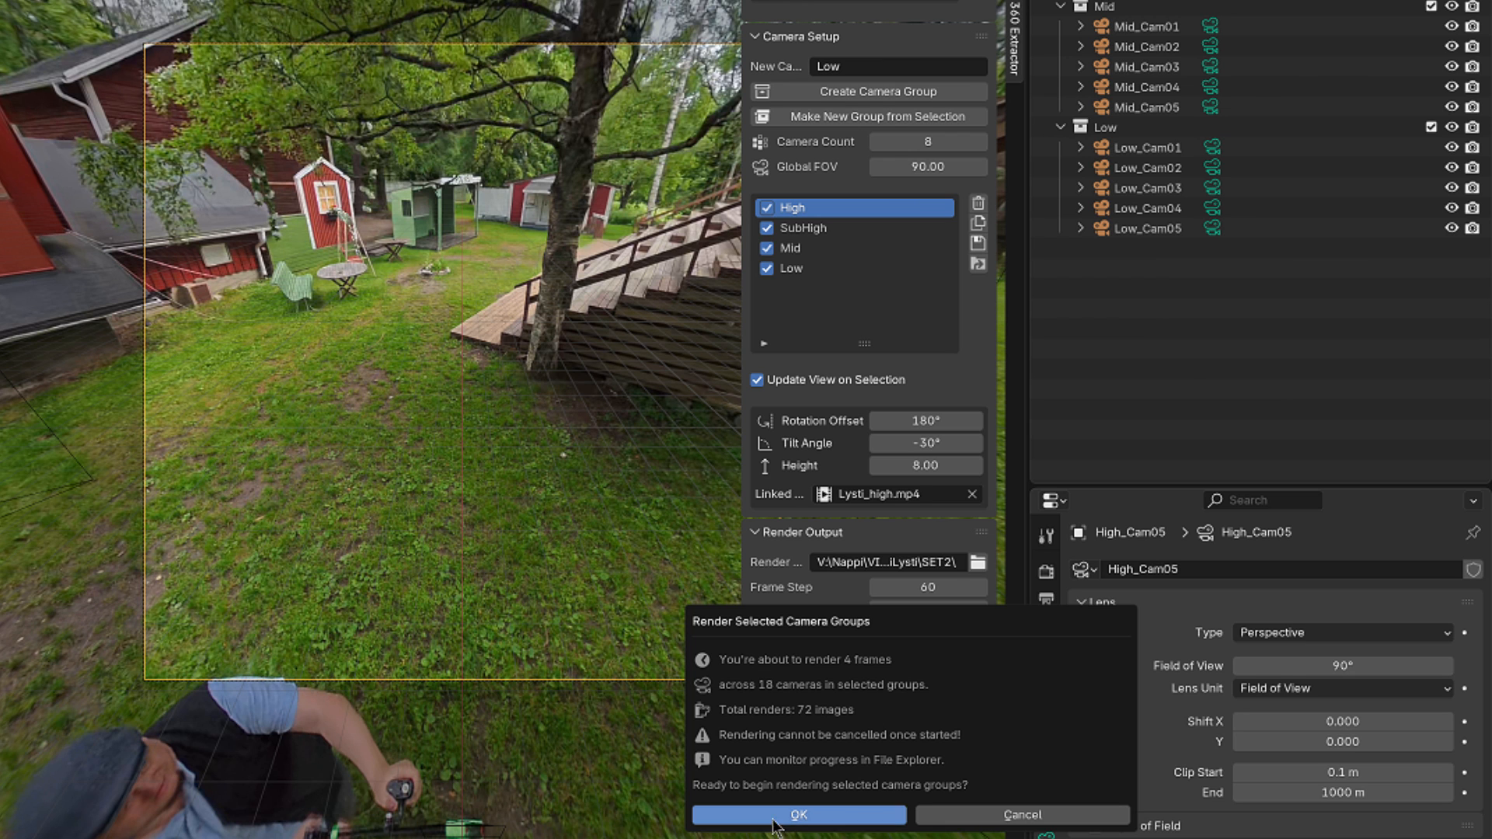
mouse_move(782, 233)
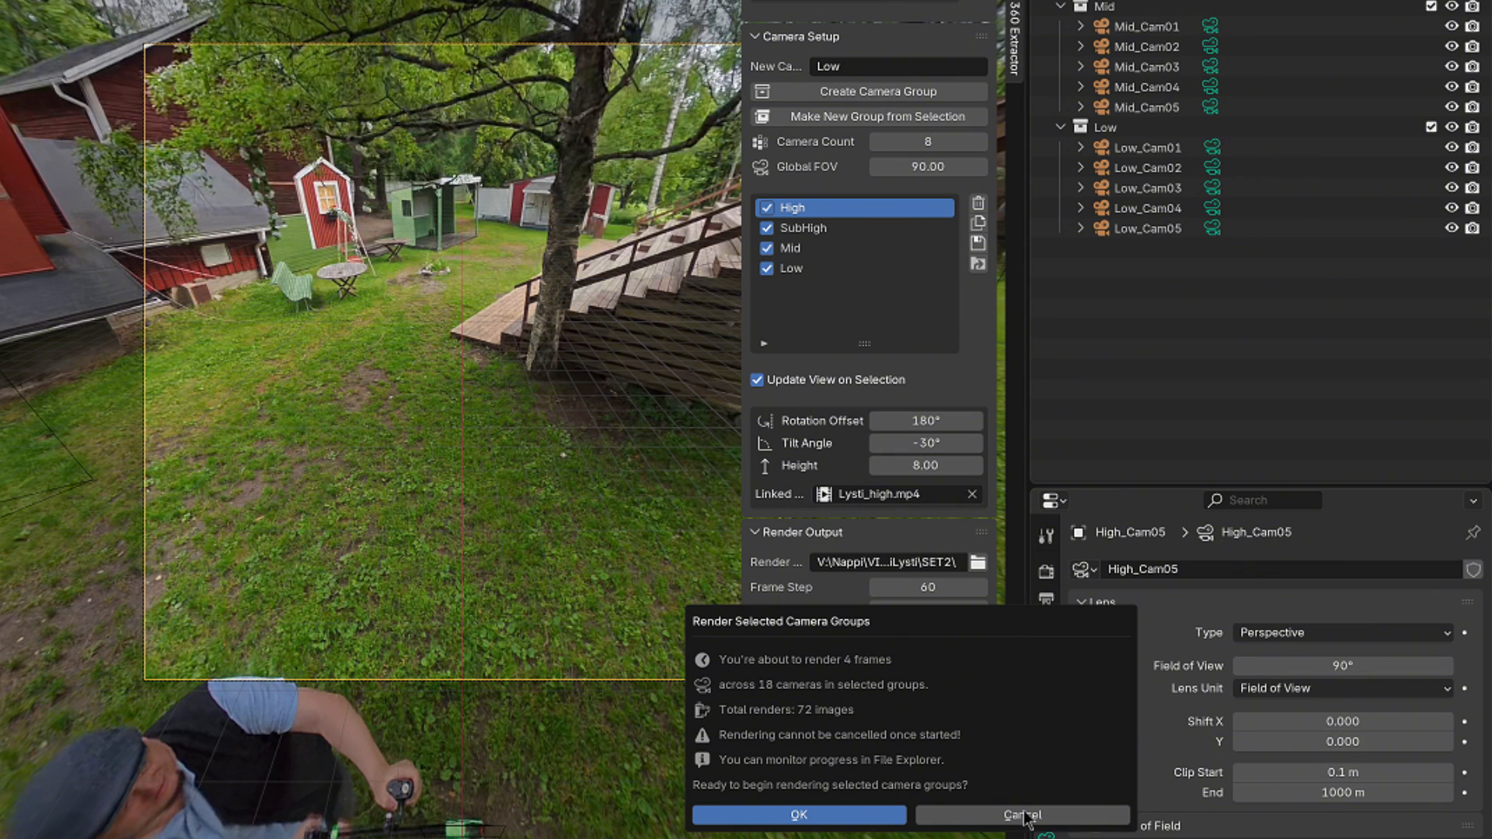
left_click(1021, 814)
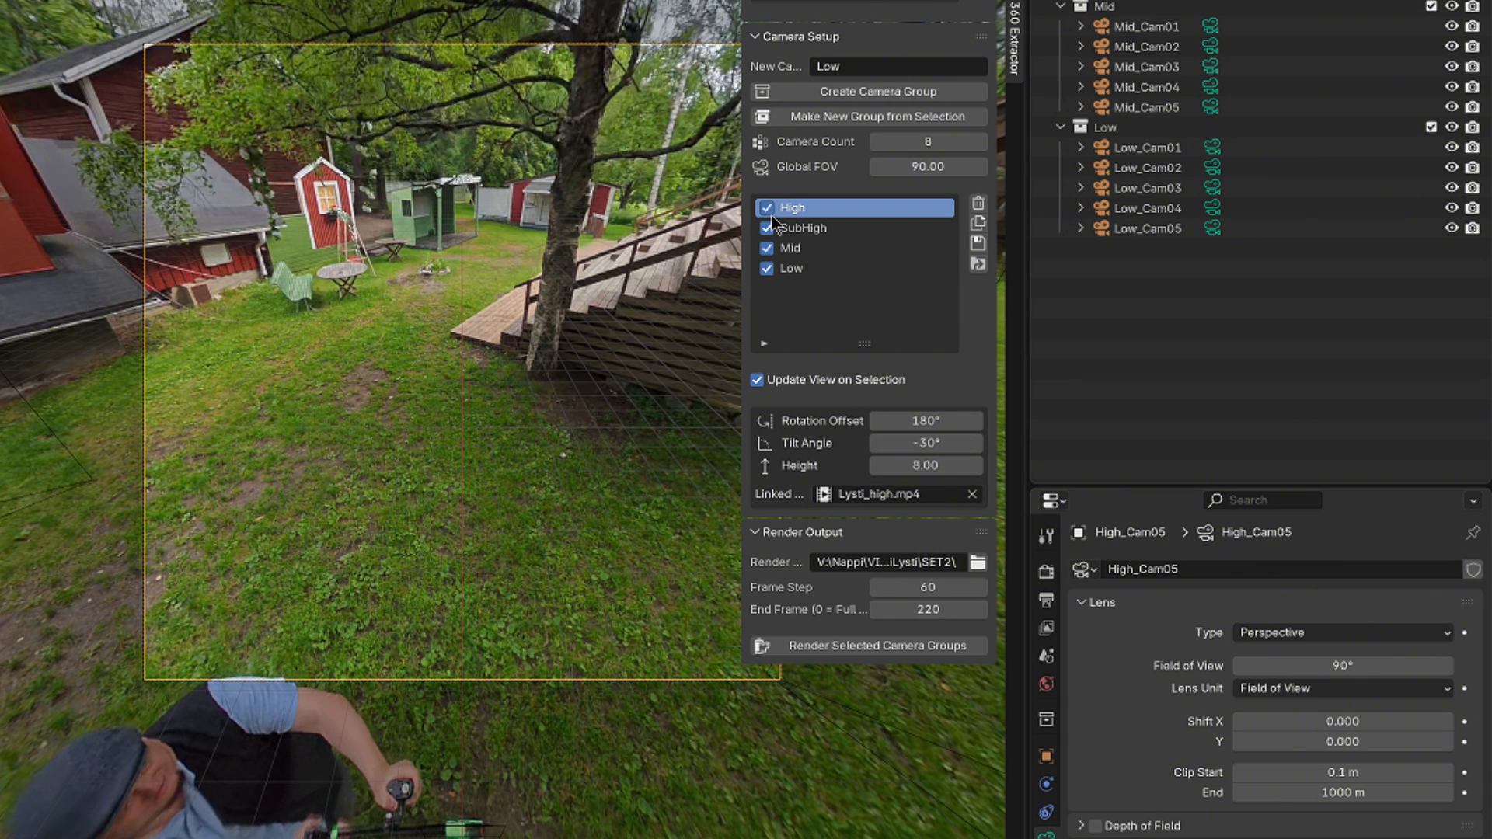
left_click(766, 227)
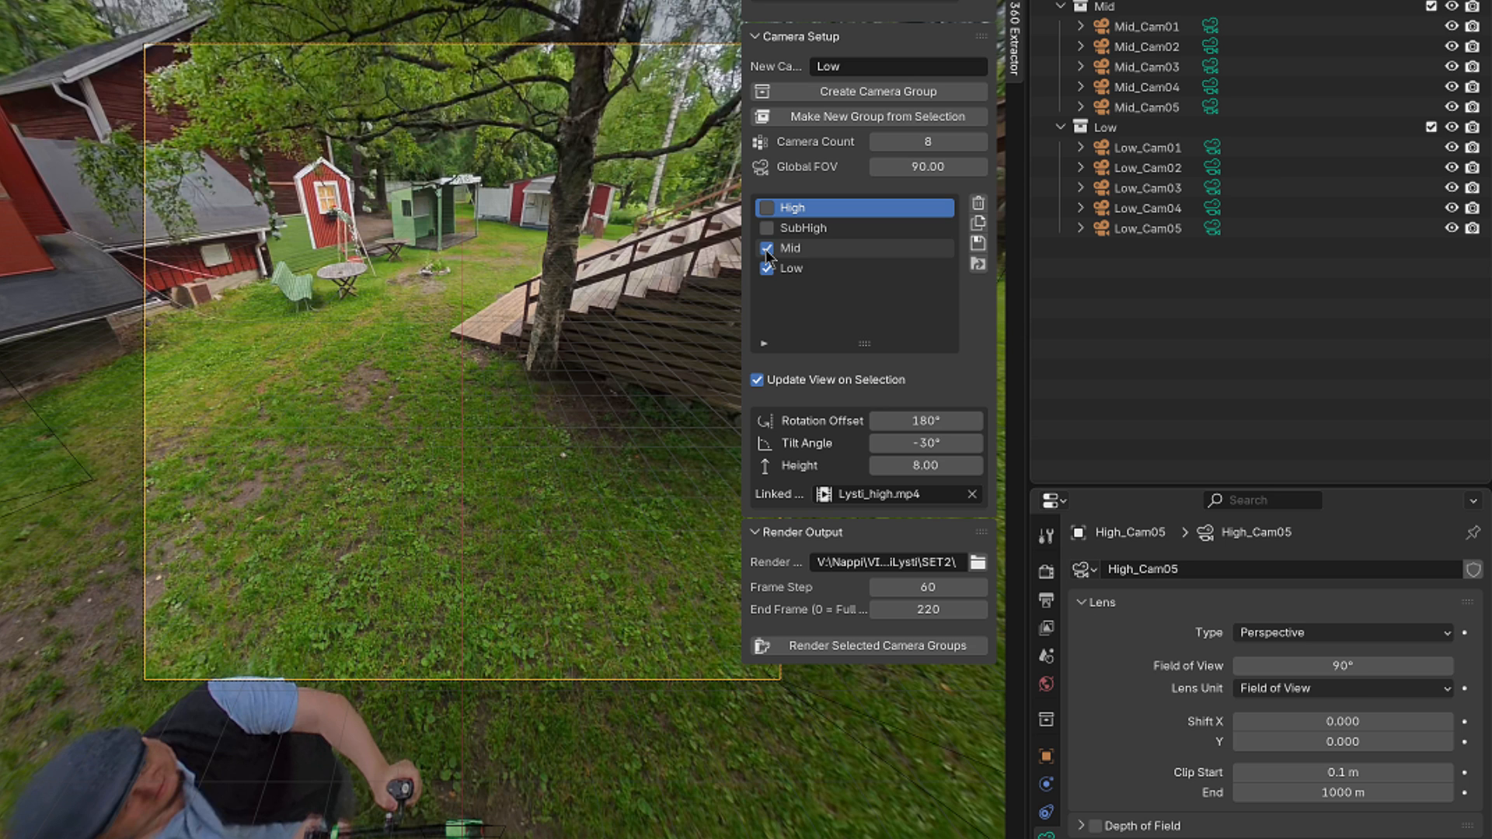
left_click(766, 249)
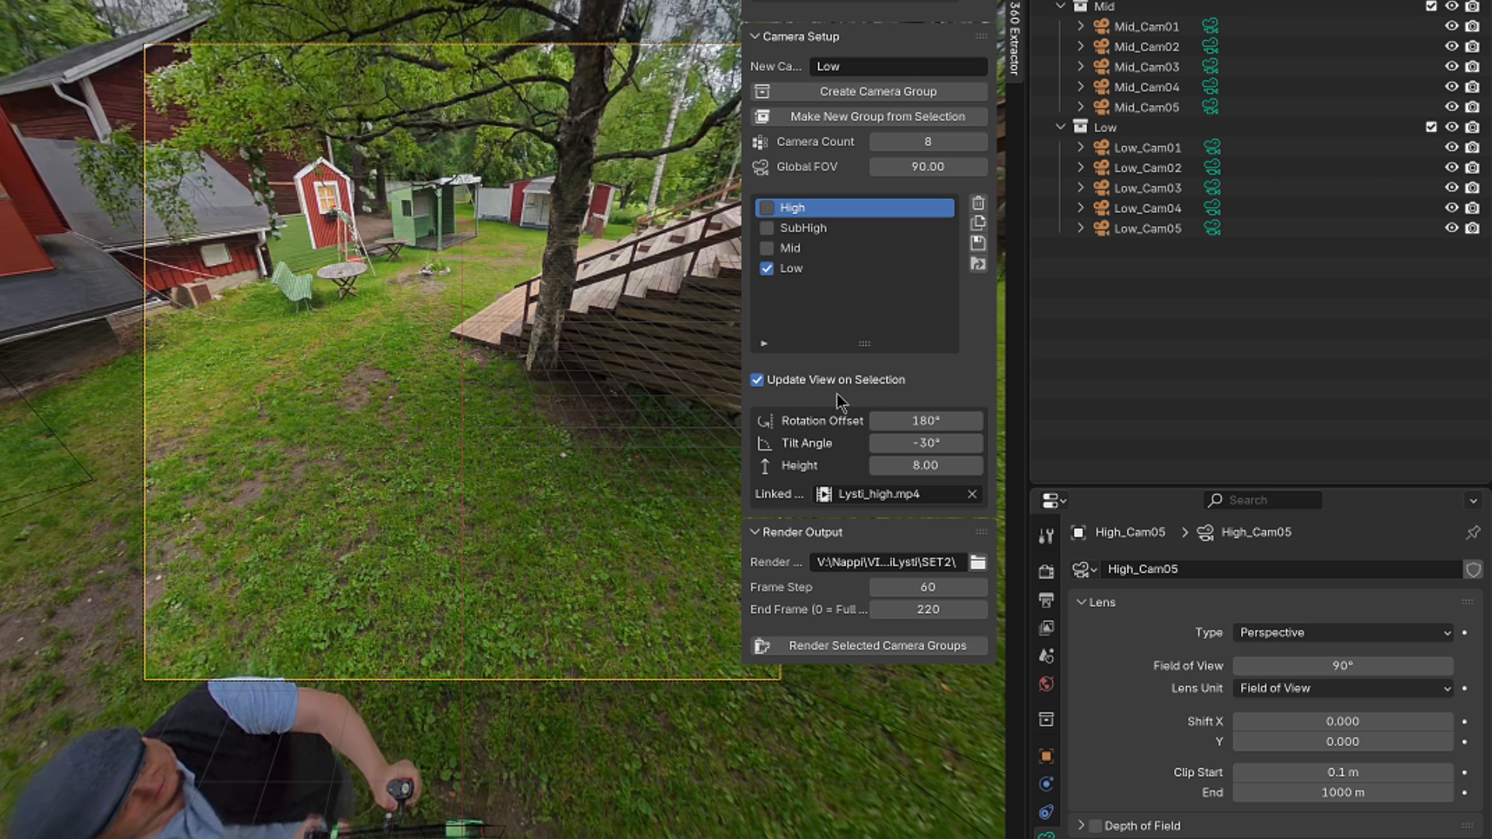
left_click(868, 645)
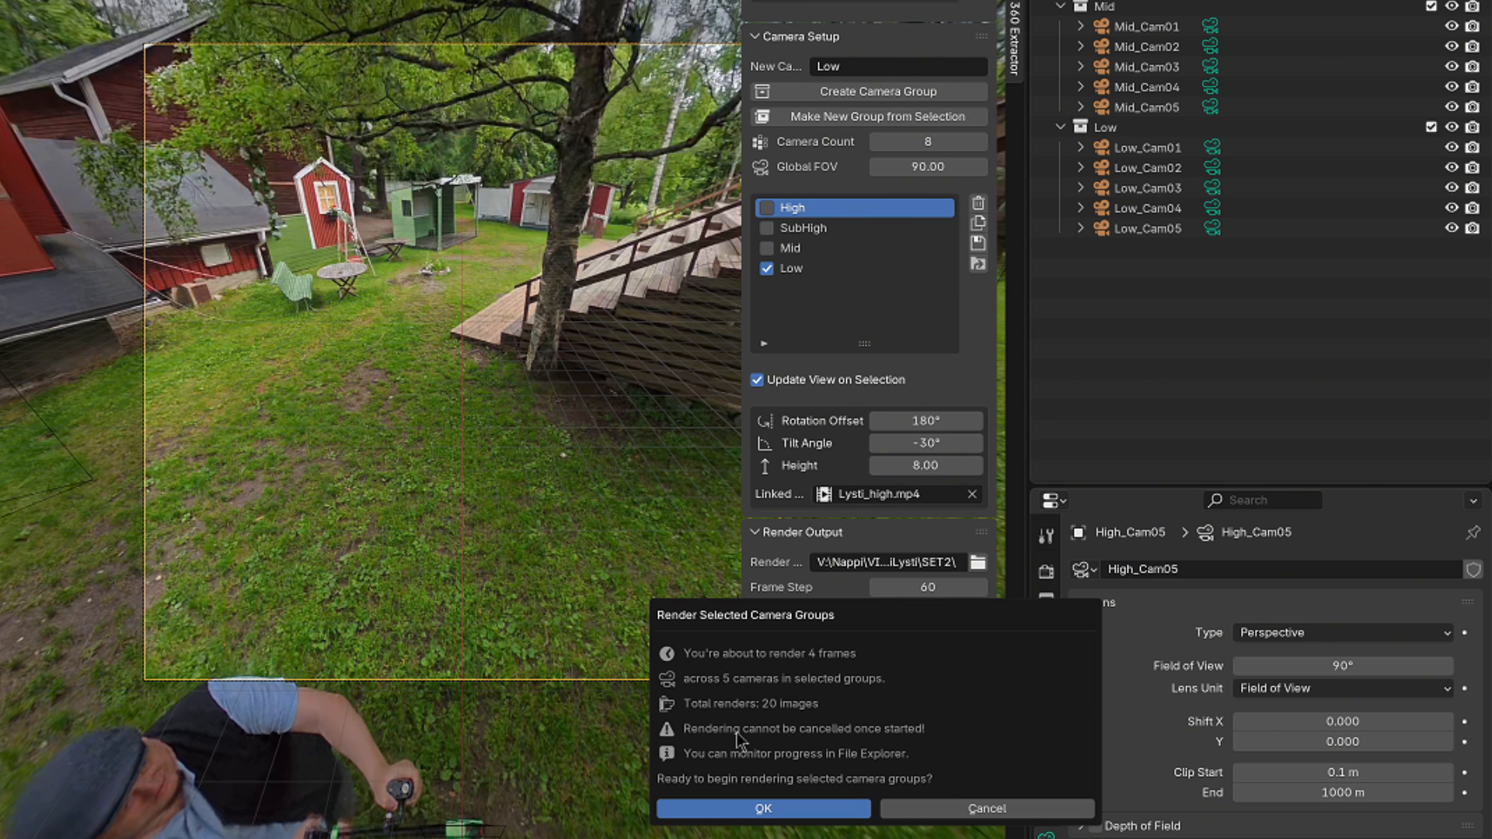
mouse_move(787, 729)
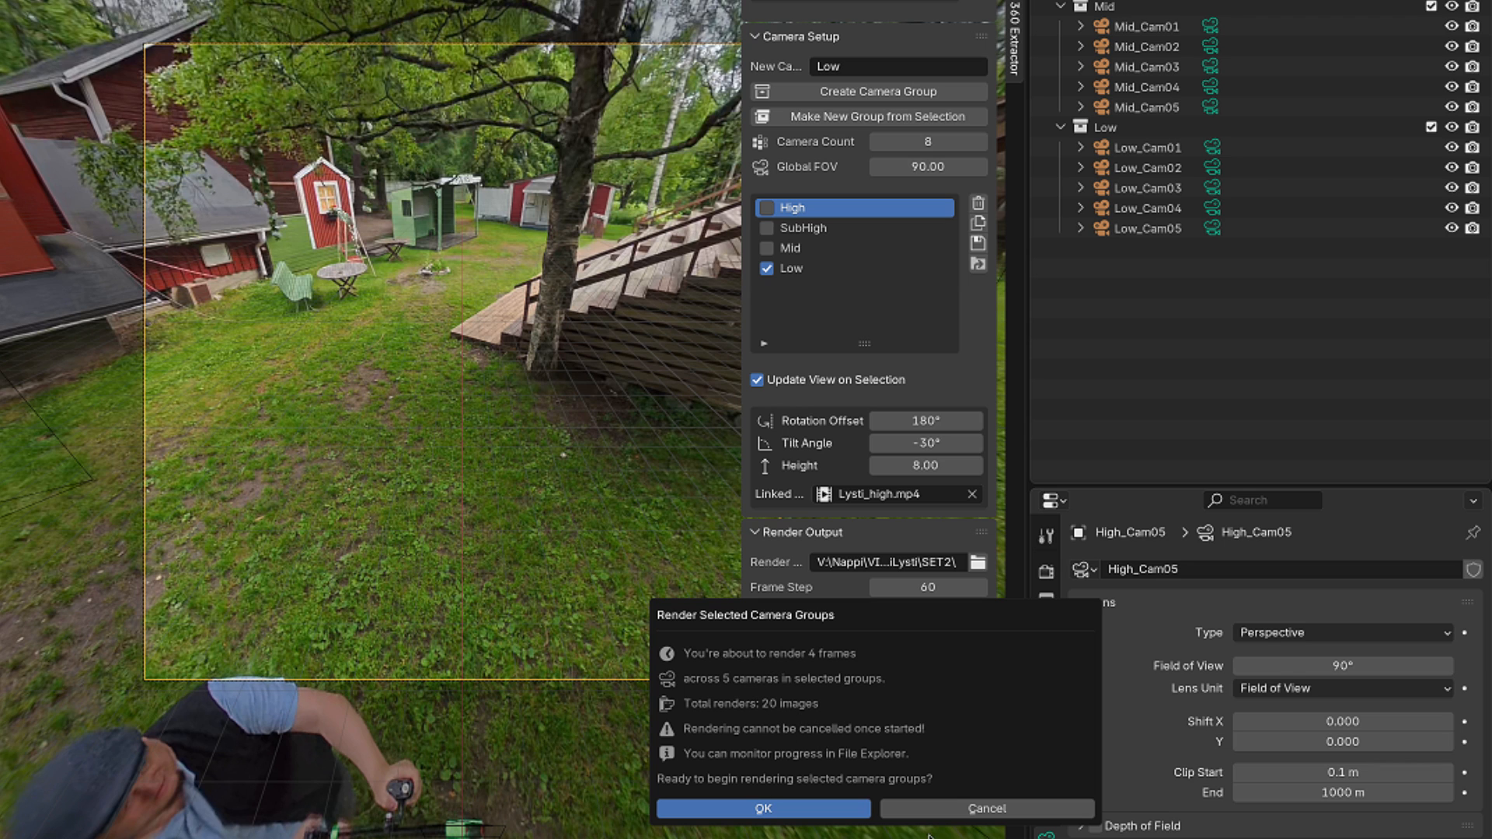
left_click(985, 808)
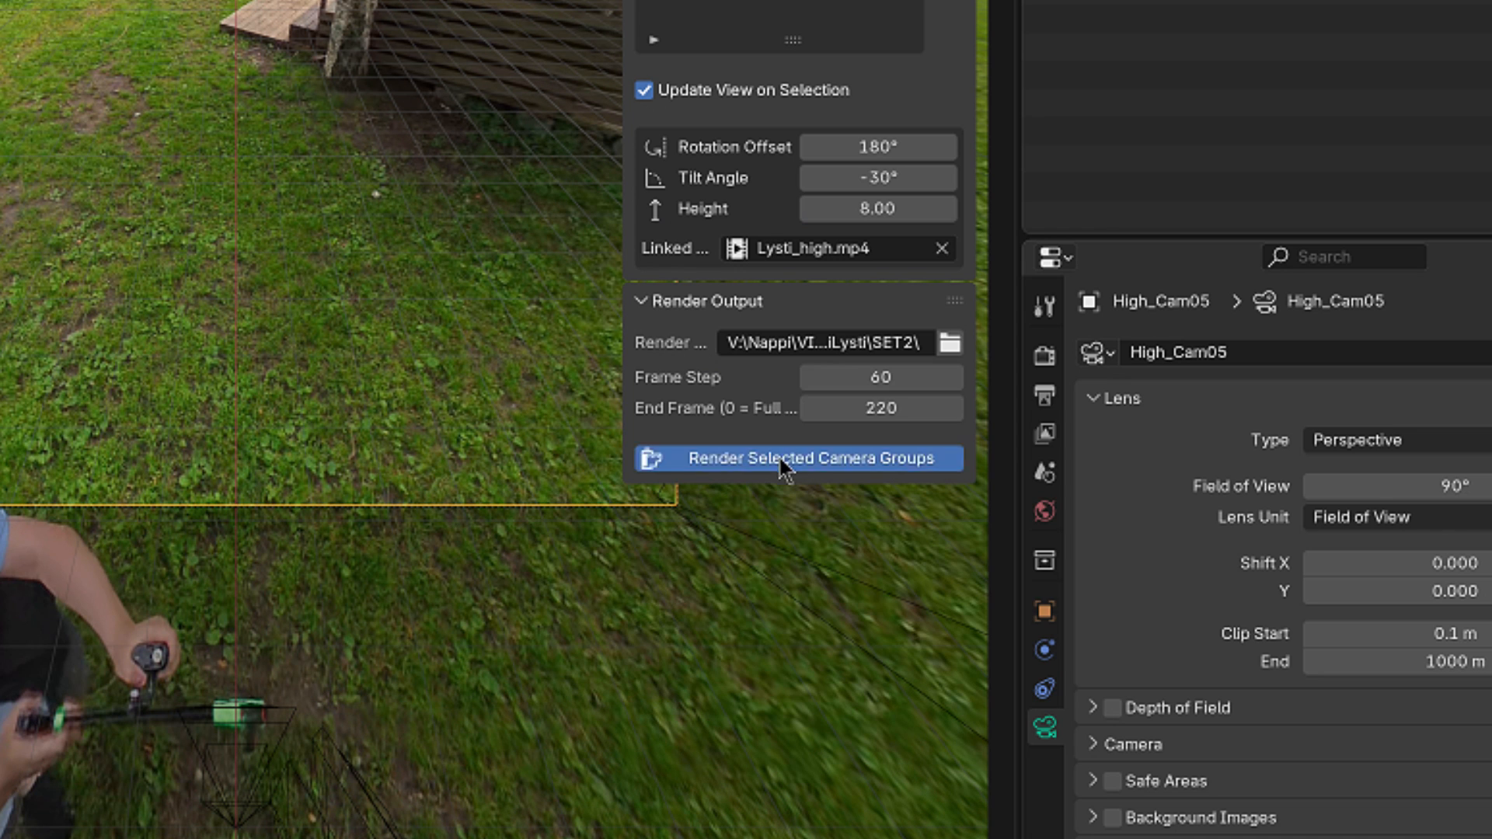
Render all checked camera groups, confirming the 72-image job.
left_click(797, 459)
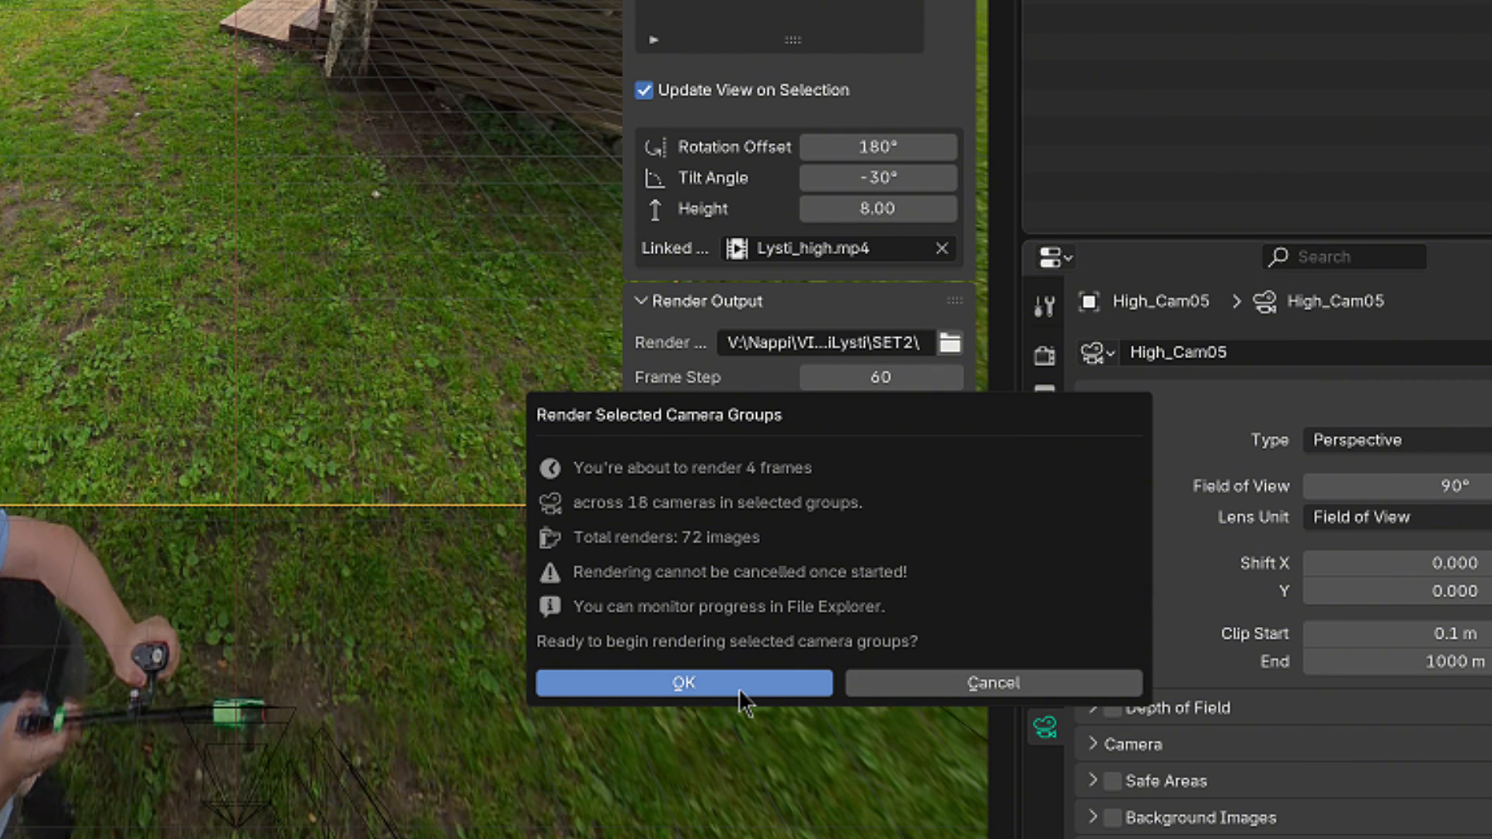
left_click(683, 684)
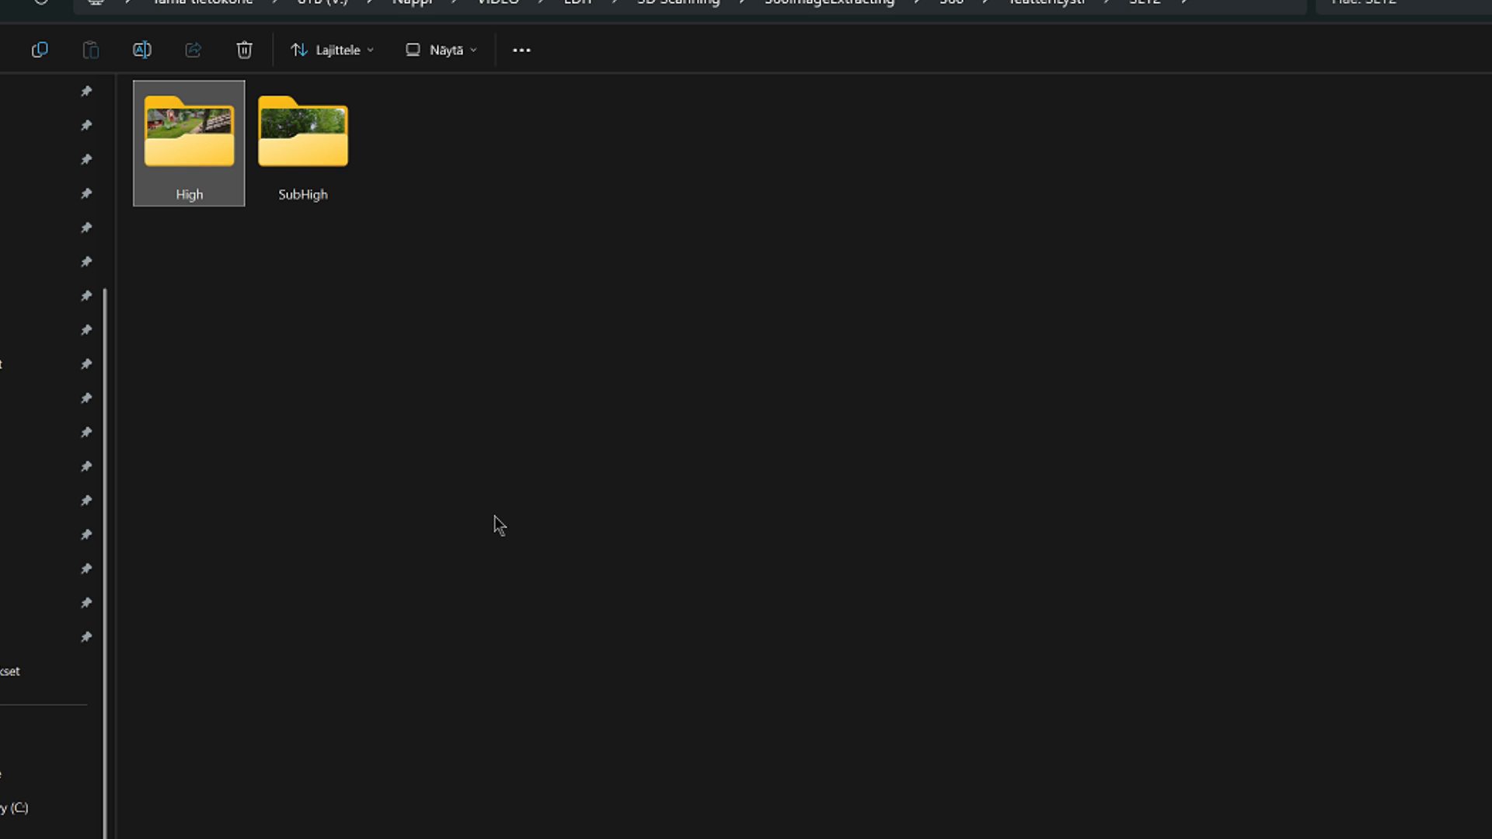
mouse_move(303, 260)
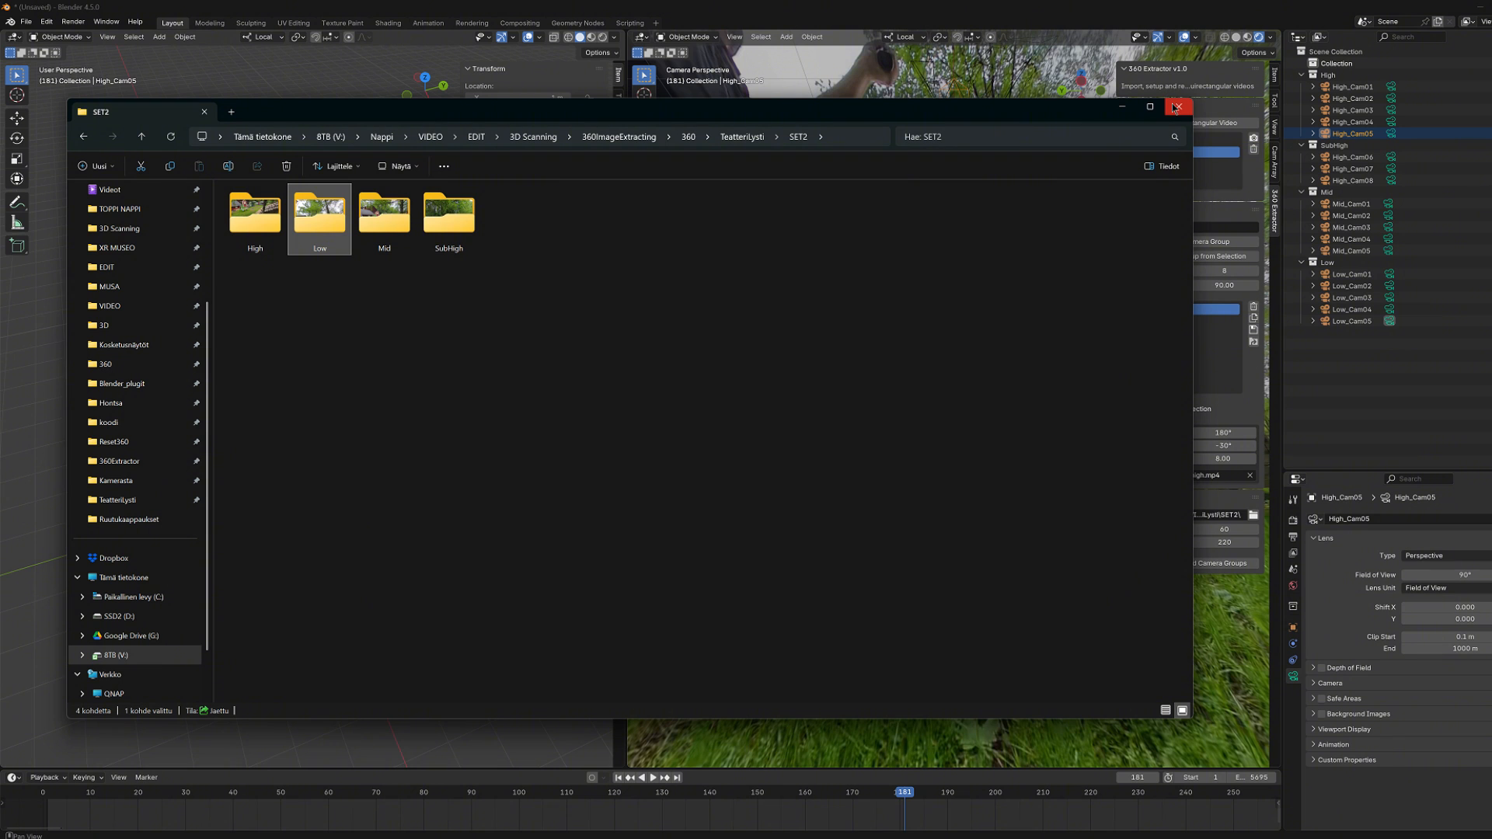
Close the output folder window and switch the render file format from PNG to JPEG.
left_click(1176, 107)
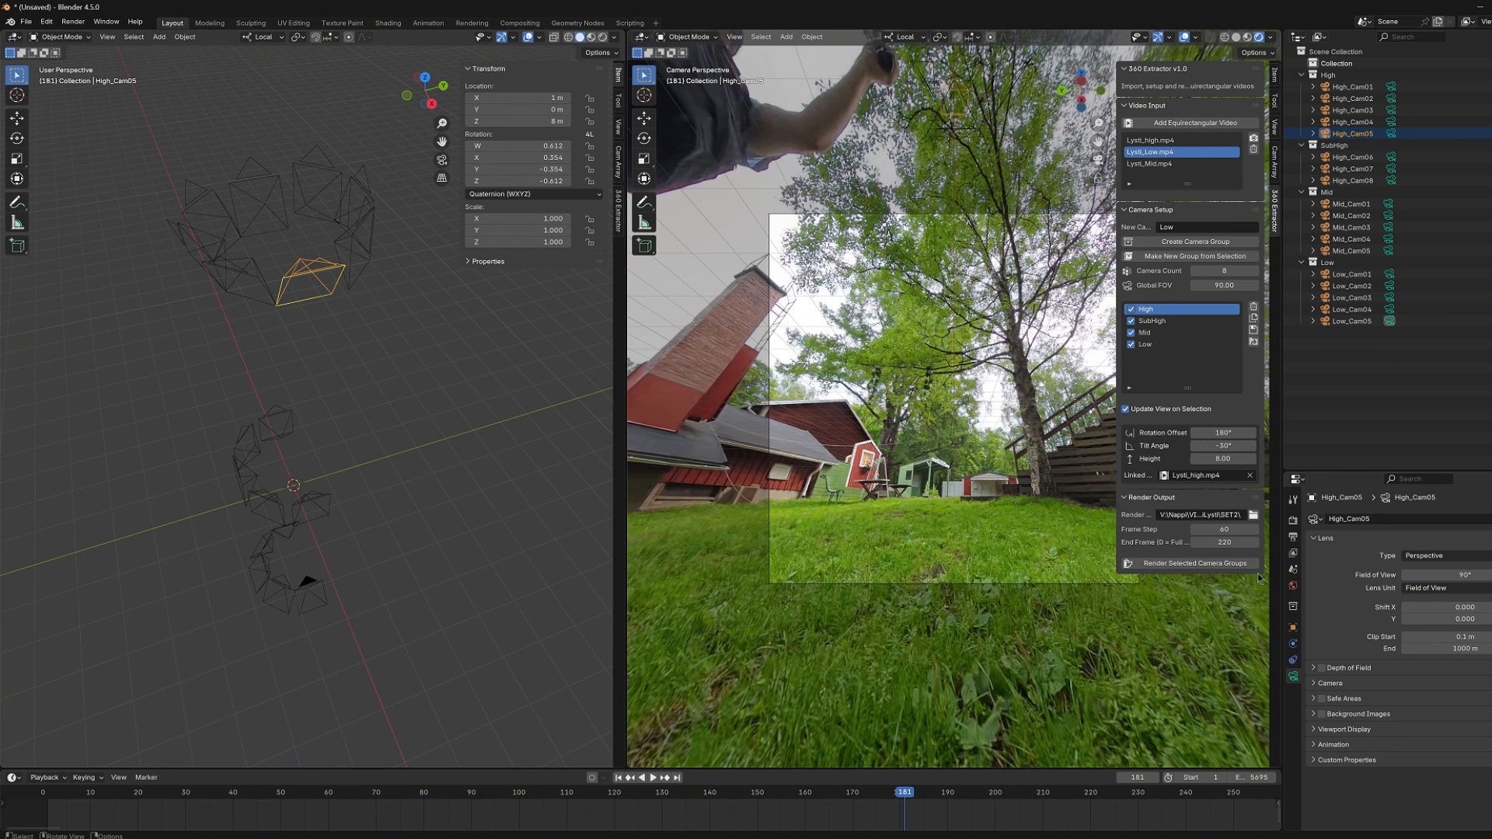
left_click(1292, 498)
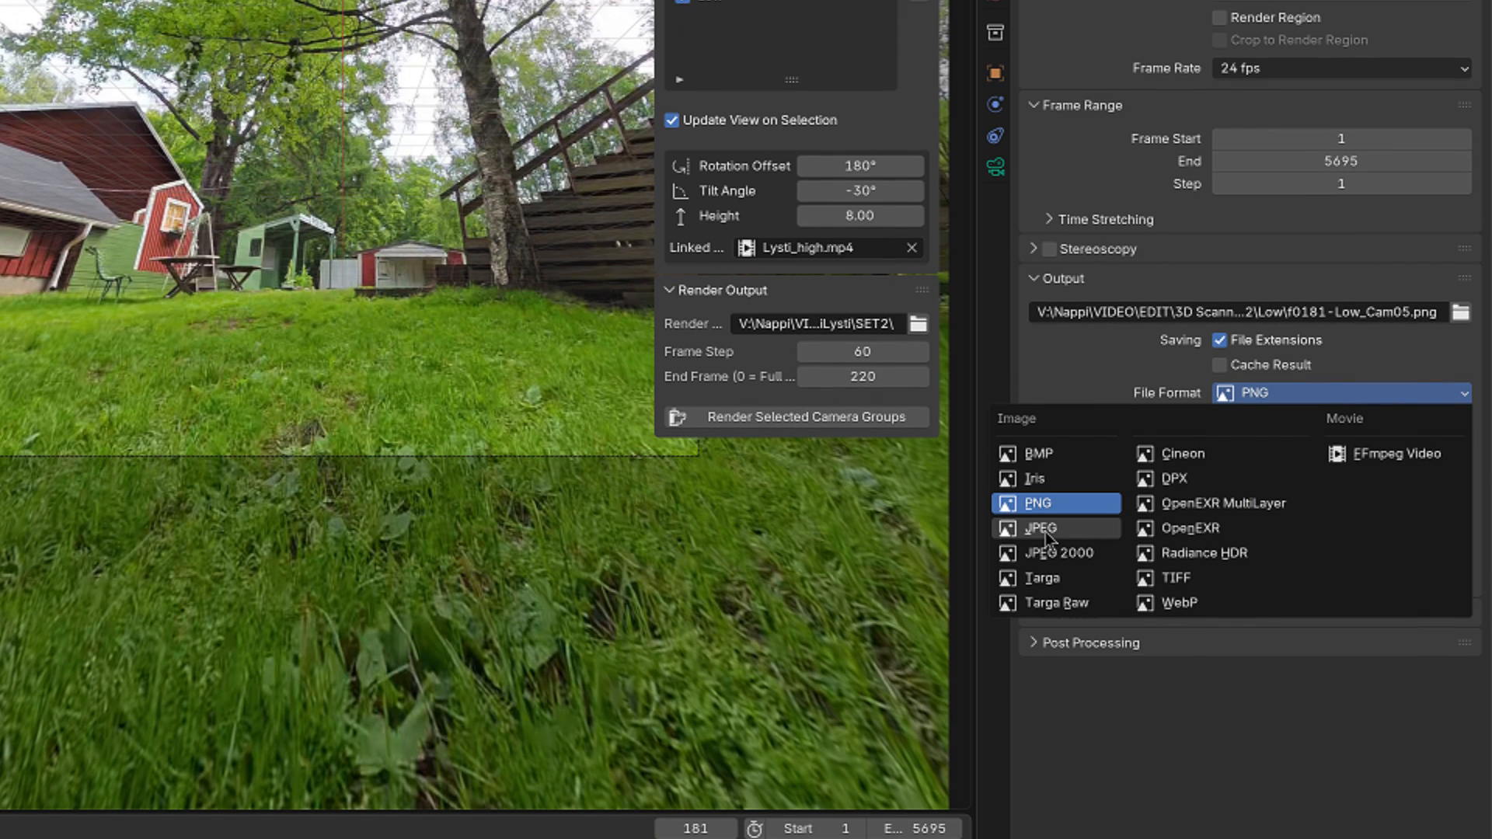
left_click(1040, 529)
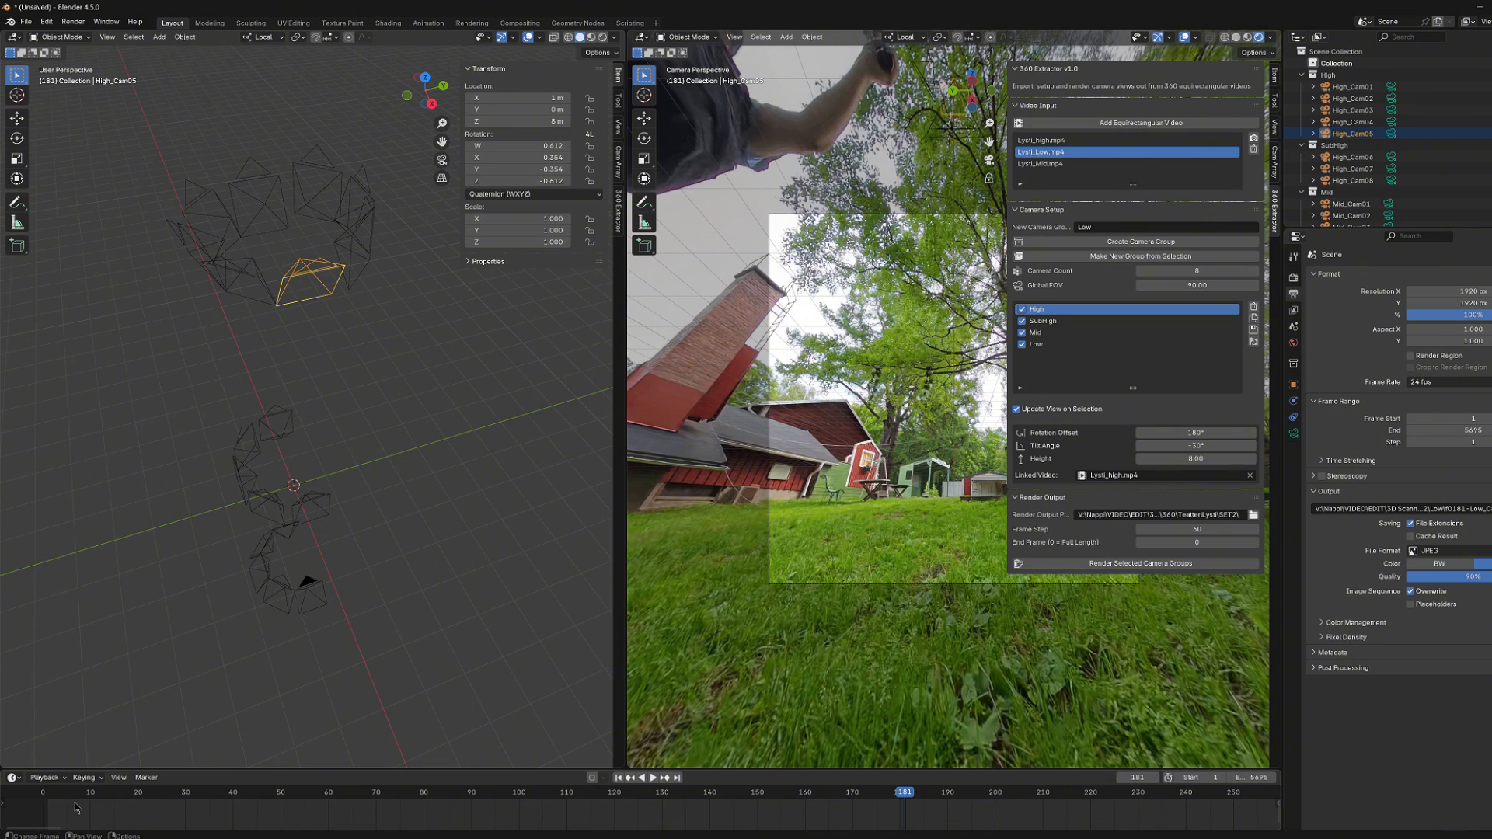
mouse_move(1218, 563)
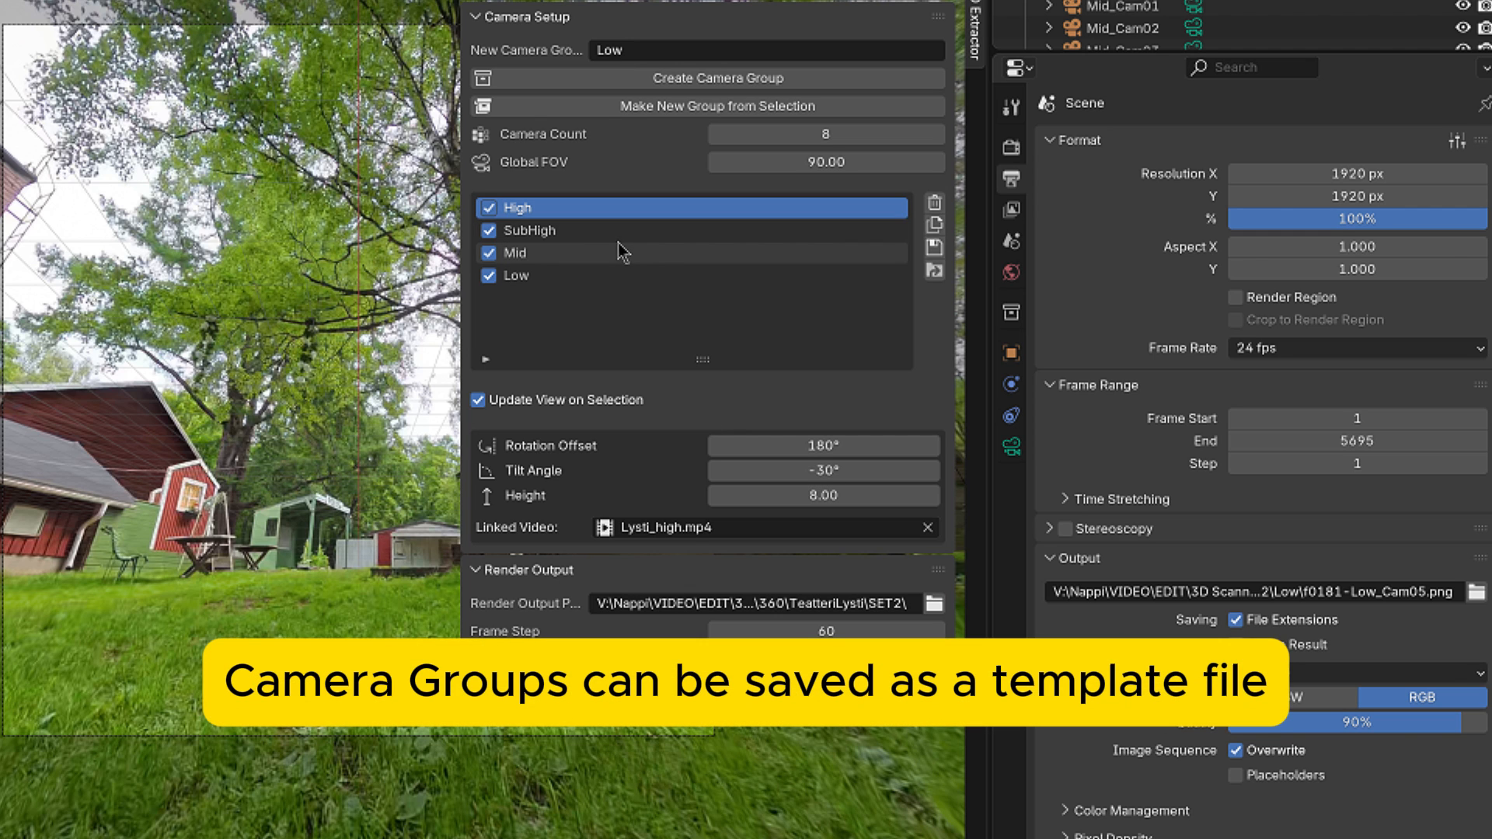
mouse_move(579, 248)
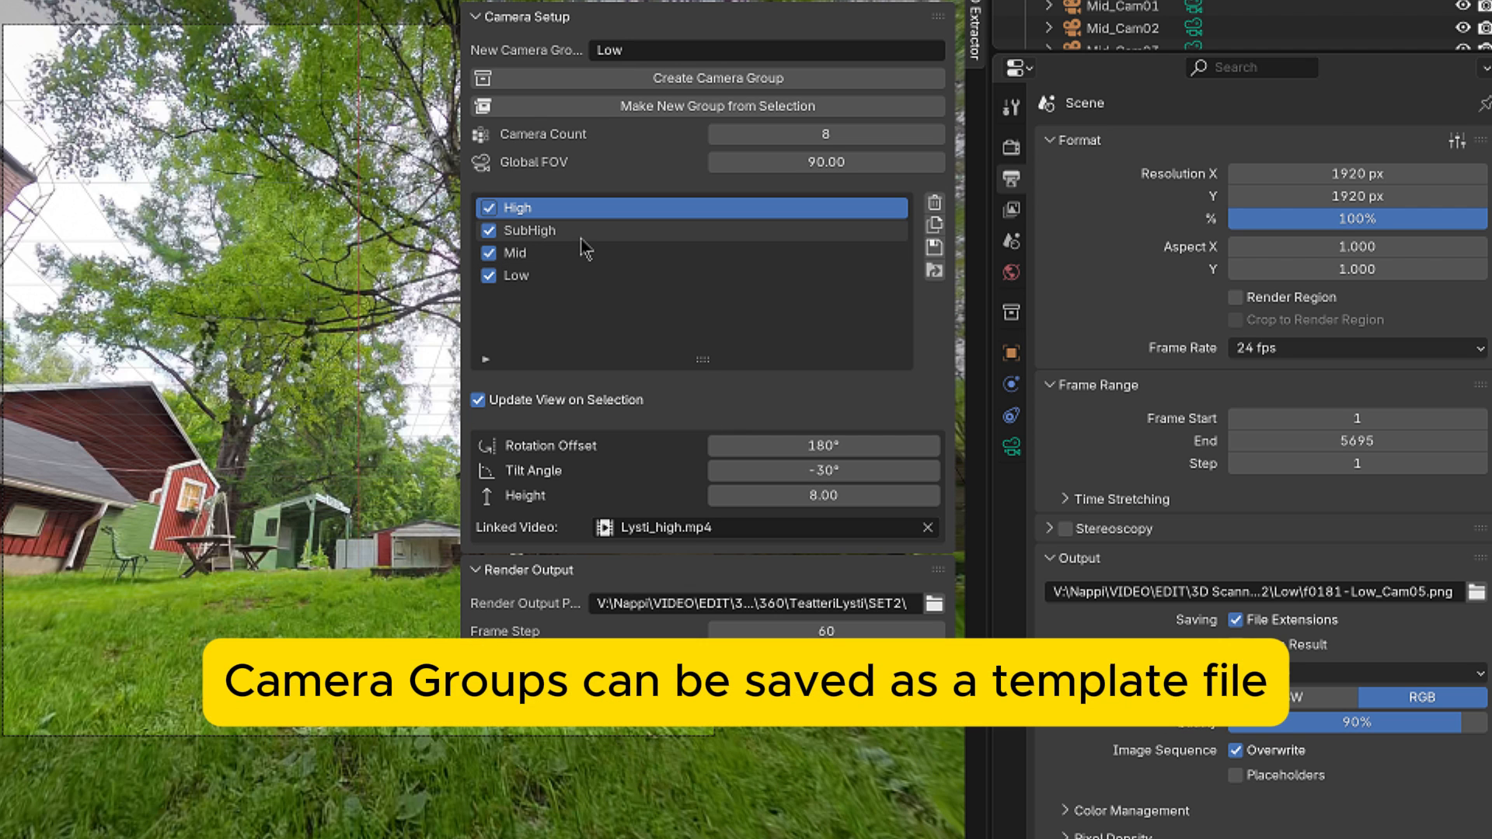
mouse_move(749, 522)
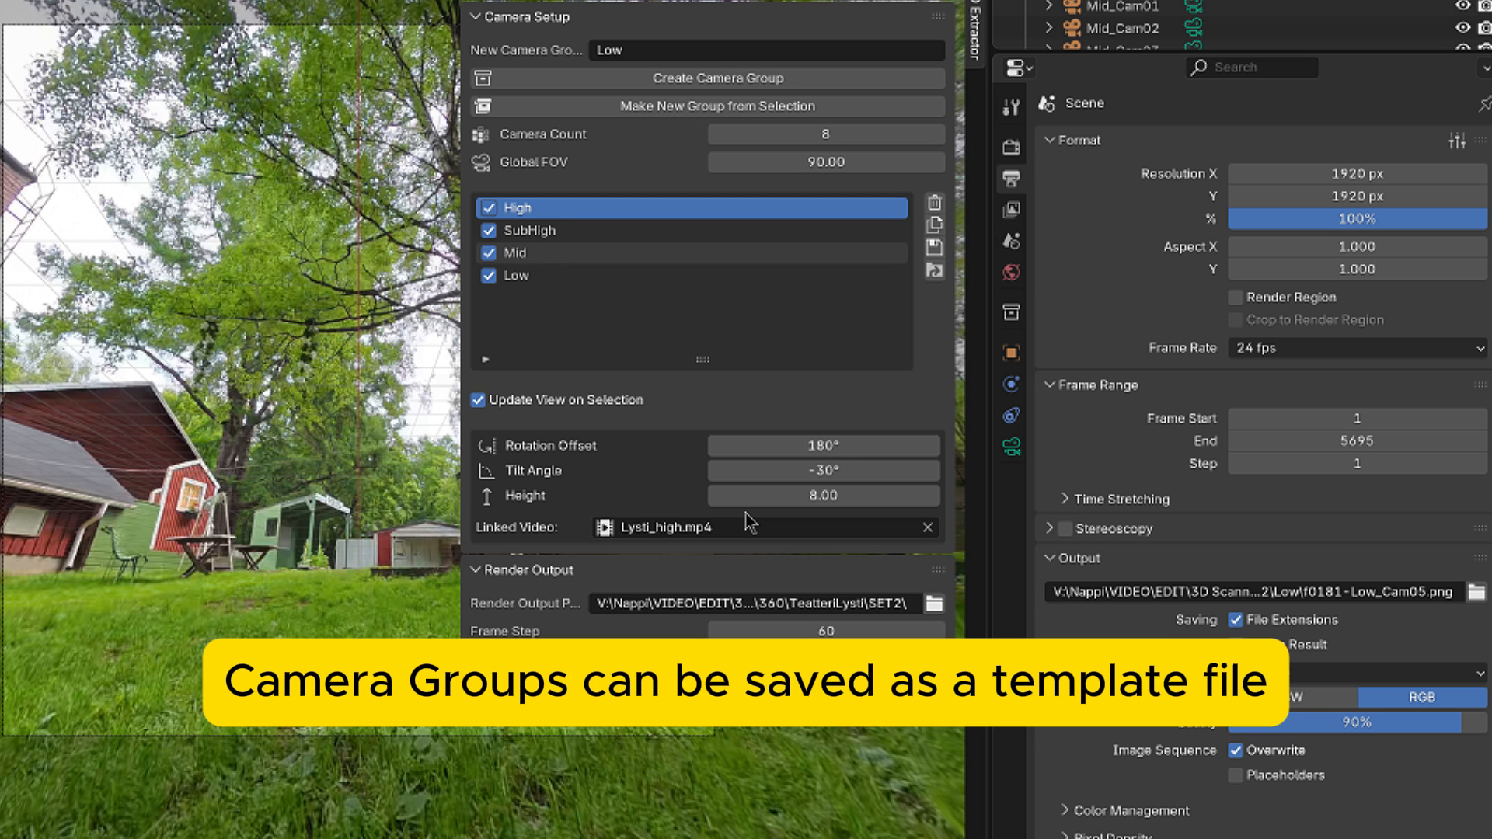
Select the Mid camera group and save all groups as the FineCameraSET.json template.
left_click(691, 253)
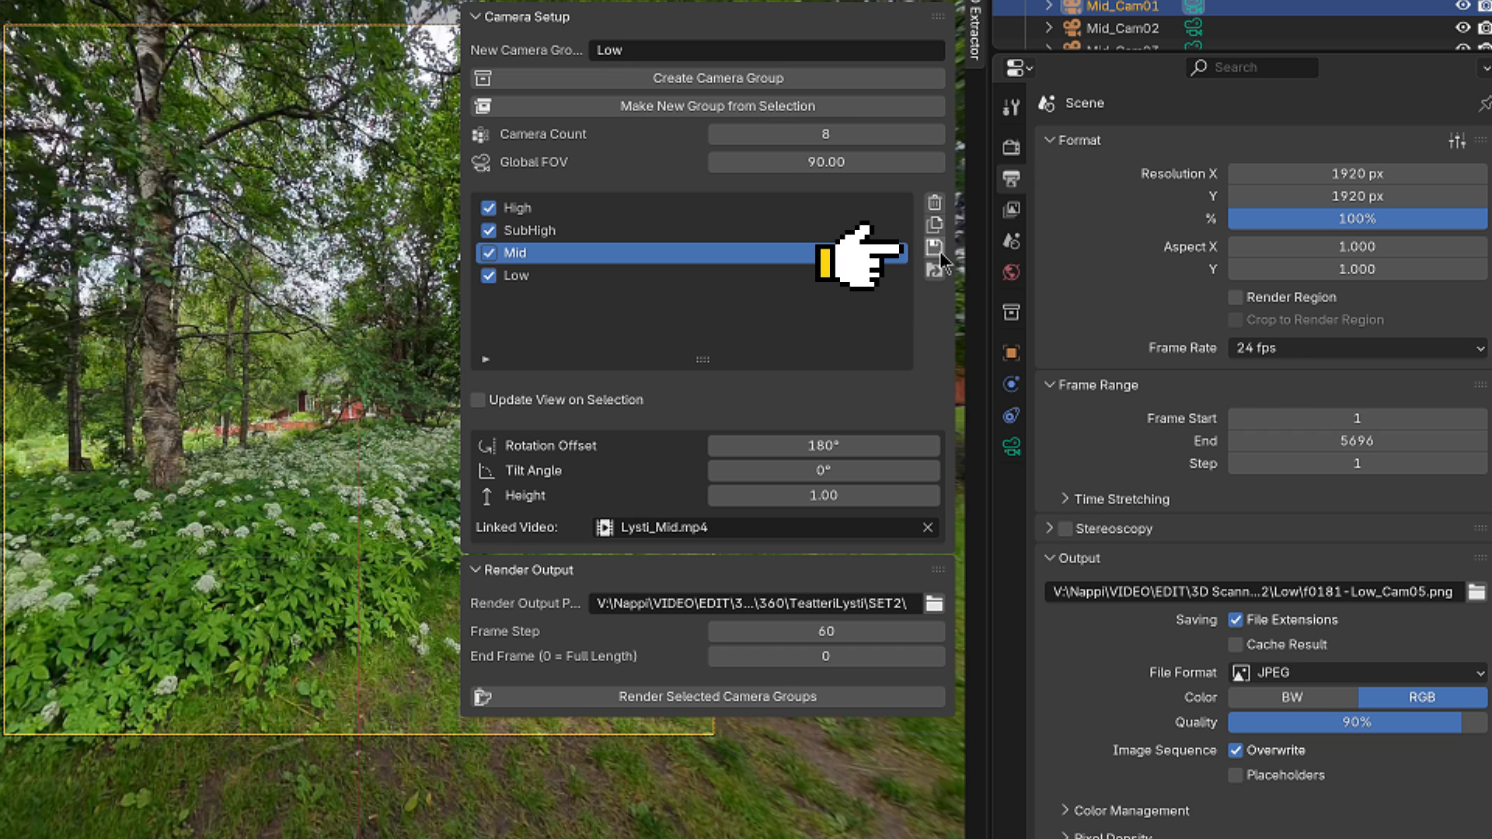
mouse_move(934, 249)
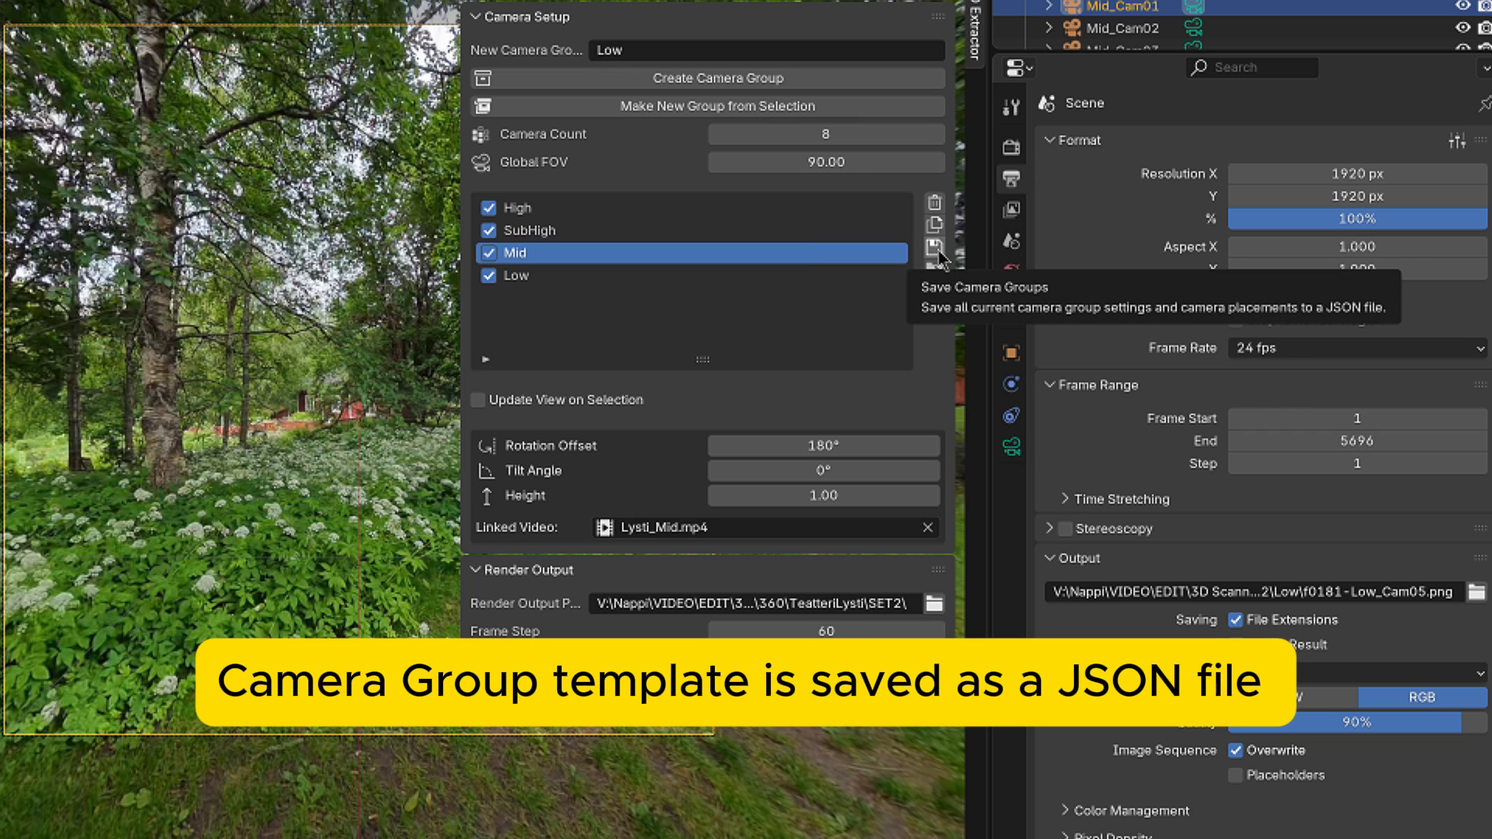
left_click(936, 249)
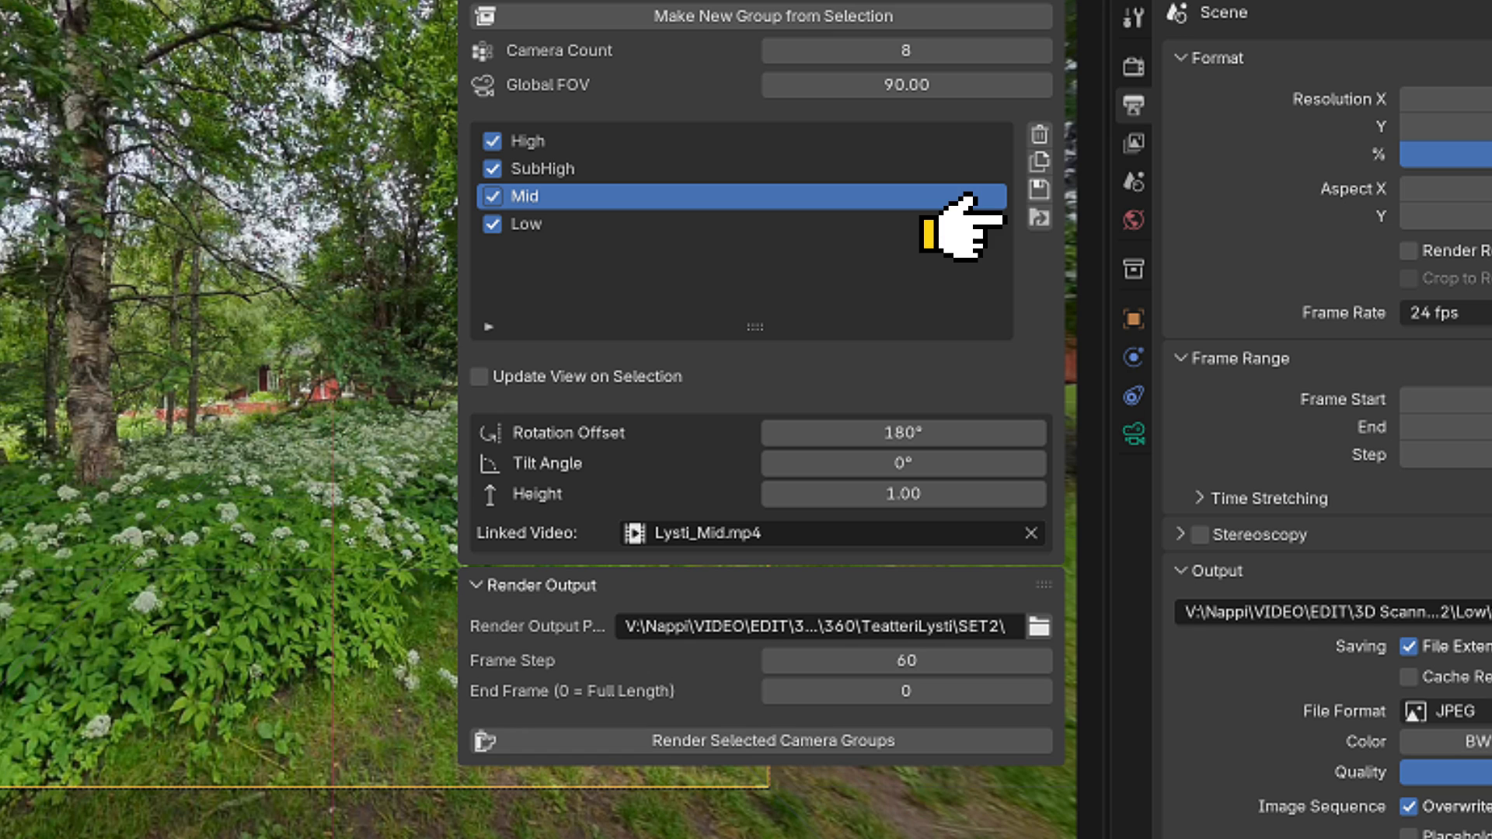
mouse_move(986, 228)
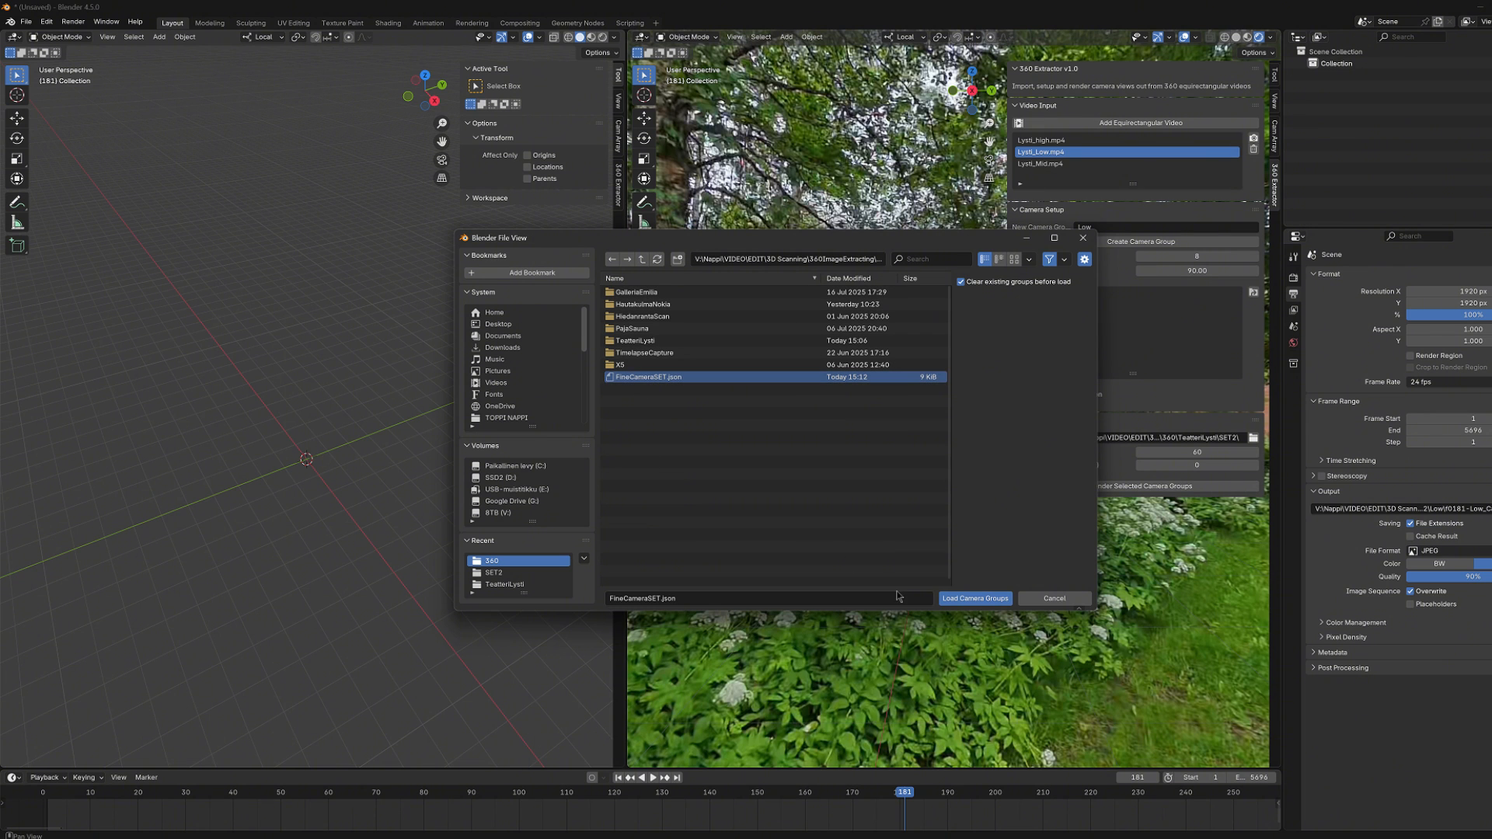
Load the FineCameraSET.json camera template into the empty scene.
left_click(973, 599)
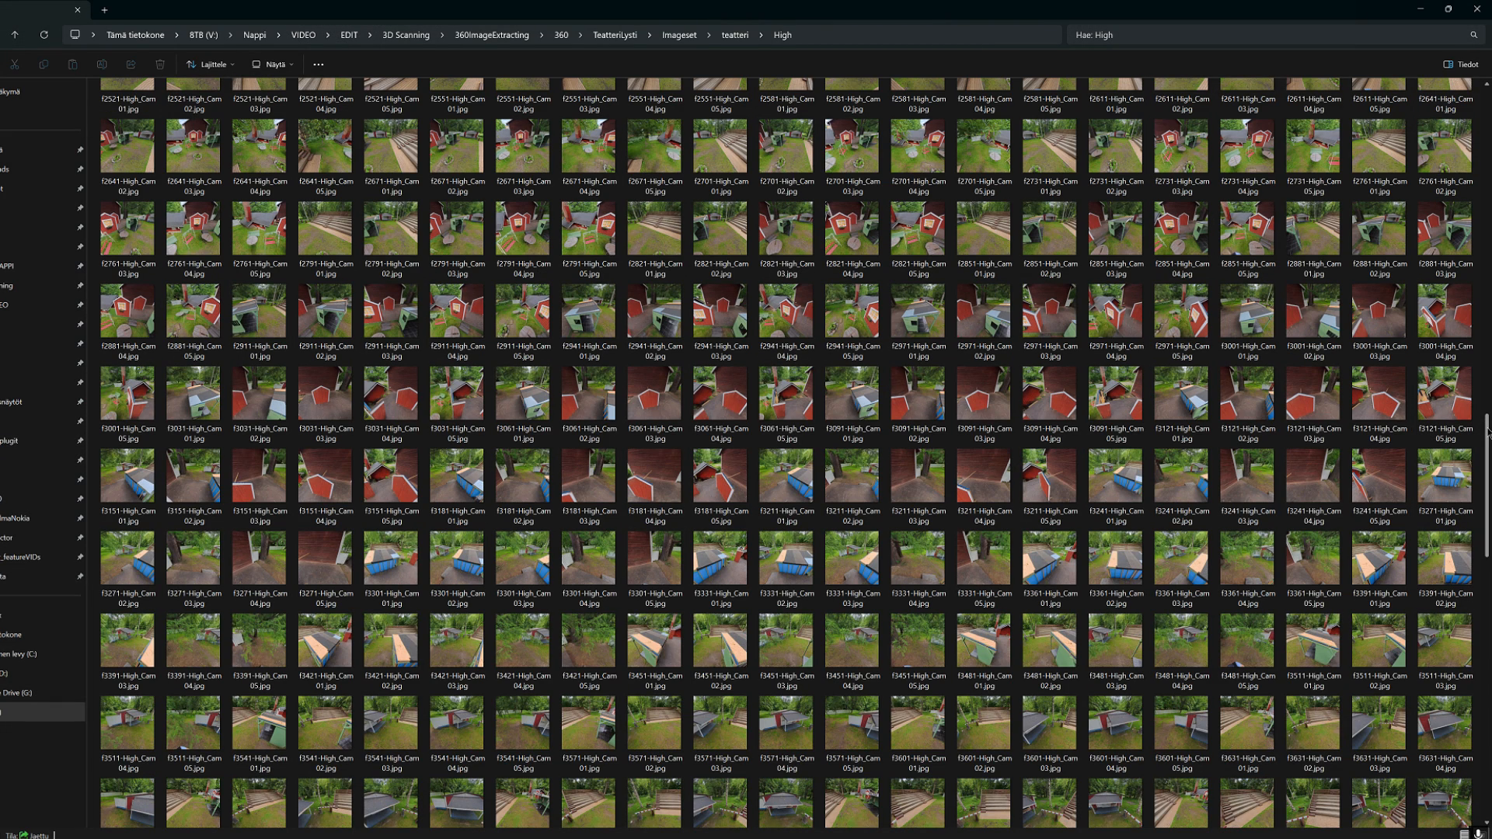
scroll("down", 3)
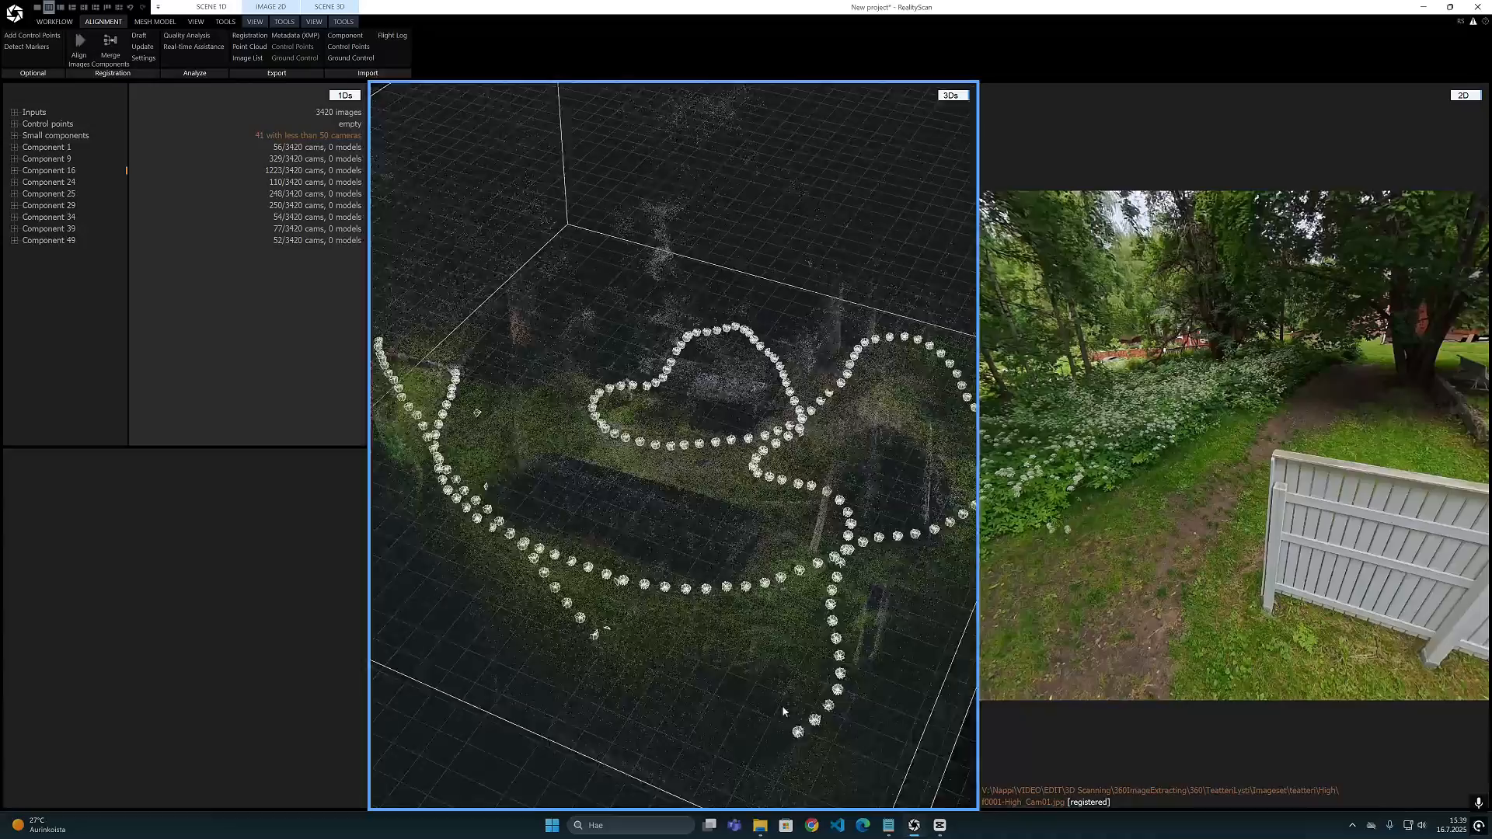
left_click(52, 183)
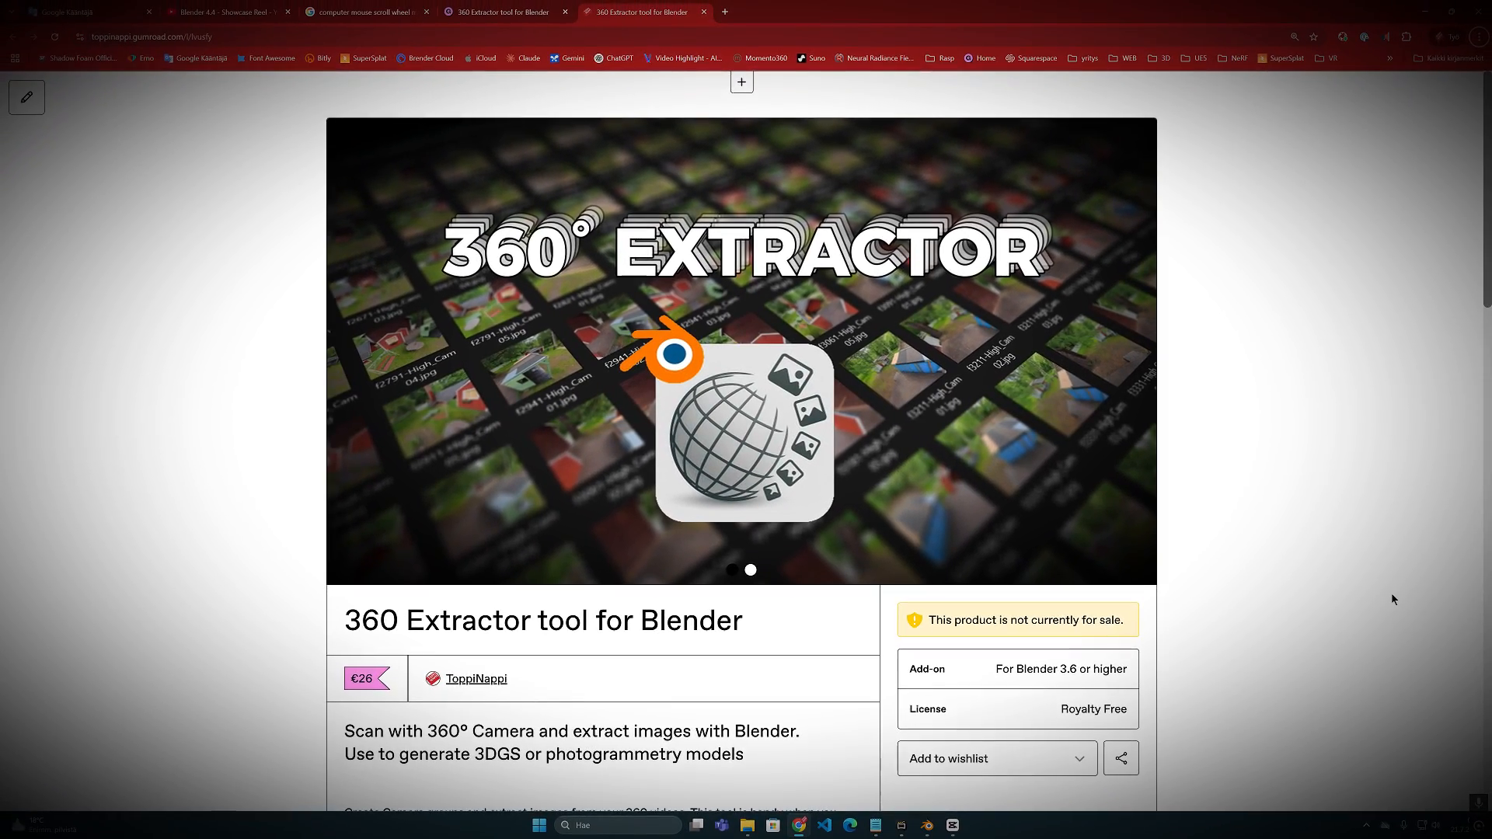
Browse the 360 Extractor feature screenshots and advance the gallery to its second cover image.
scroll("down", 3)
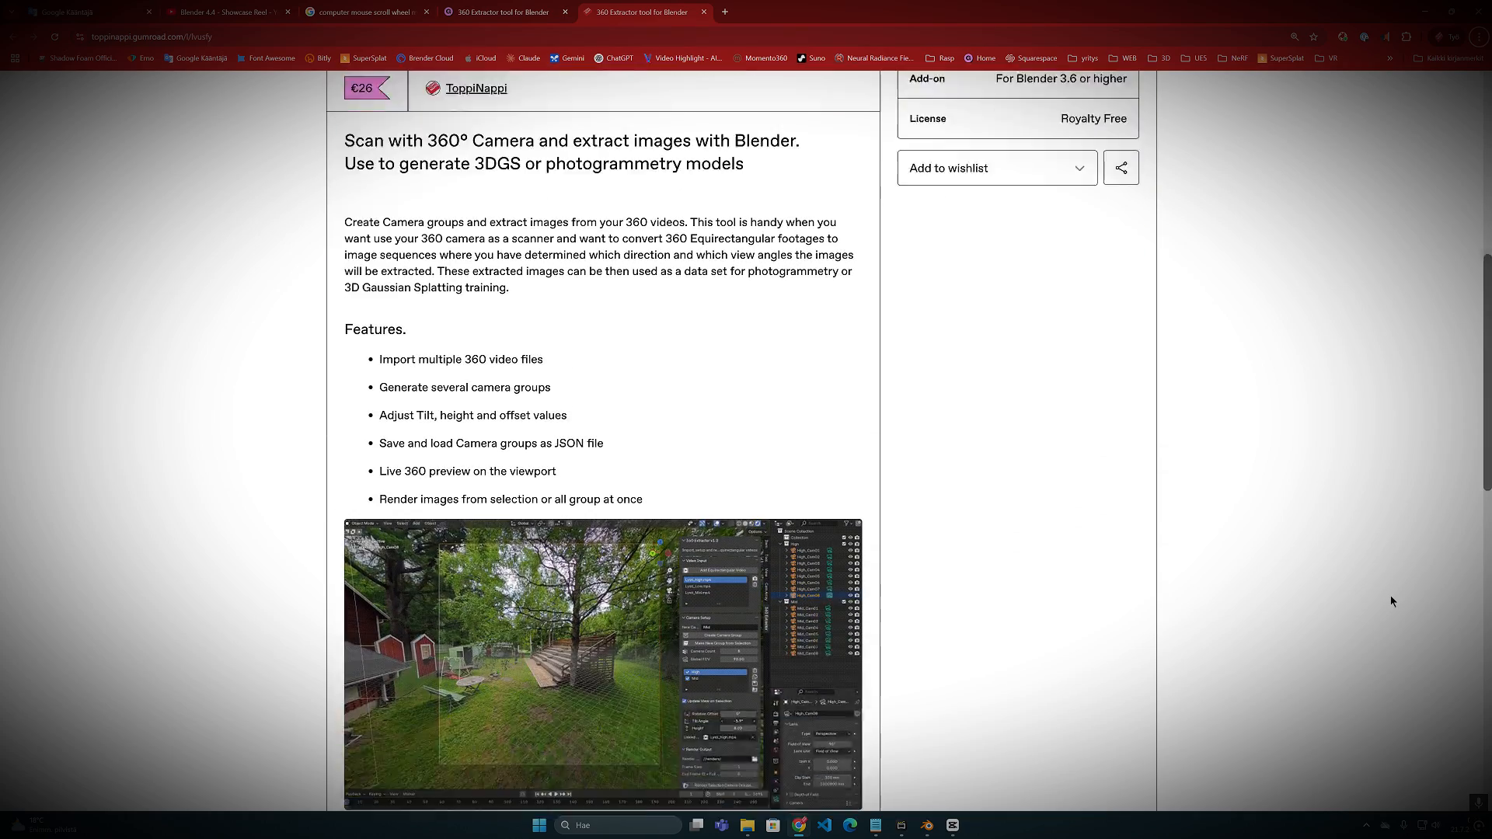
scroll("down", 3)
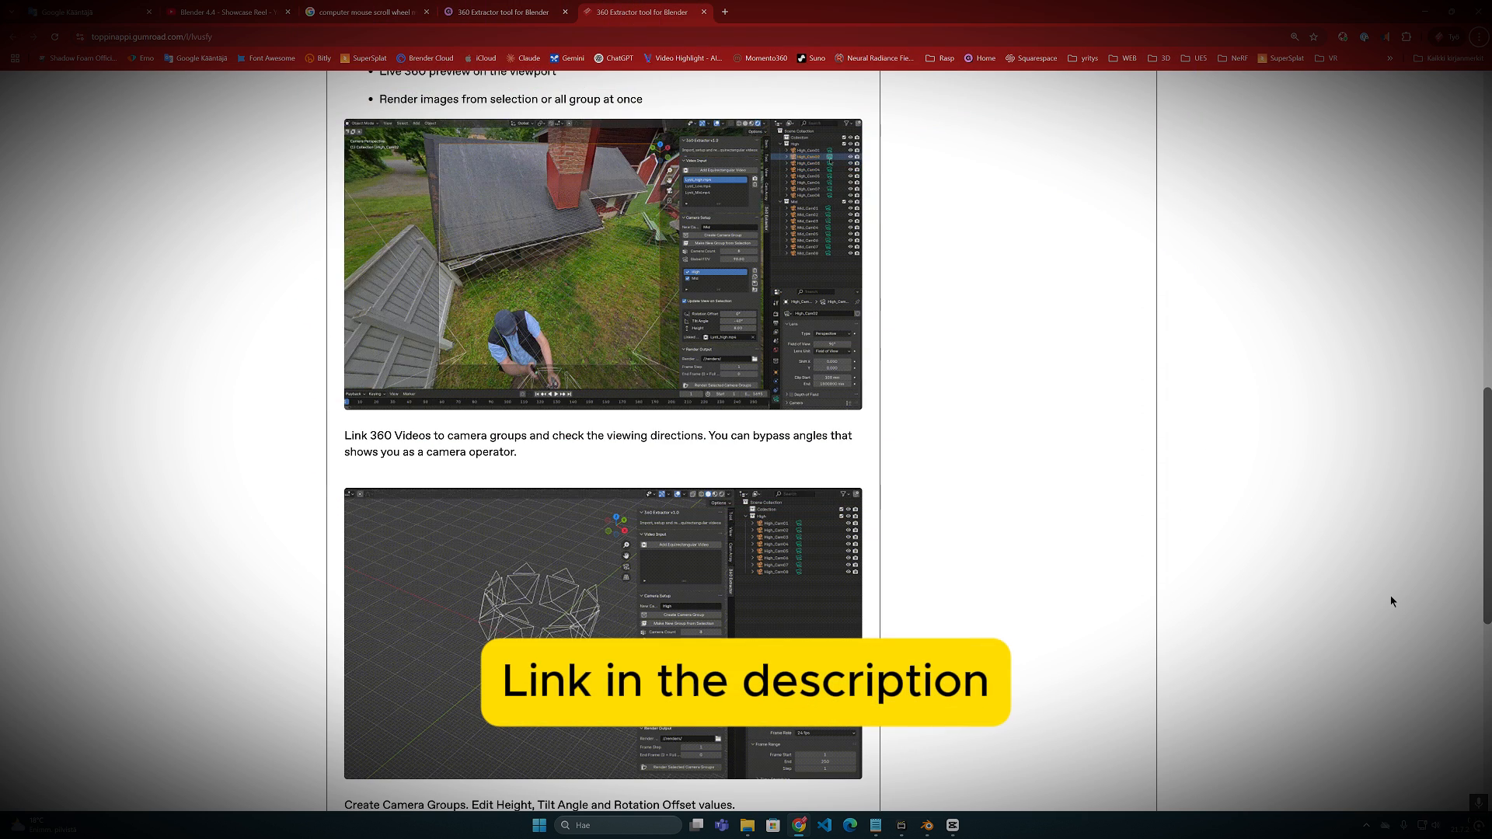
scroll("down", 3)
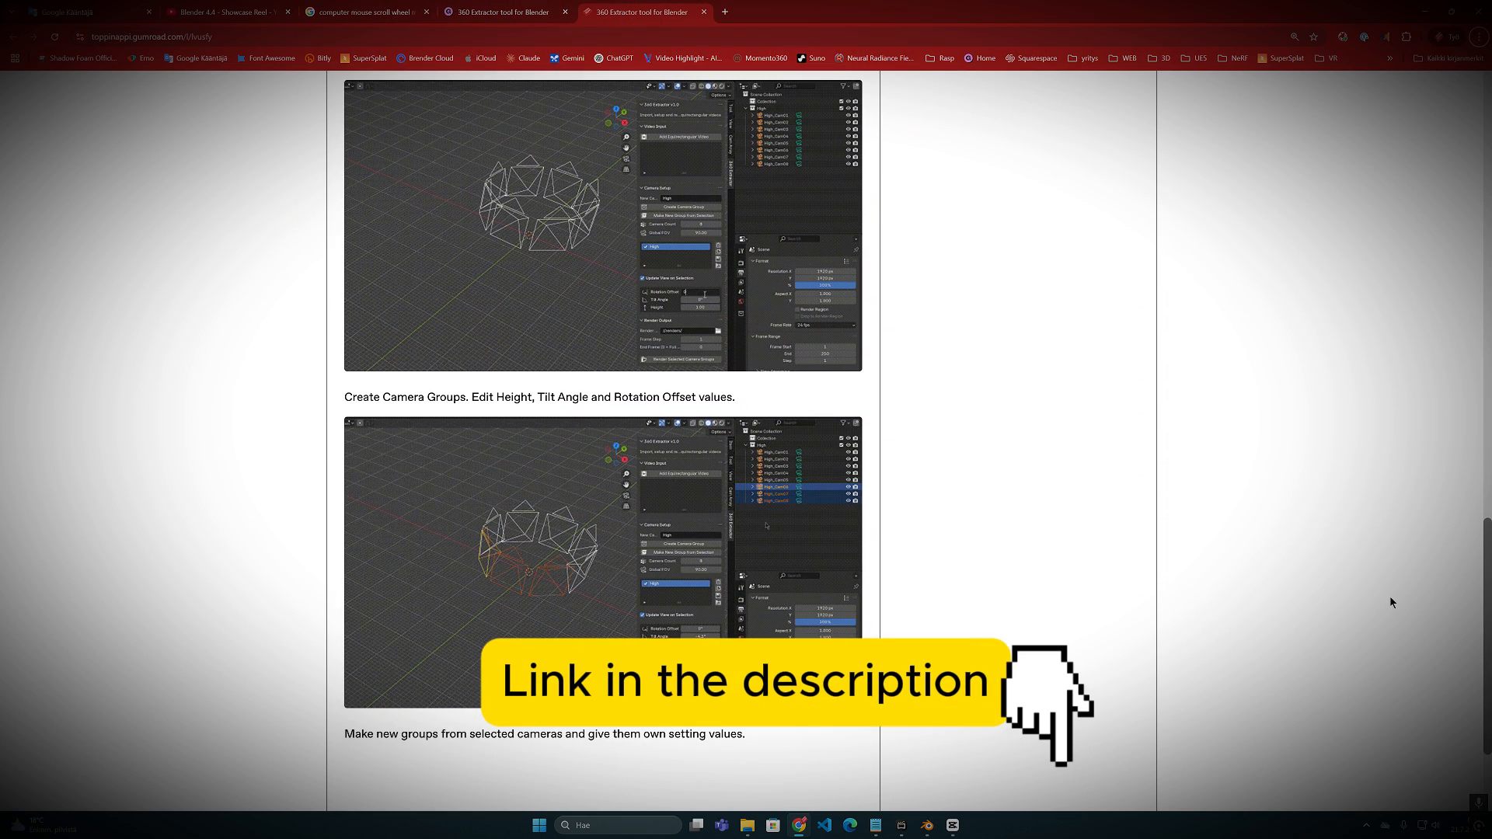
scroll("up", 3)
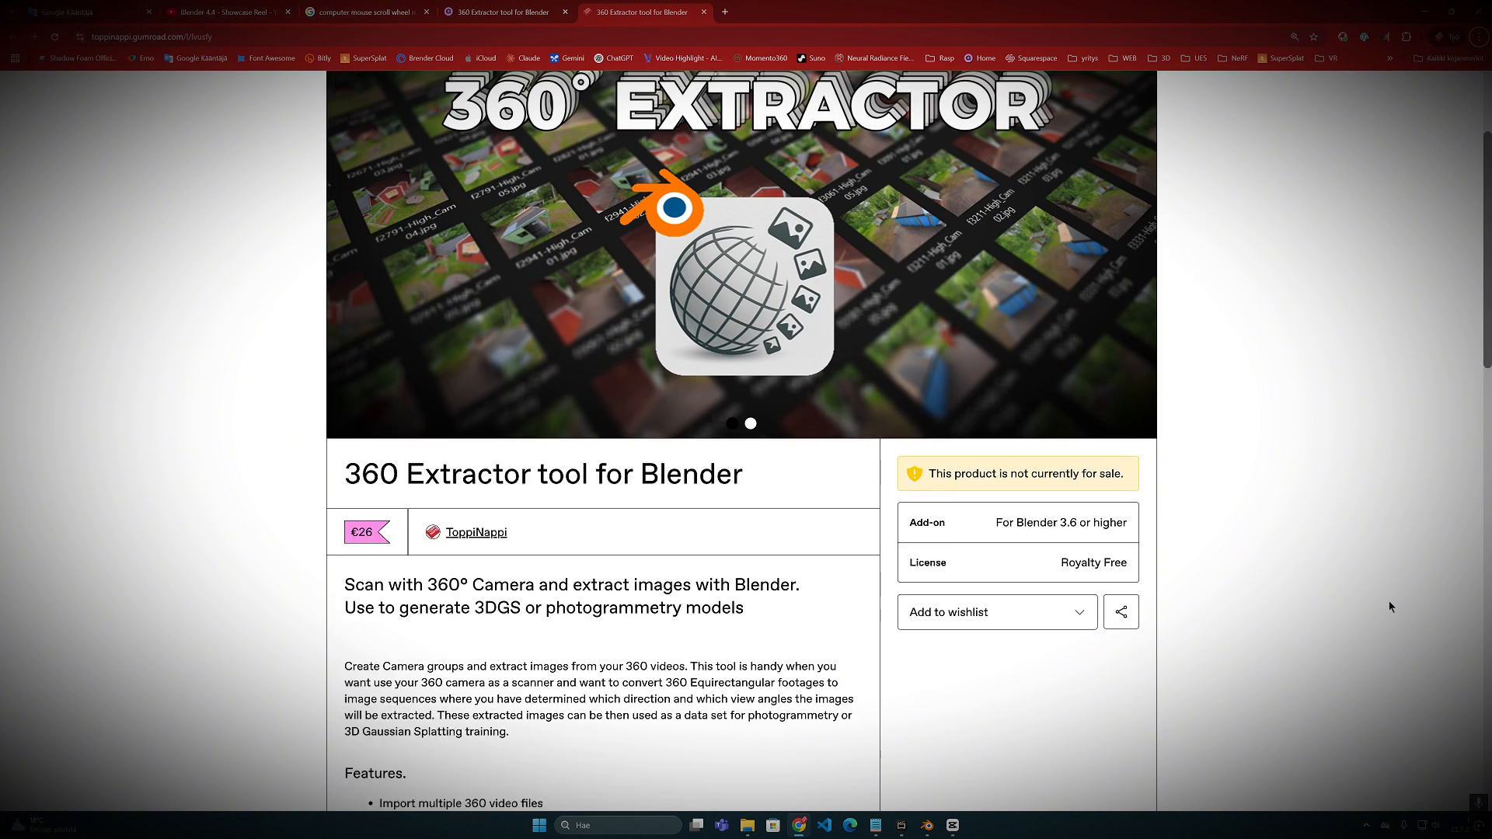
scroll("up", 3)
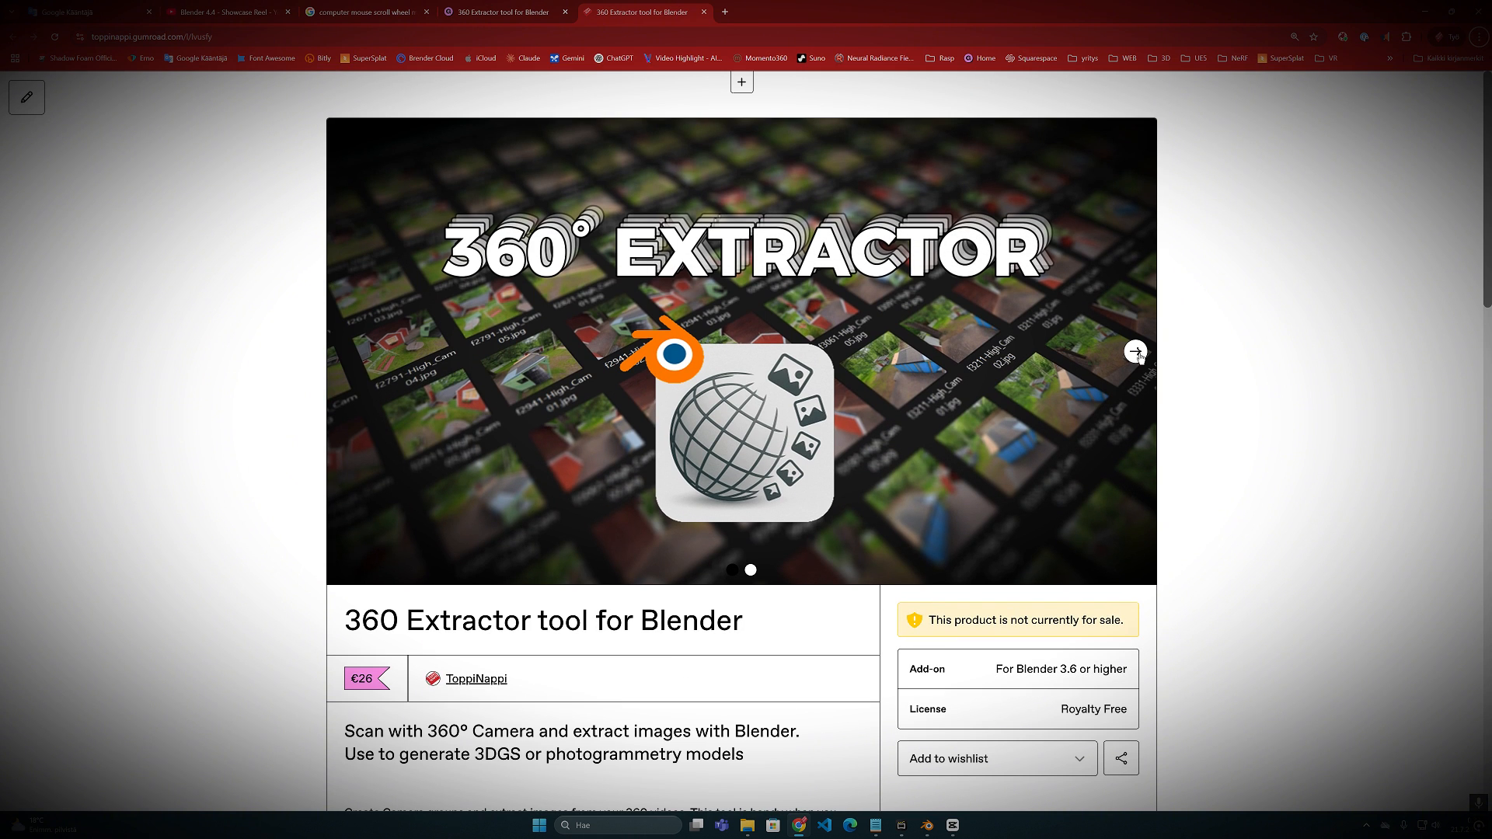
left_click(1135, 352)
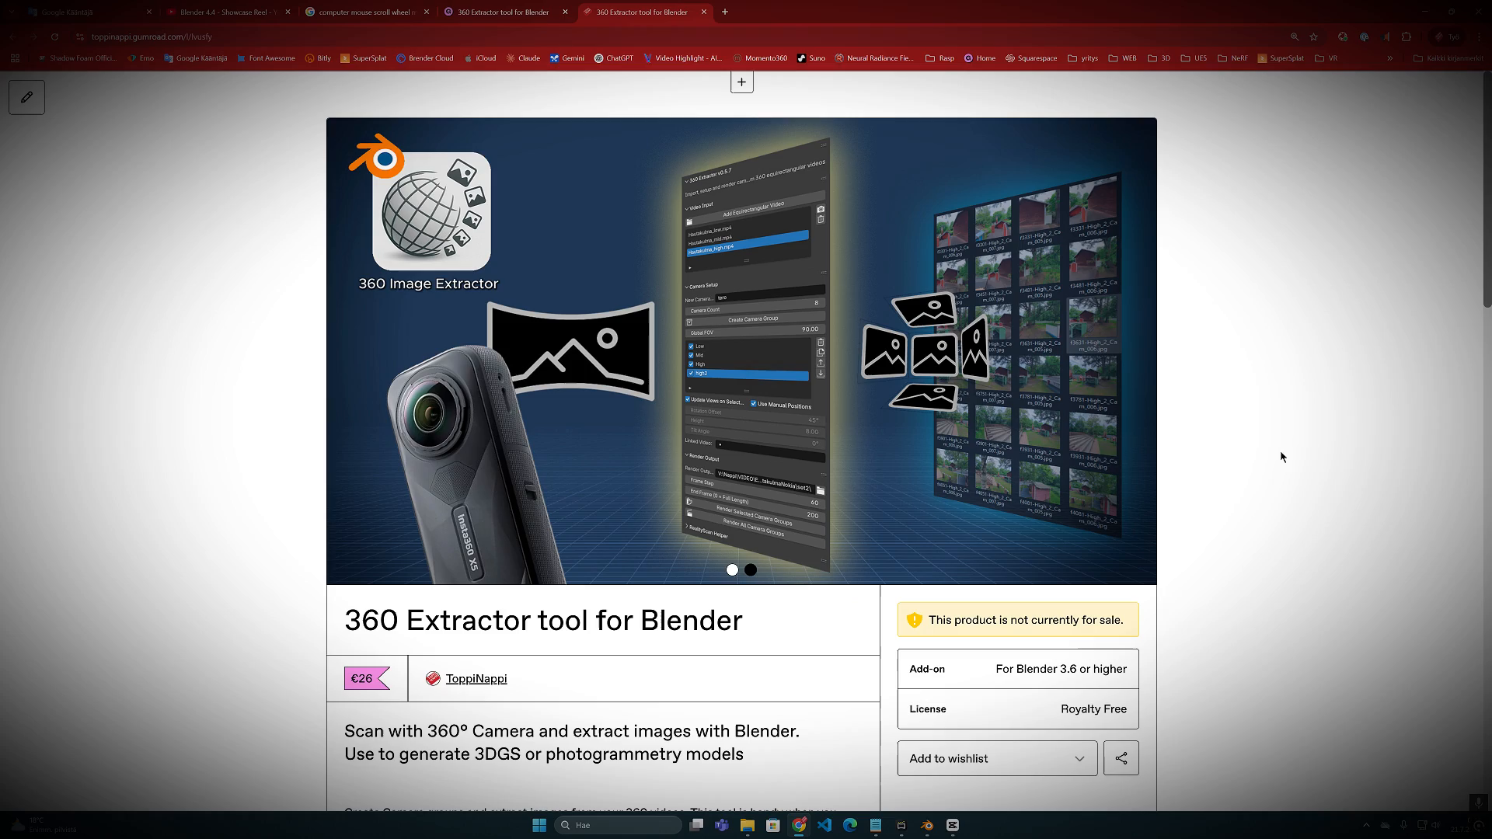